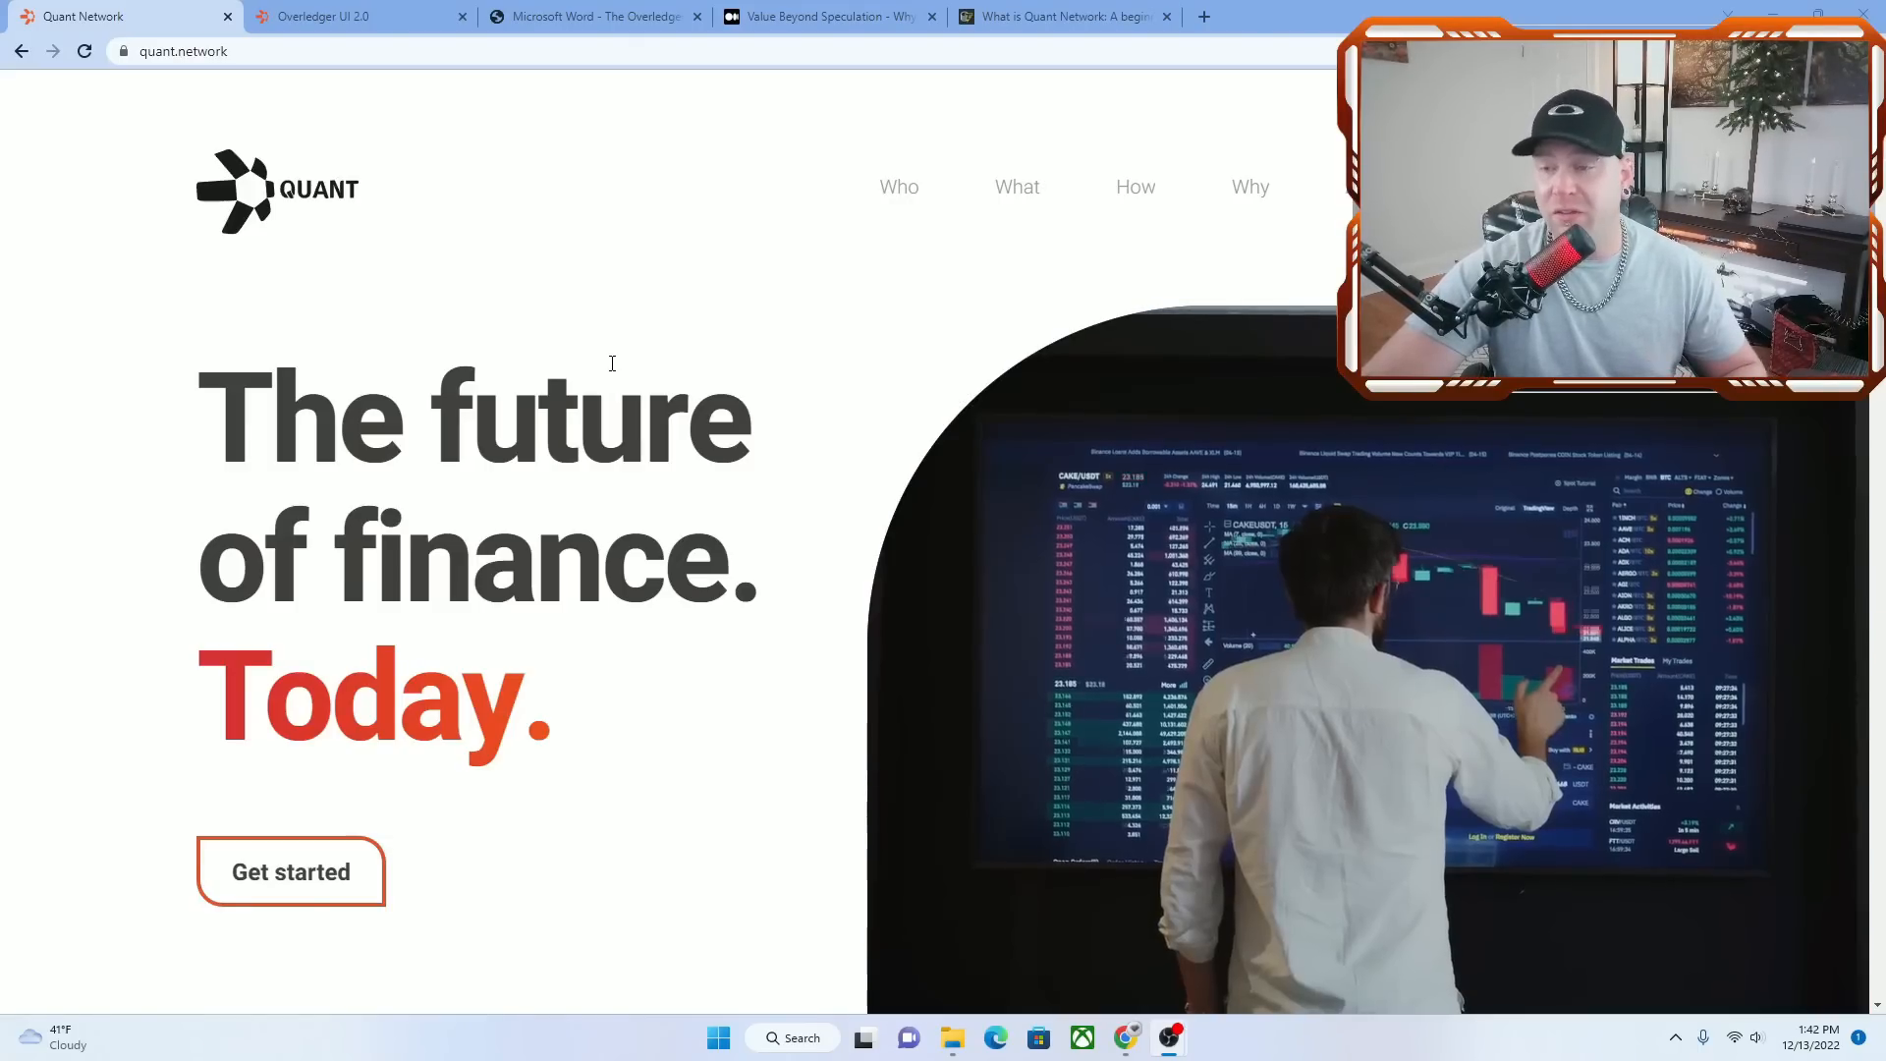
Scroll past the hero and 'Unlocking the power of blockchain' to 'An empowered, interconnected world'
scroll(down, 3)
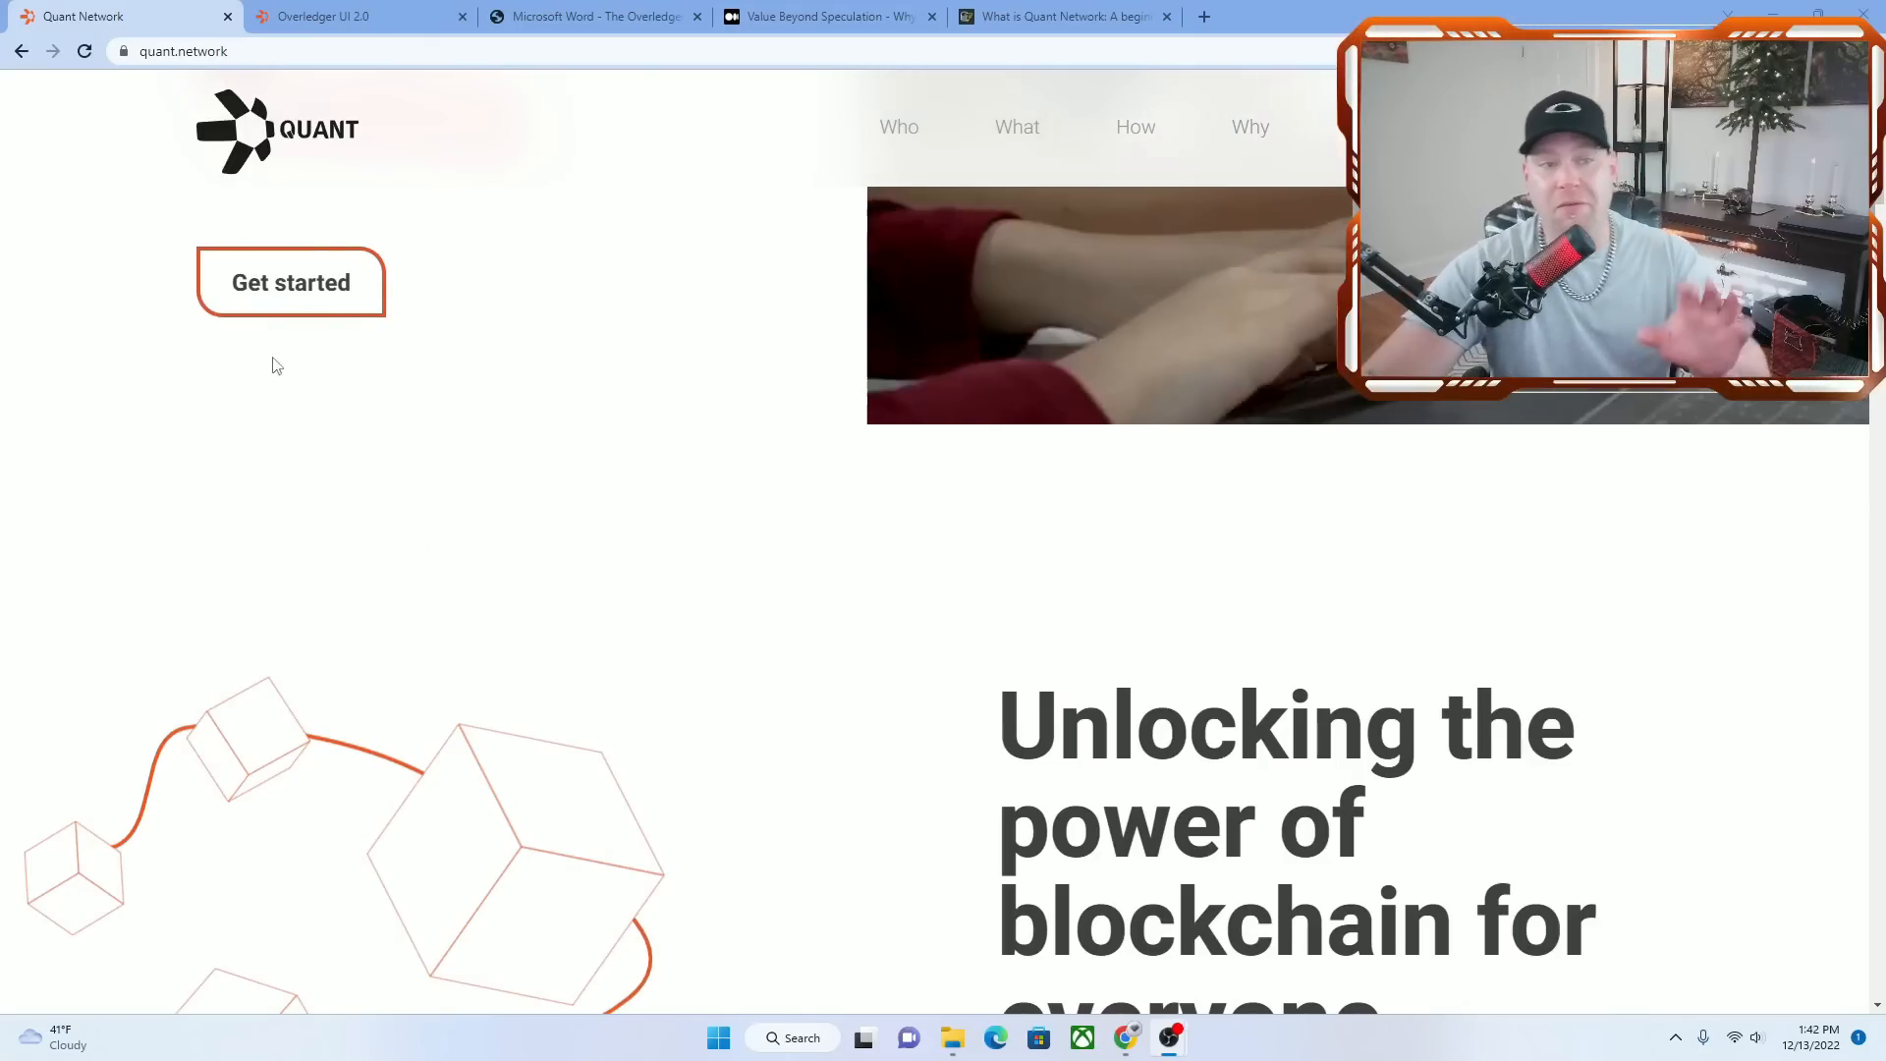
scroll(down, 3)
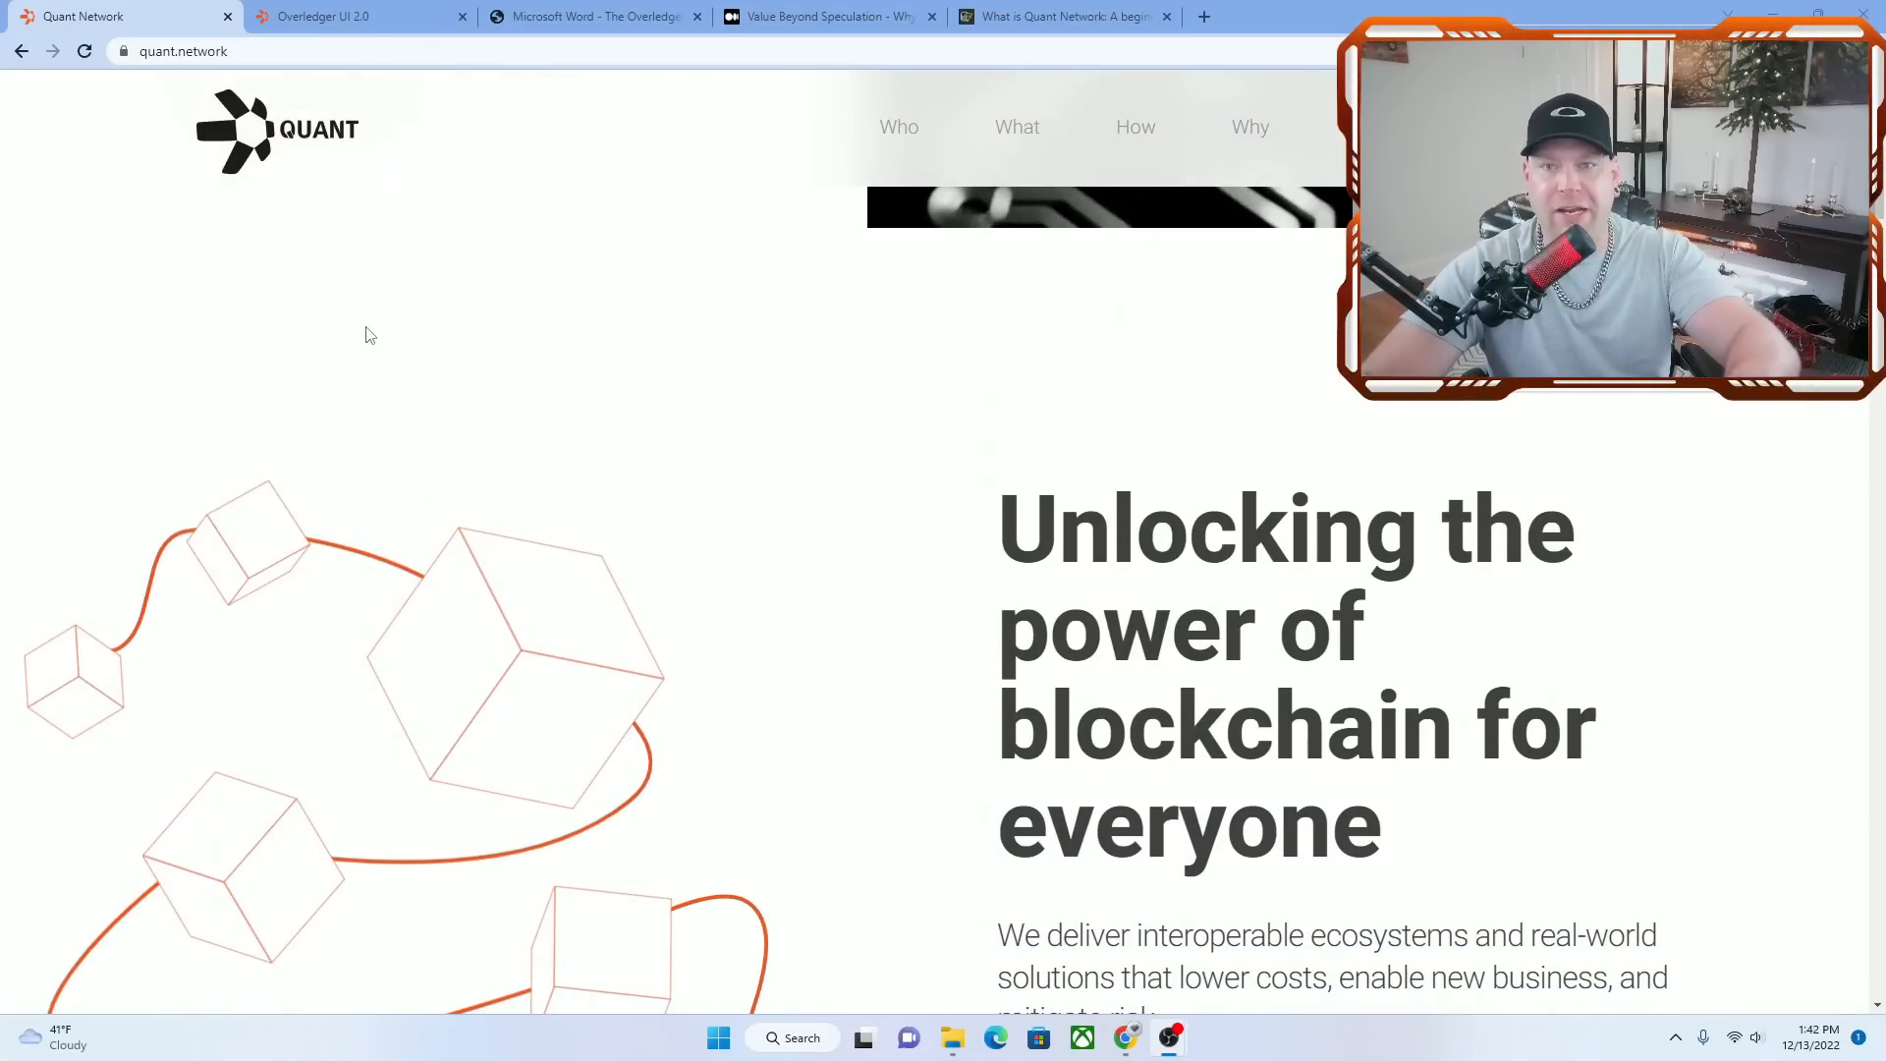
scroll(down, 3)
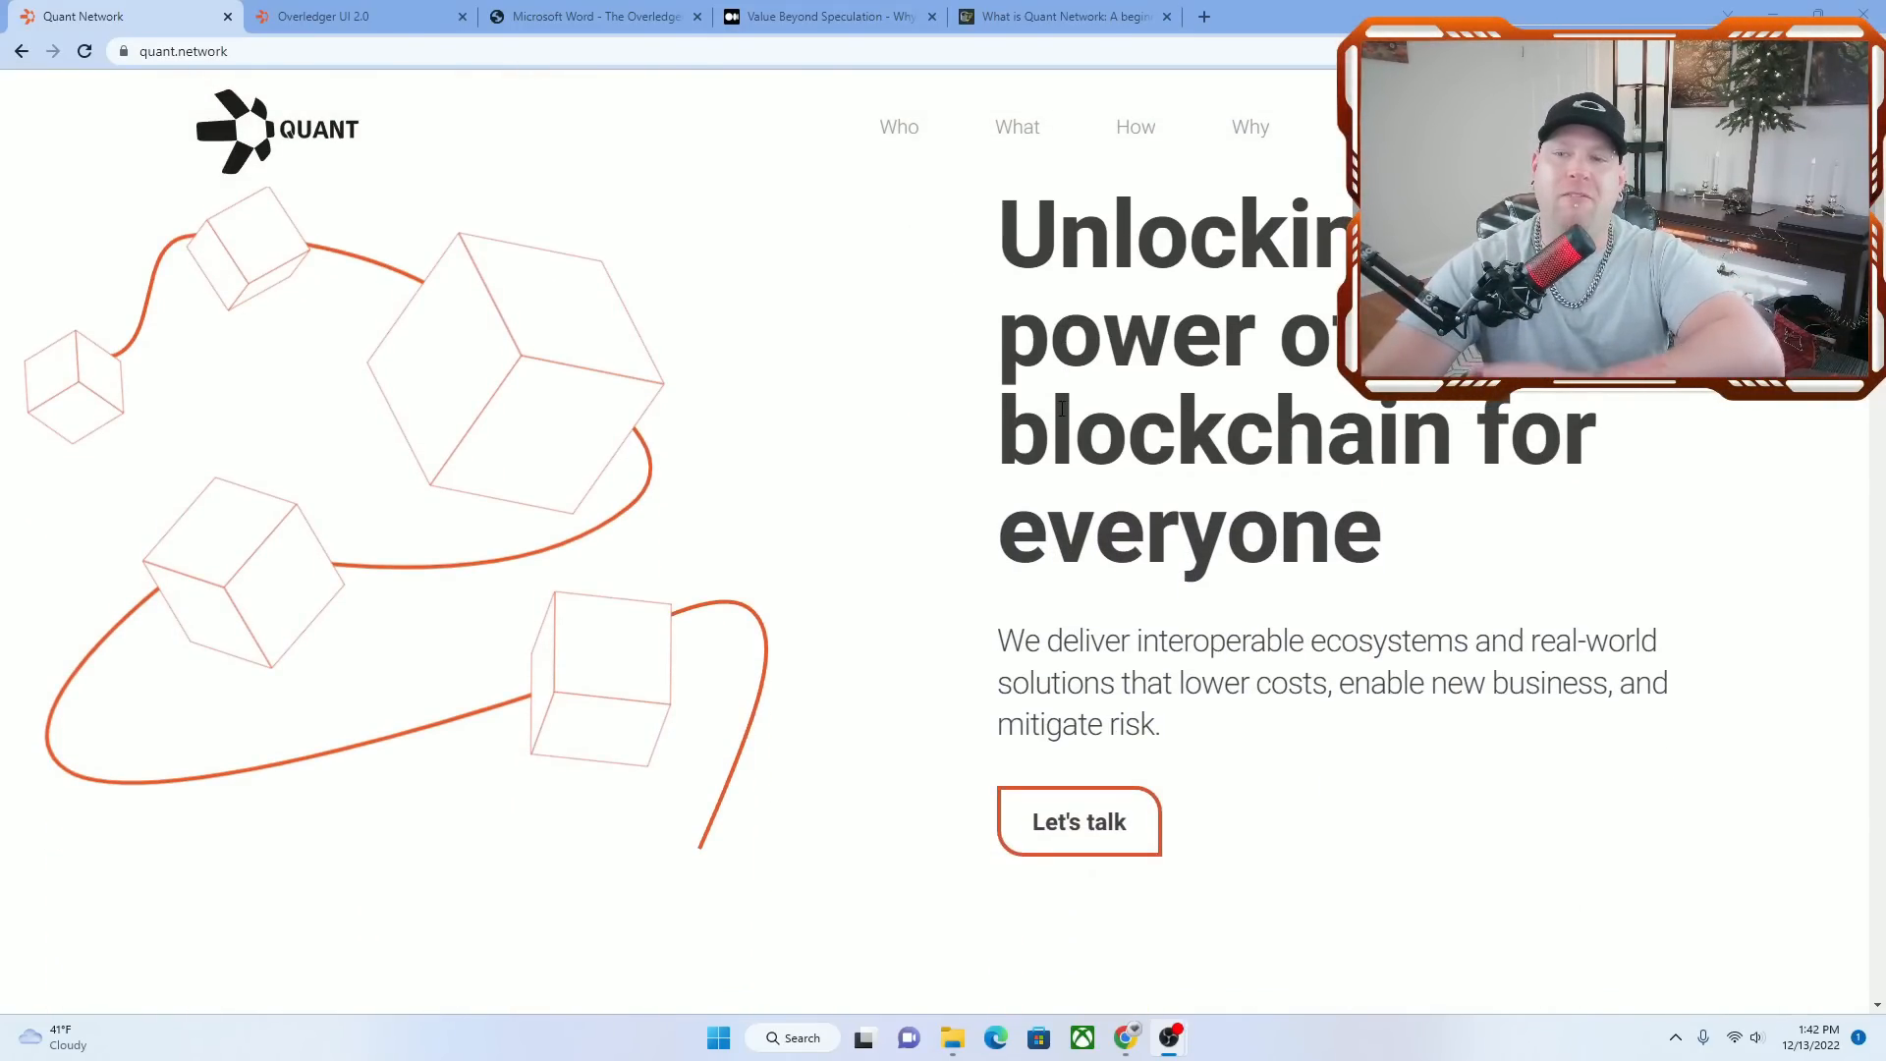
scroll(down, 3)
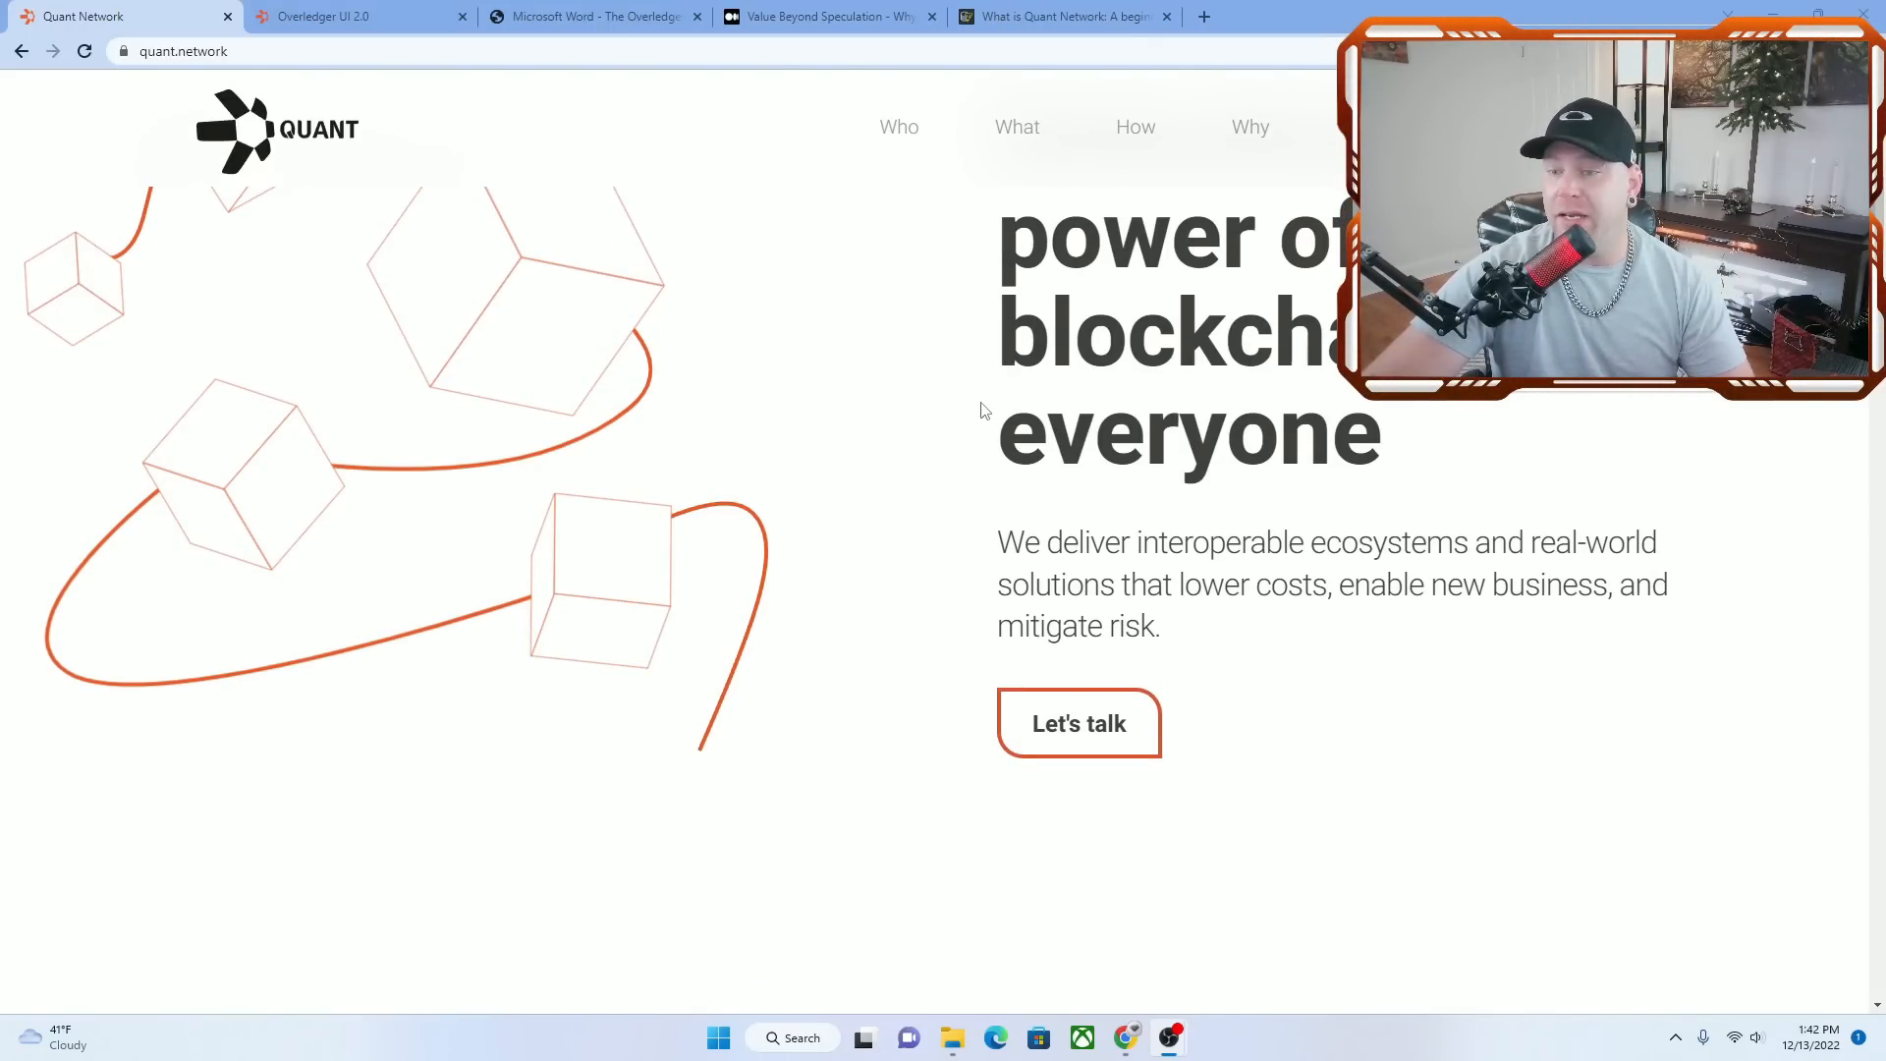
mouse_move(911, 544)
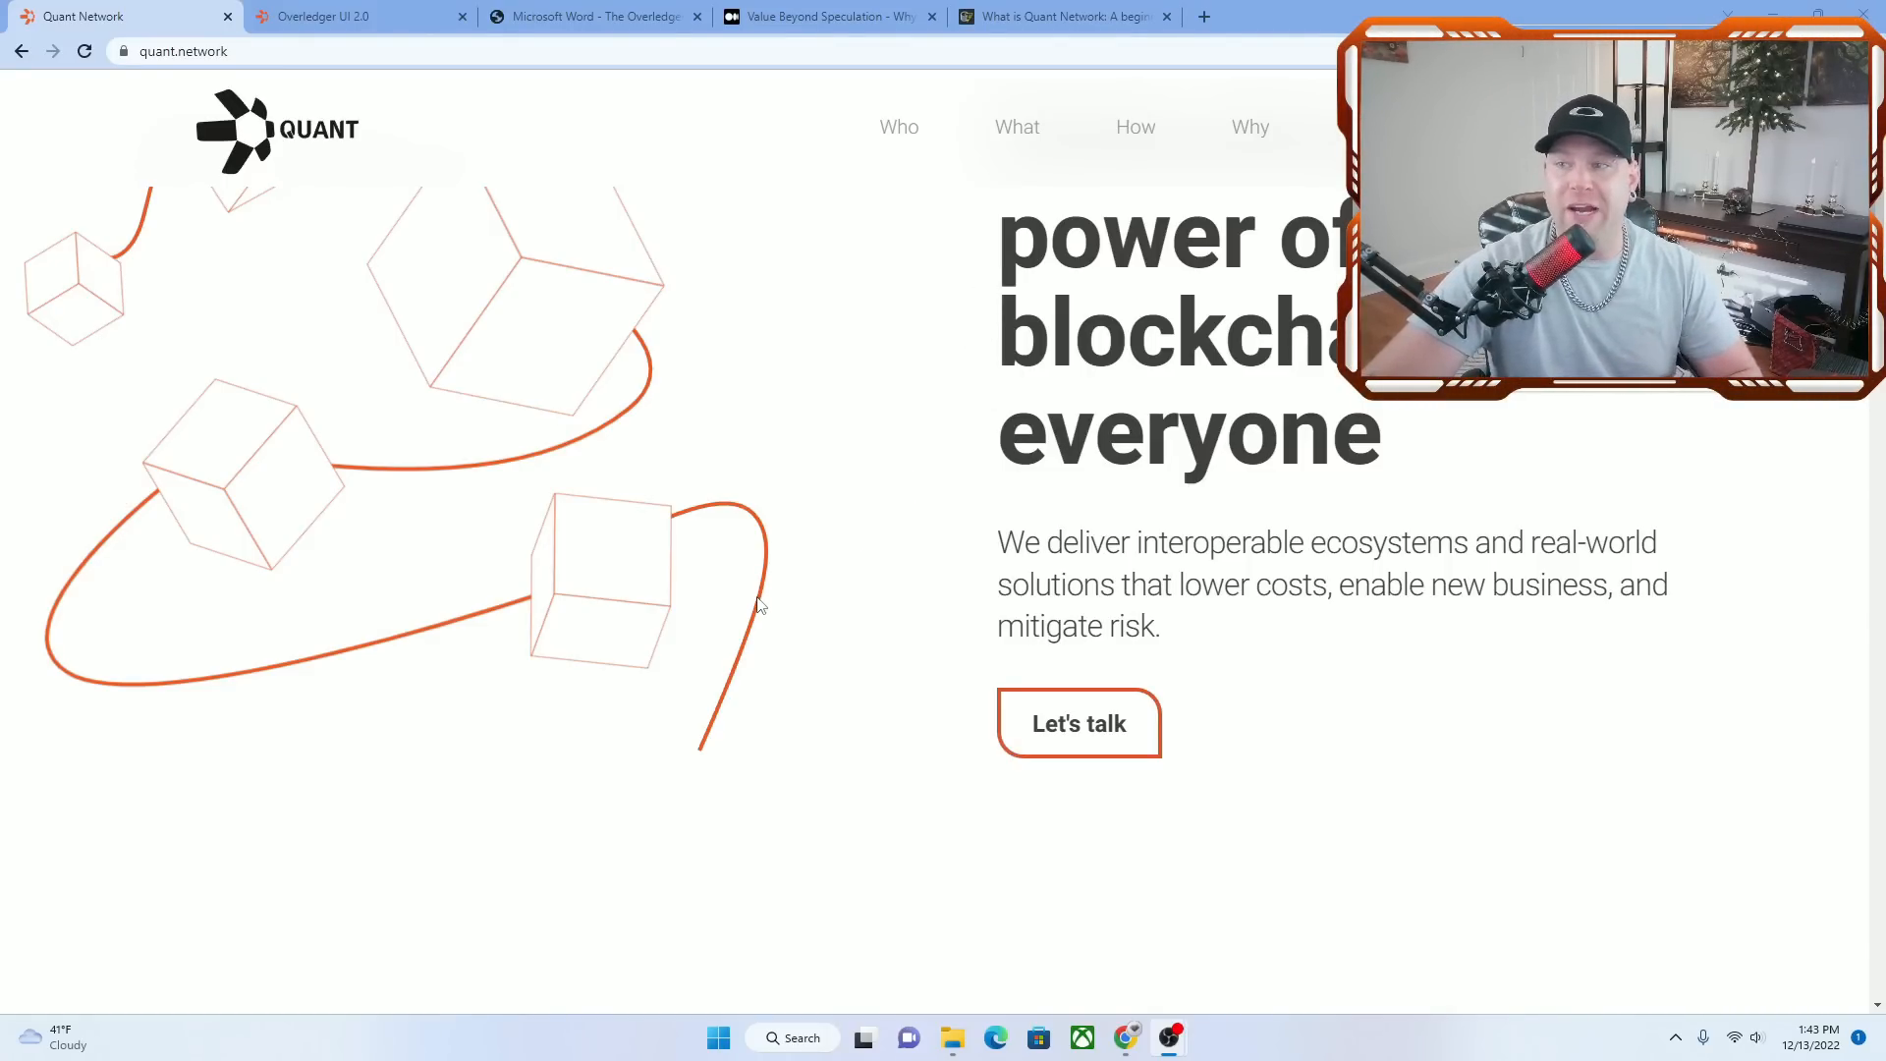
mouse_move(919, 402)
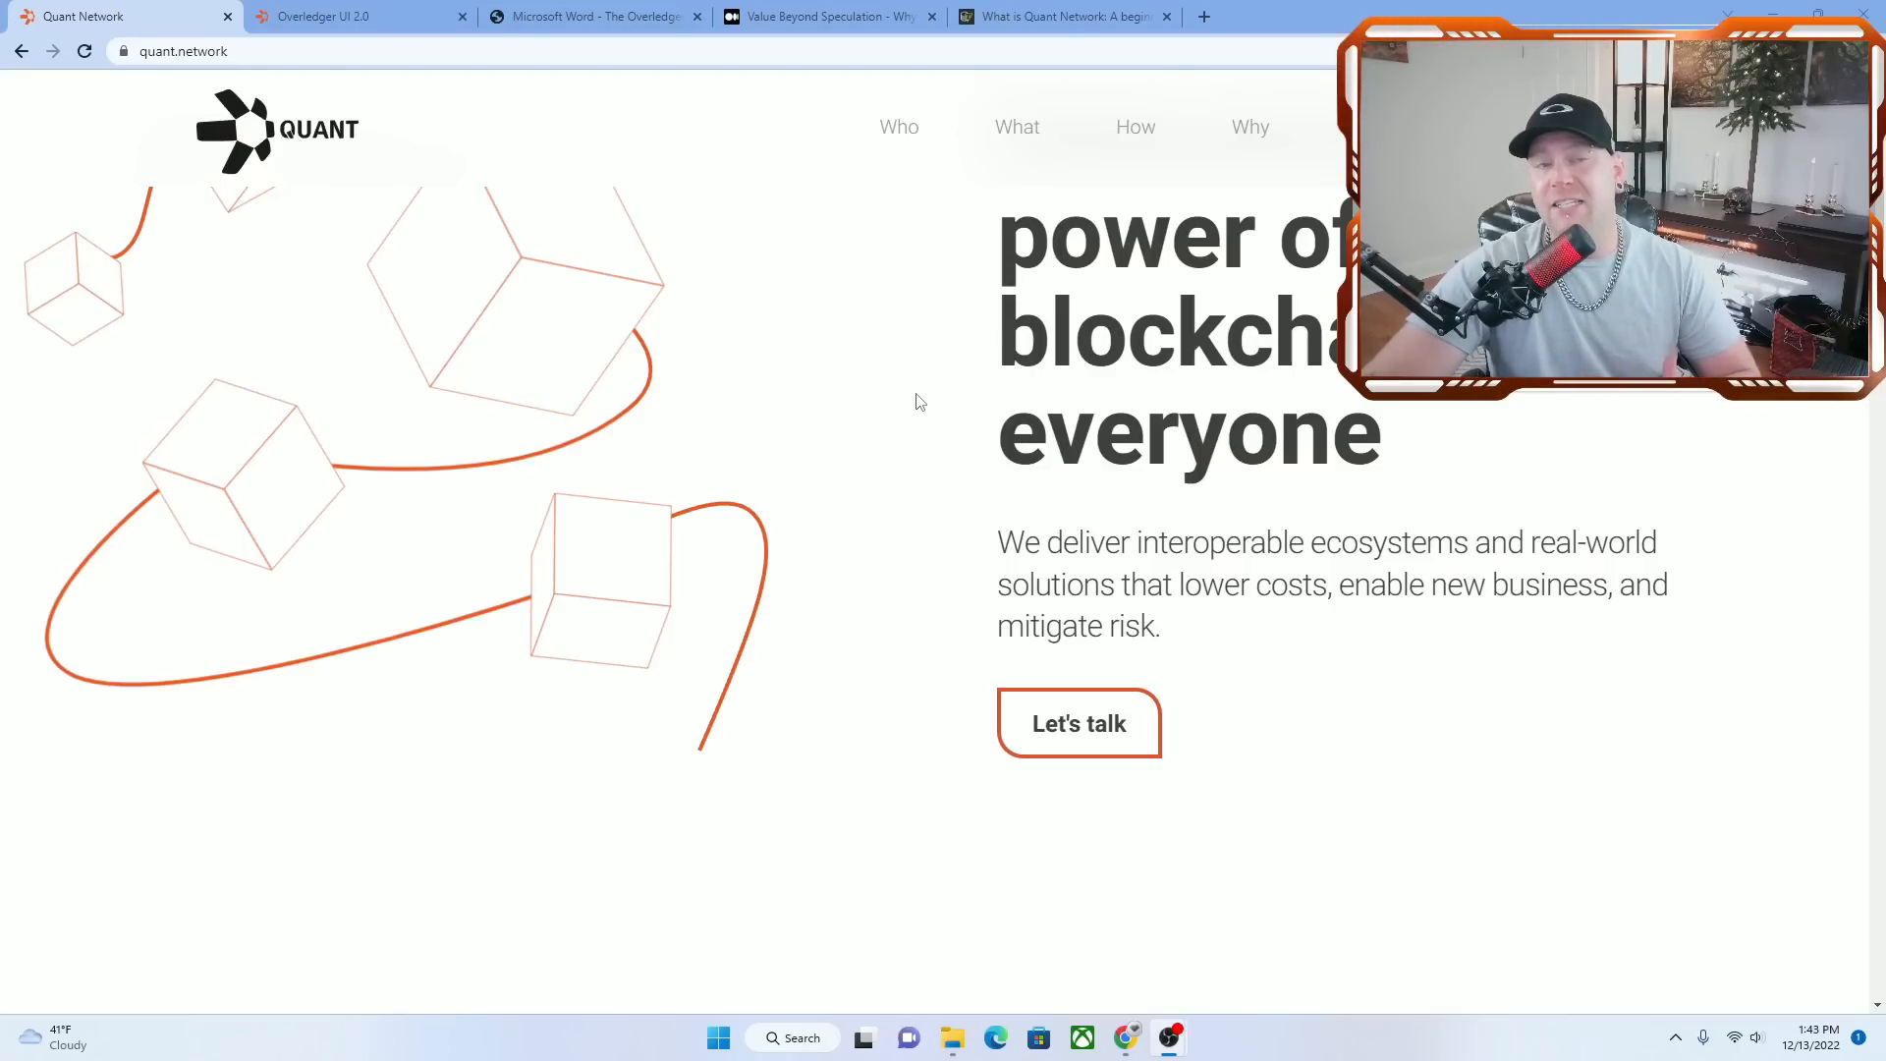
mouse_move(750, 423)
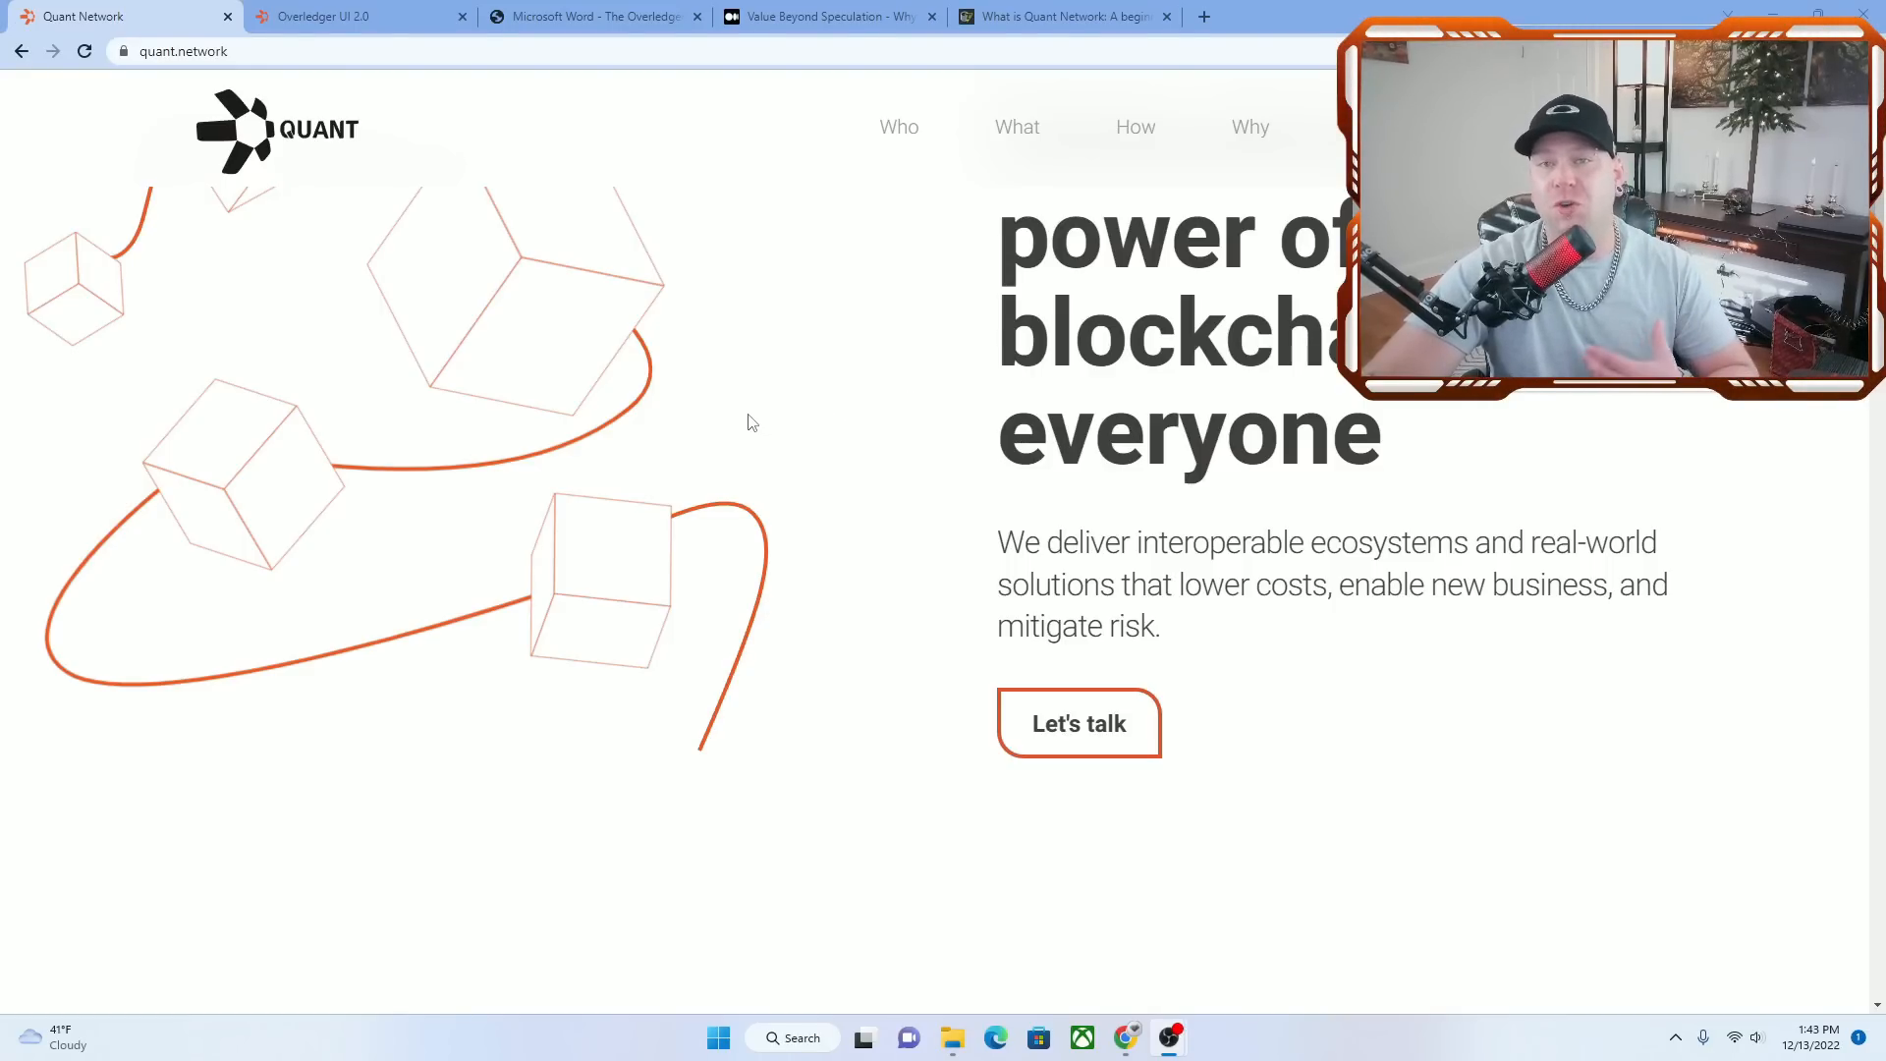
mouse_move(737, 421)
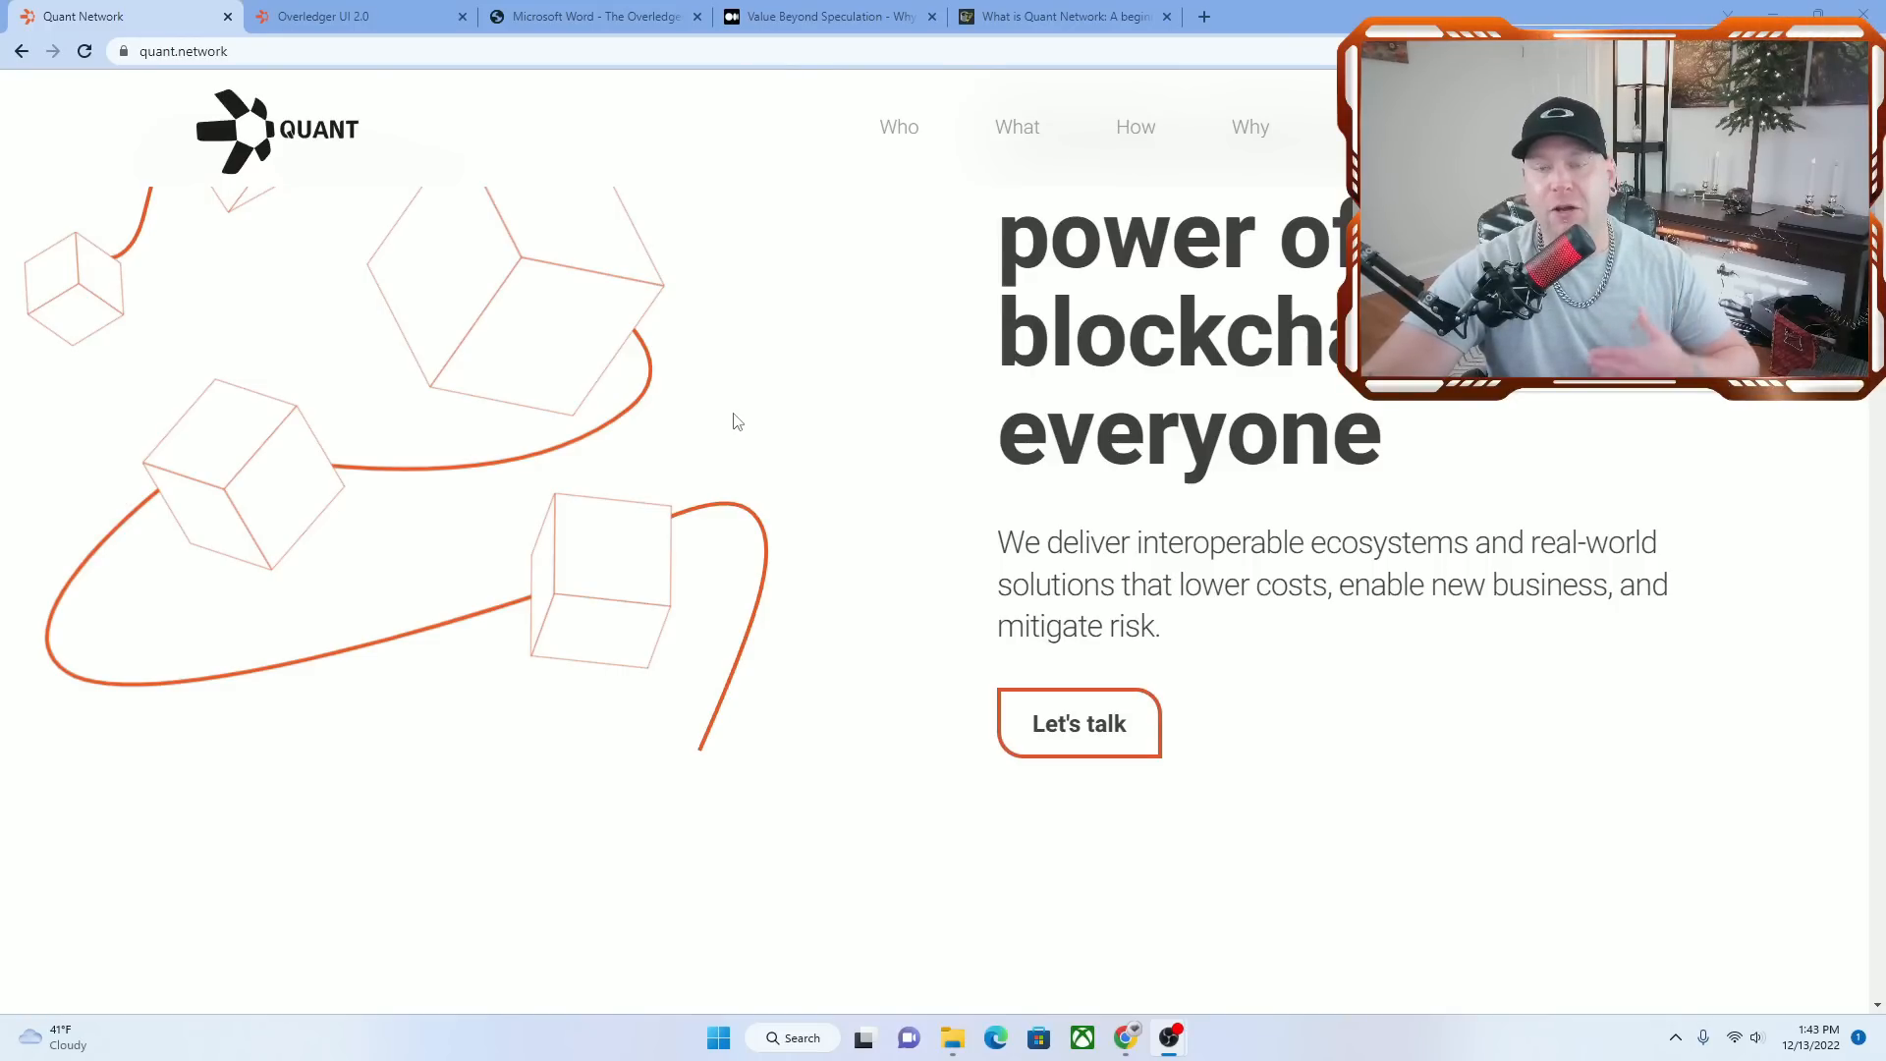
mouse_move(904, 265)
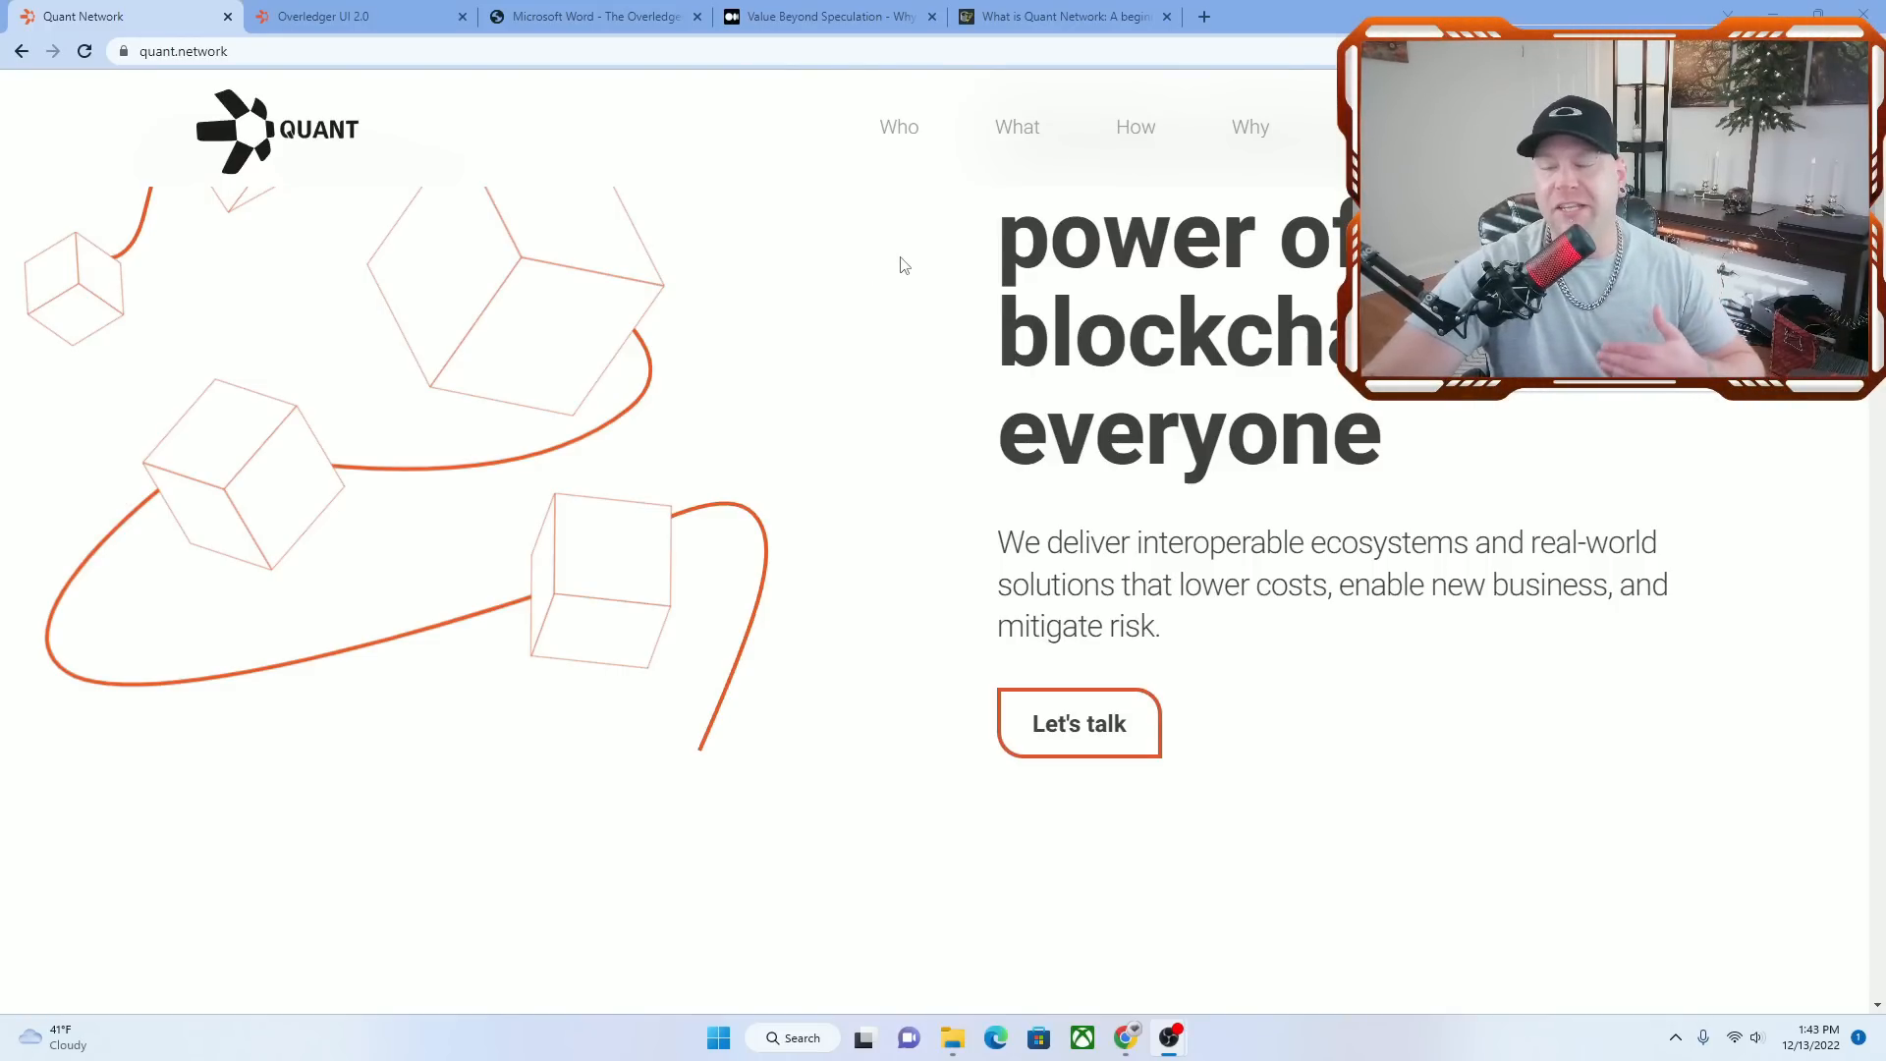
scroll(down, 3)
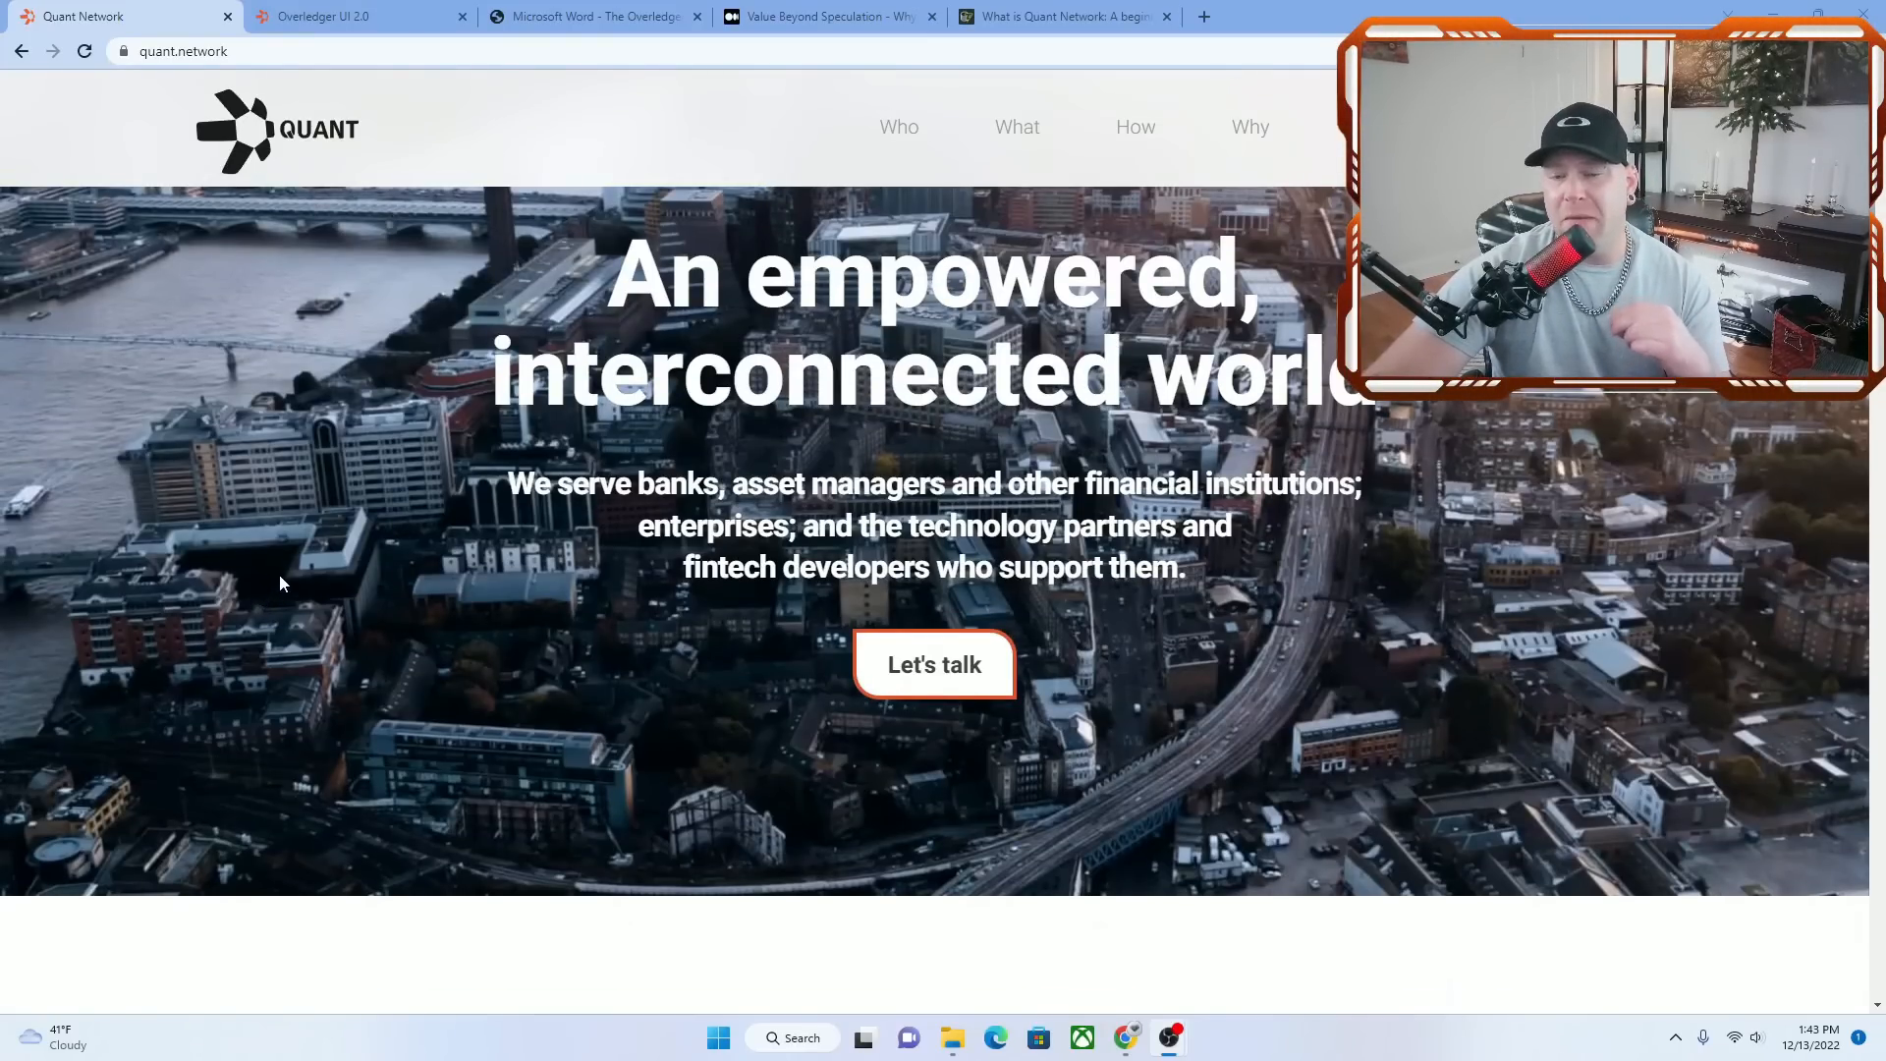
Scroll down to the Financial institutions, Enterprises, Partners and Developers columns
scroll(down, 3)
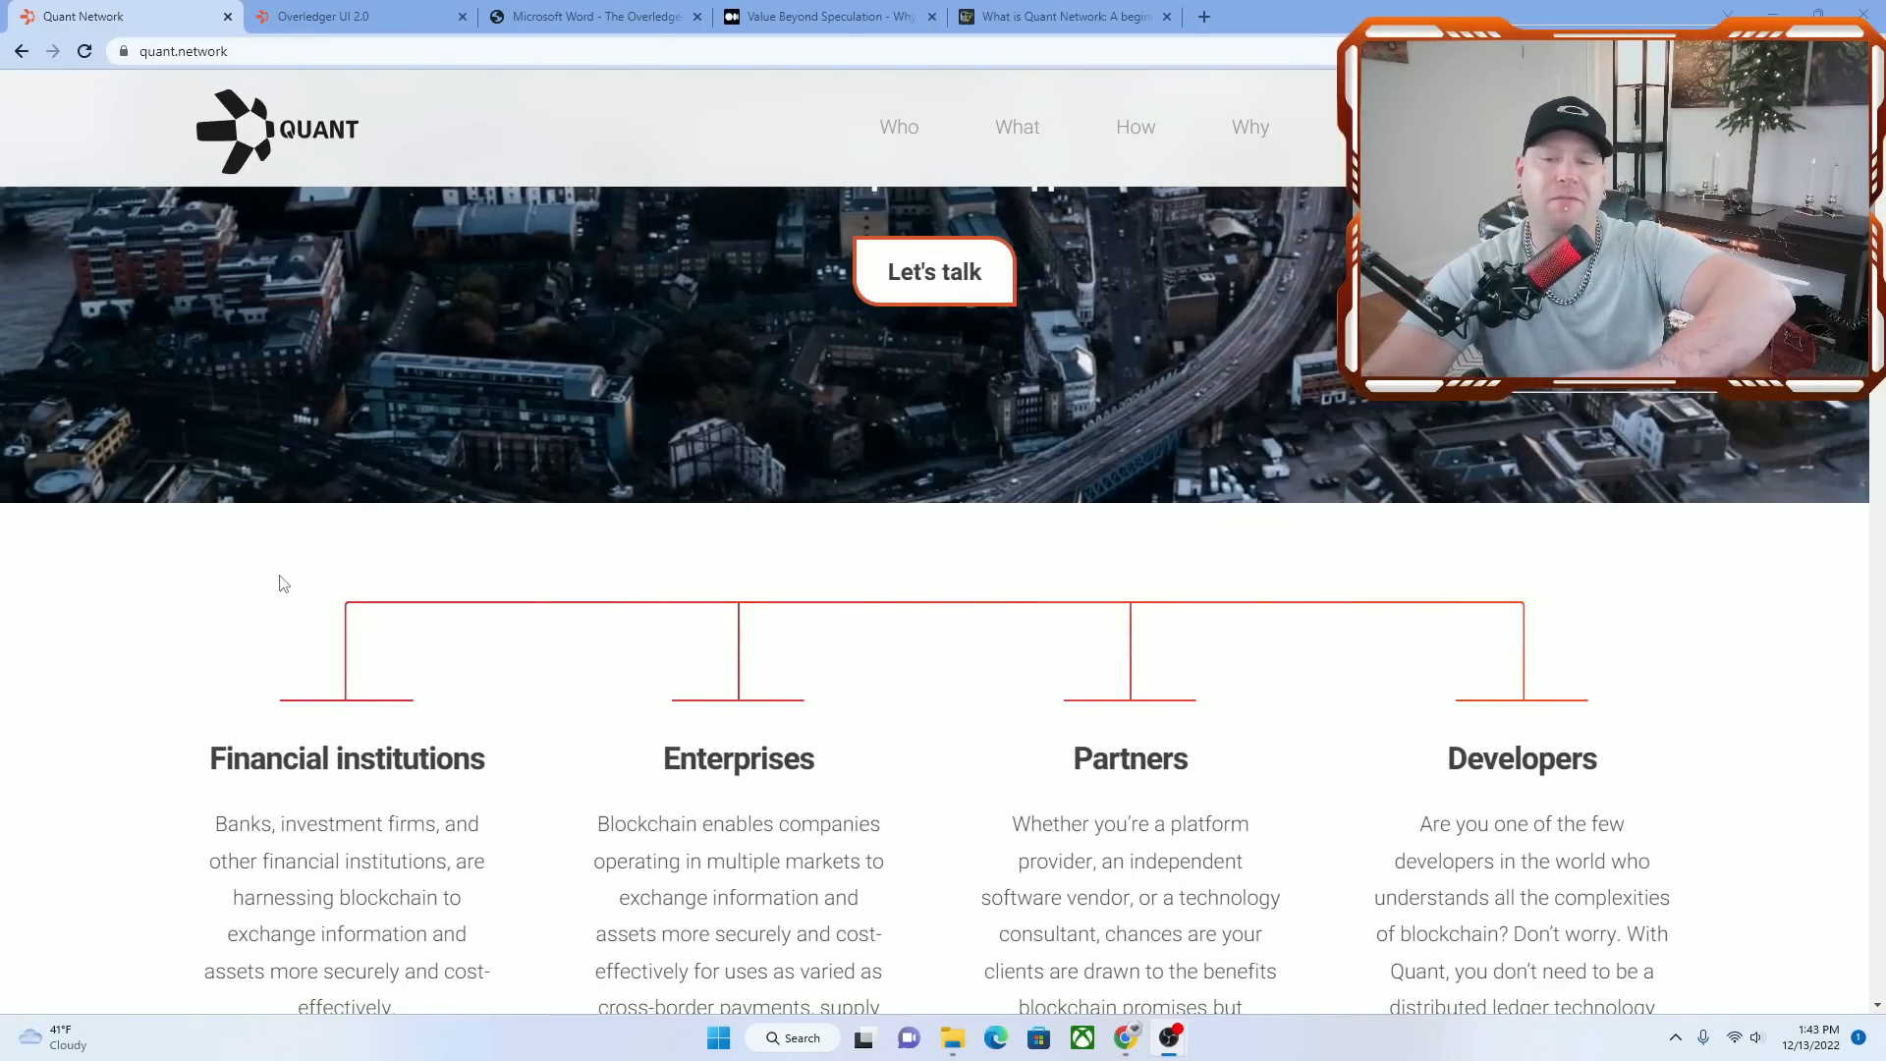
scroll(up, 3)
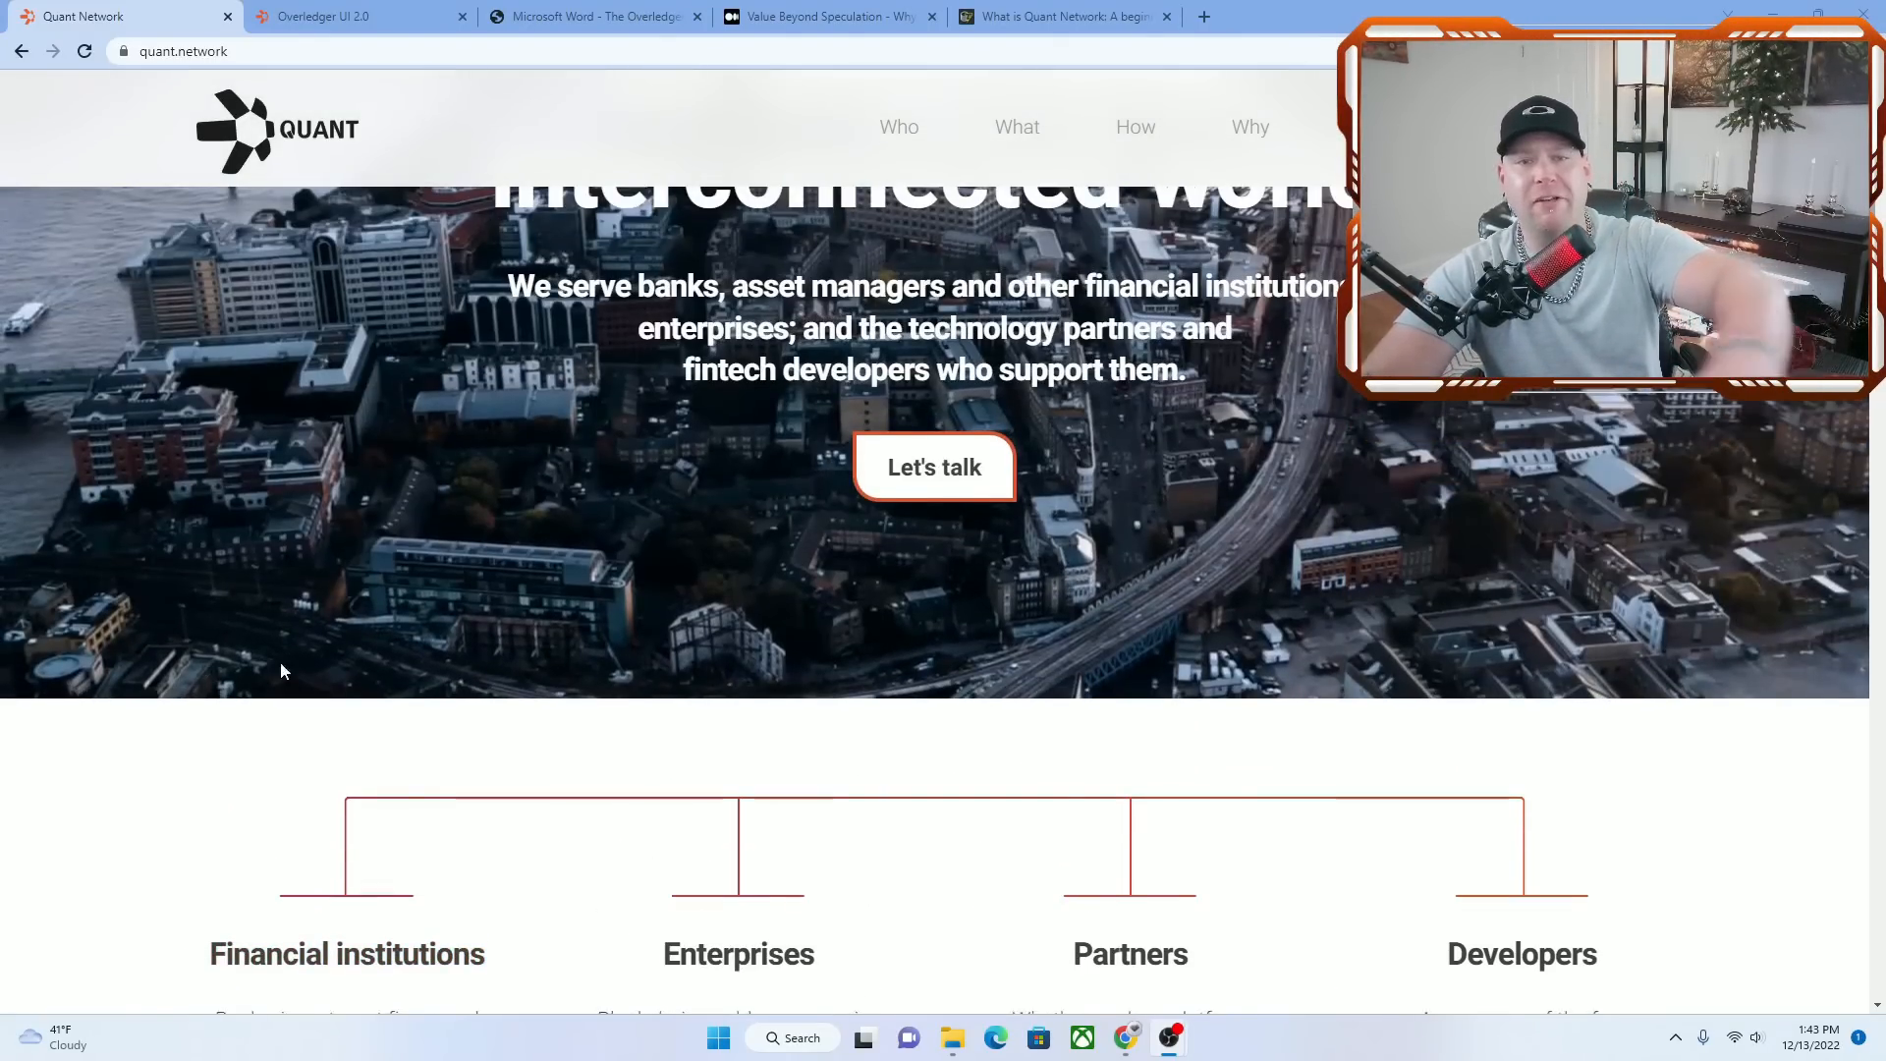
scroll(down, 3)
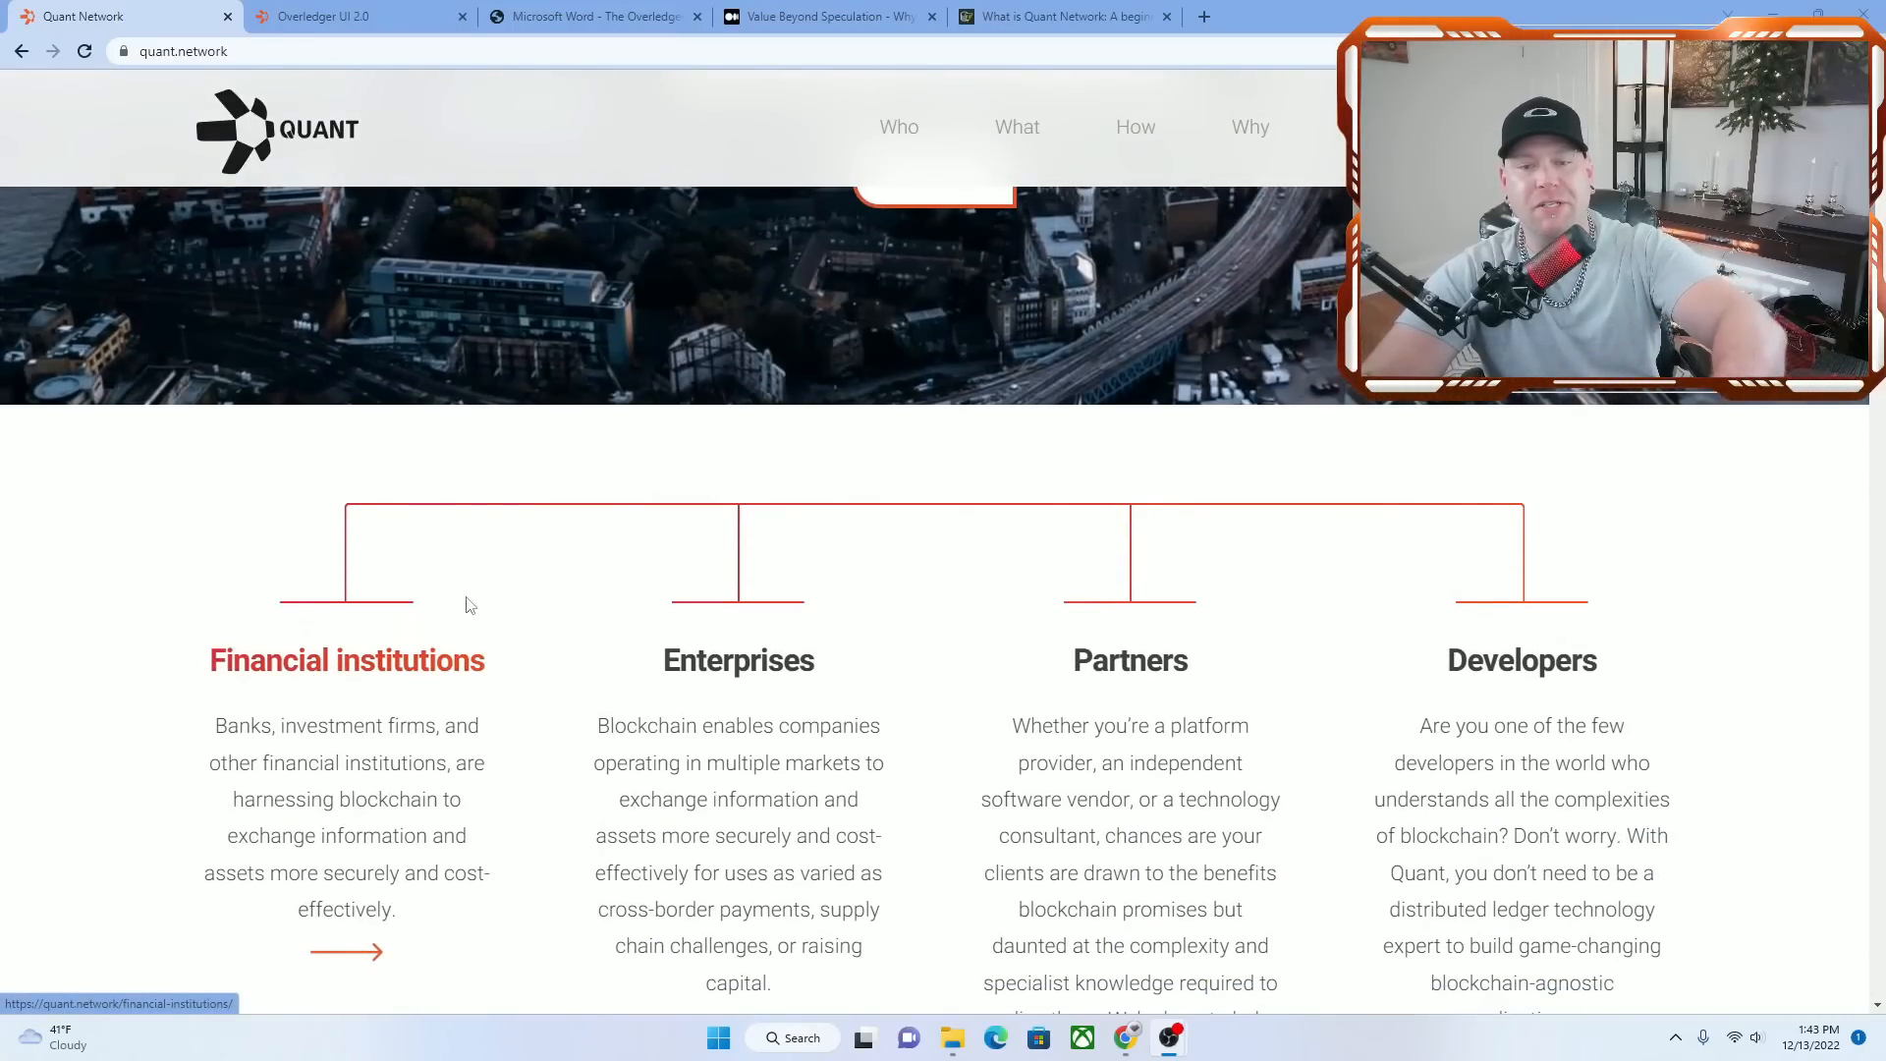
scroll(down, 3)
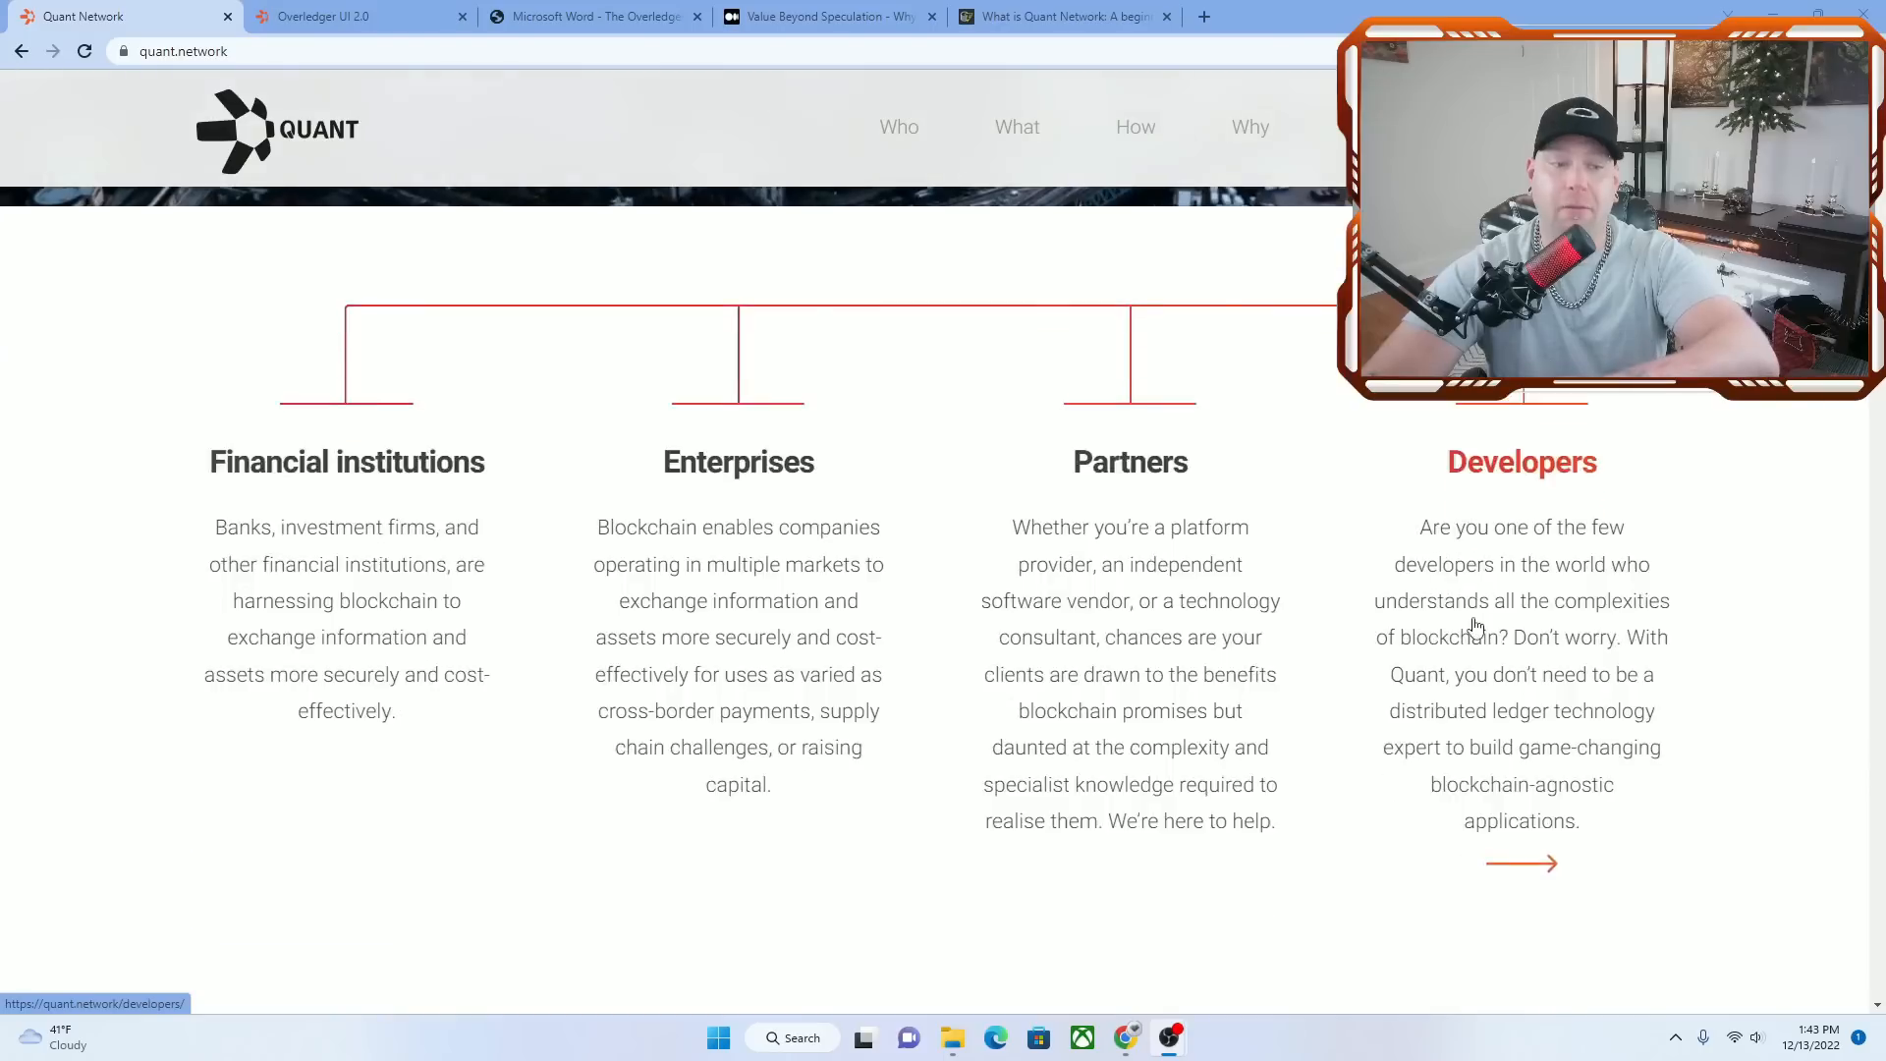
scroll(down, 3)
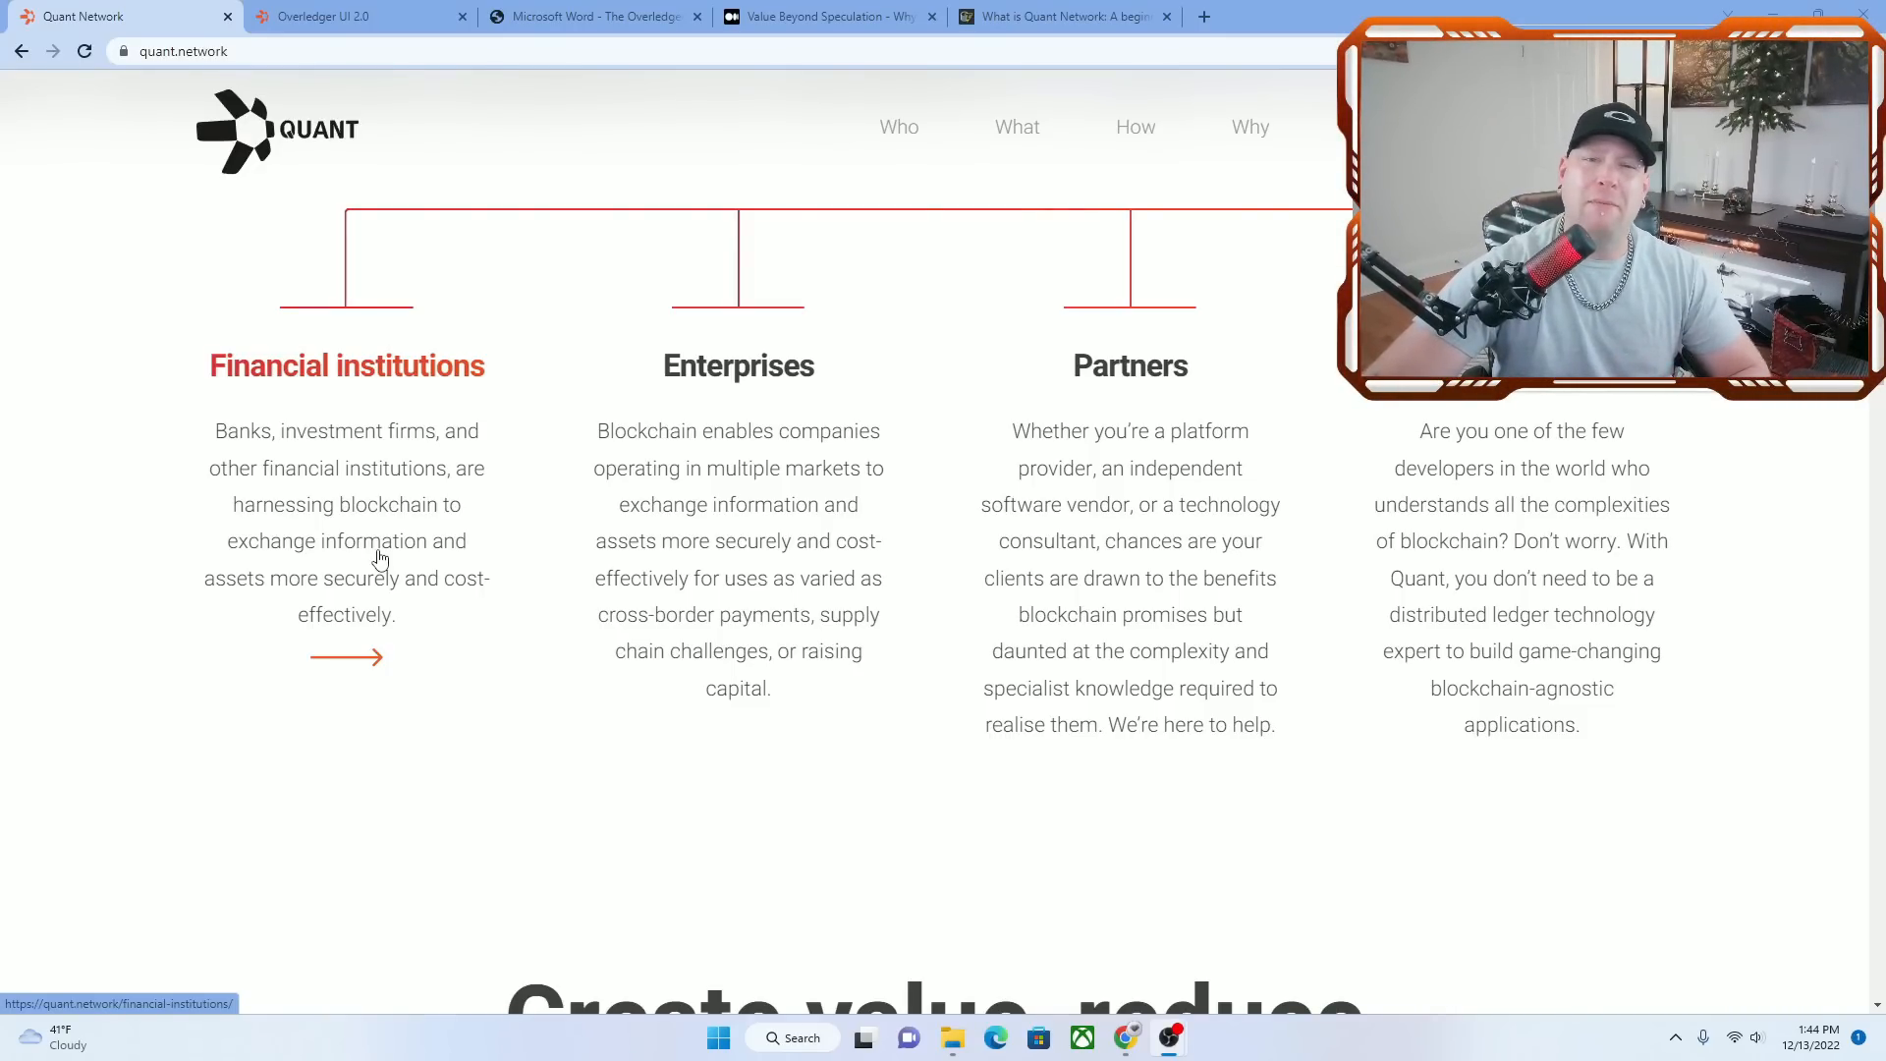
mouse_move(617, 828)
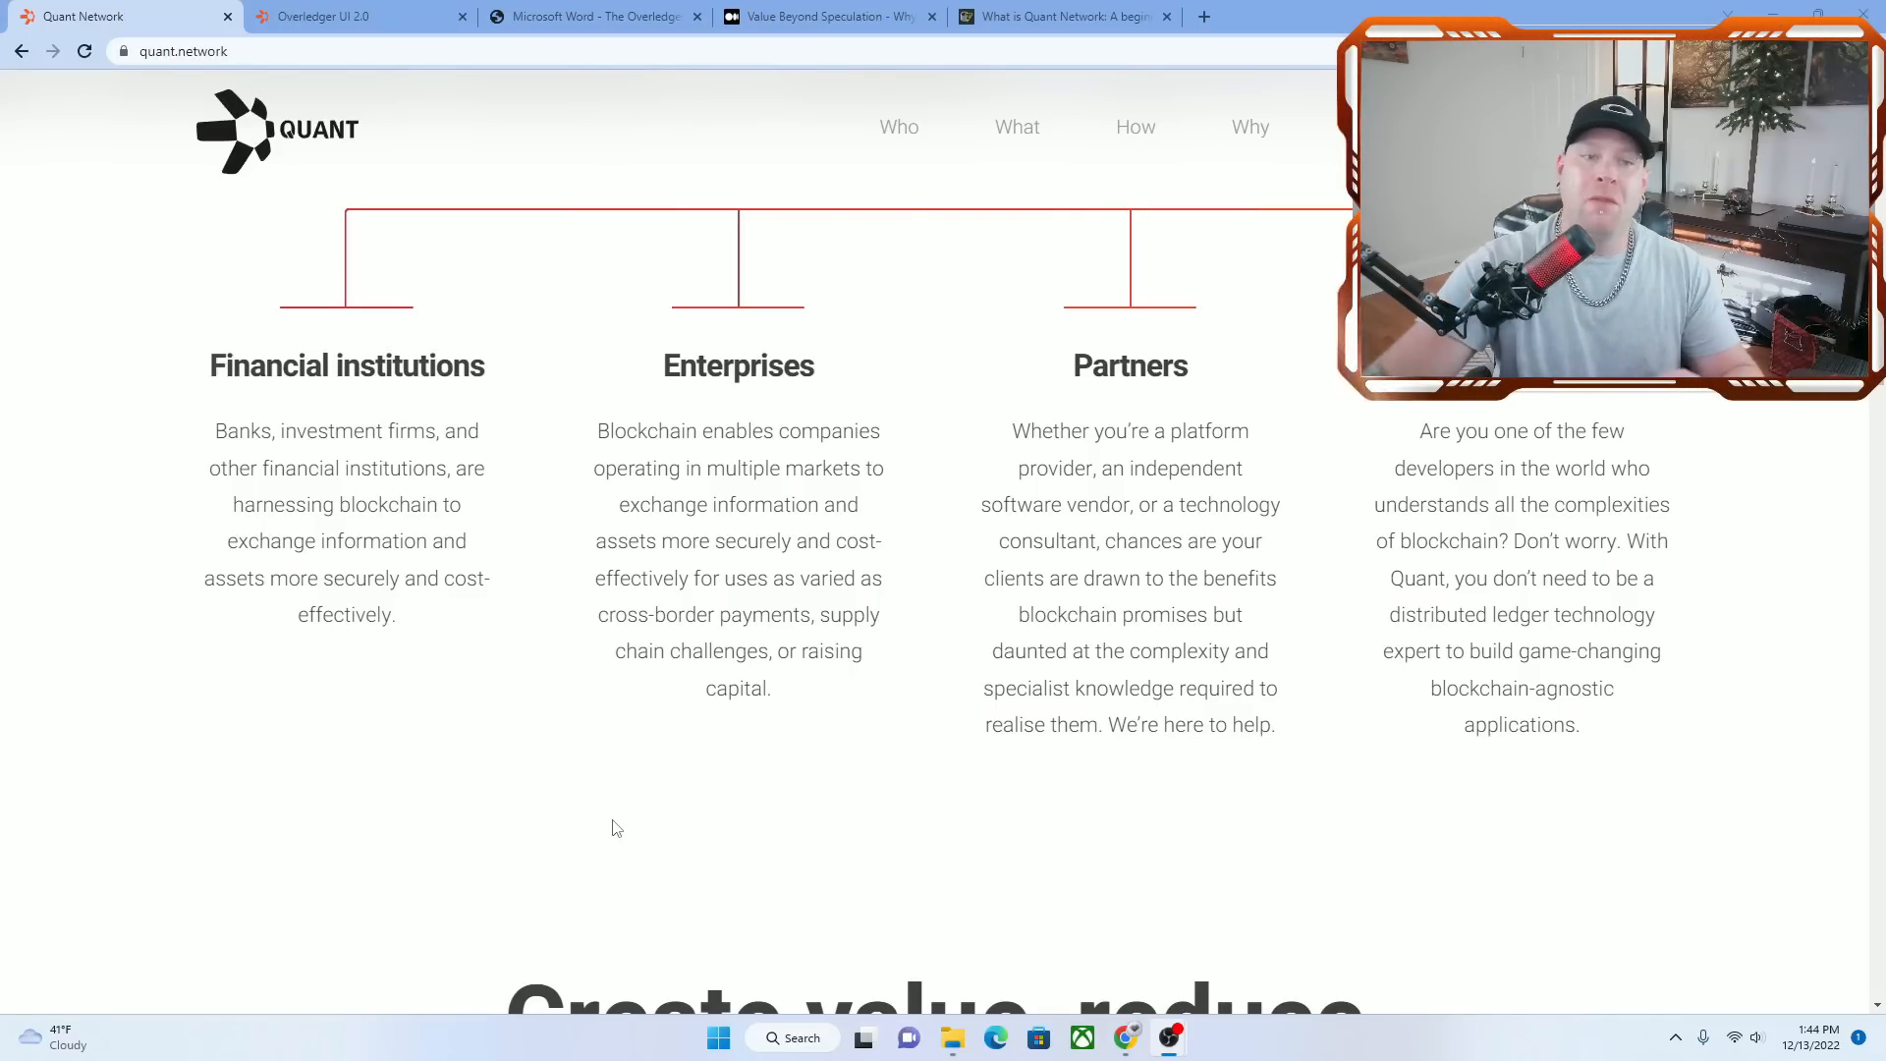
mouse_move(406, 688)
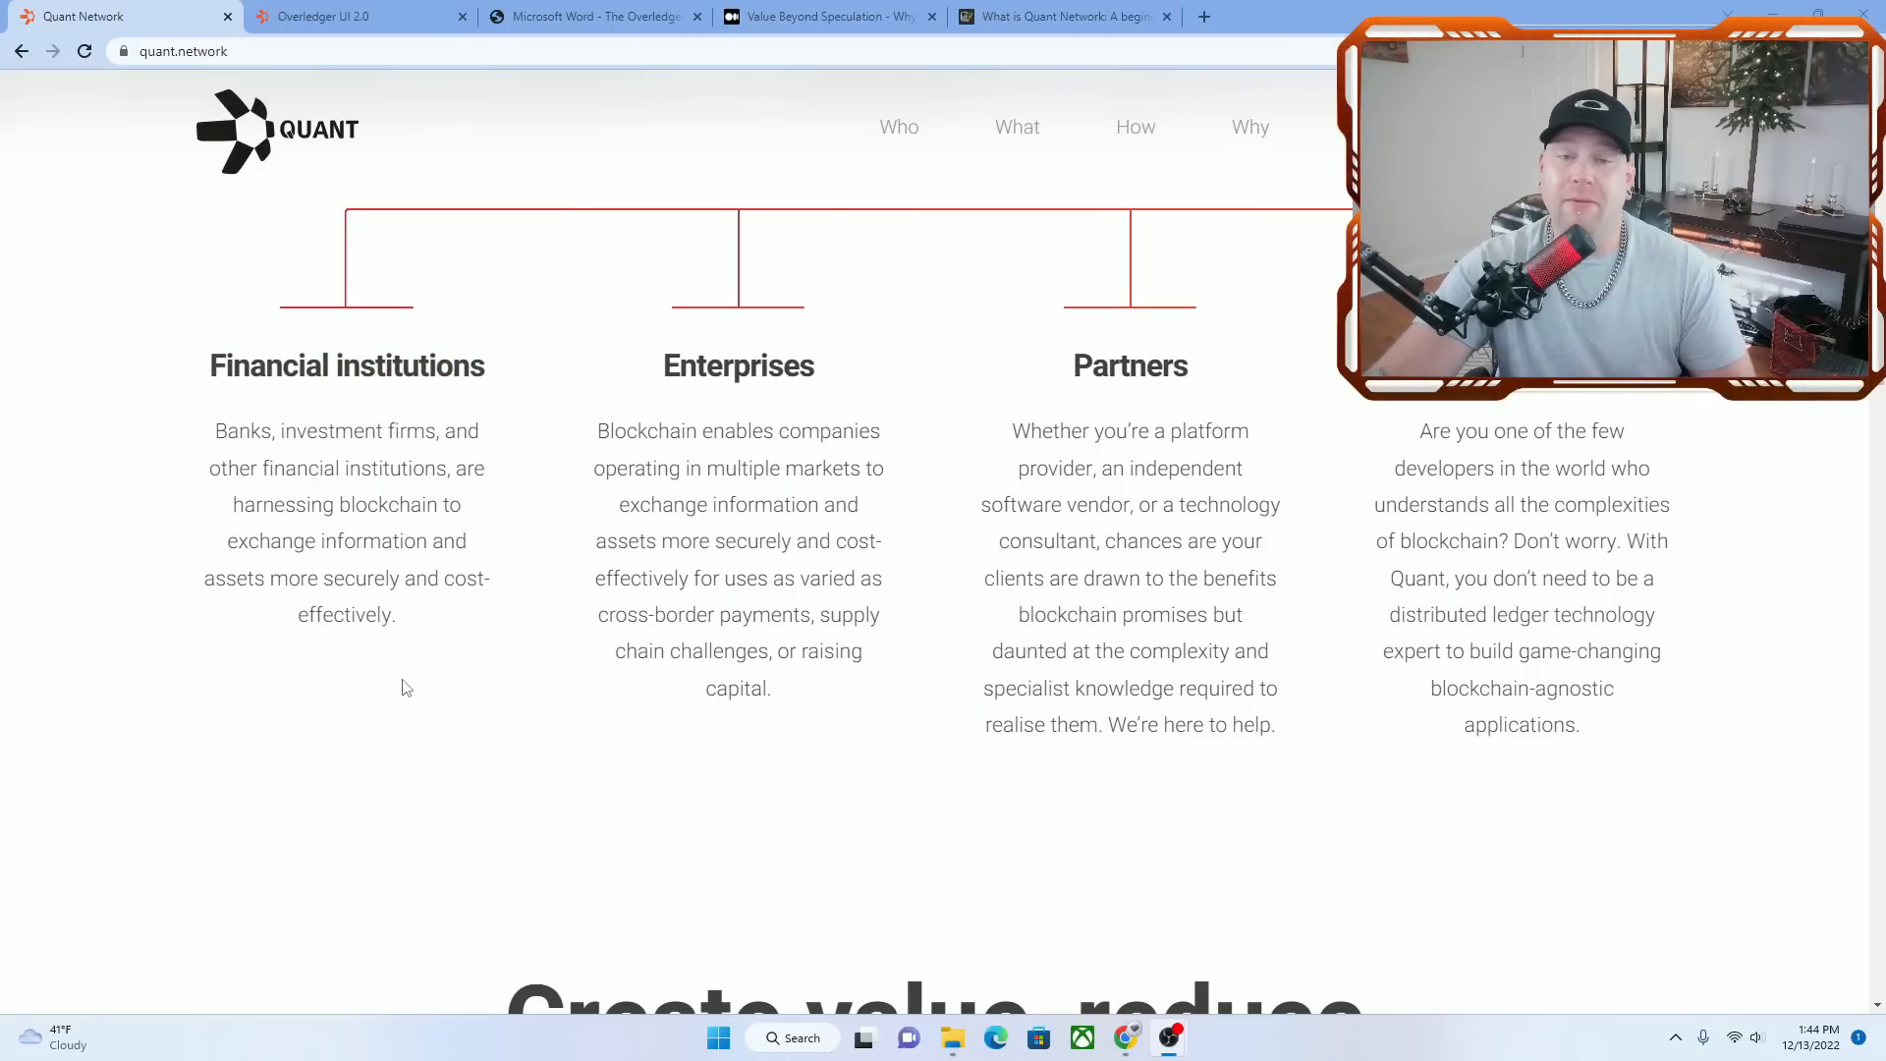
mouse_move(689, 380)
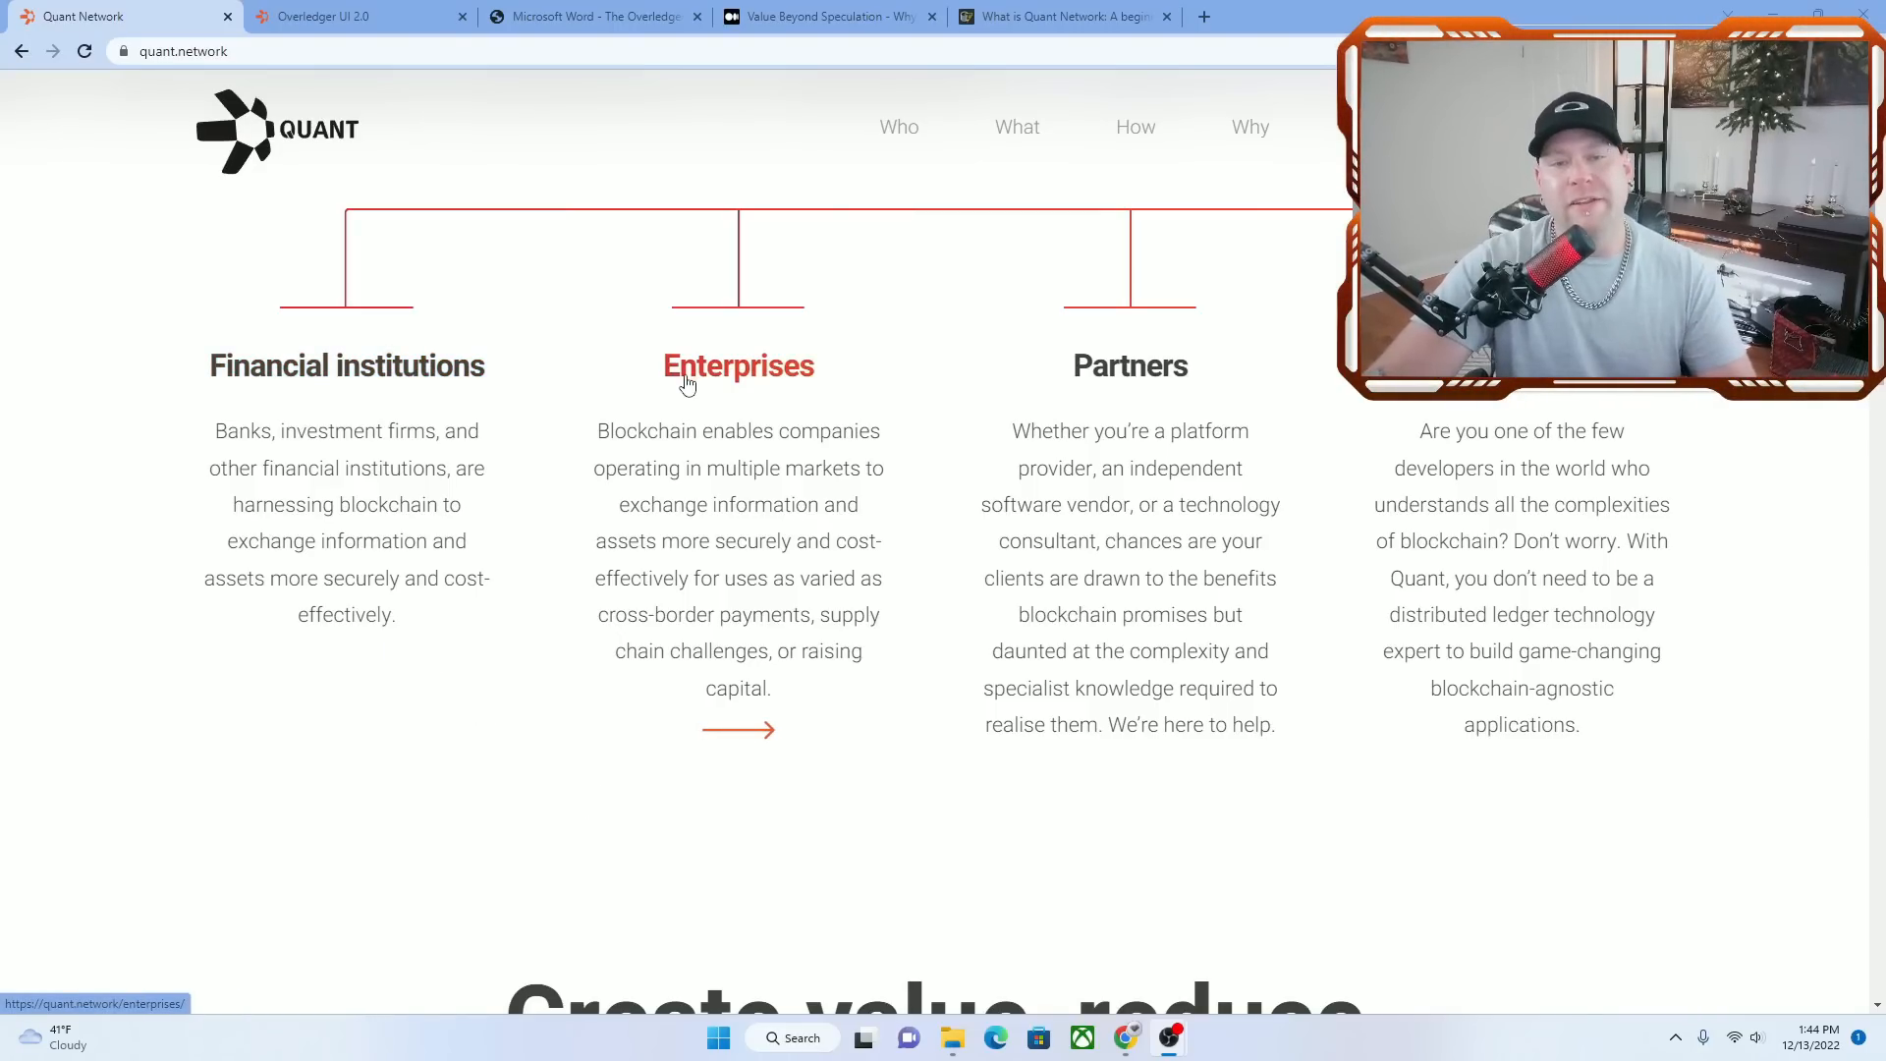
mouse_move(273, 569)
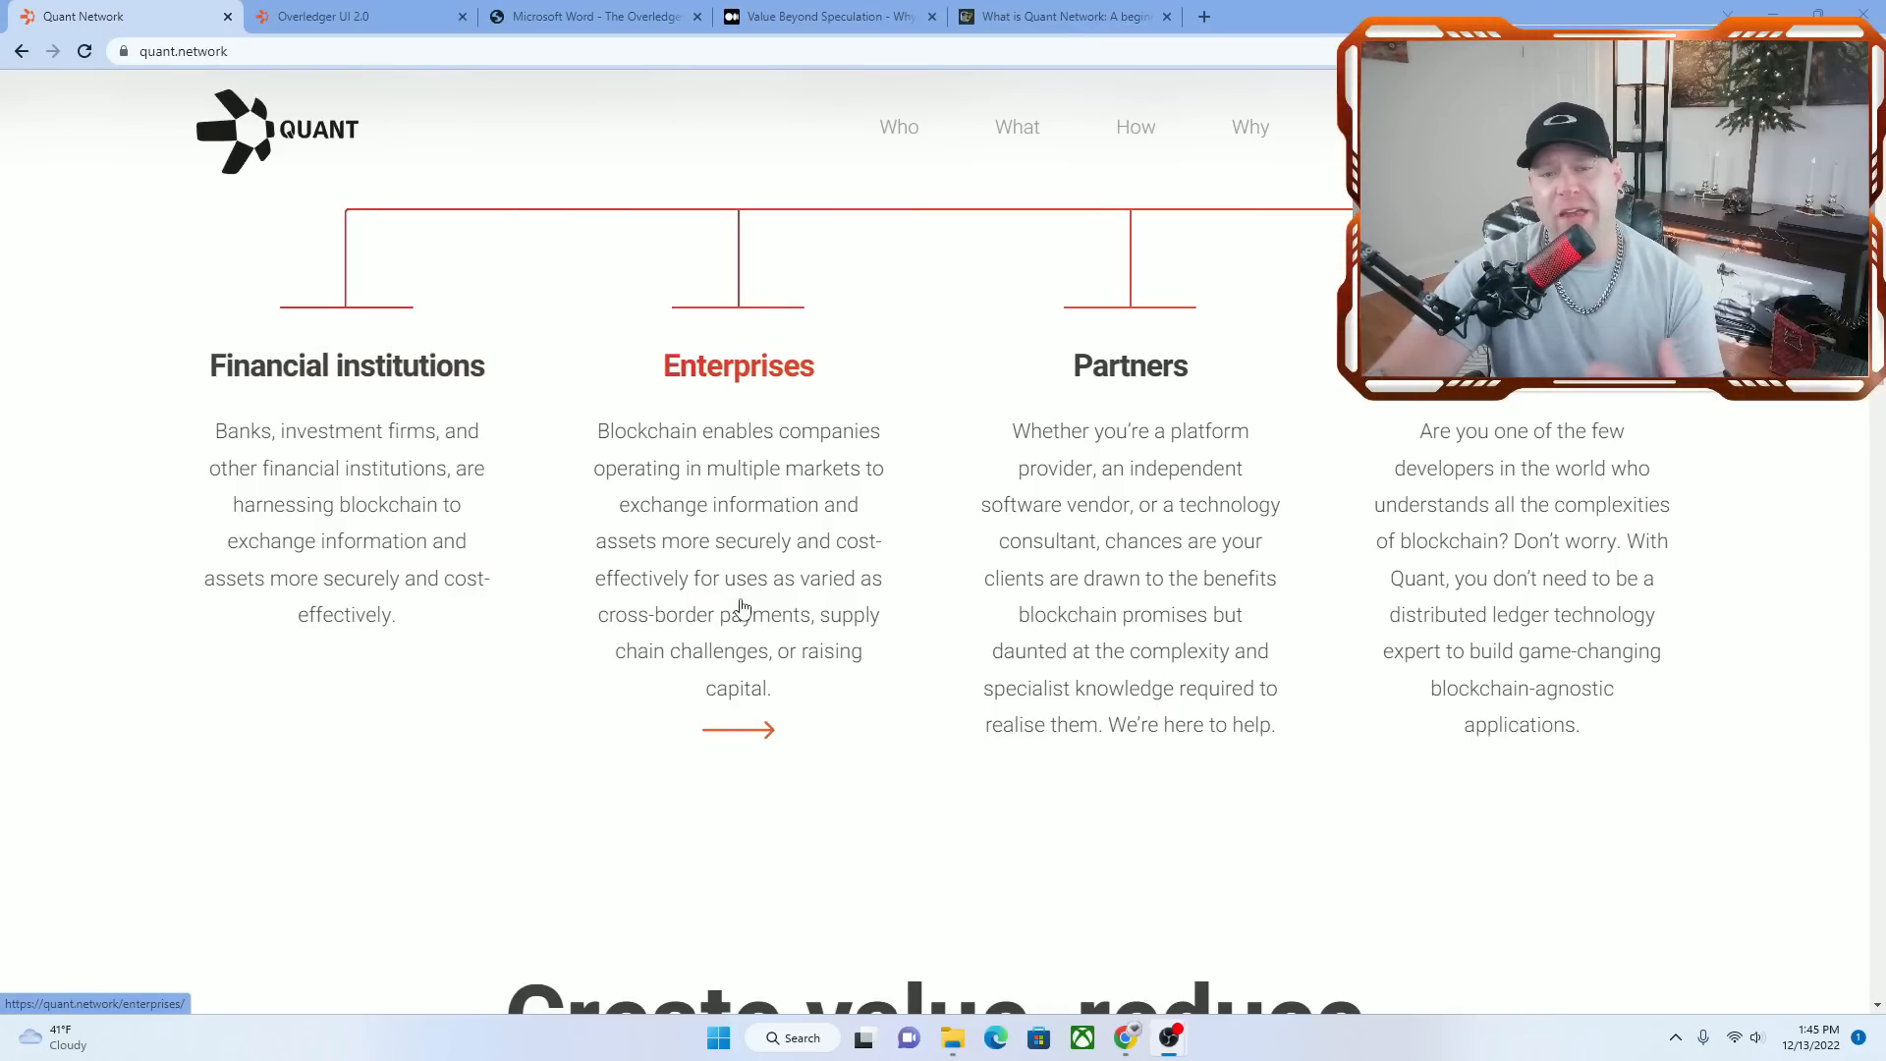
mouse_move(757, 627)
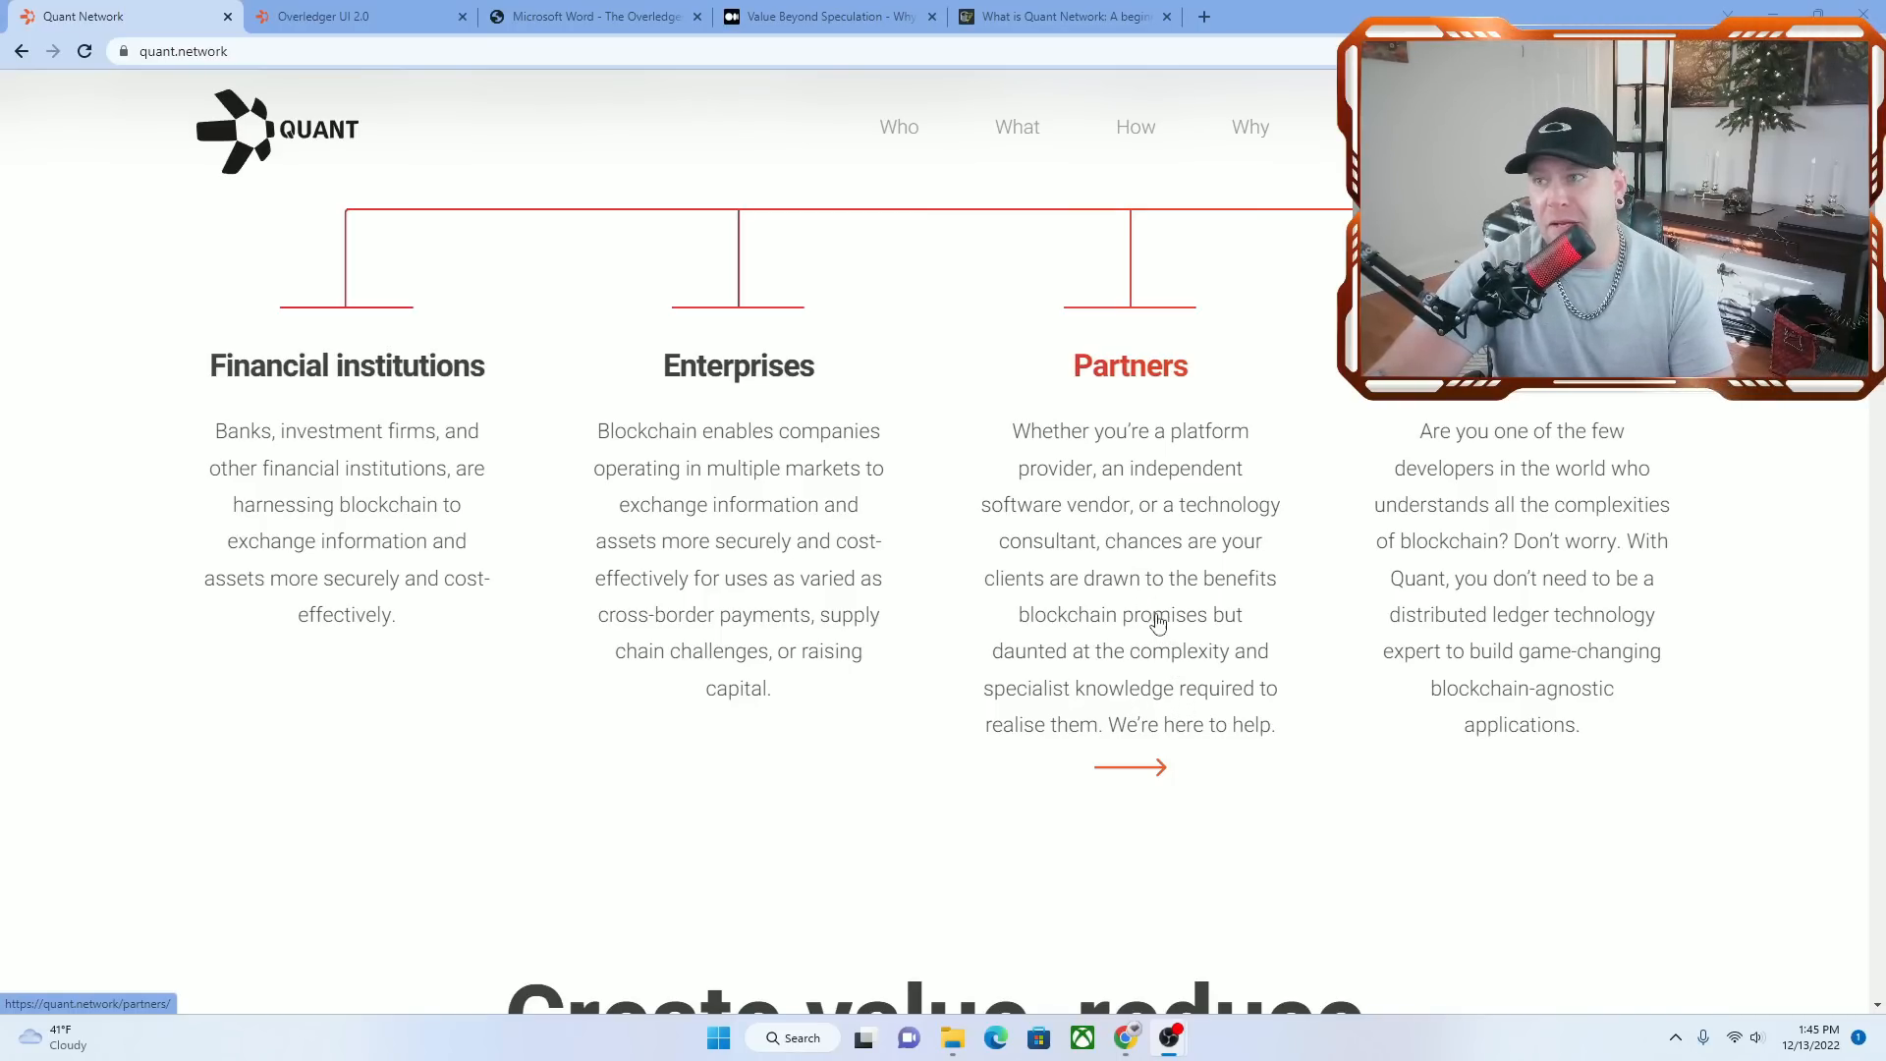
mouse_move(1096, 567)
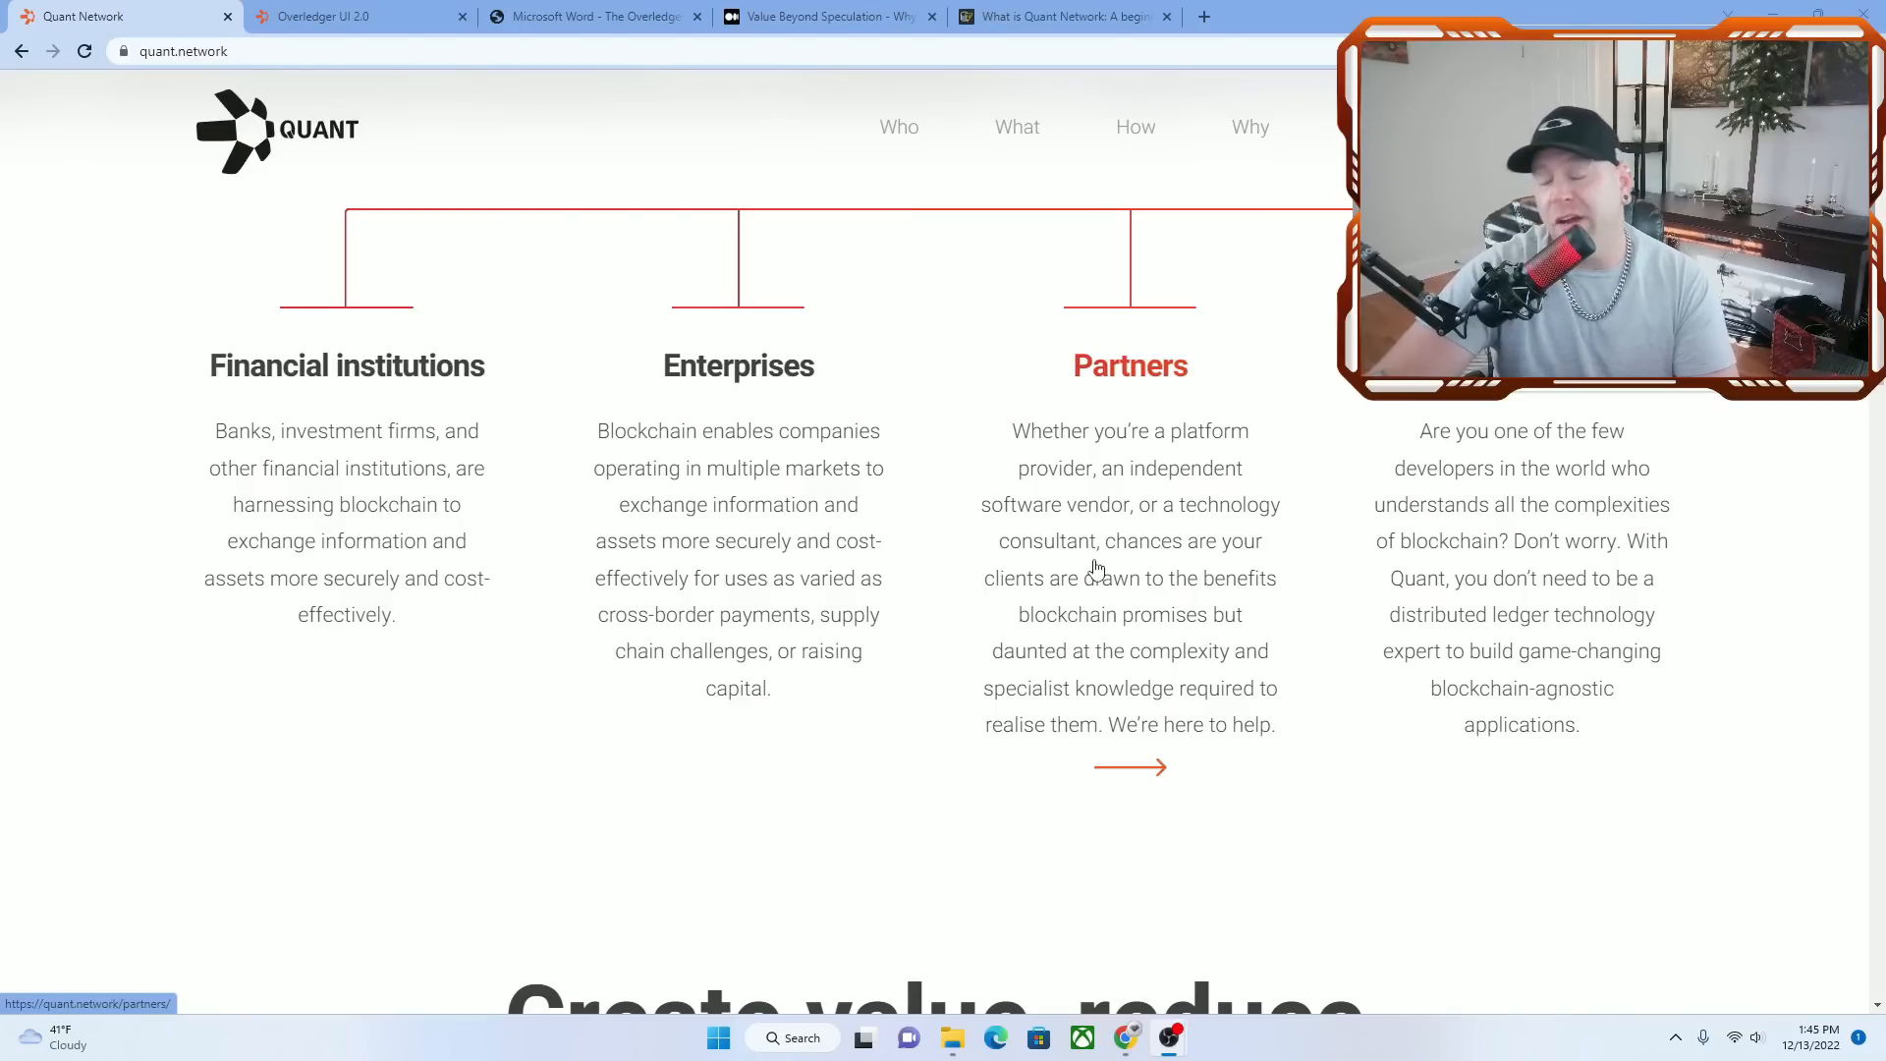
mouse_move(1109, 584)
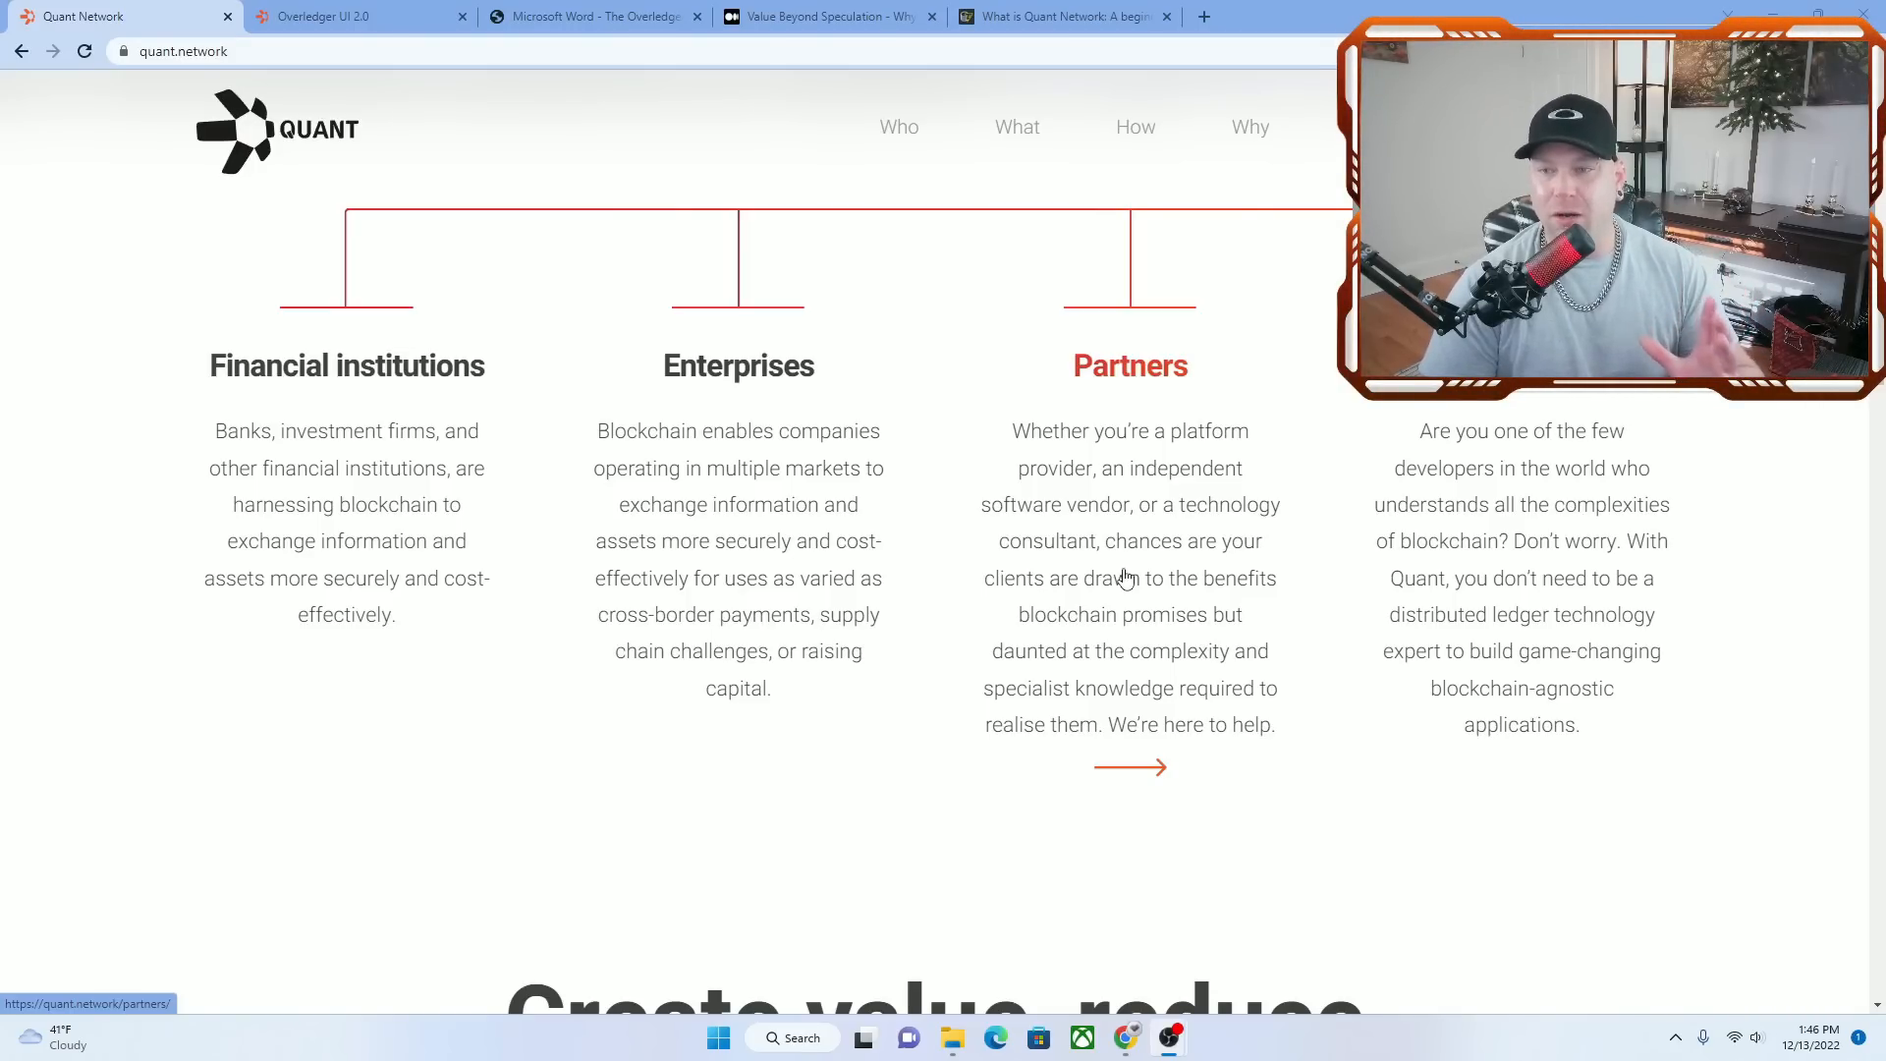
scroll(down, 3)
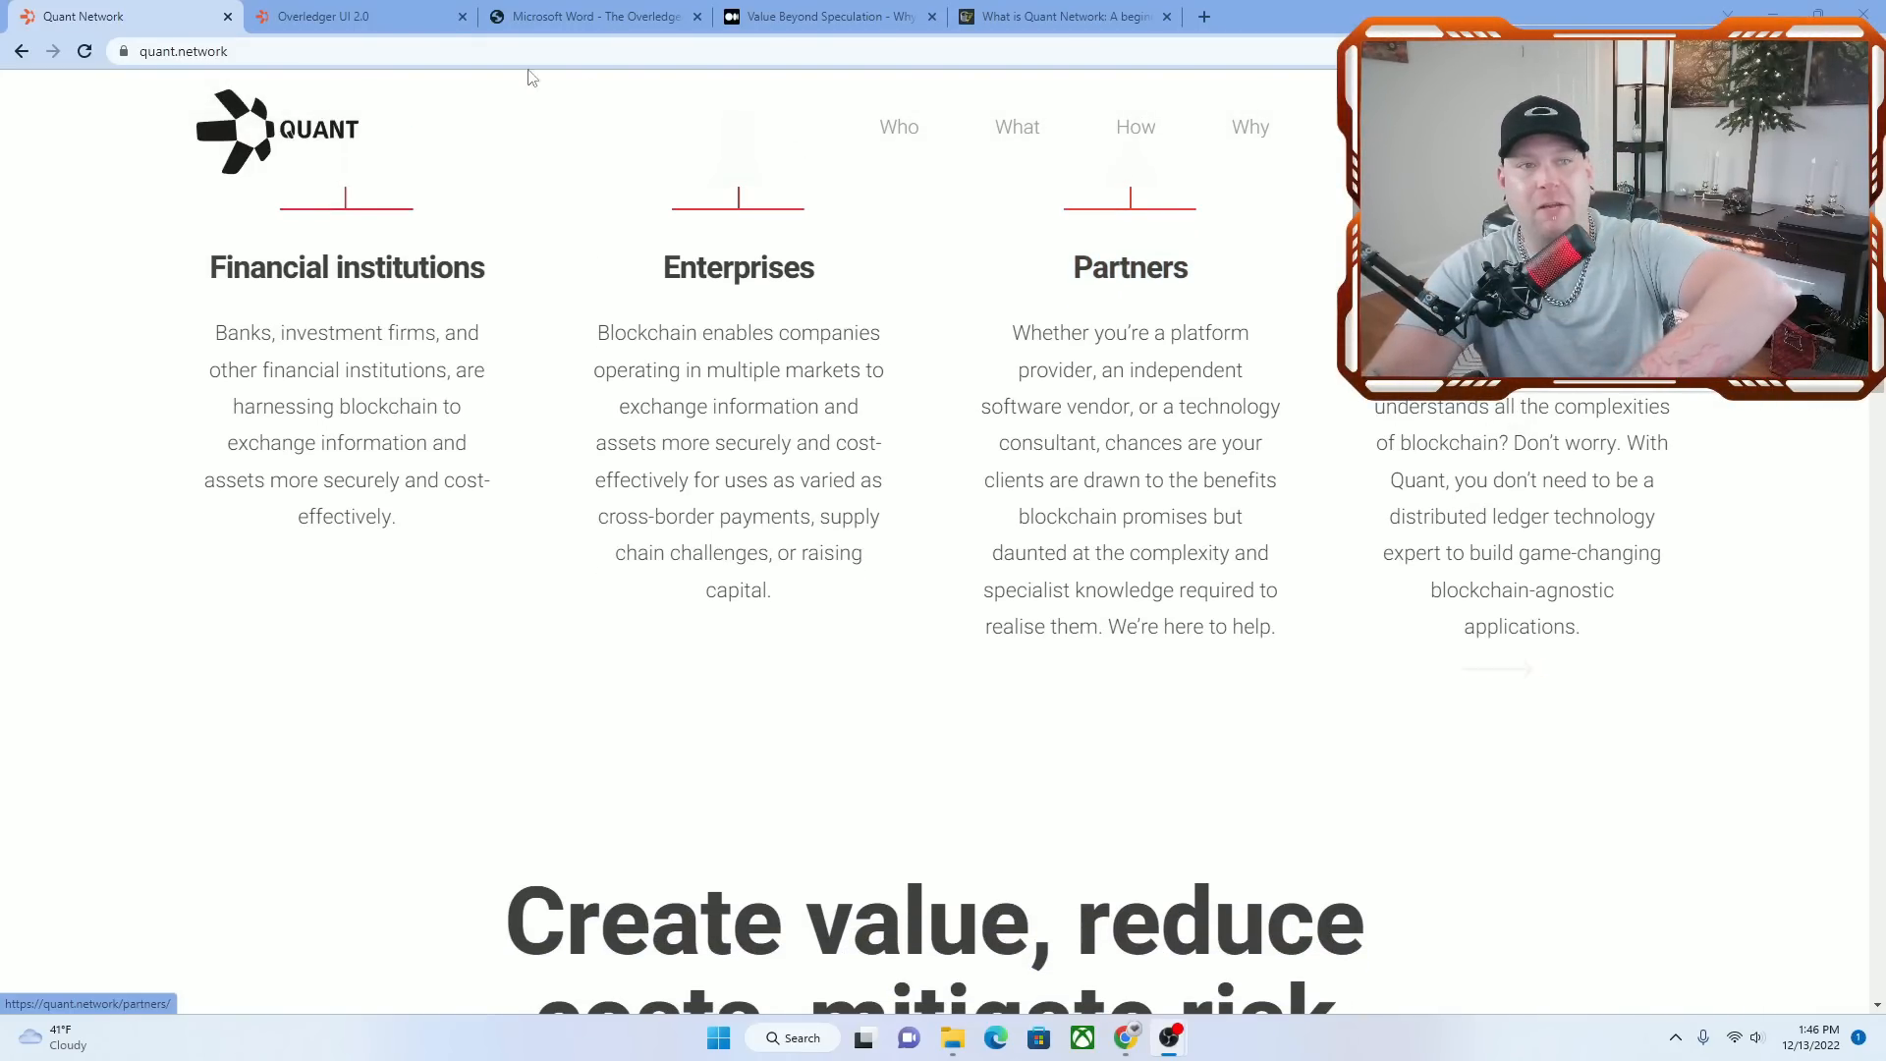
Switch the Overledger developer dashboard to the Sandbox V2.0 environment
click(327, 17)
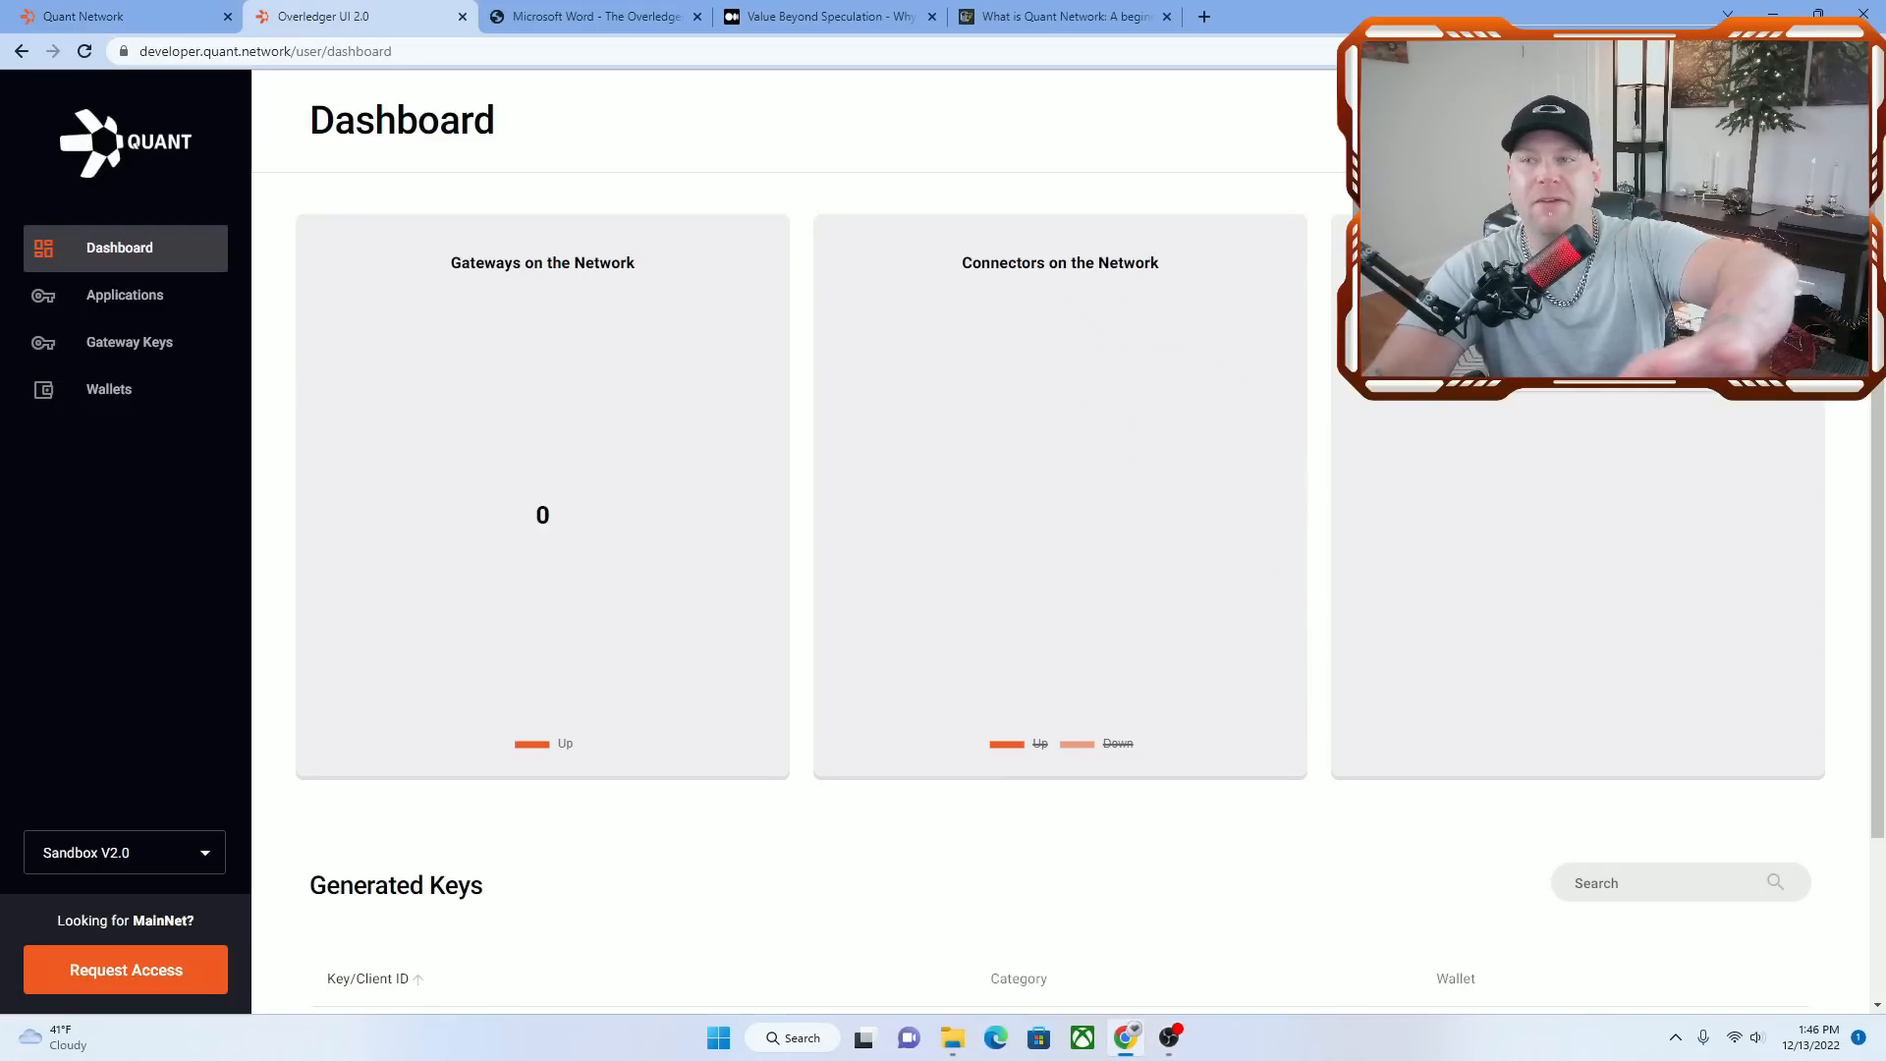
click(84, 52)
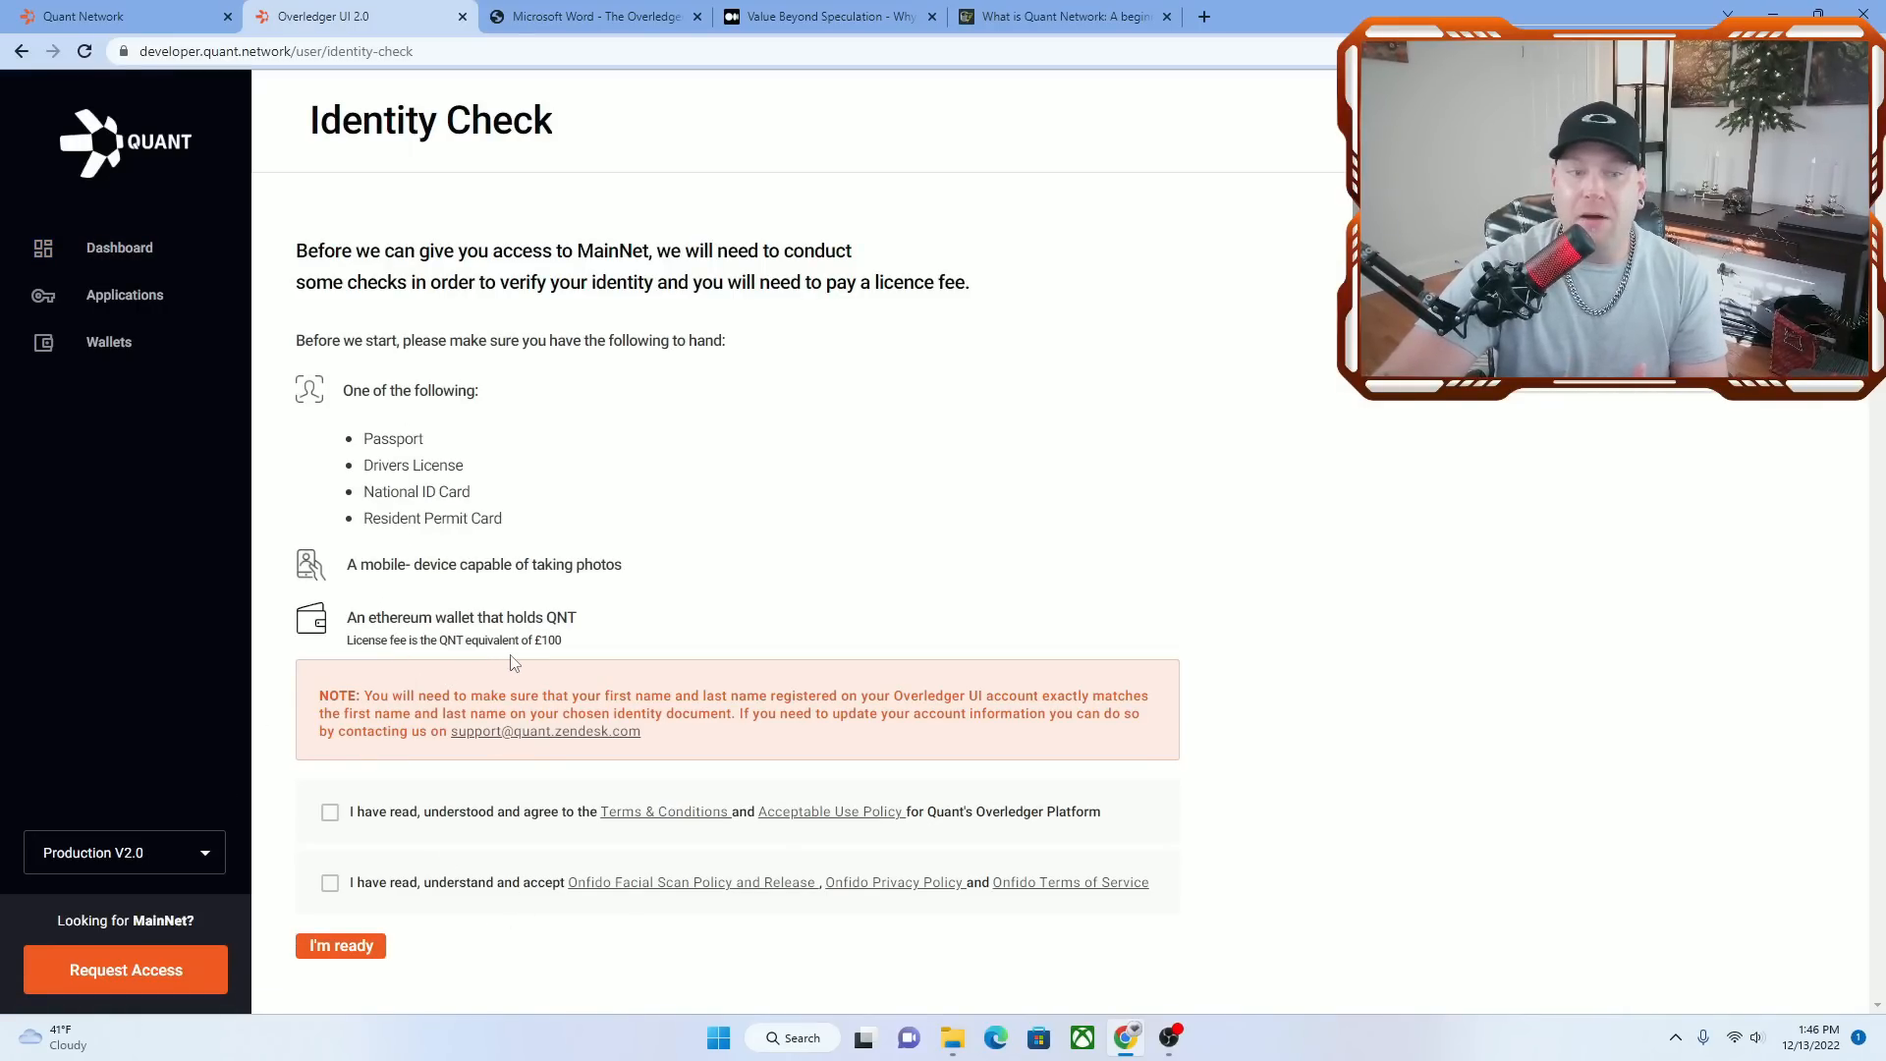
mouse_move(492, 812)
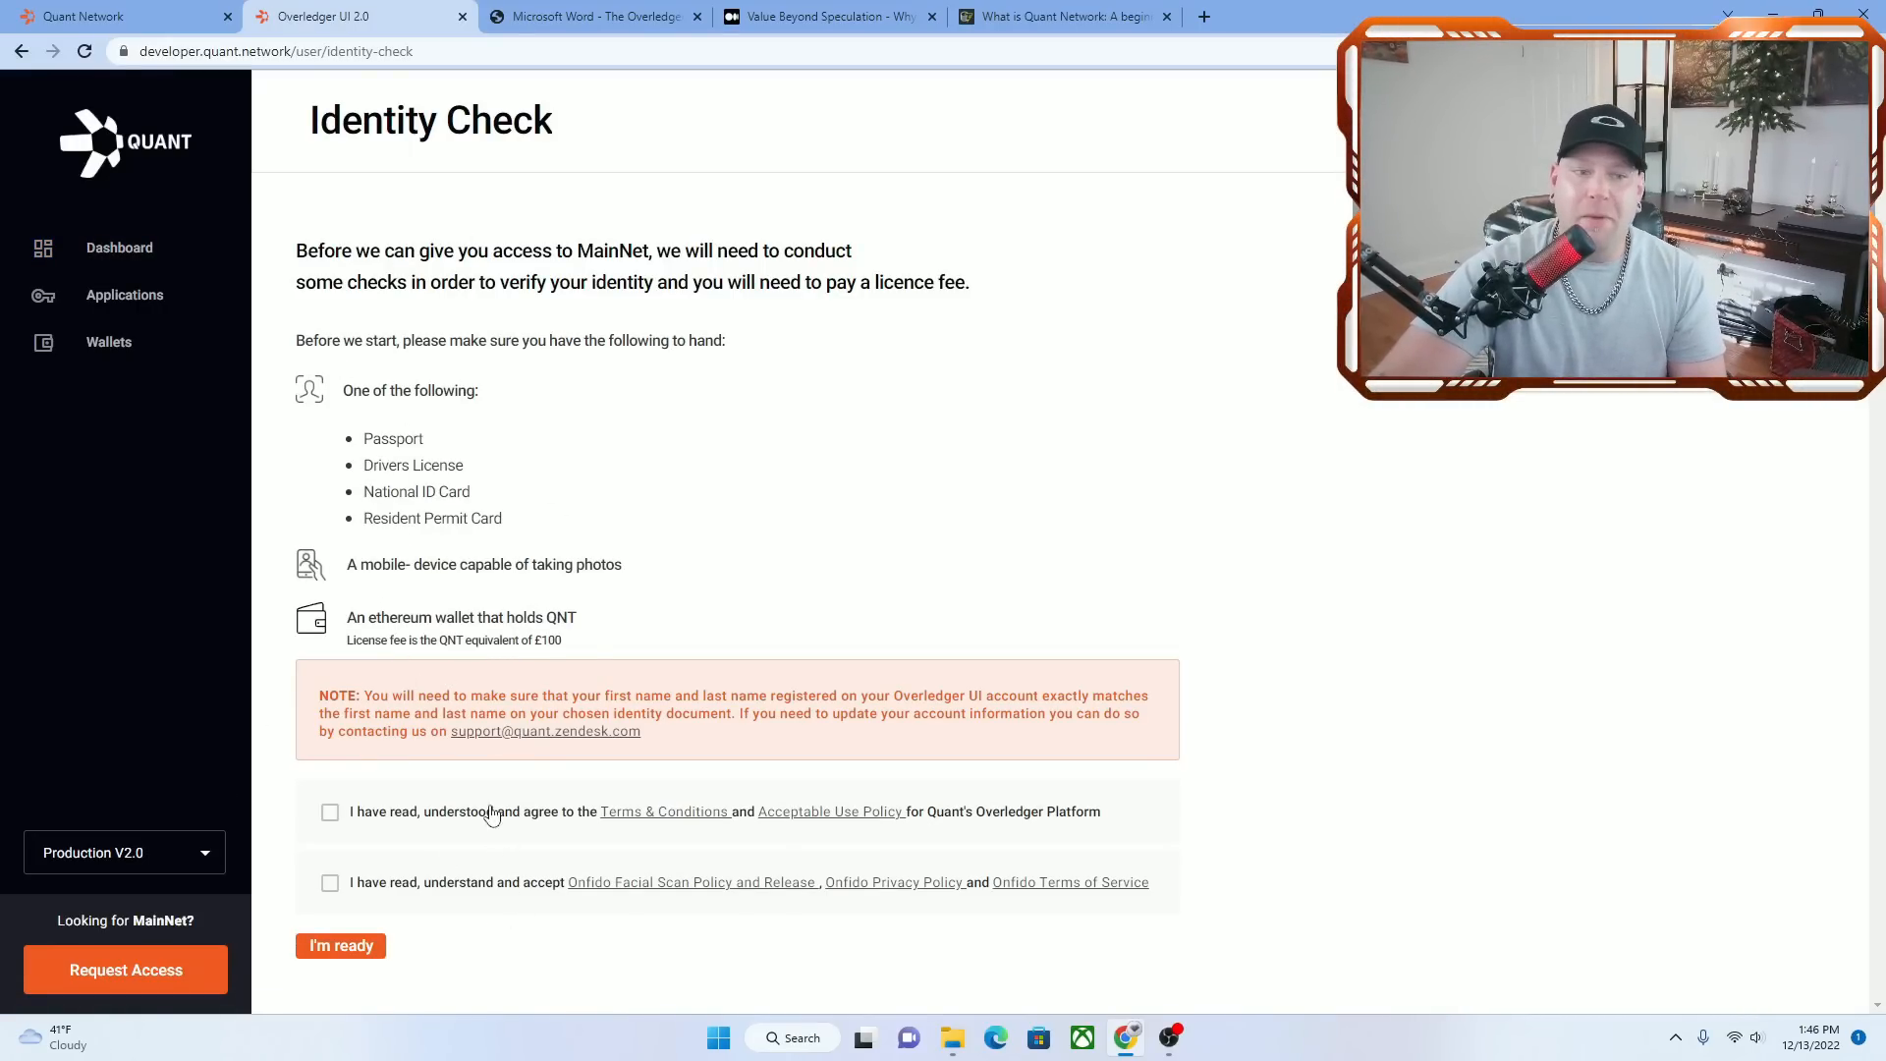
mouse_move(1020, 800)
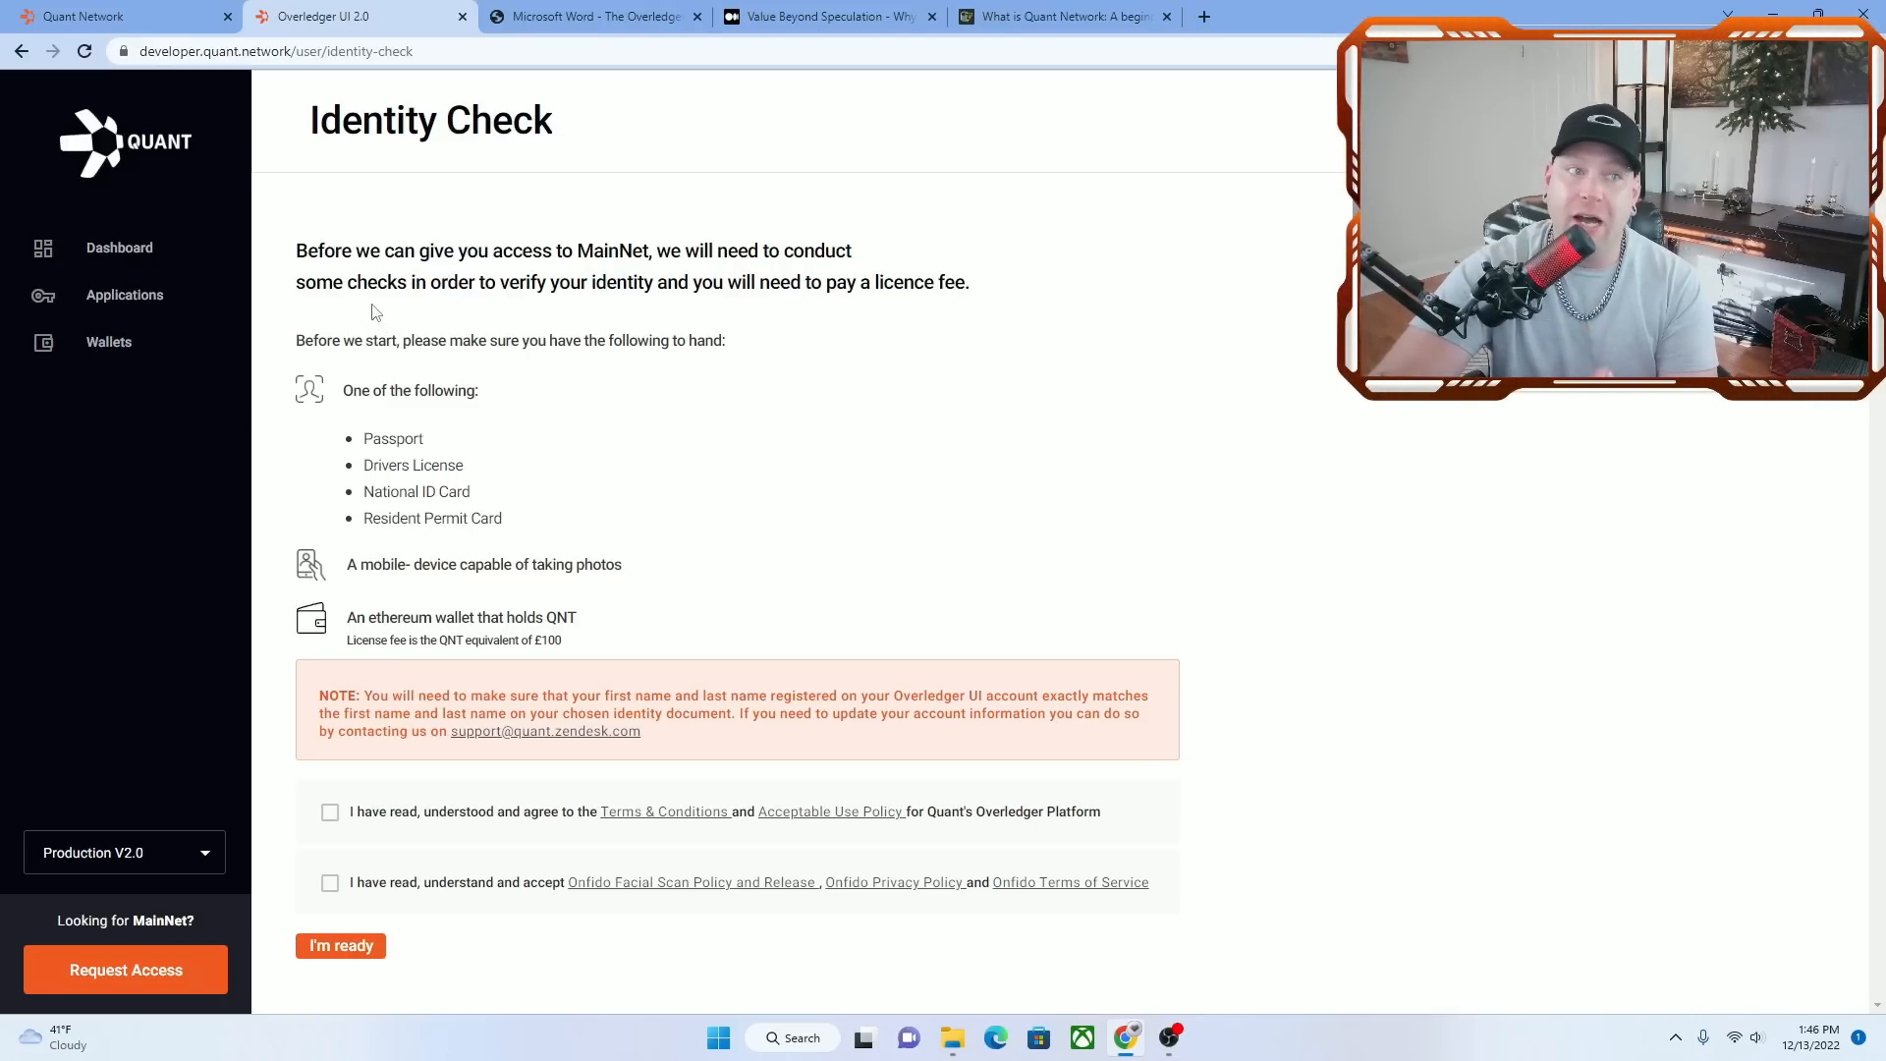
click(125, 853)
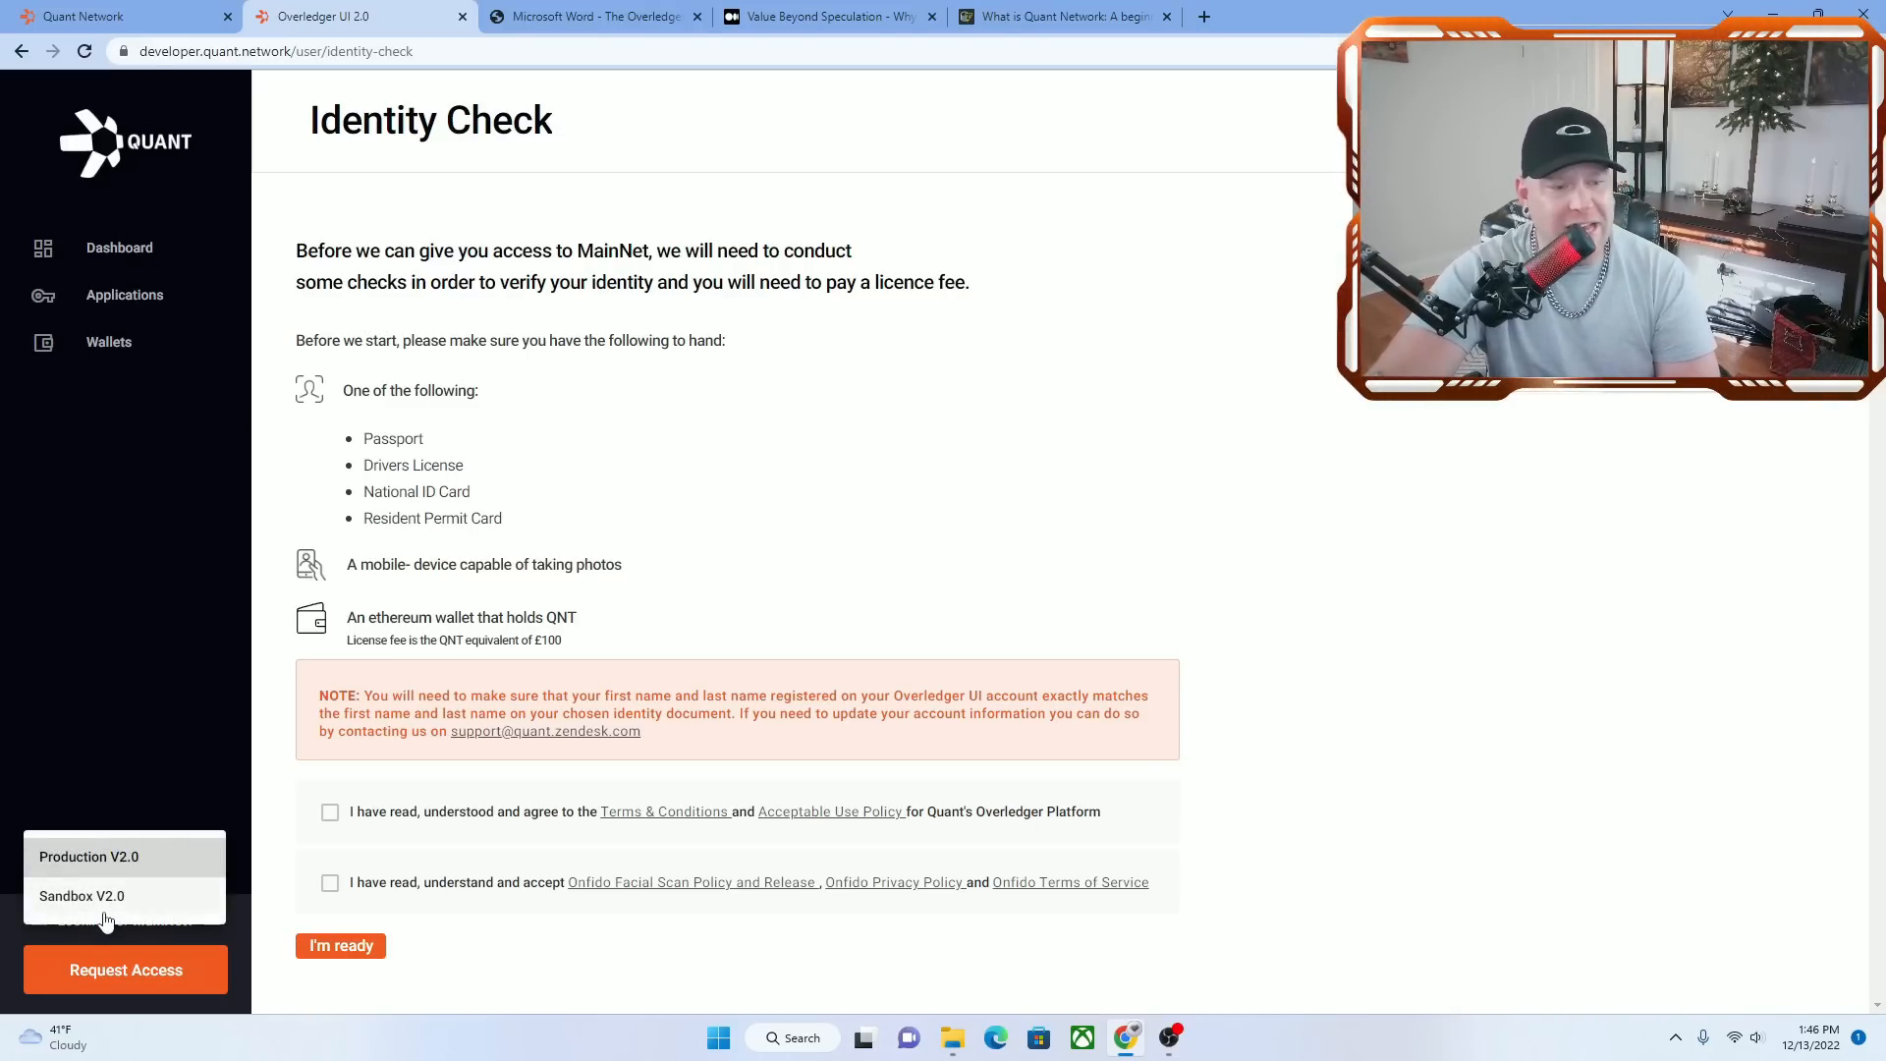
click(82, 896)
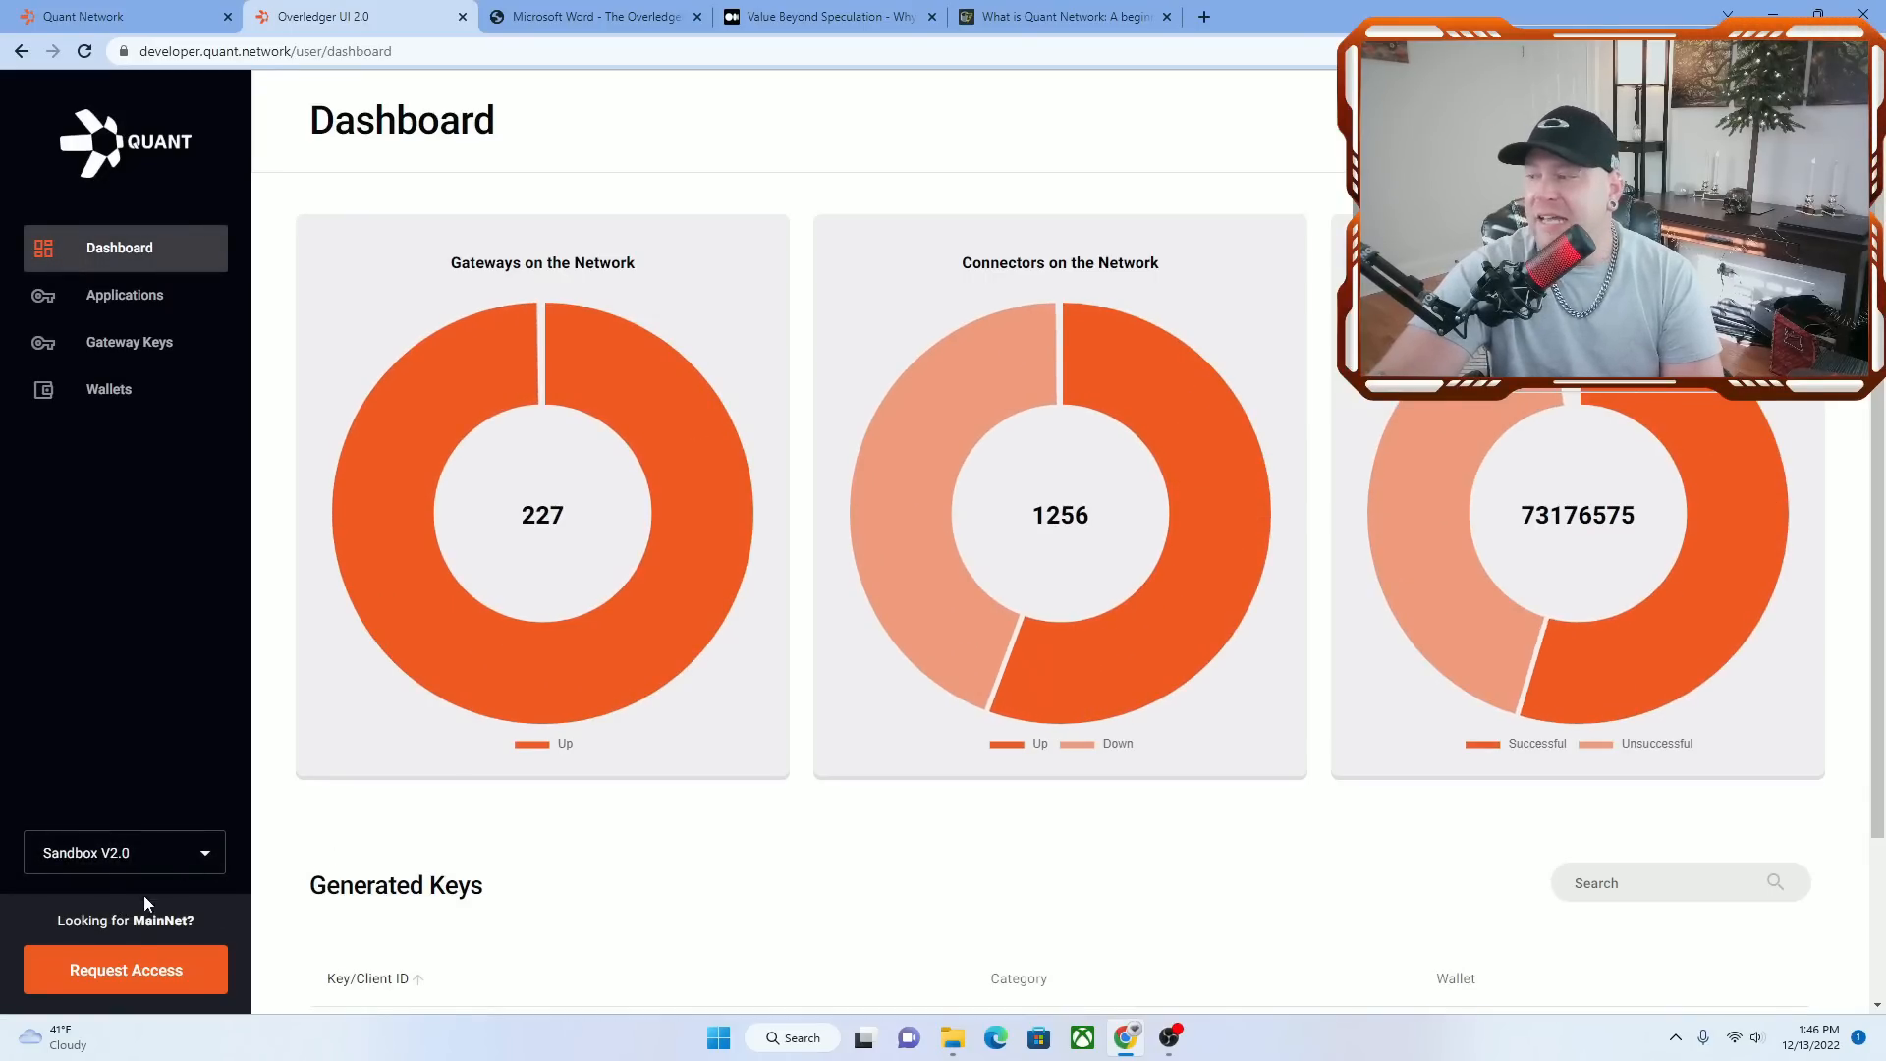
mouse_move(94, 868)
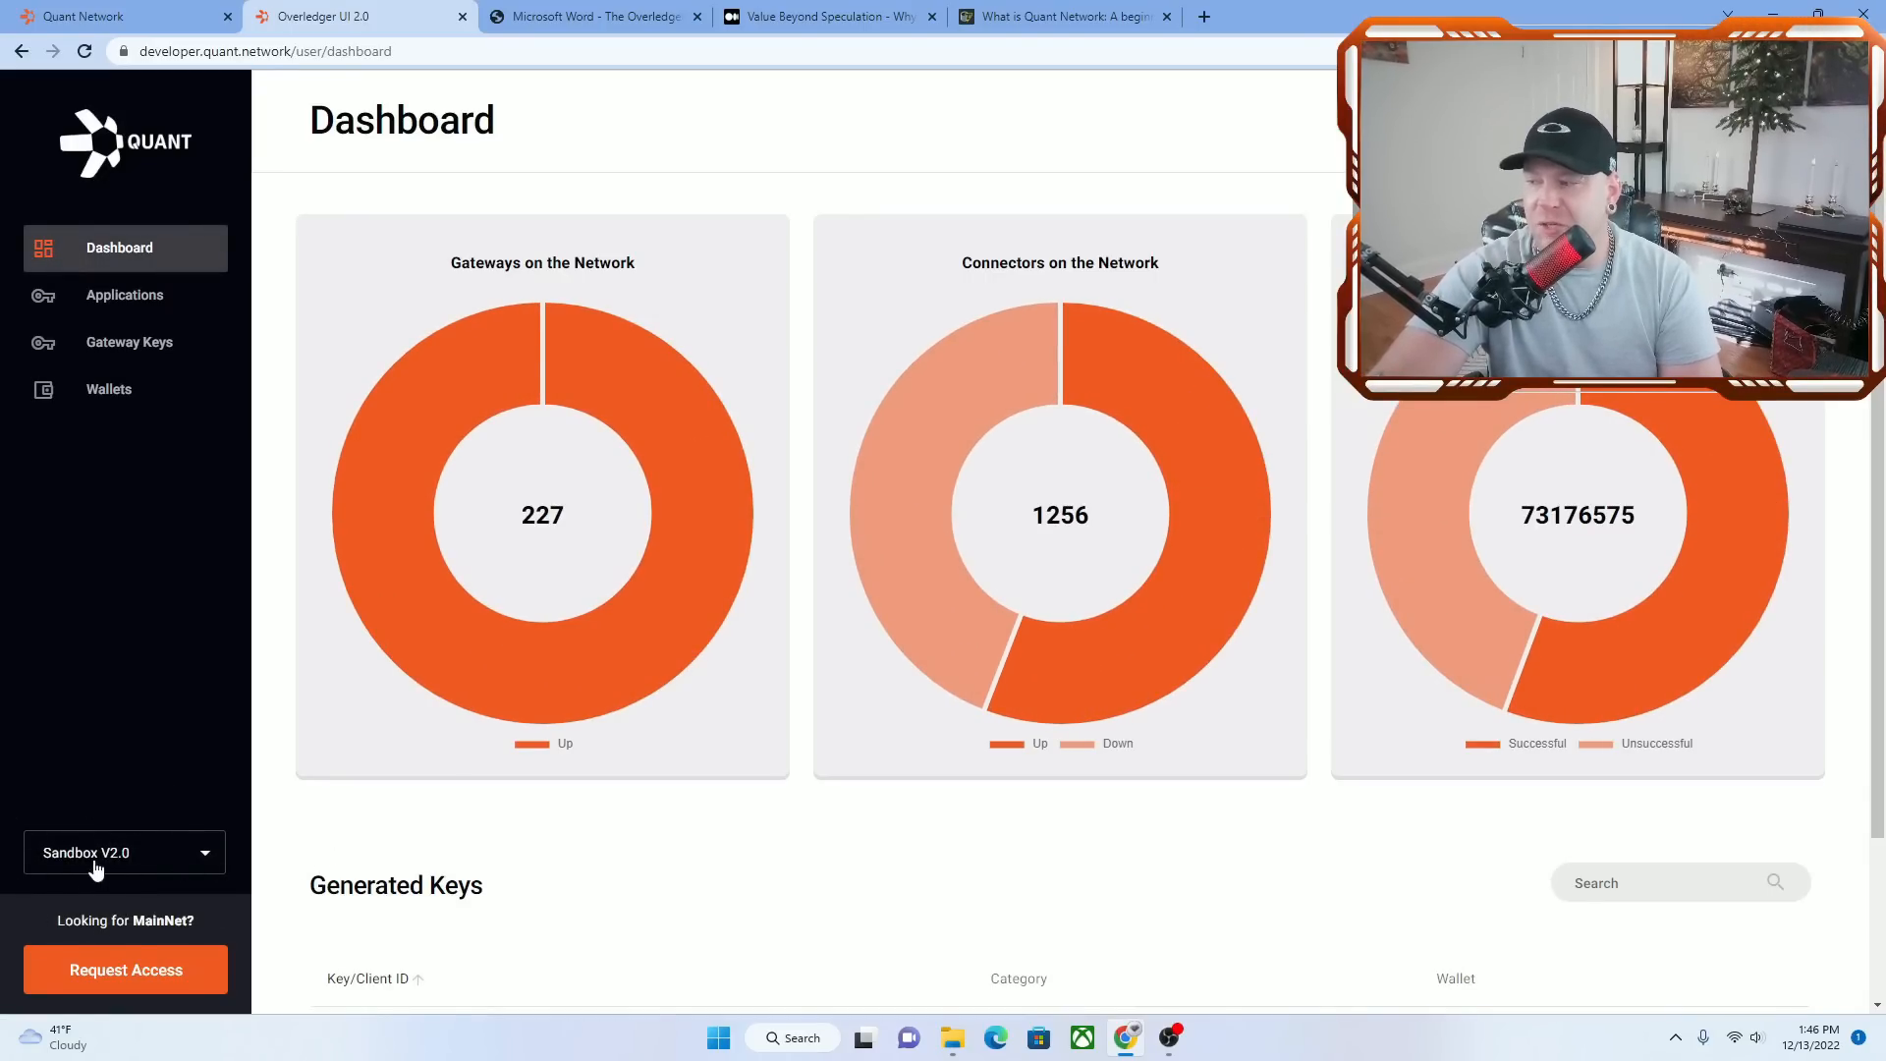
Review the Applications, Gateway Keys and Wallets pages, then return to the Dashboard
click(124, 295)
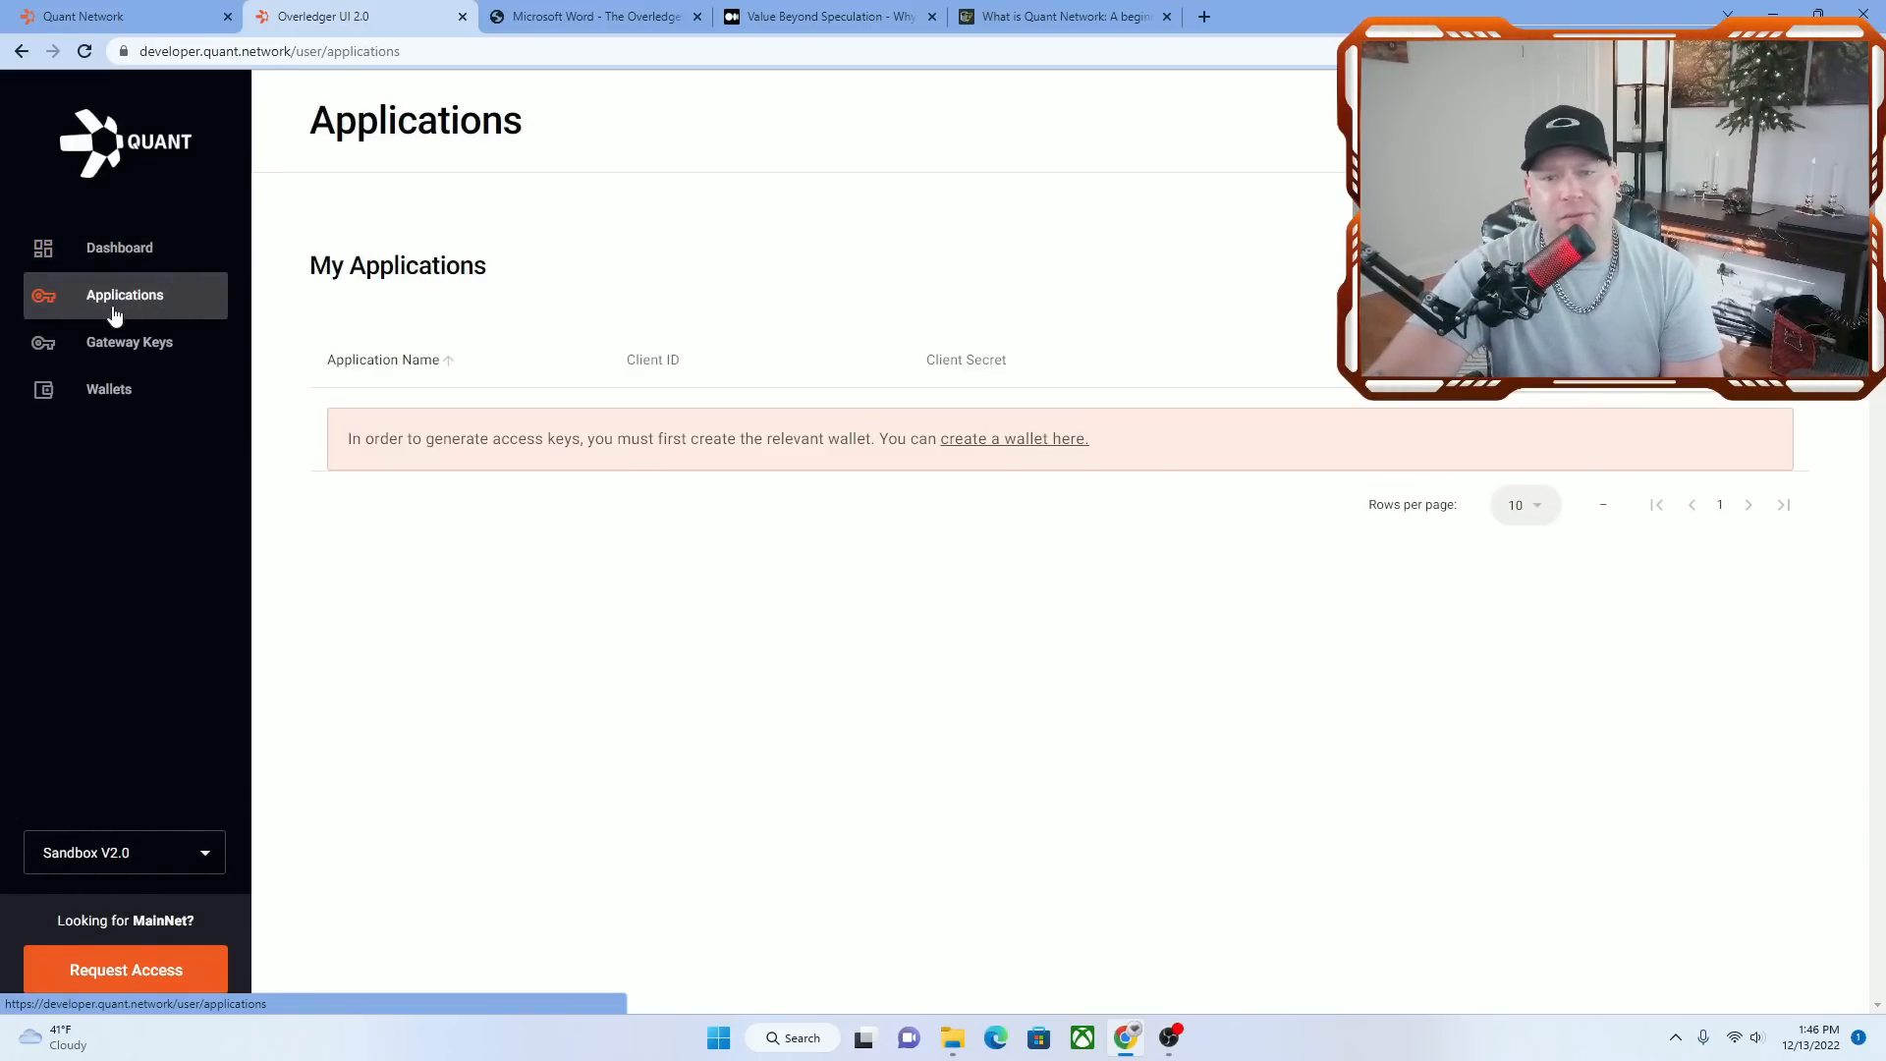
click(129, 342)
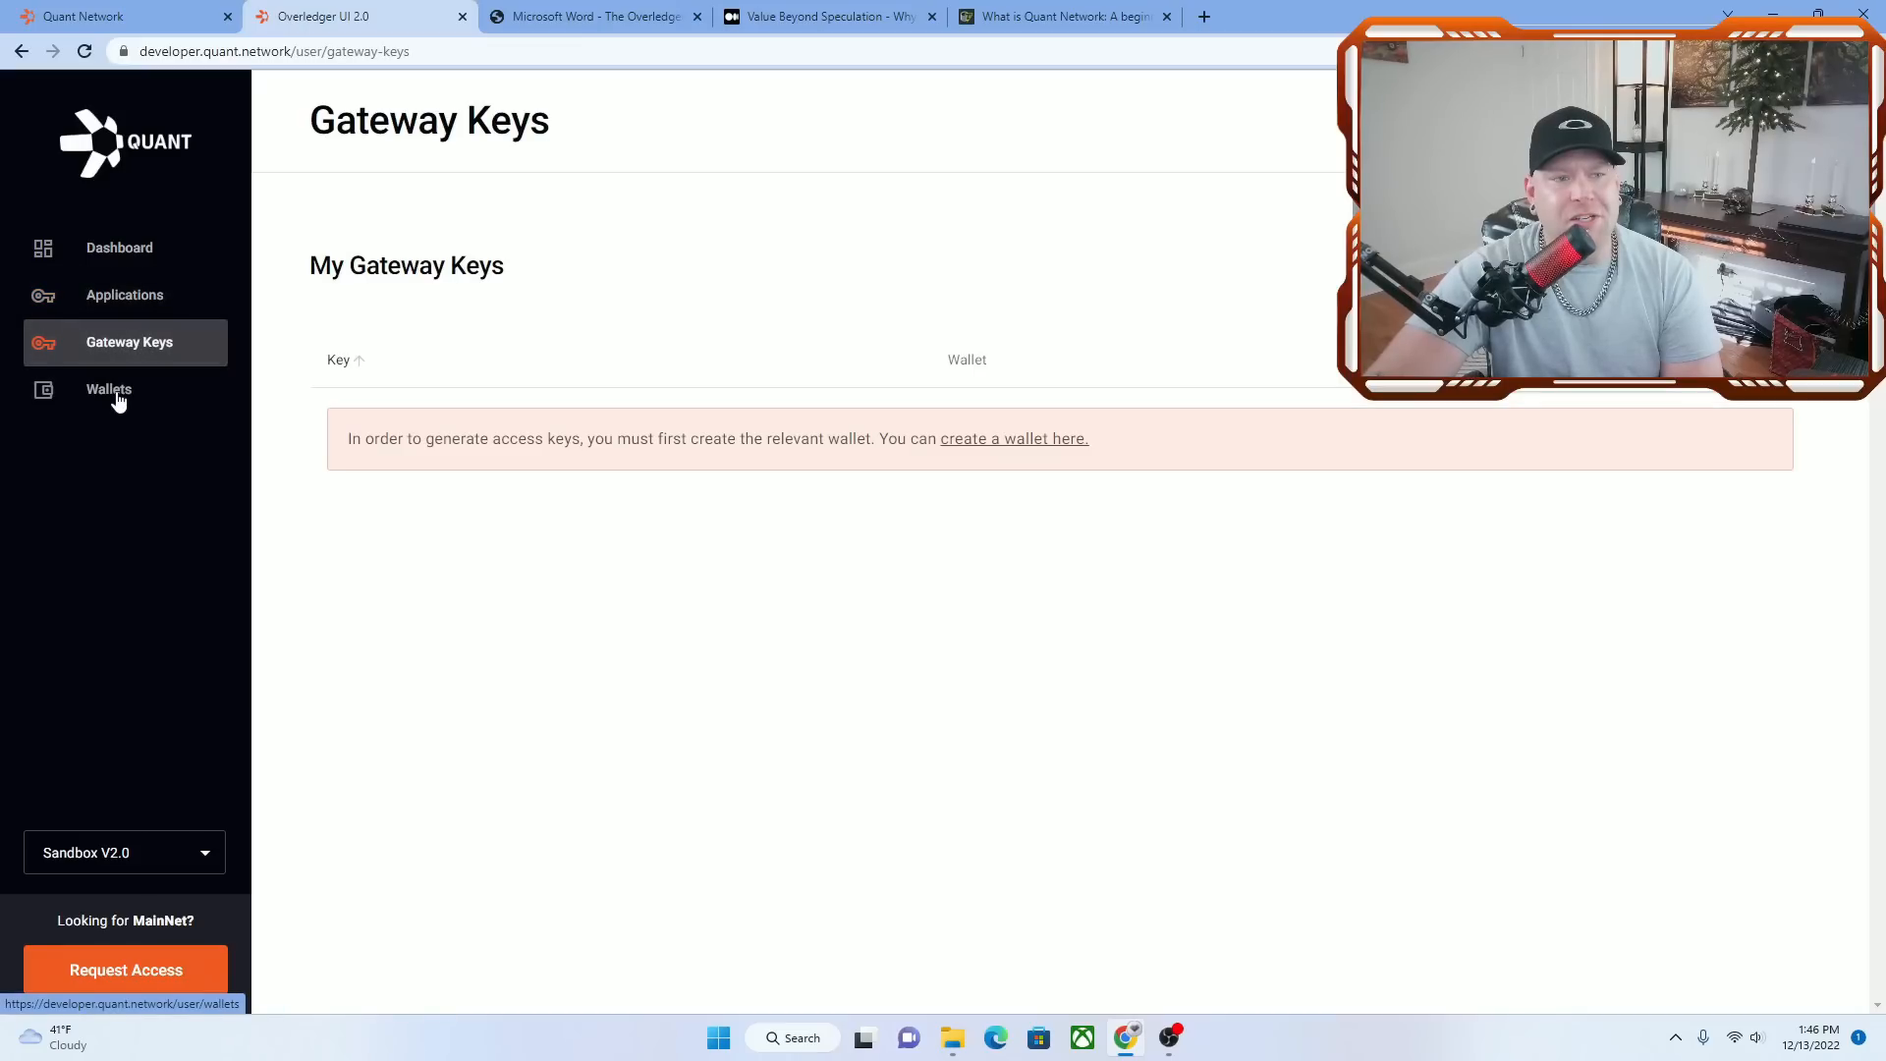
click(108, 389)
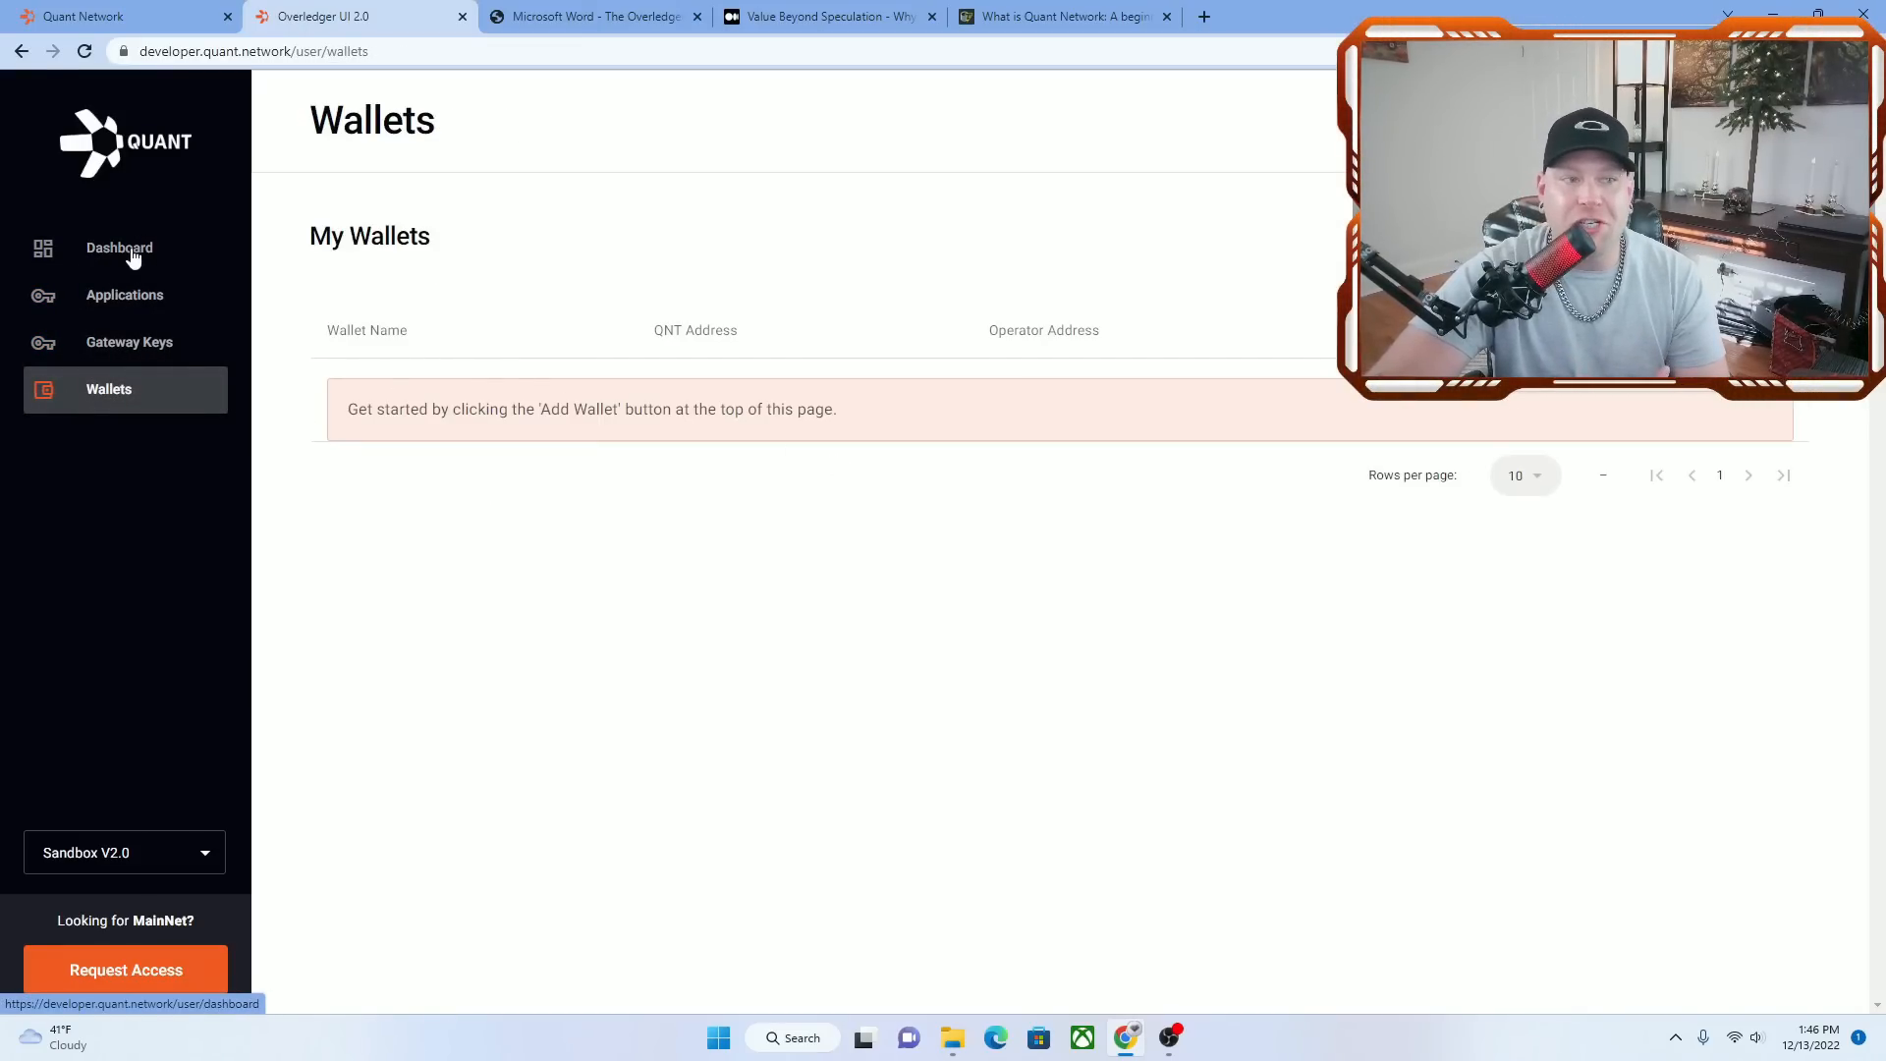
click(124, 295)
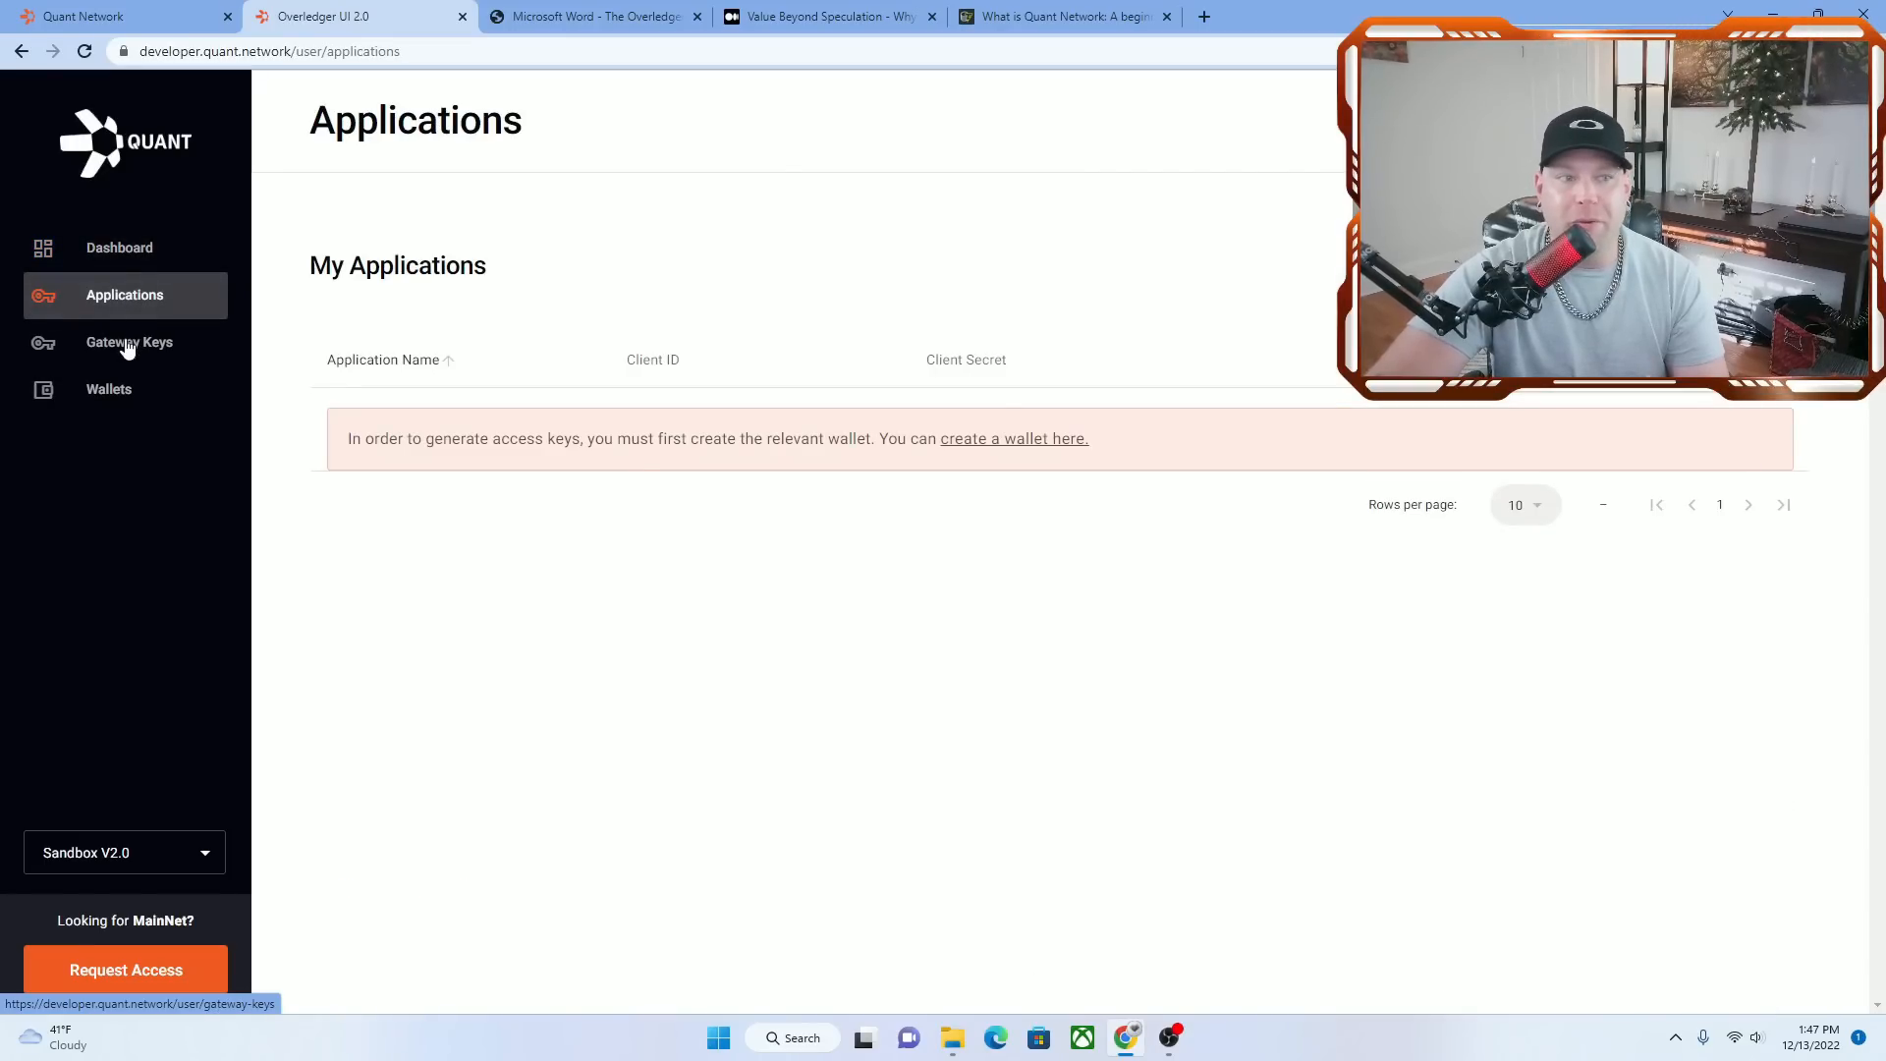
click(118, 247)
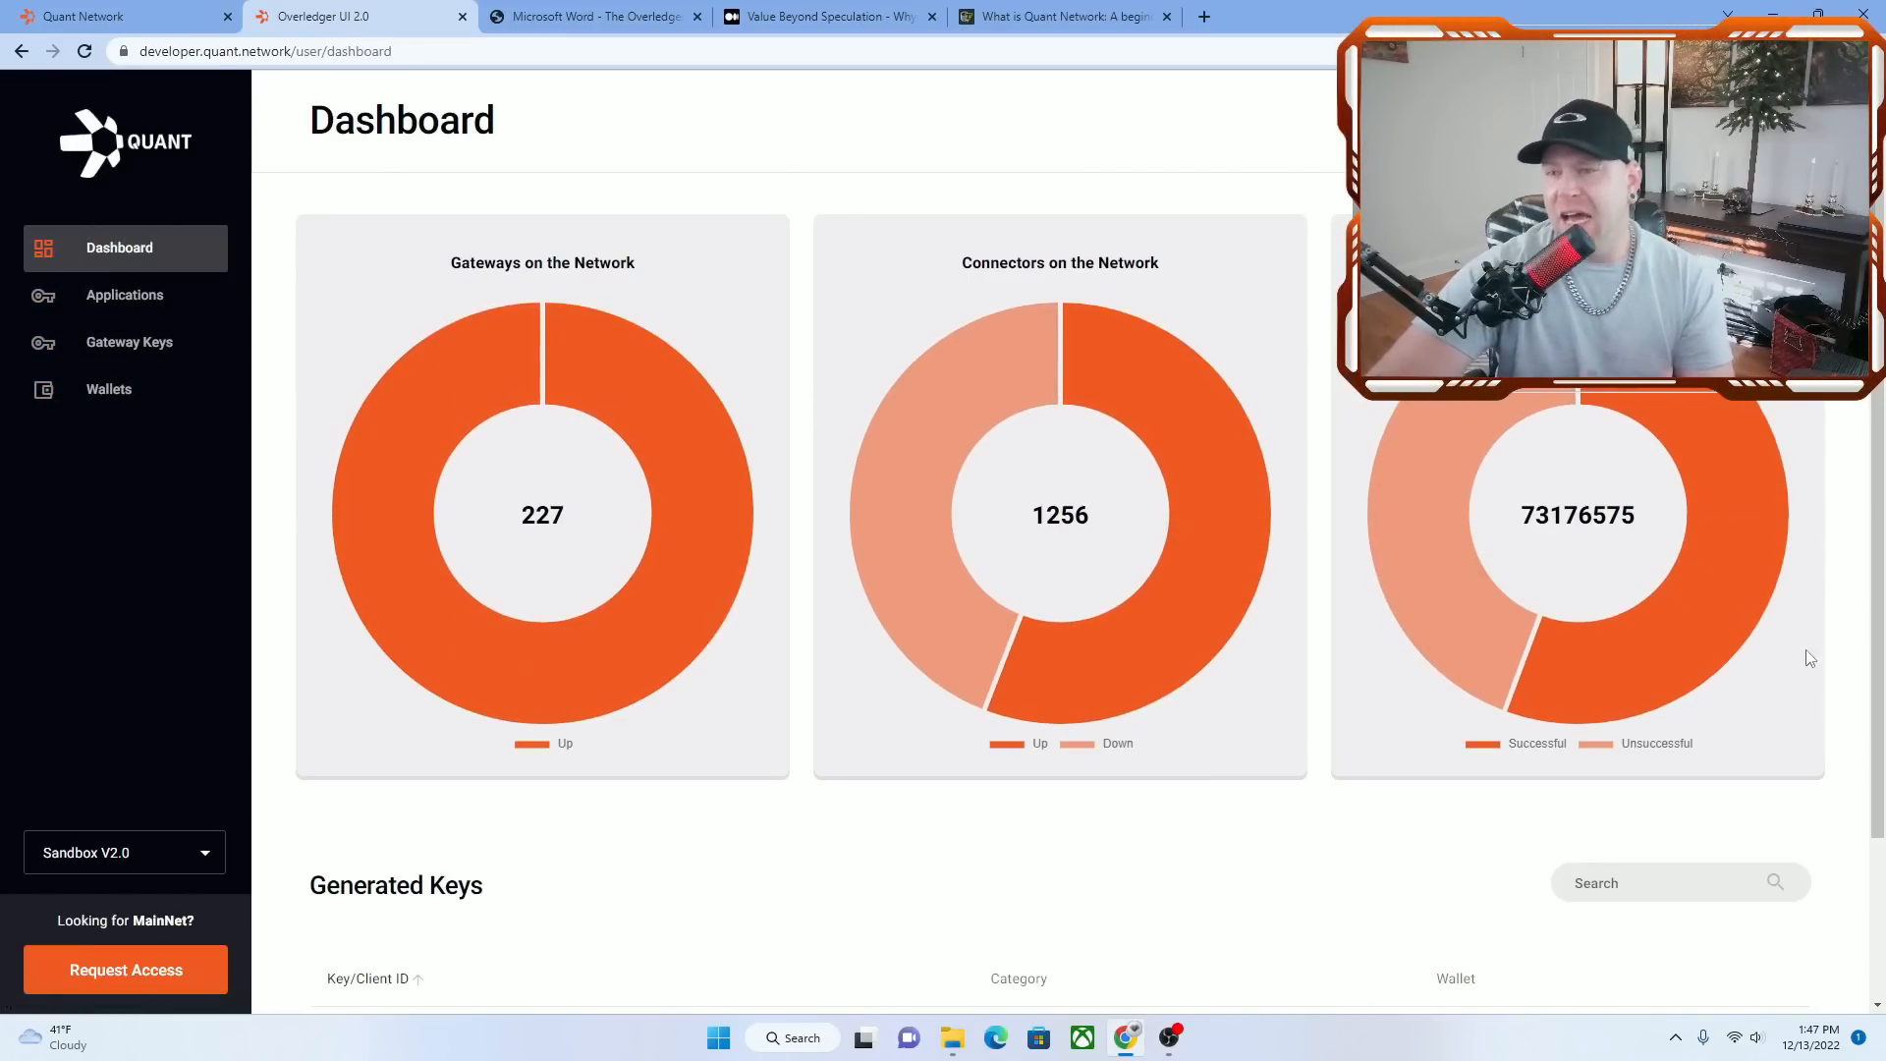
scroll(down, 3)
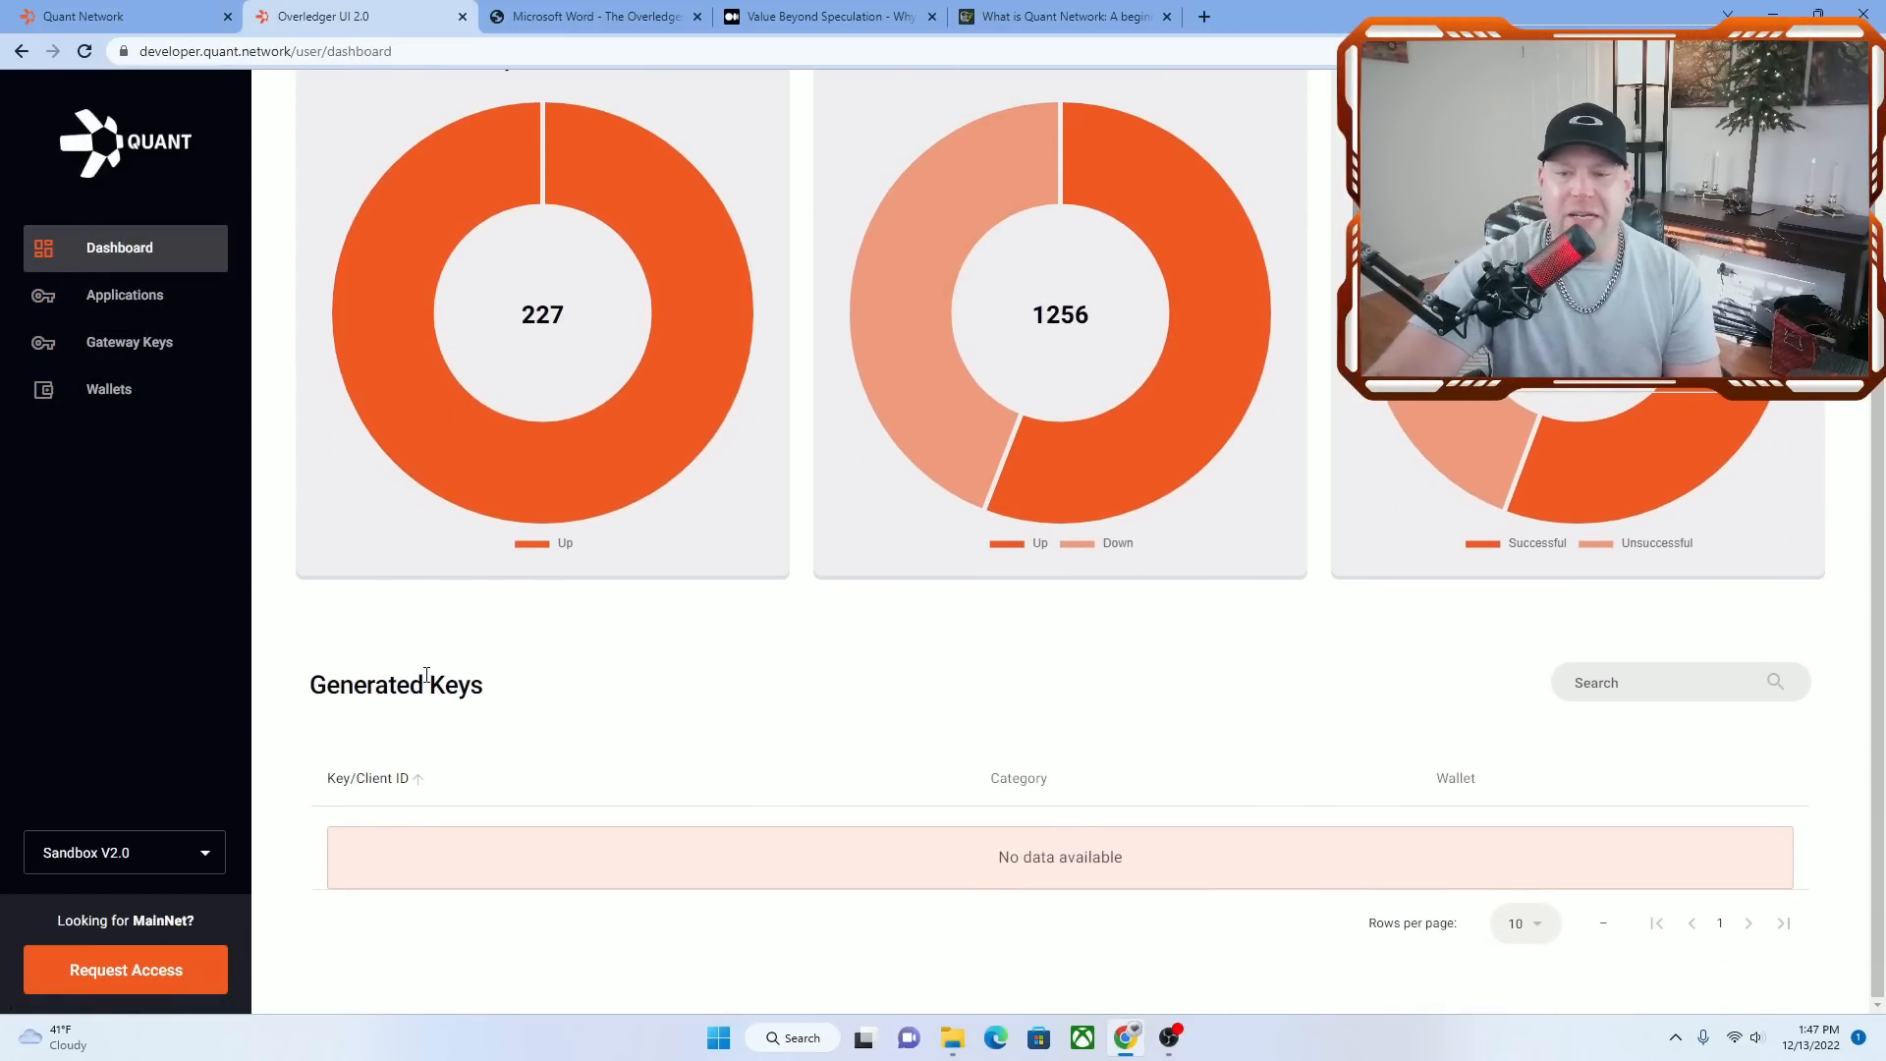
click(108, 17)
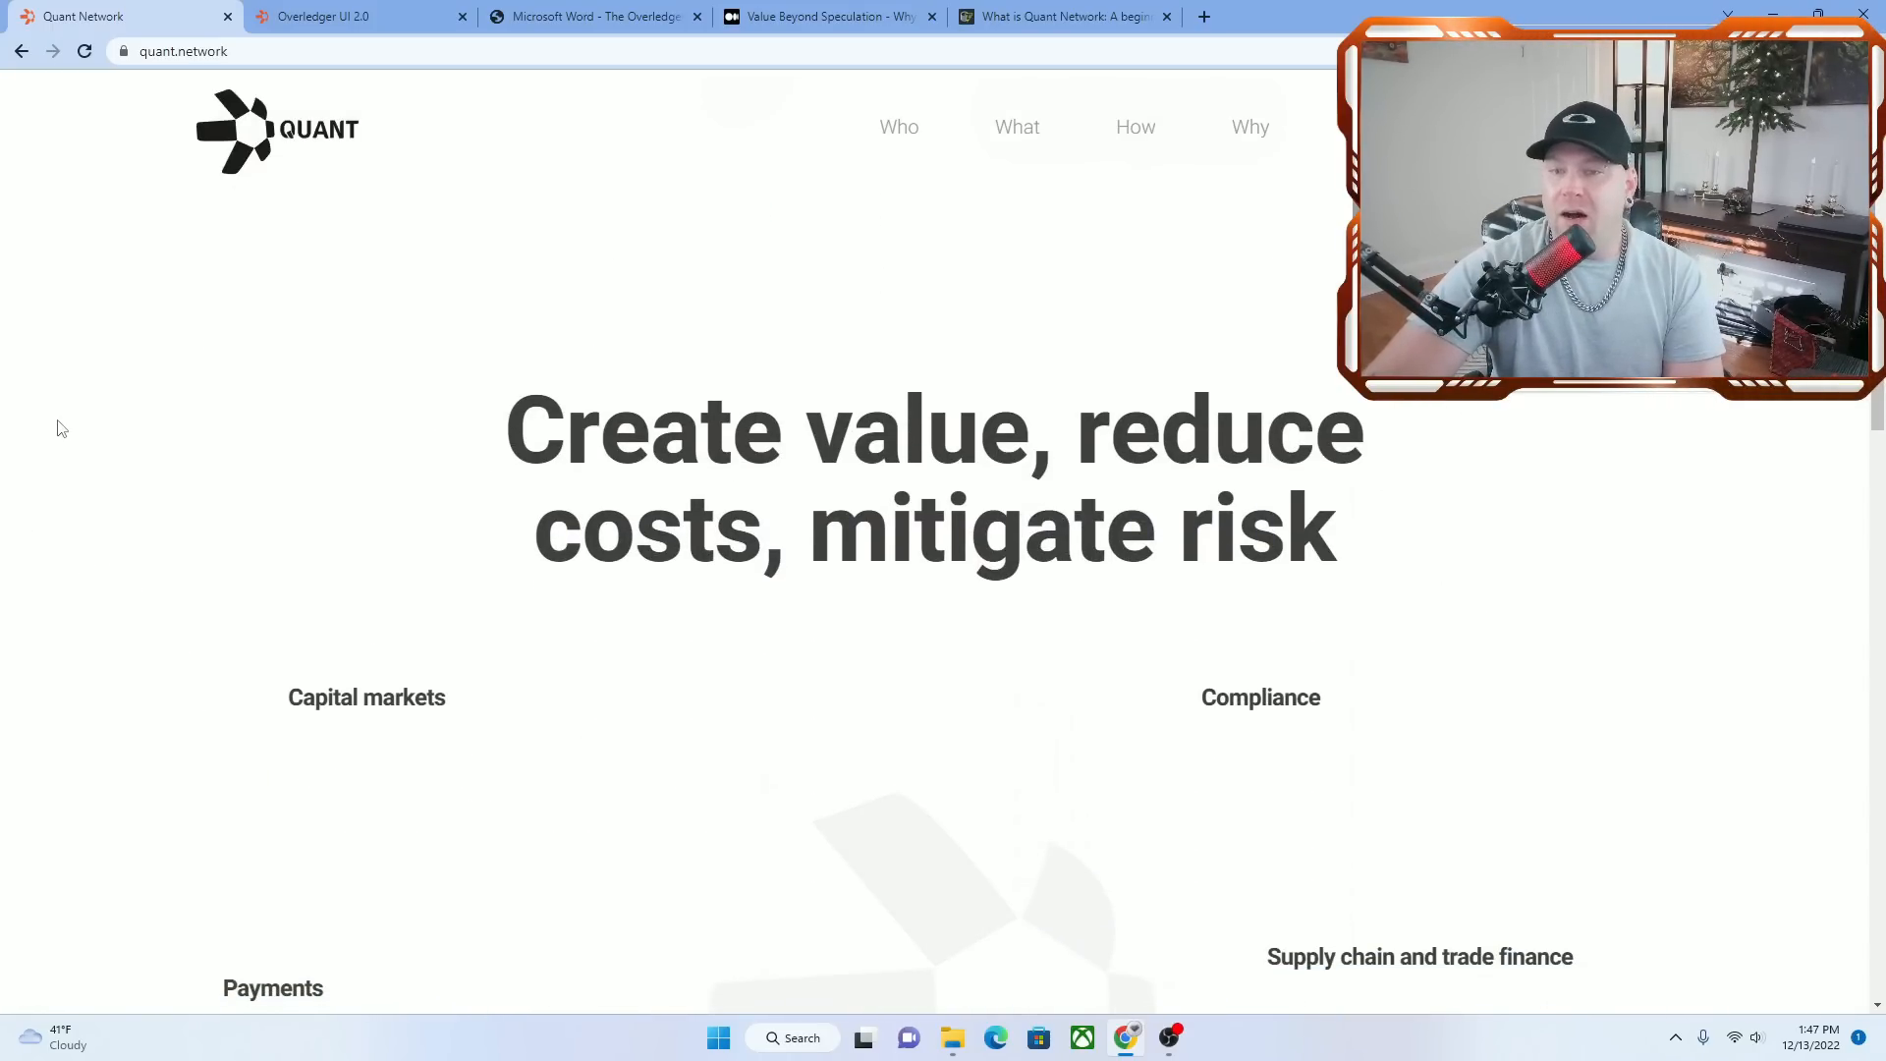
Scroll past Insurance to the 'Explore the future' news led by the FinTech Circle story
scroll(down, 3)
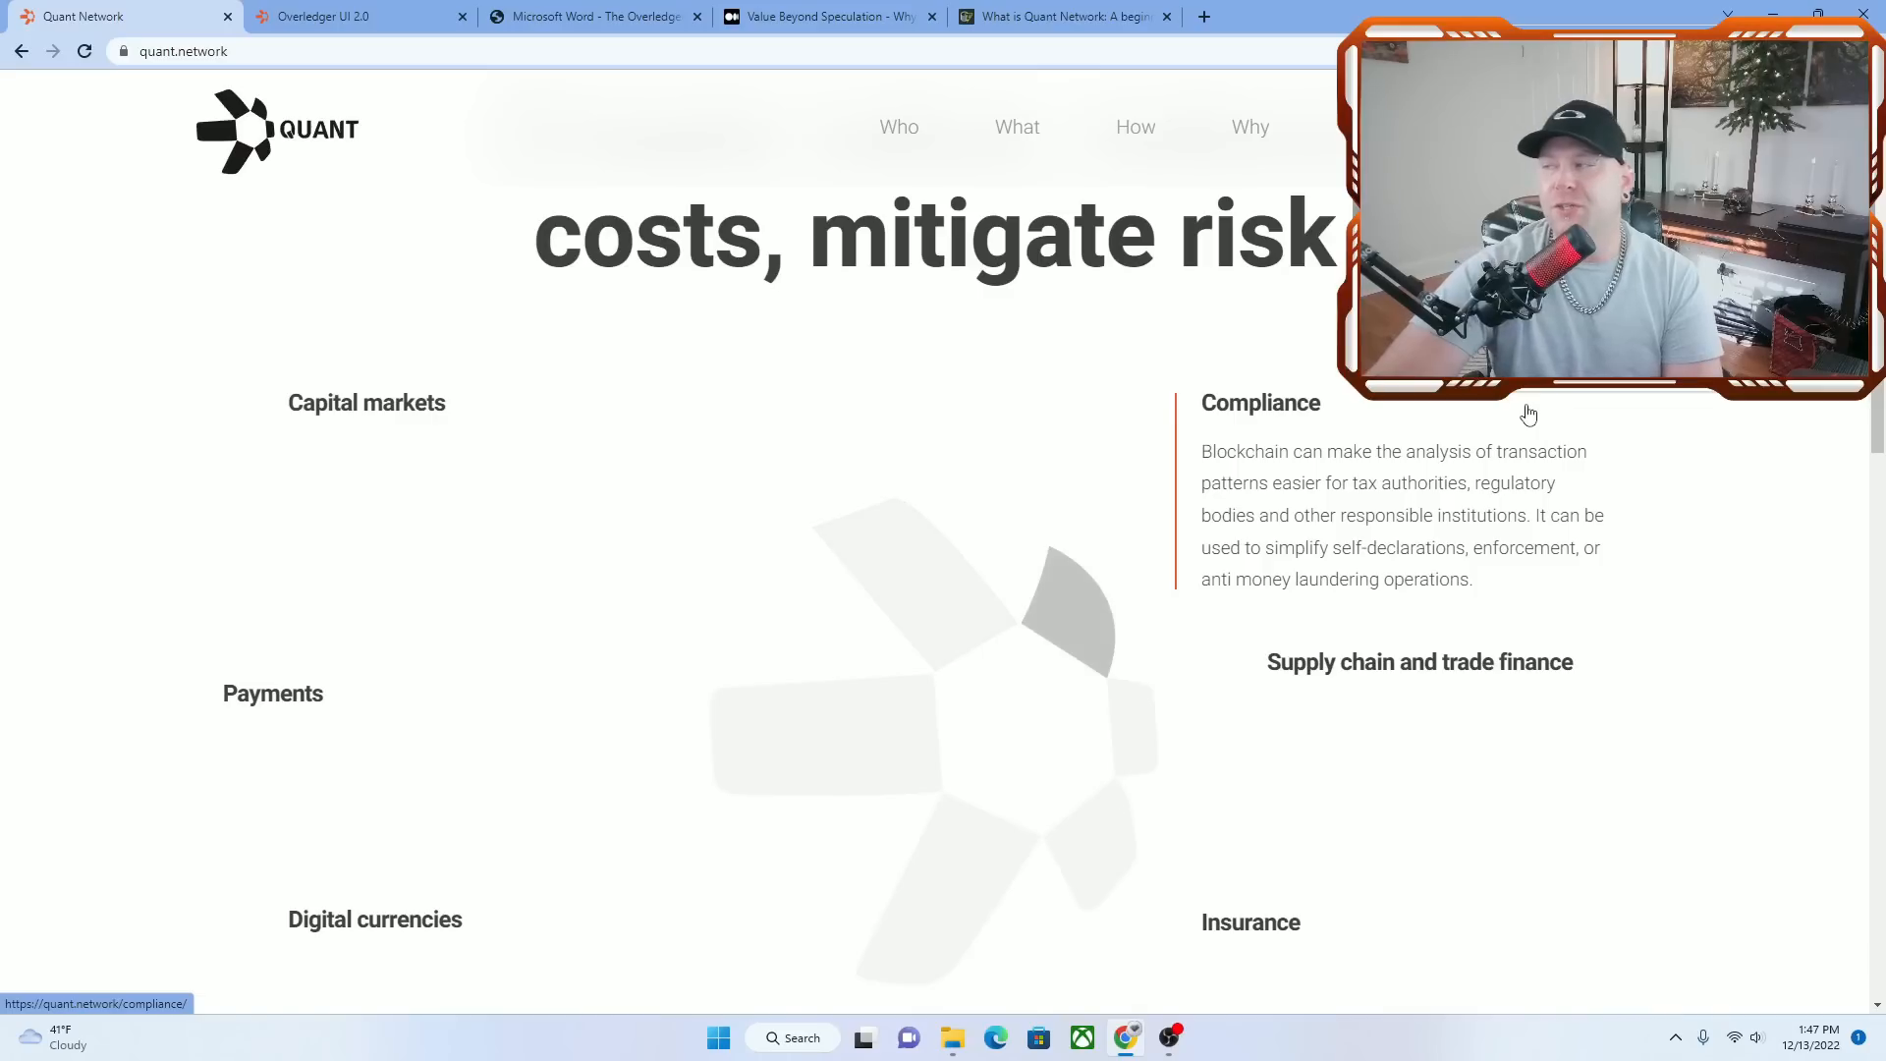
mouse_move(536, 428)
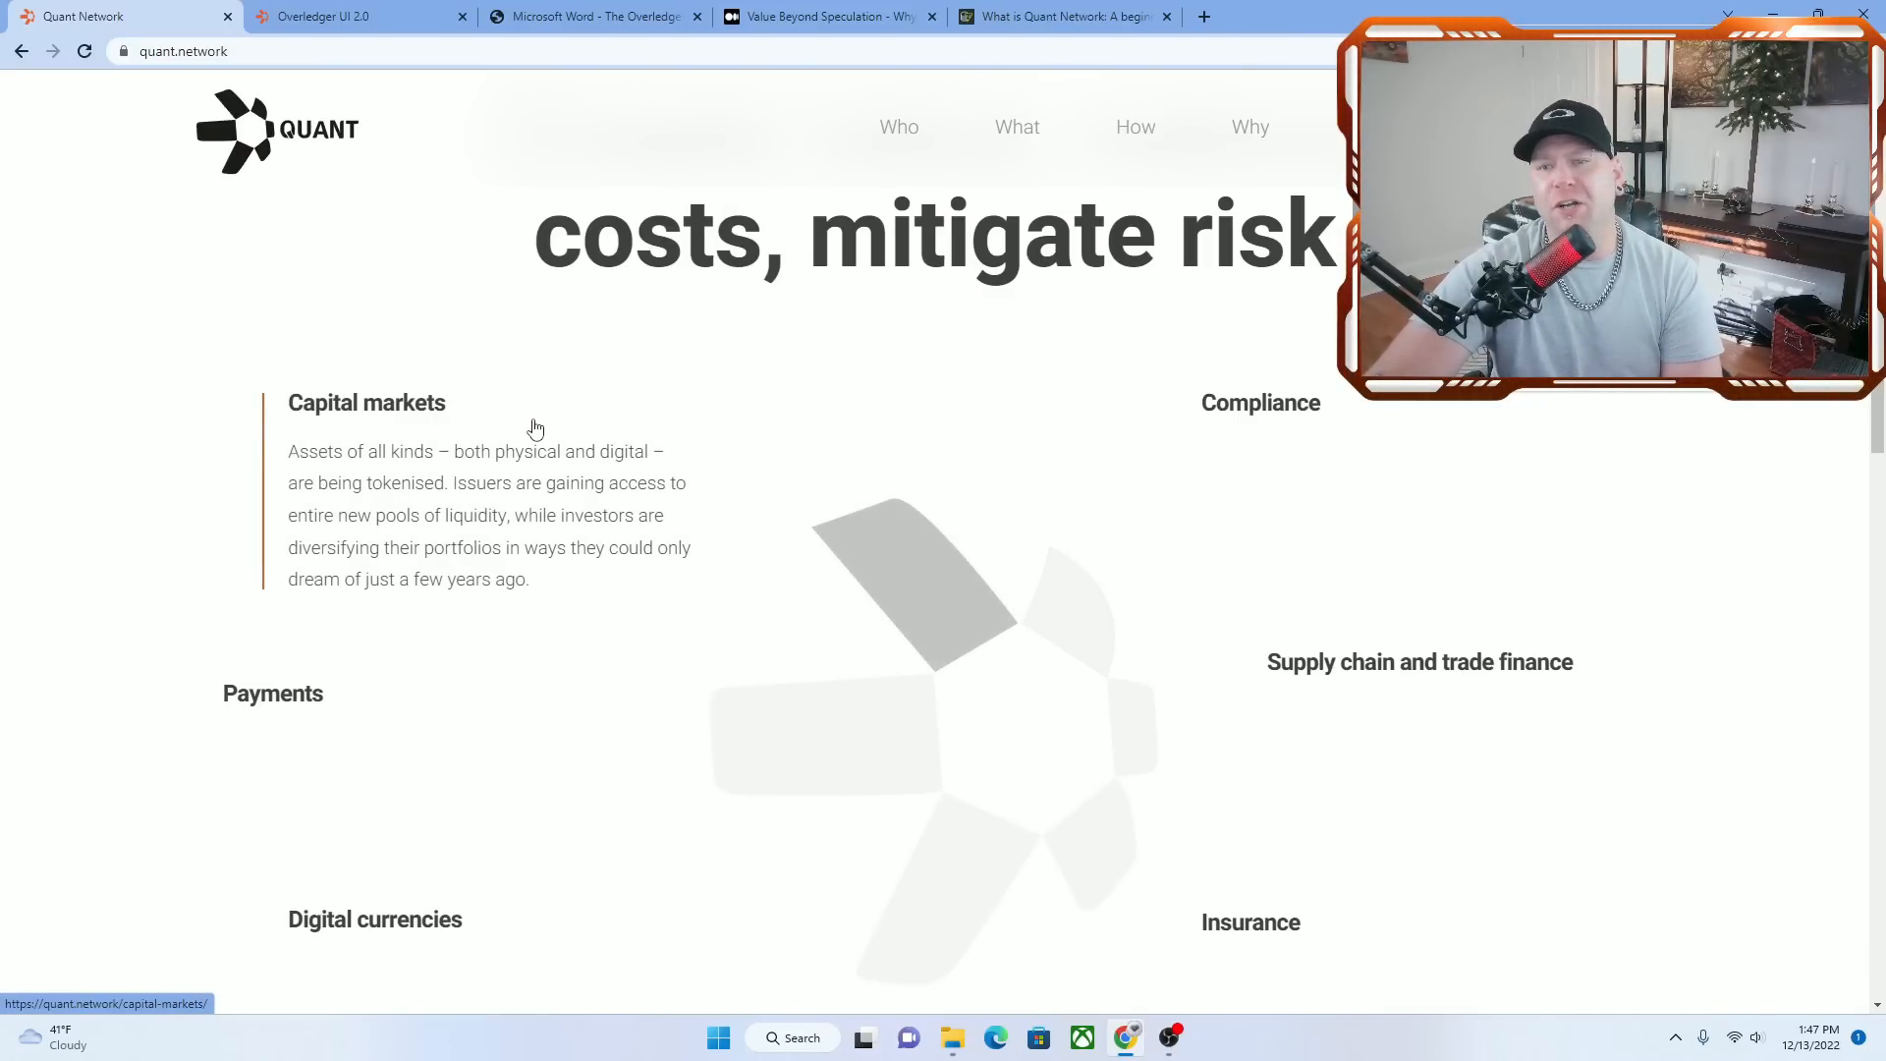
scroll(down, 3)
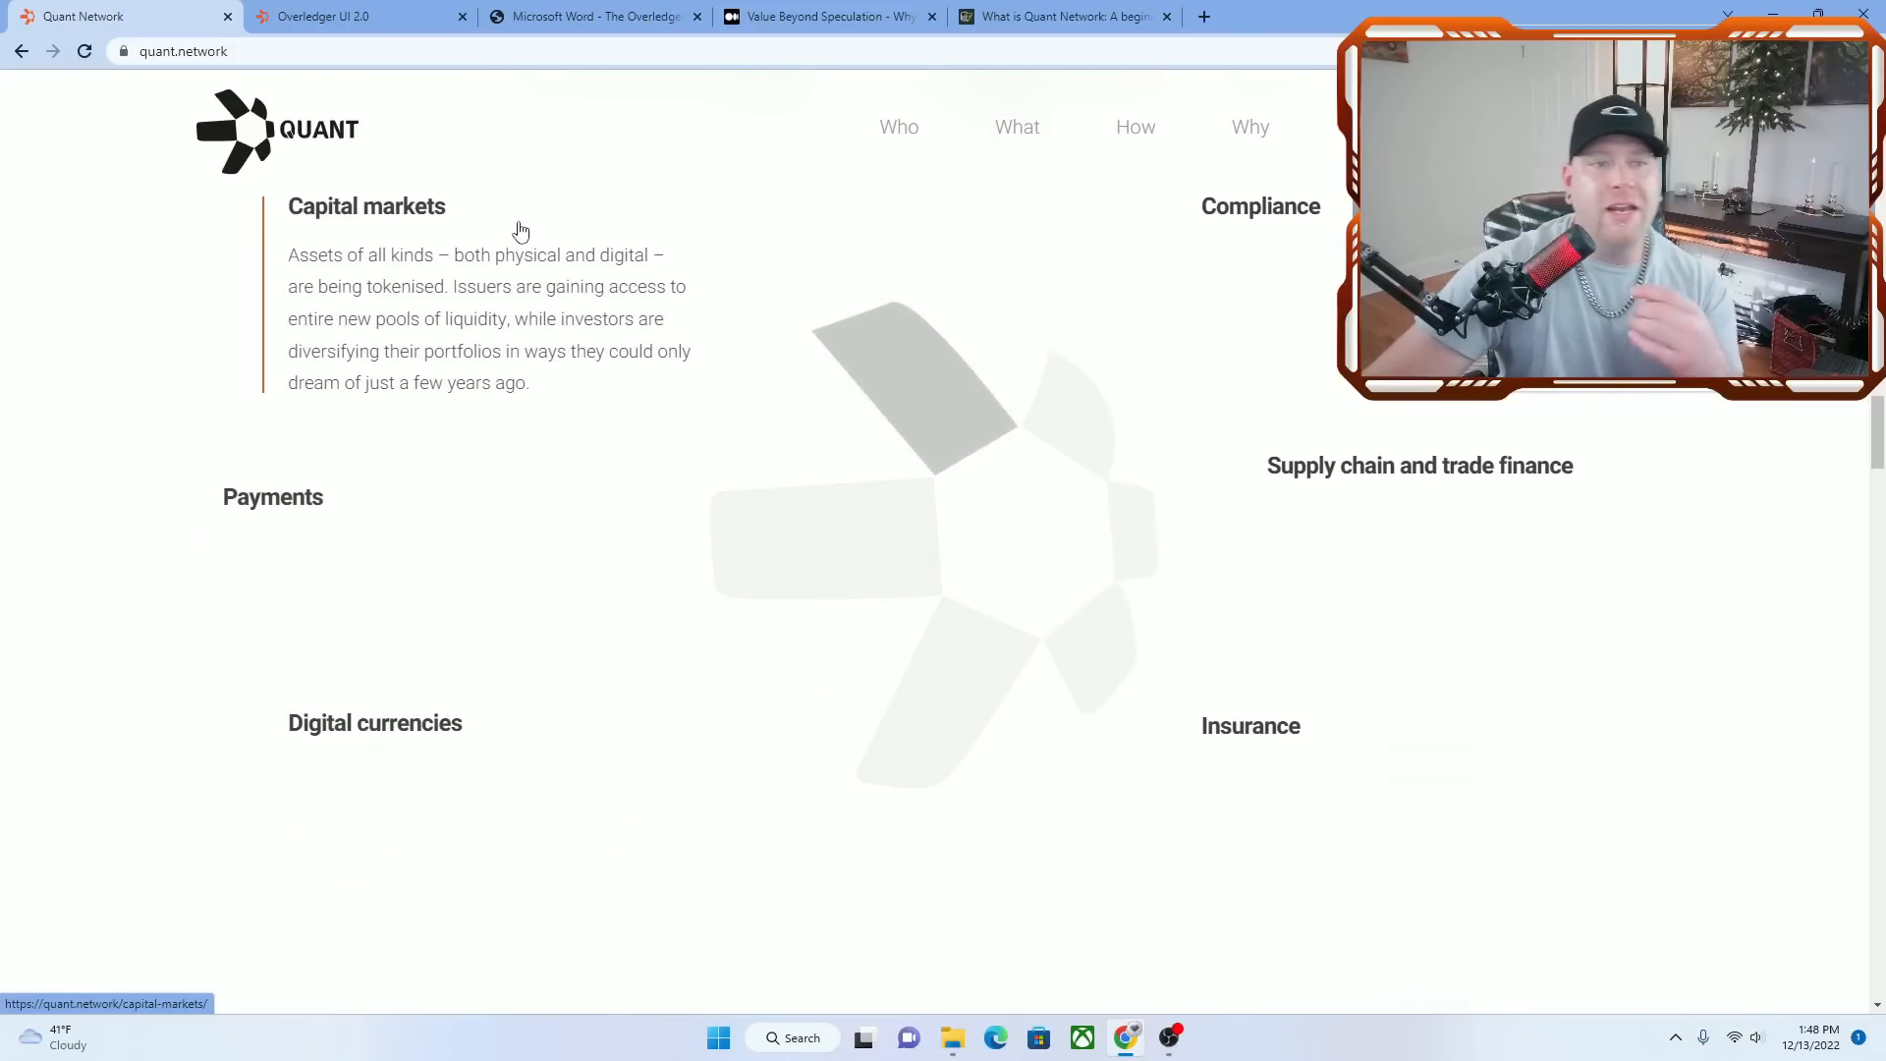
mouse_move(293, 325)
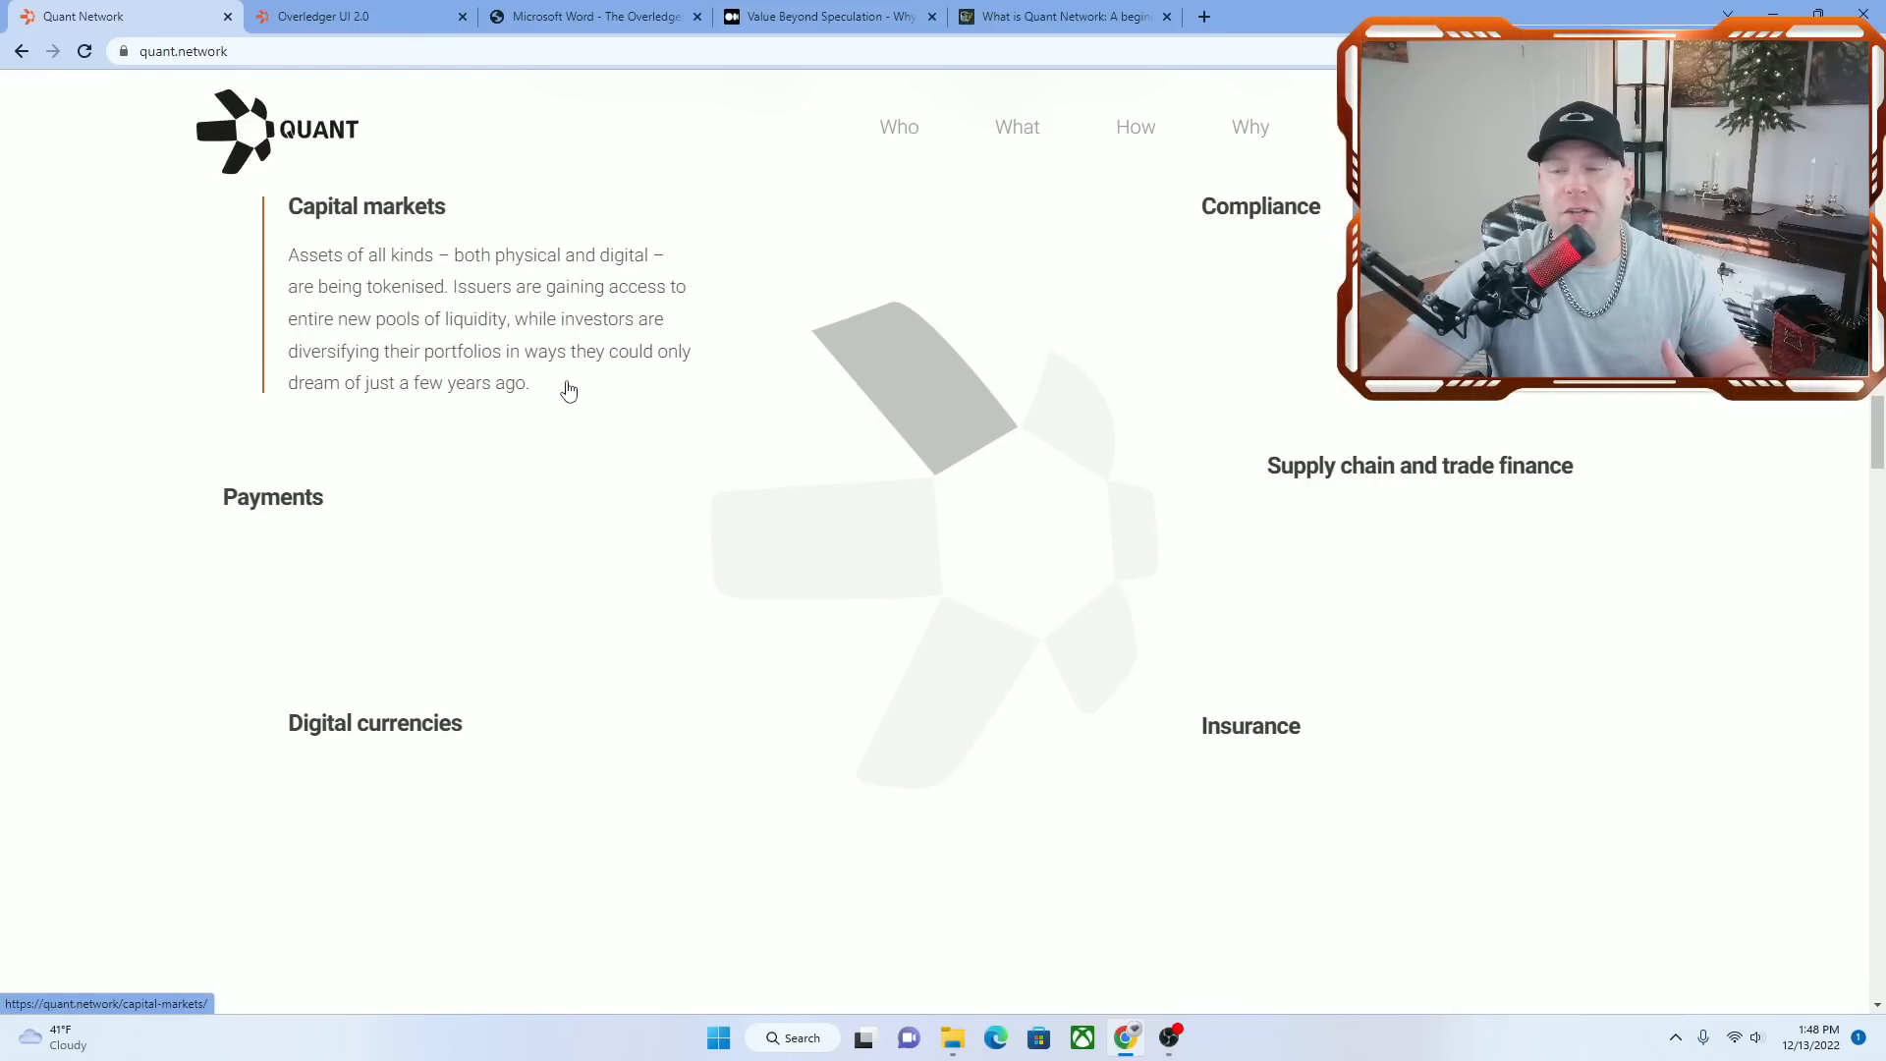
mouse_move(551, 374)
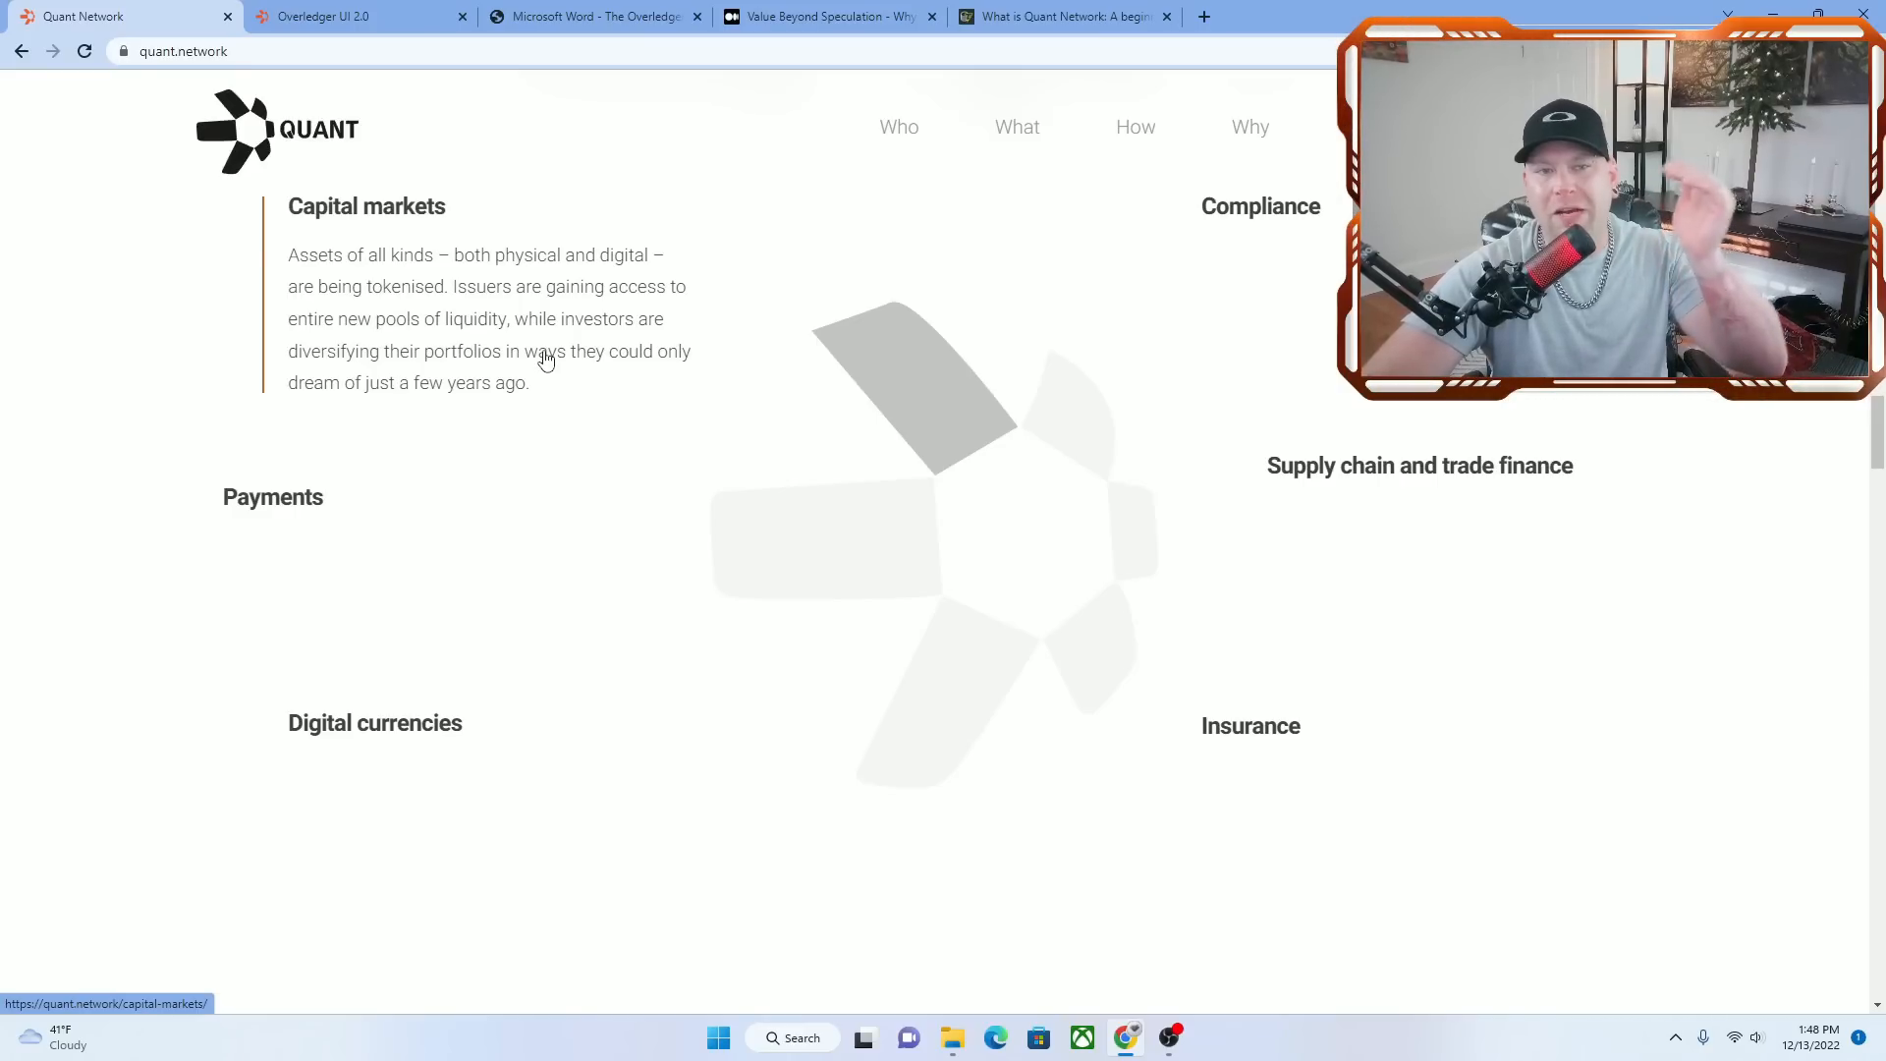
mouse_move(470, 304)
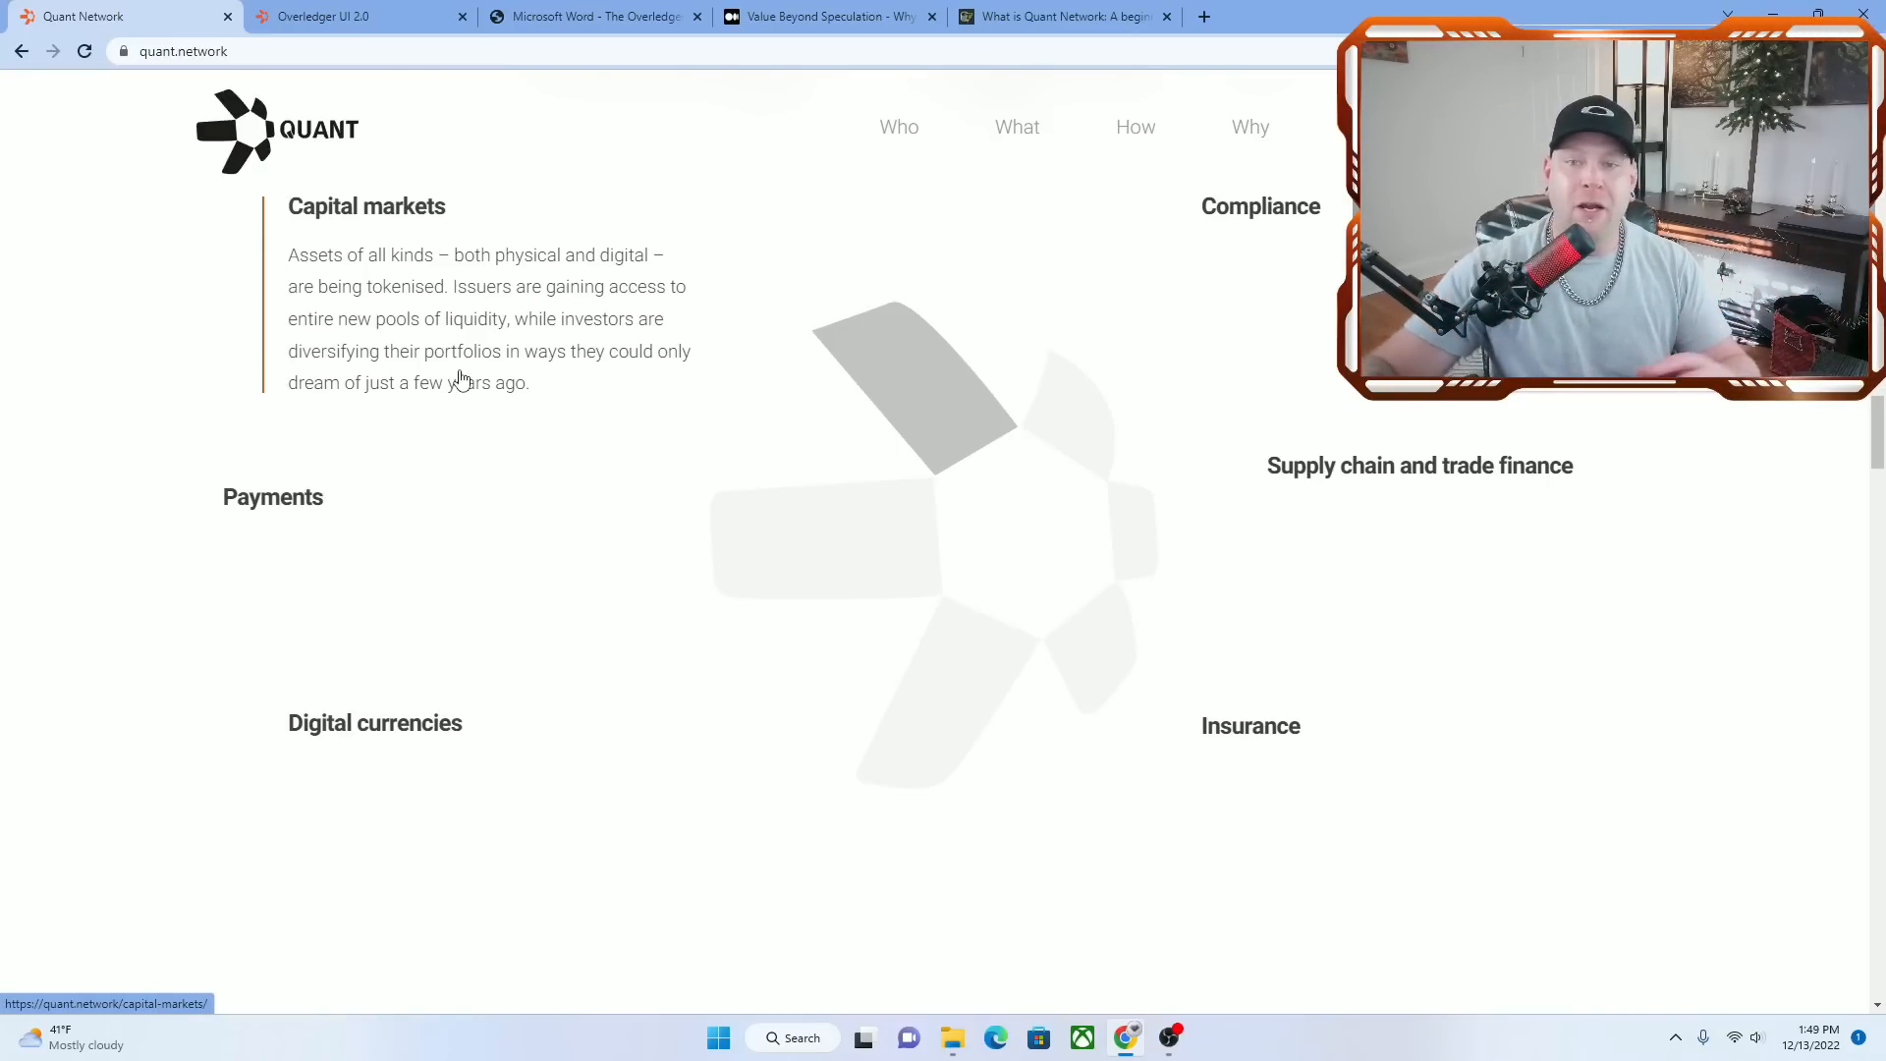
mouse_move(546, 306)
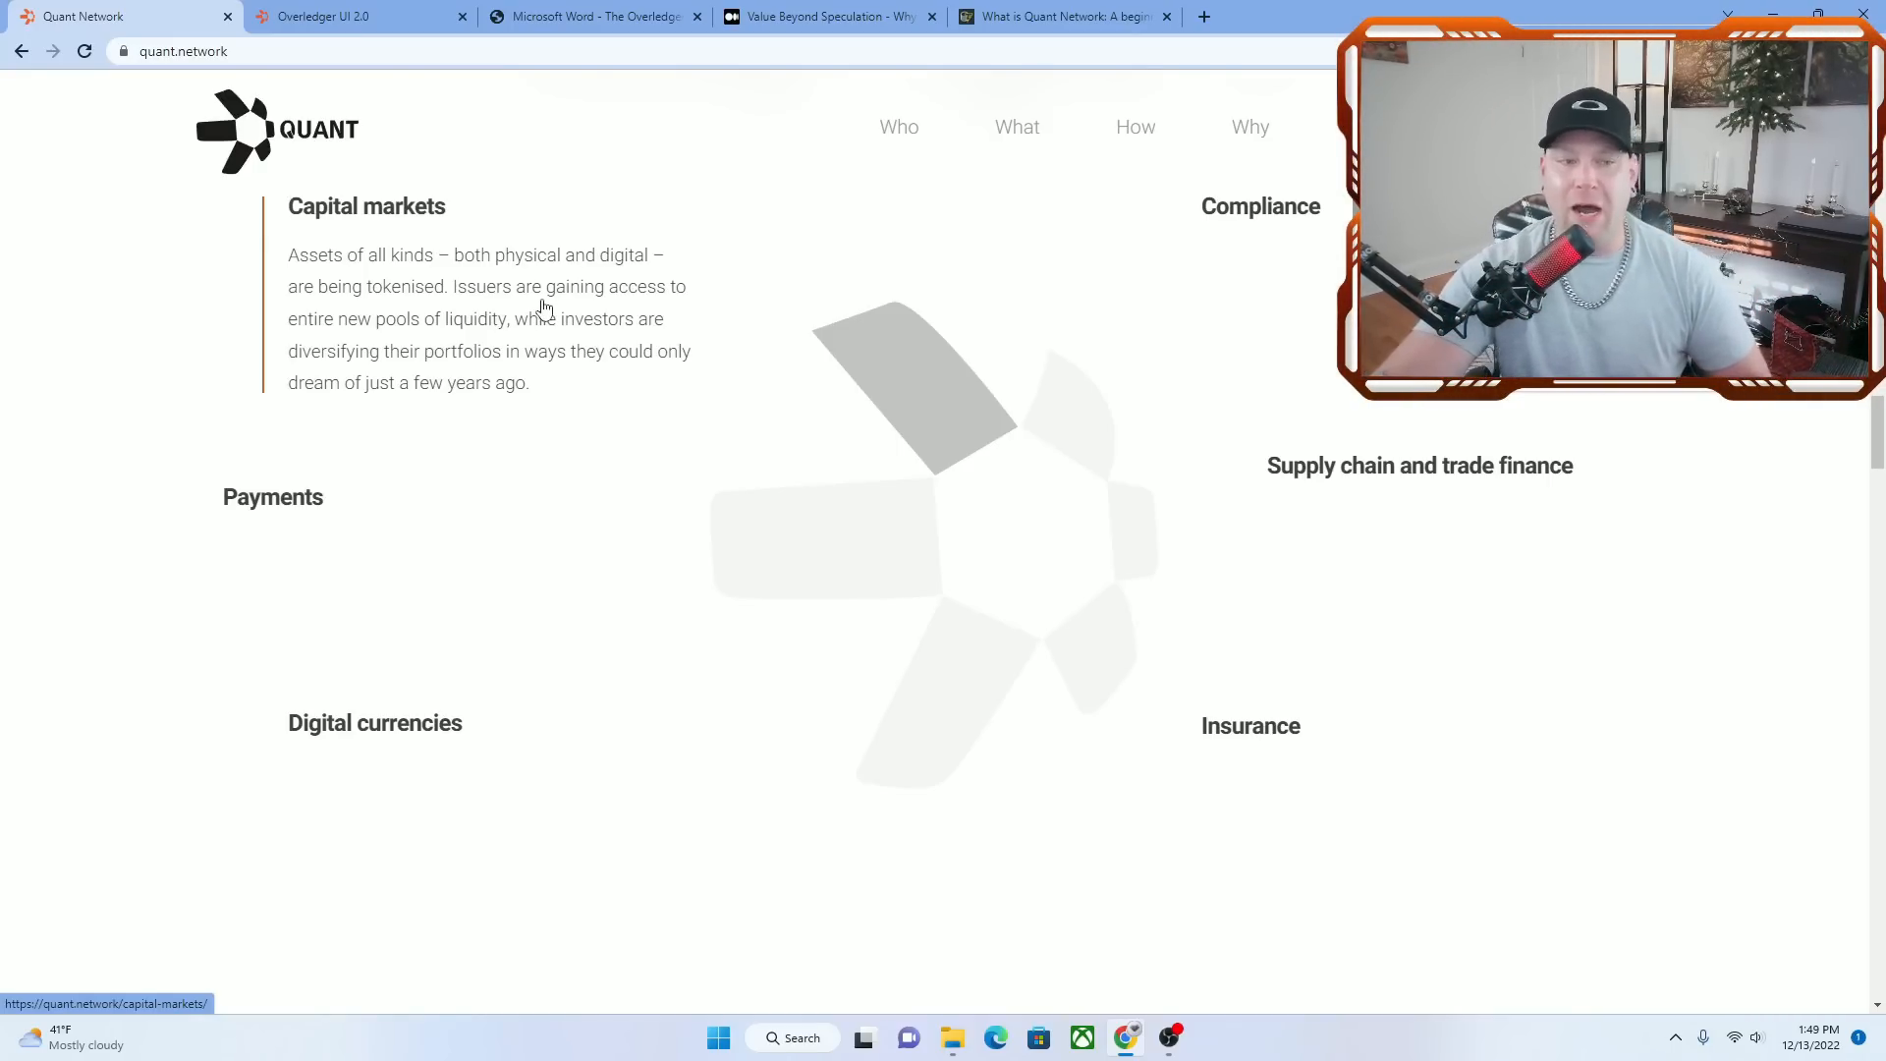
scroll(down, 3)
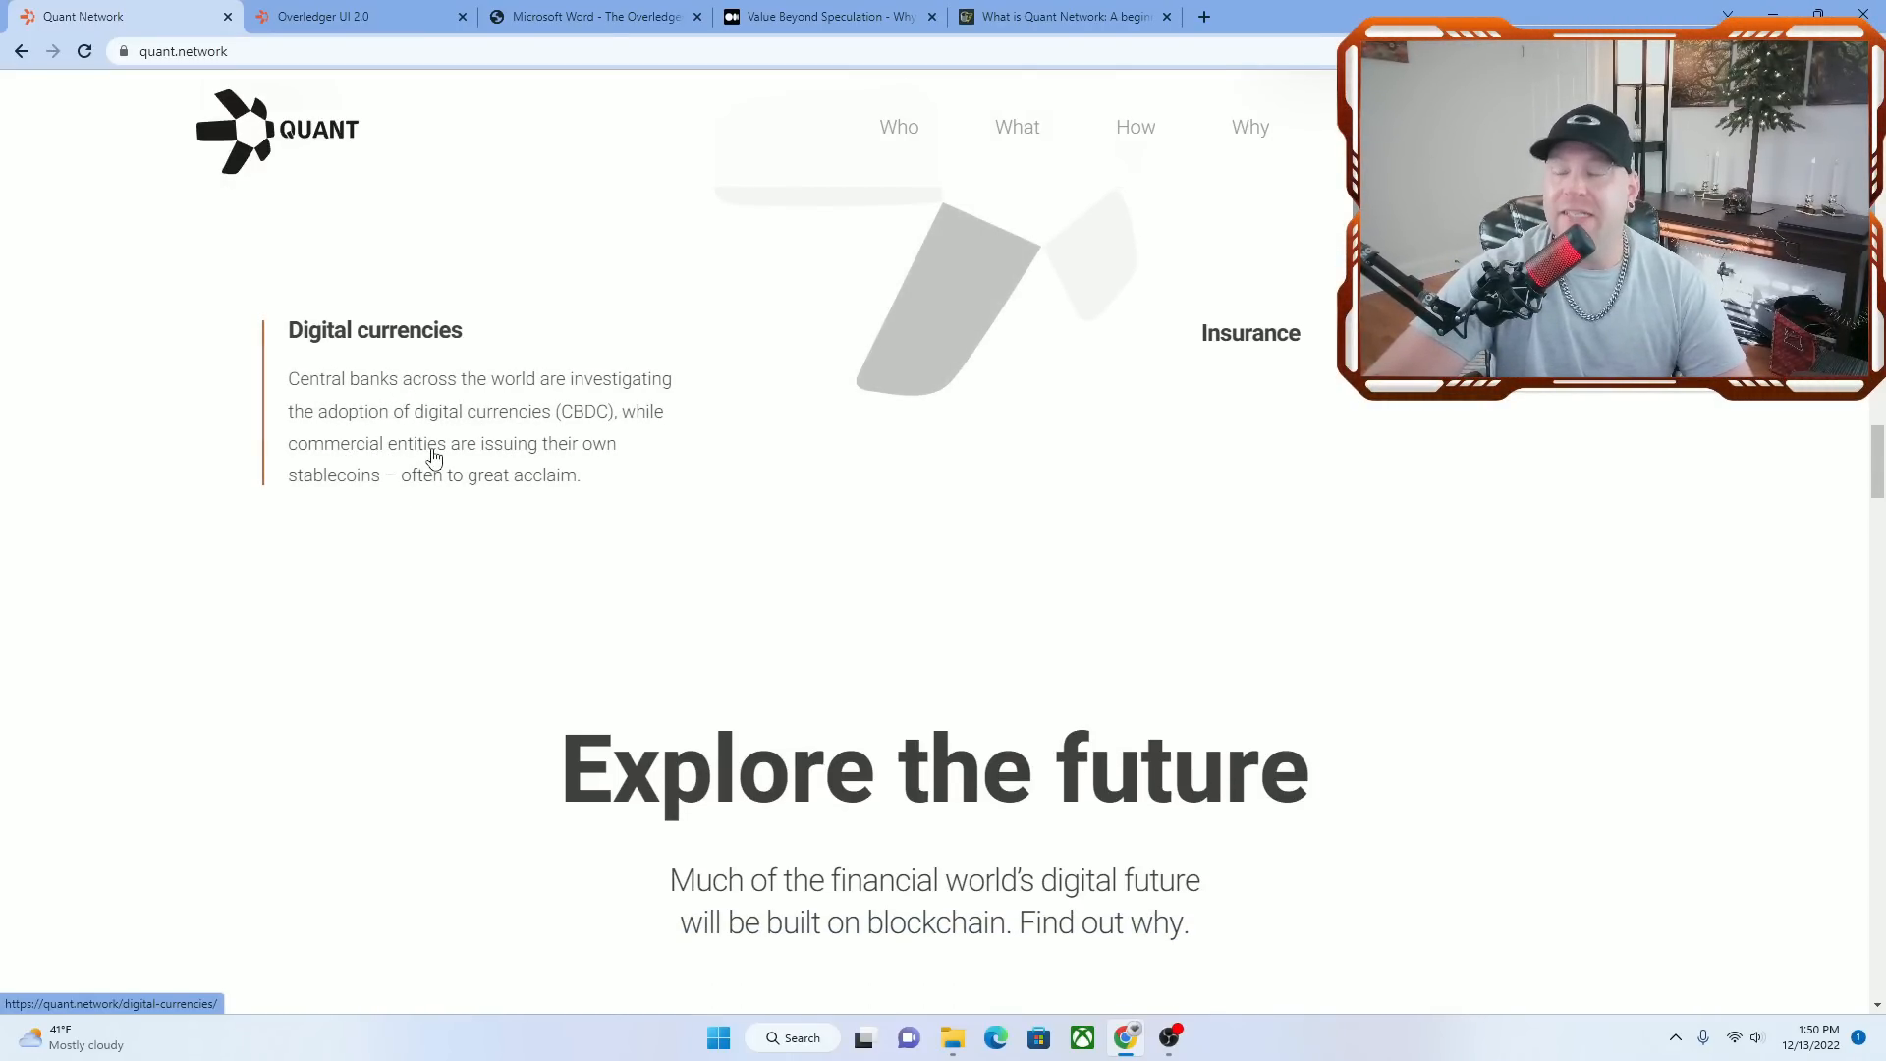
mouse_move(424, 486)
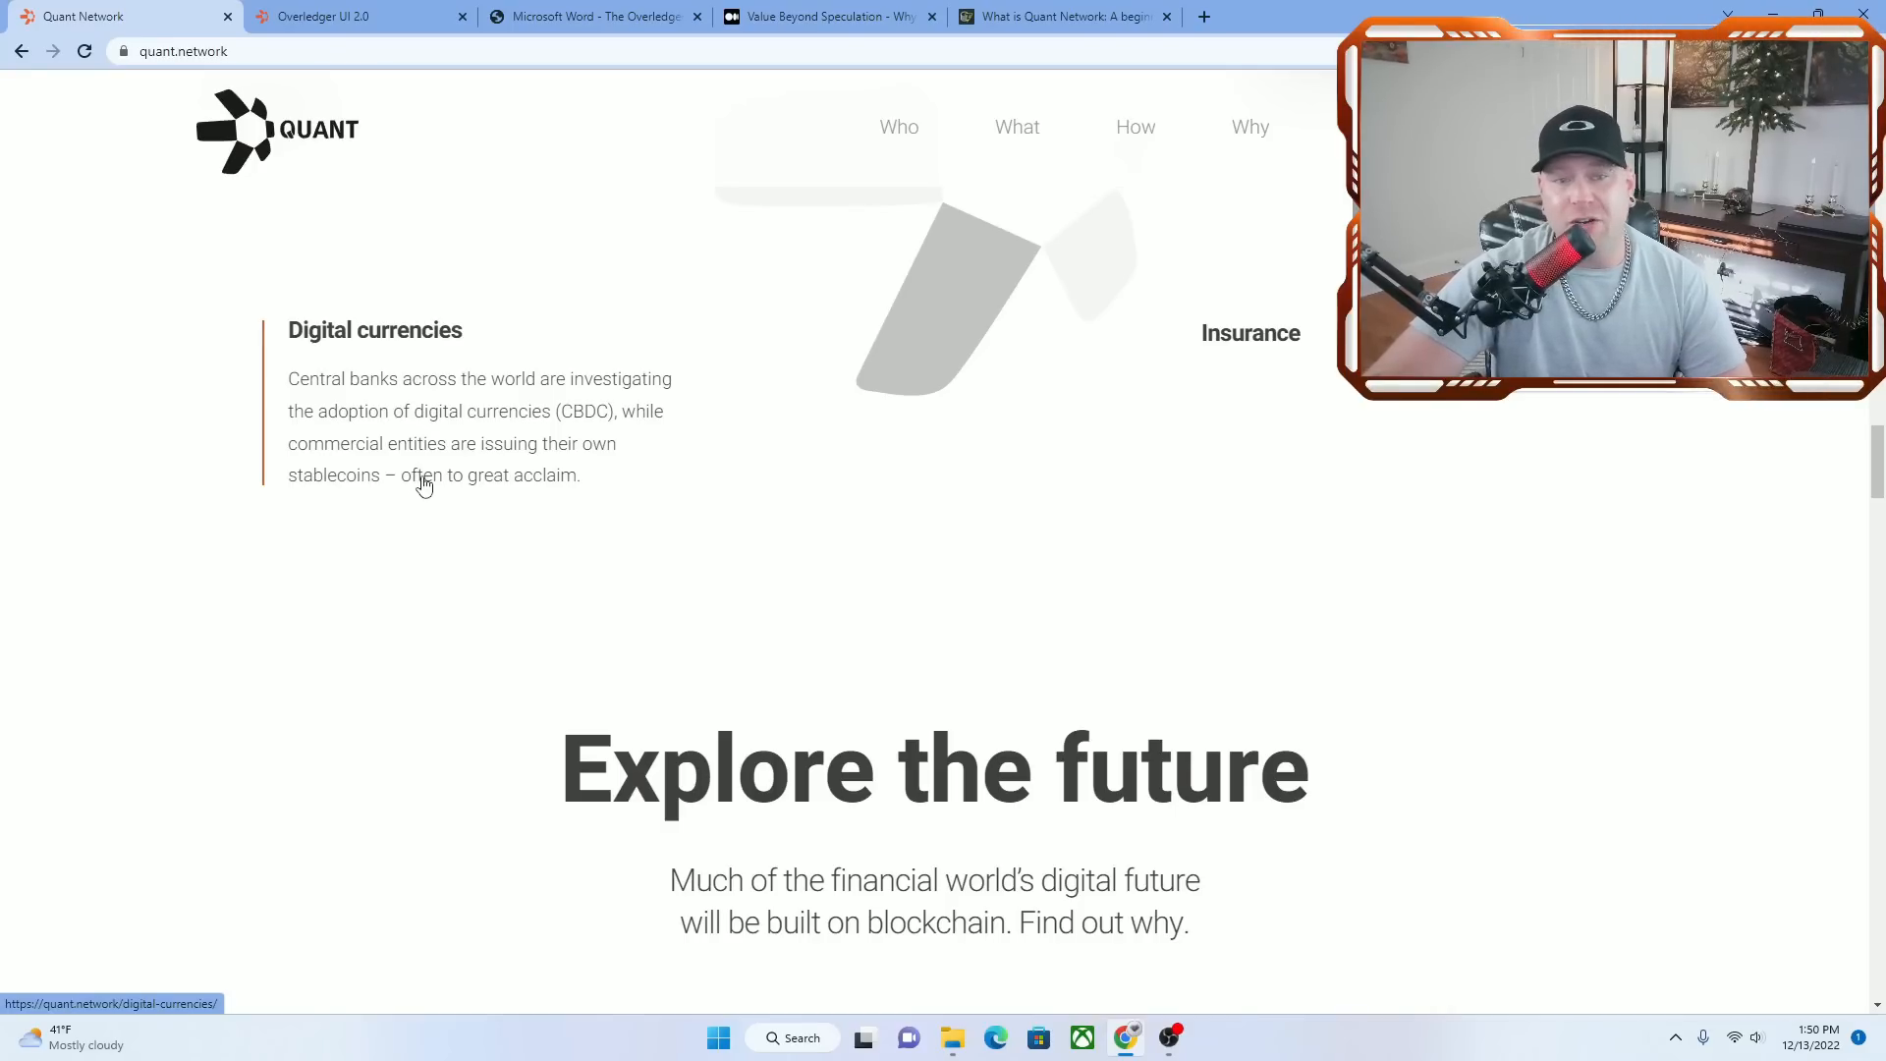
mouse_move(596, 488)
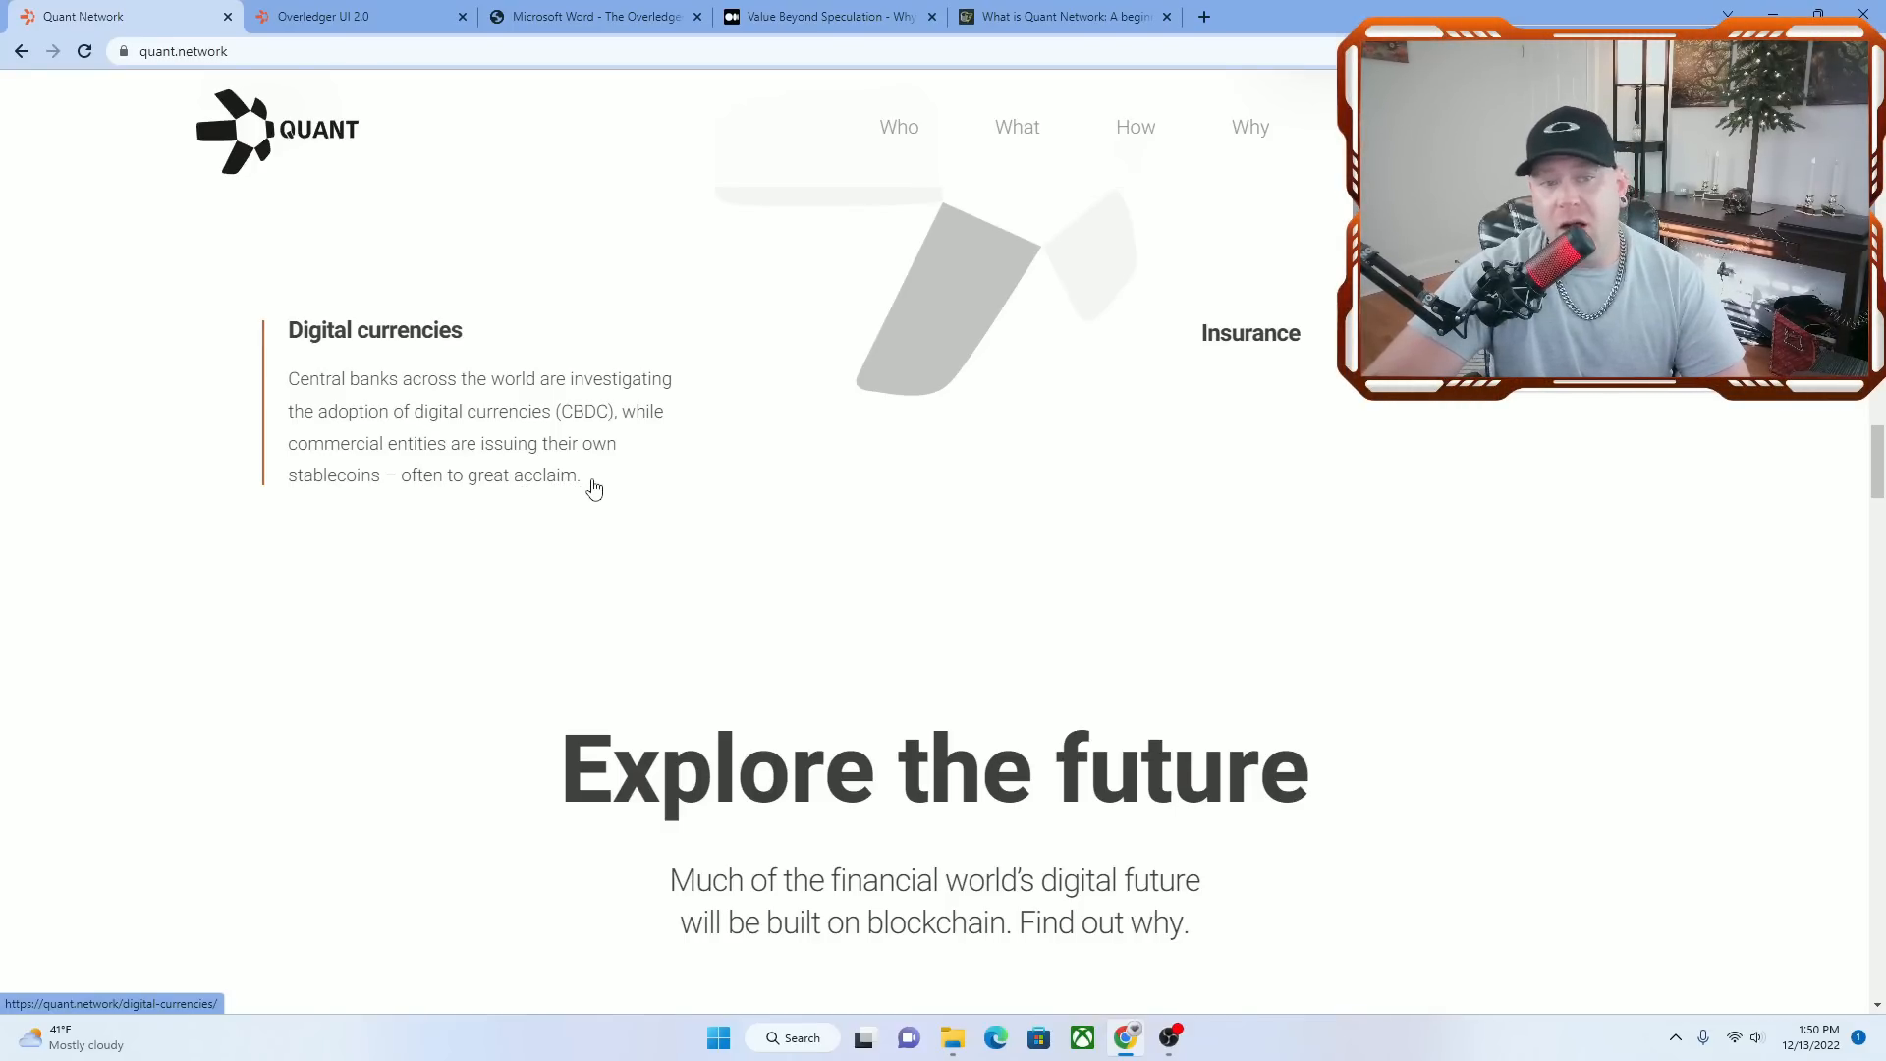
mouse_move(670, 387)
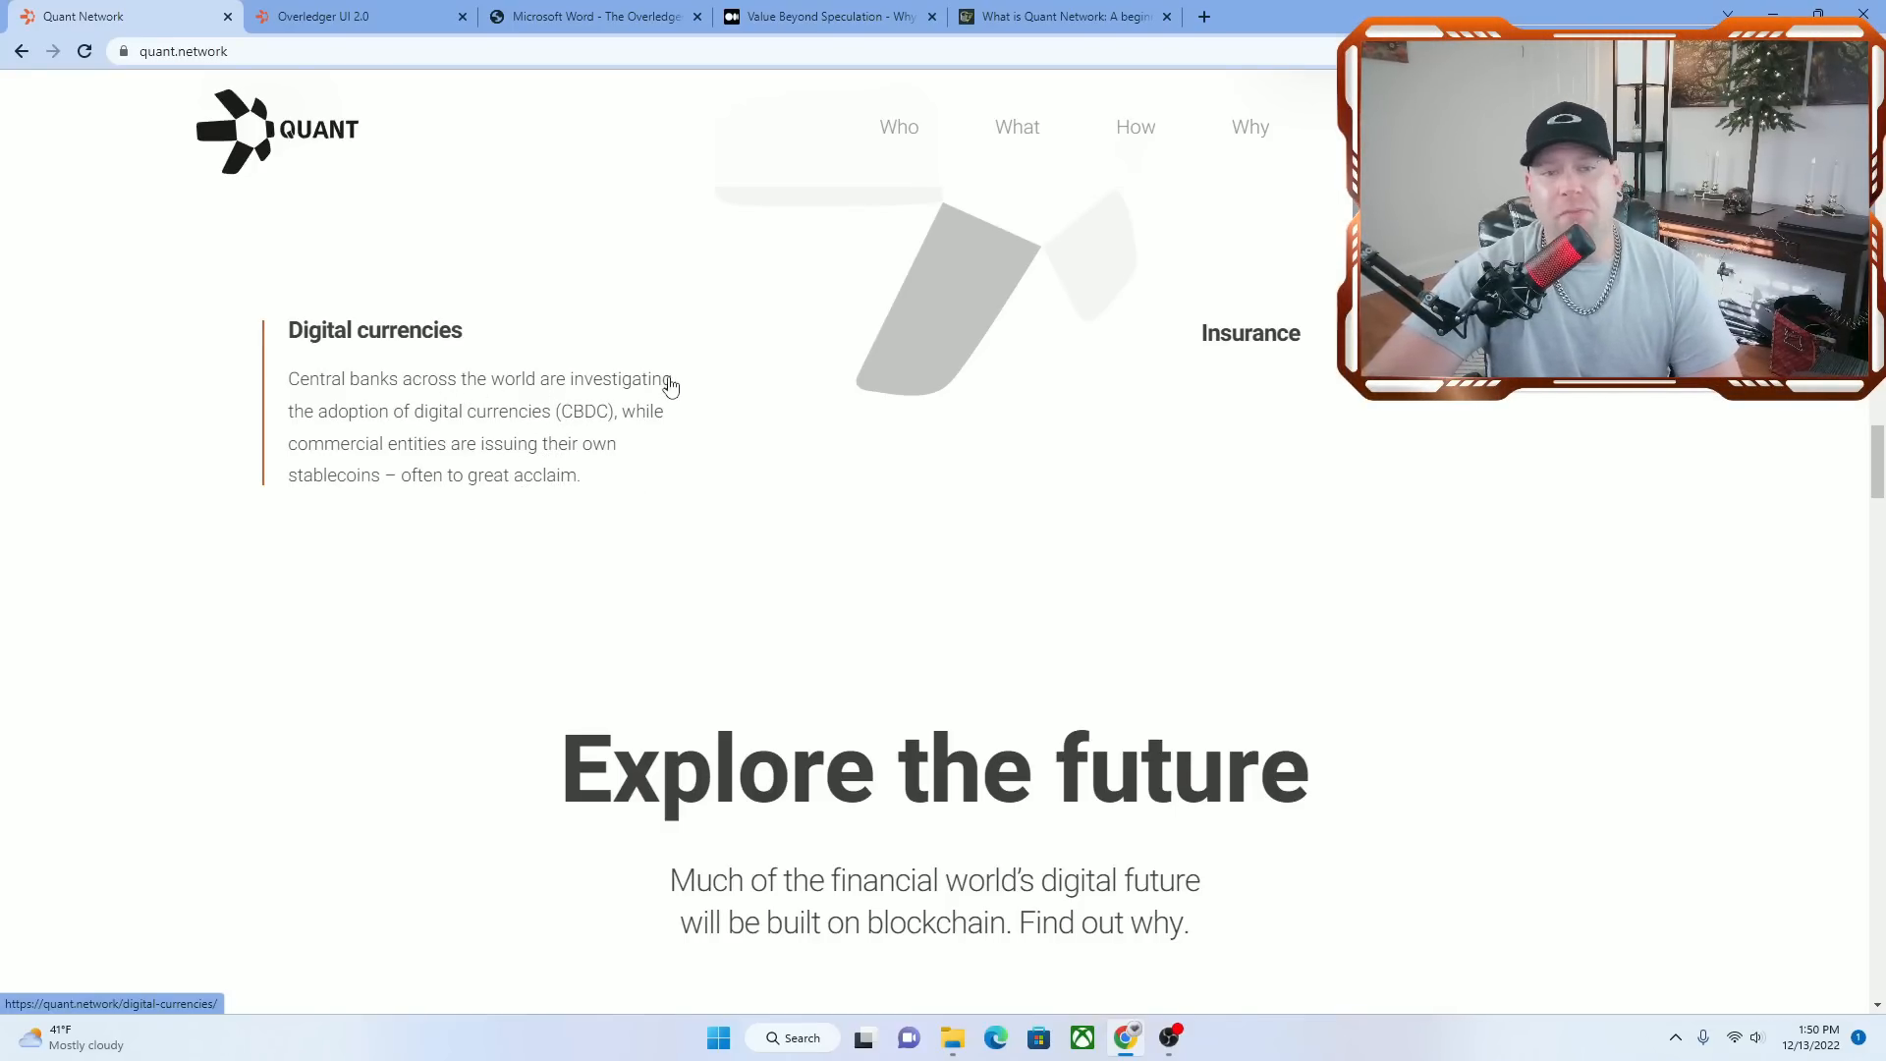
mouse_move(439, 430)
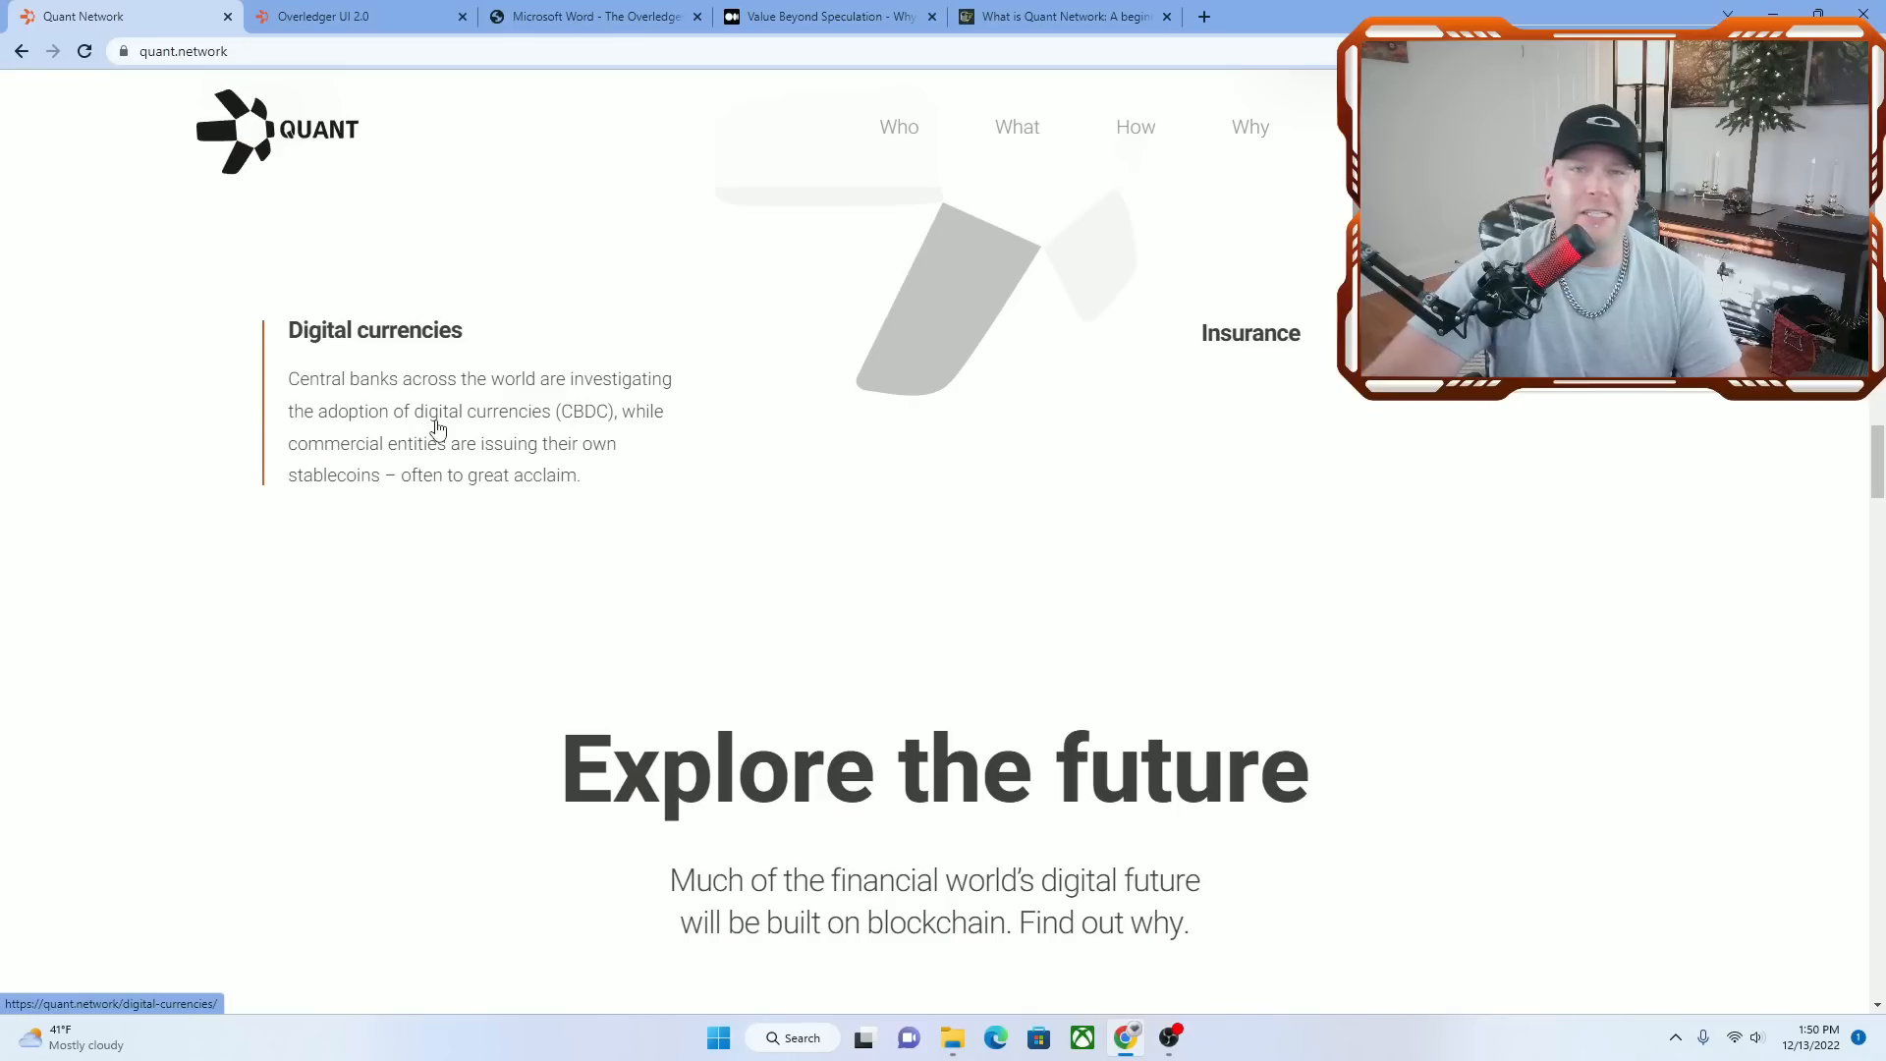
mouse_move(607, 443)
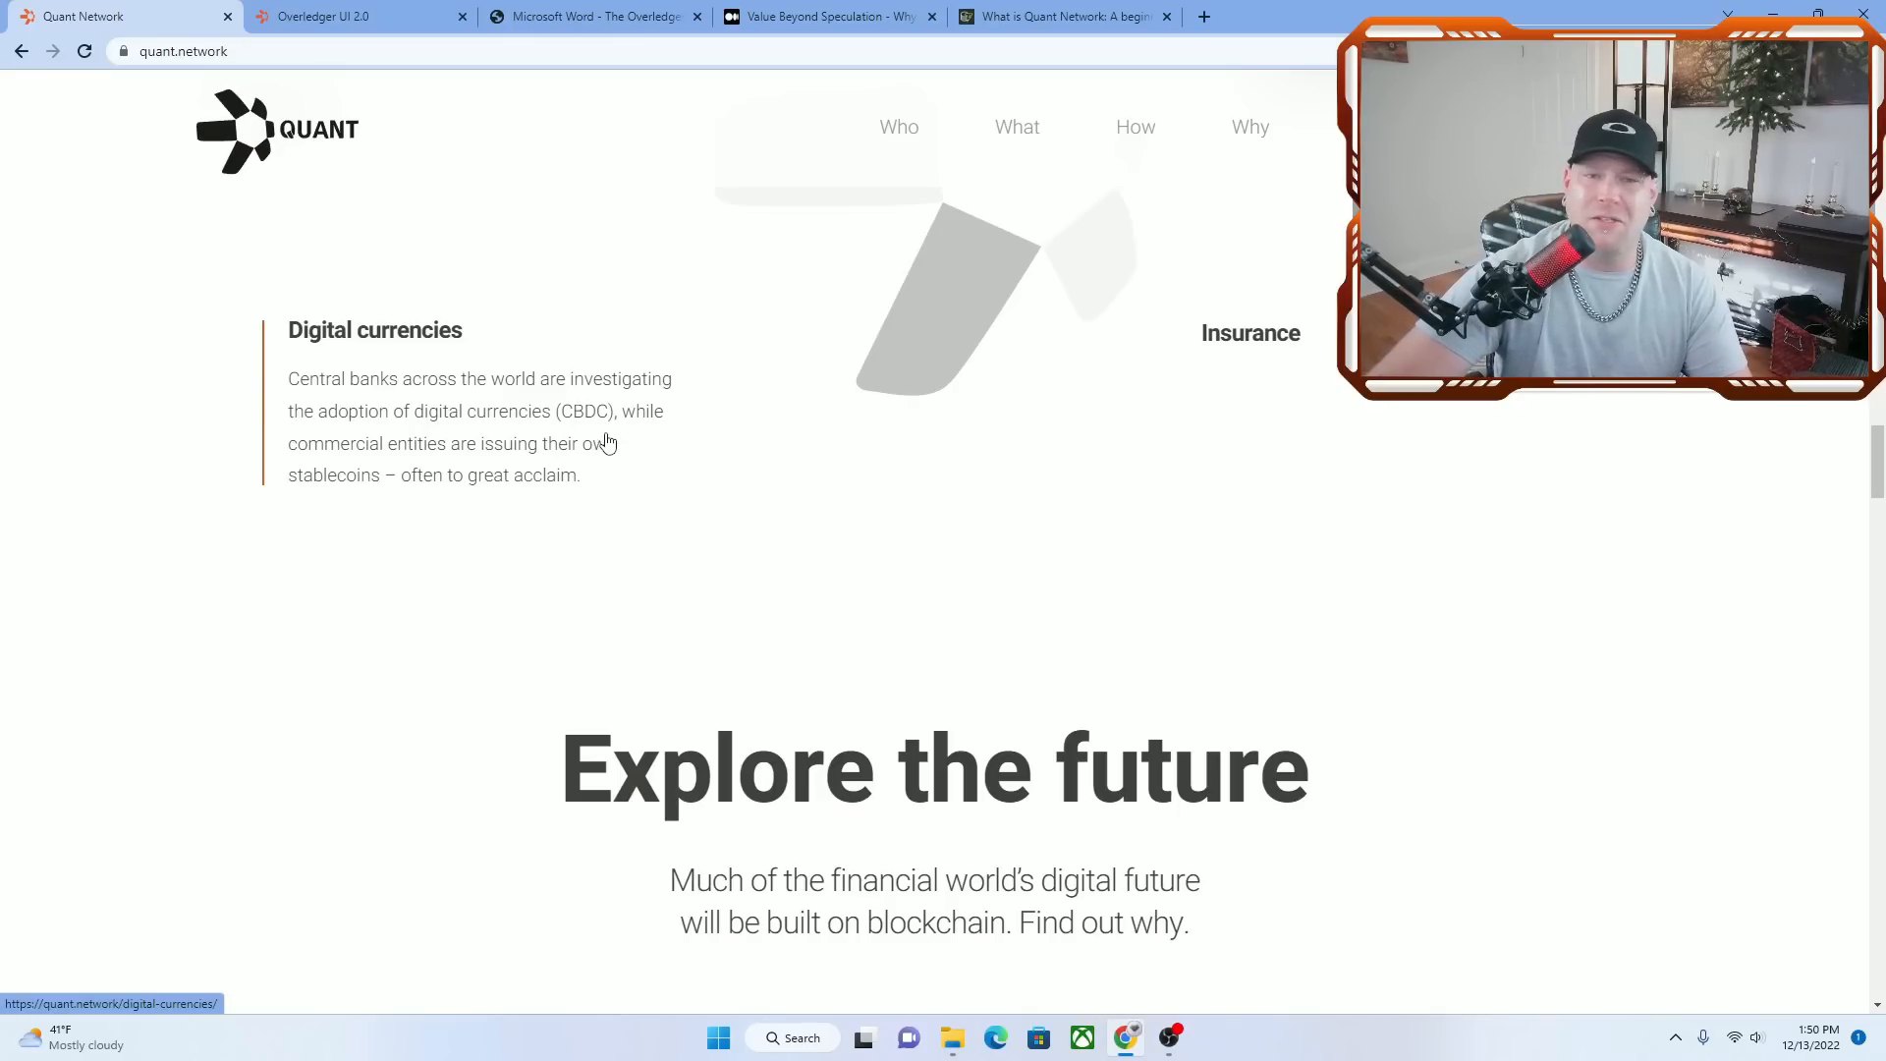
mouse_move(413, 354)
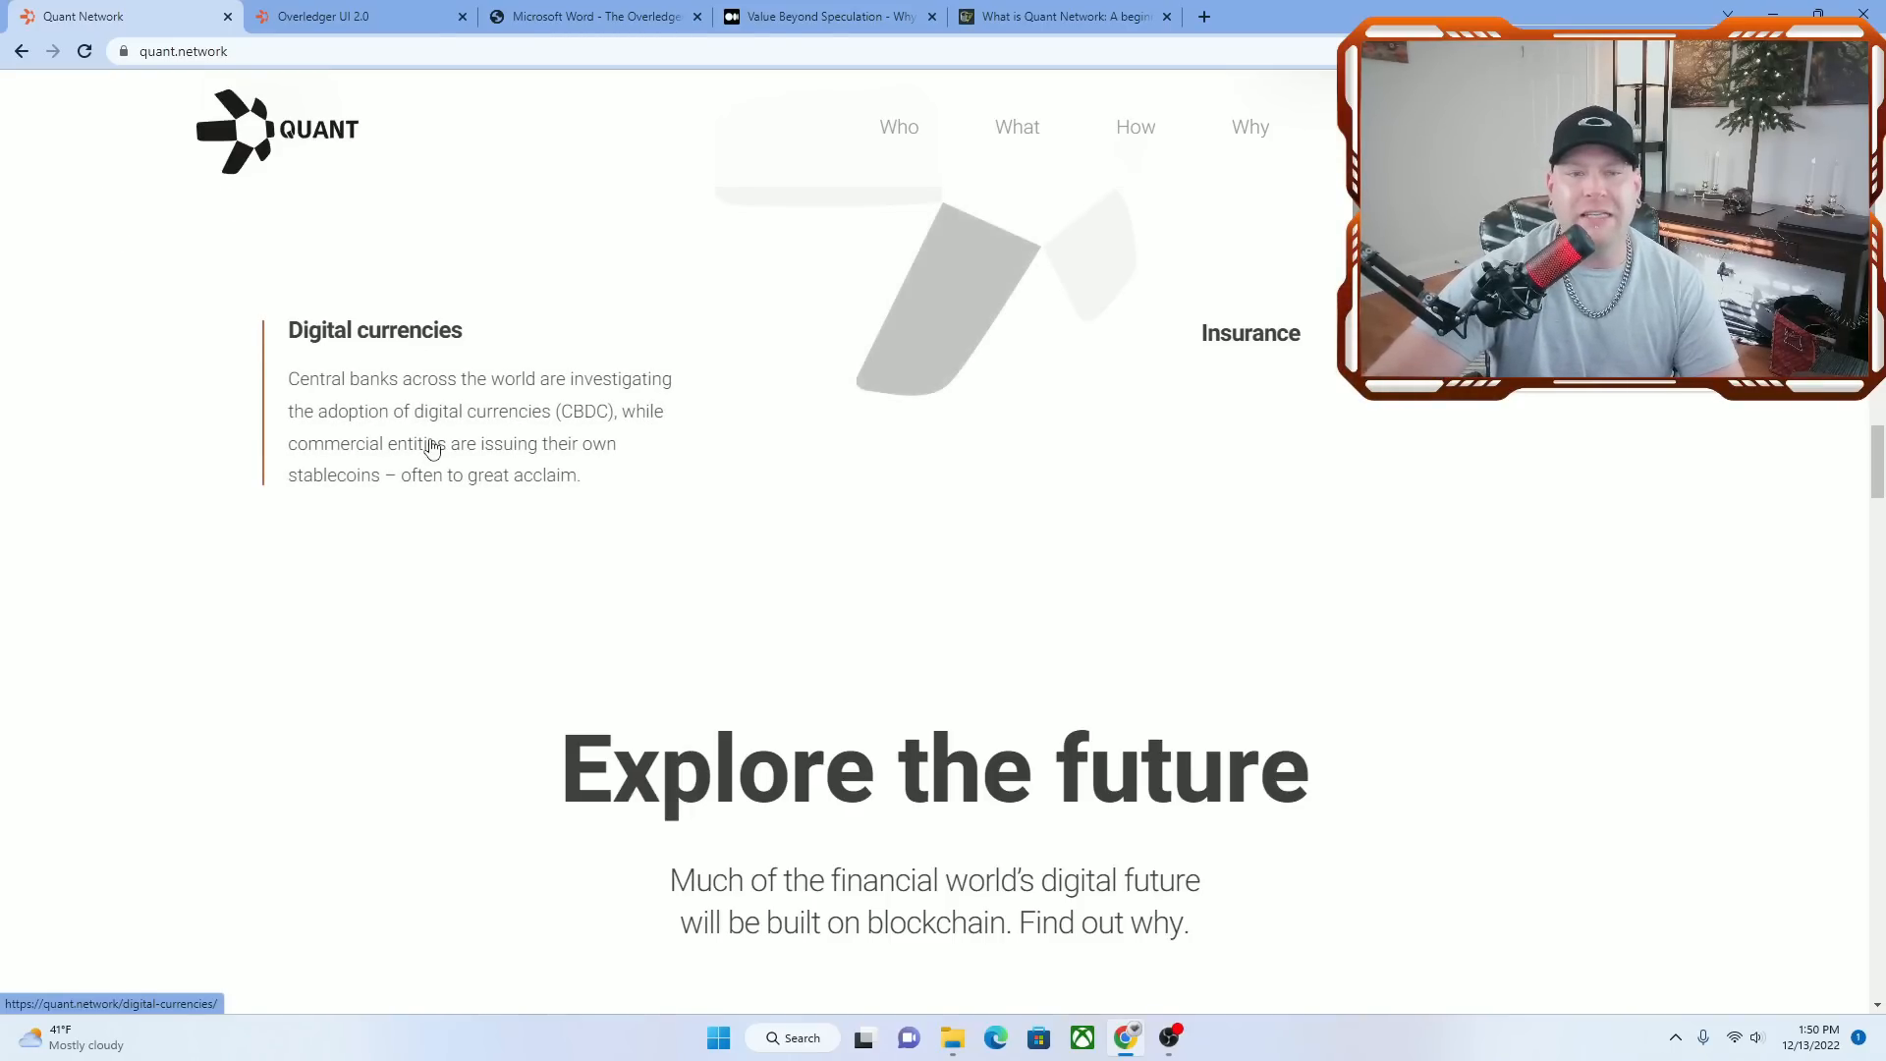
mouse_move(540, 419)
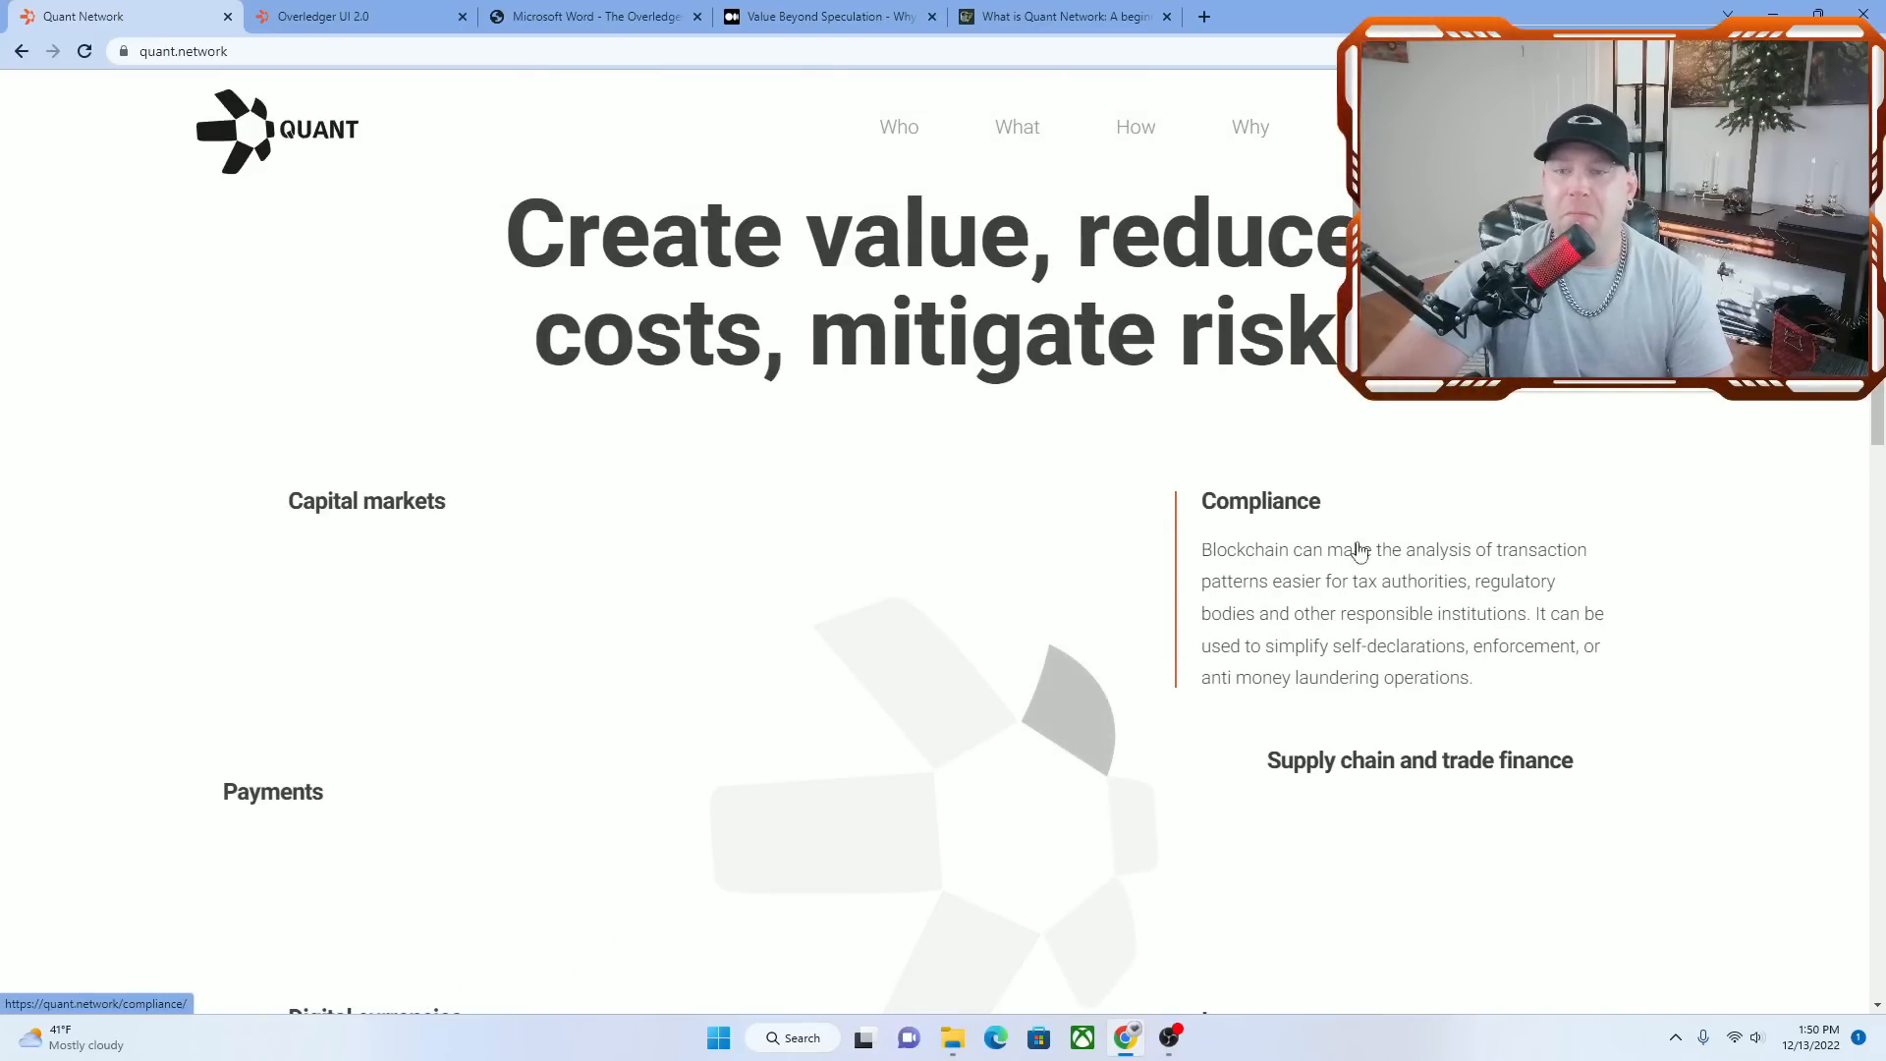
scroll(down, 3)
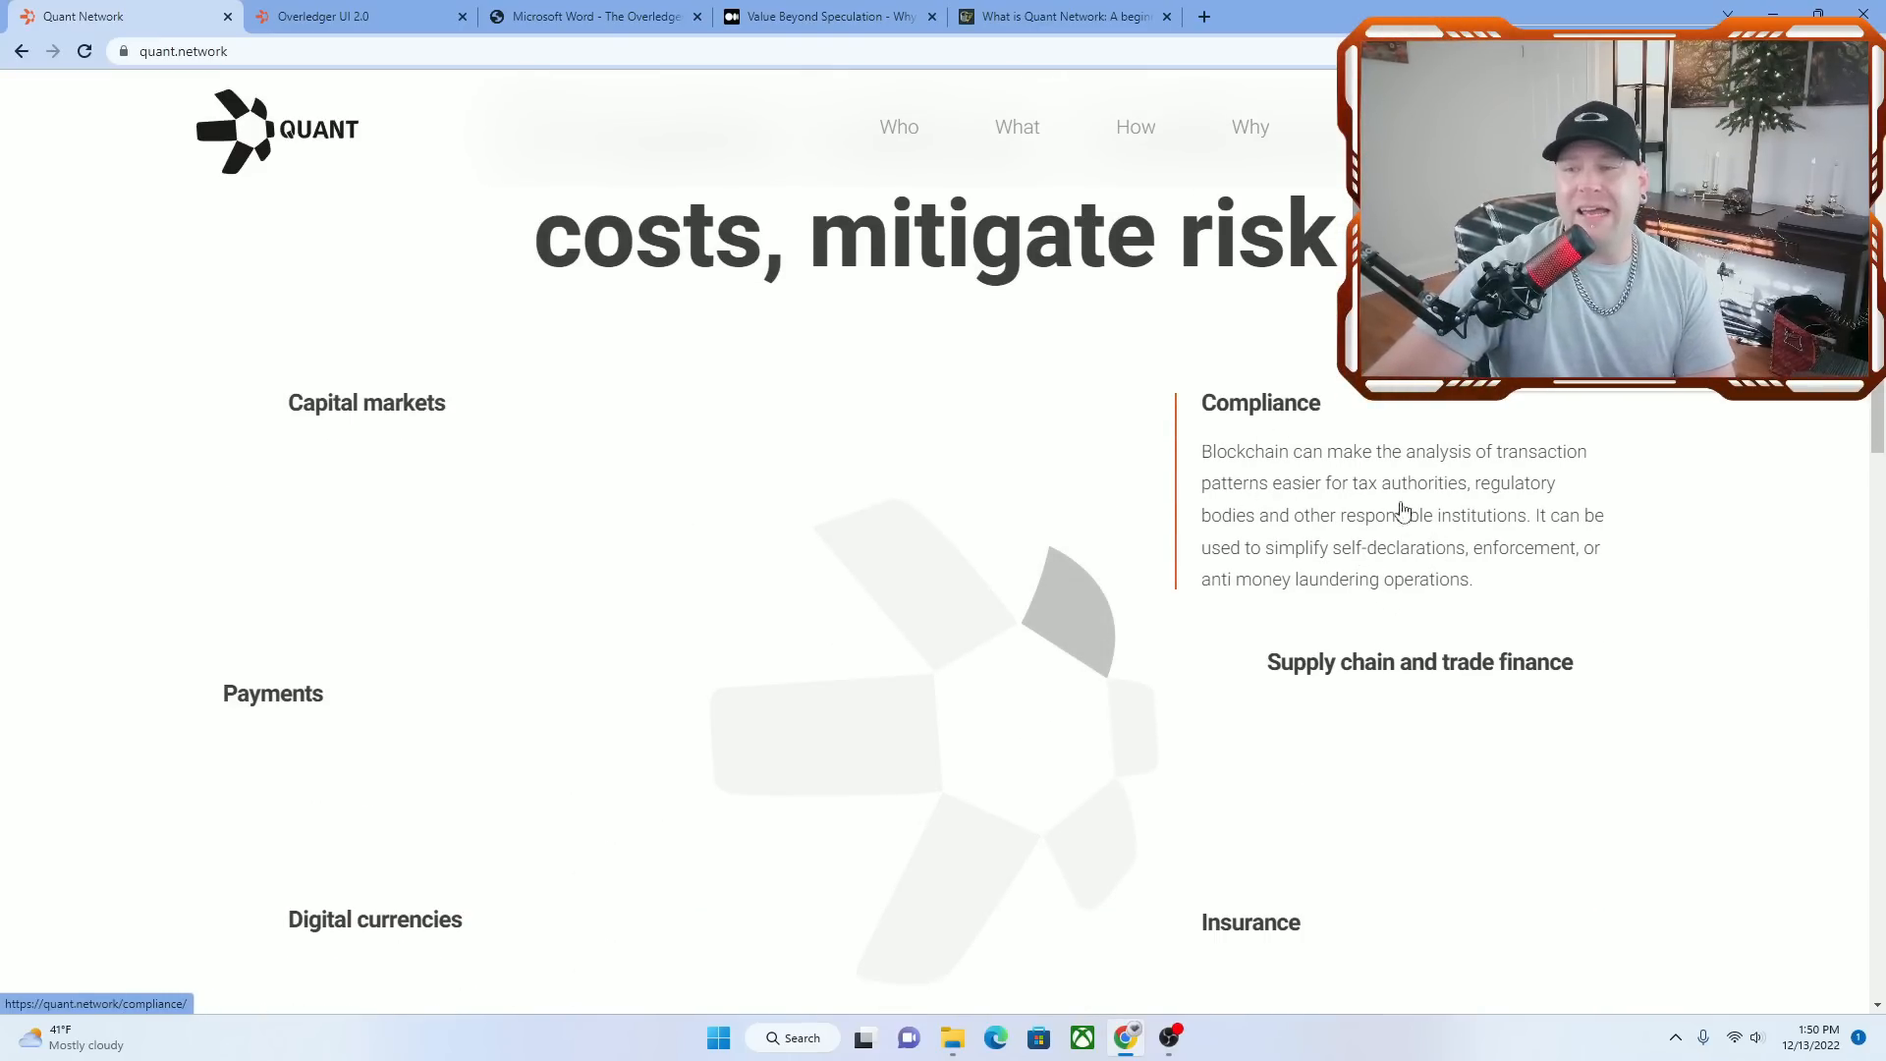
mouse_move(1270, 524)
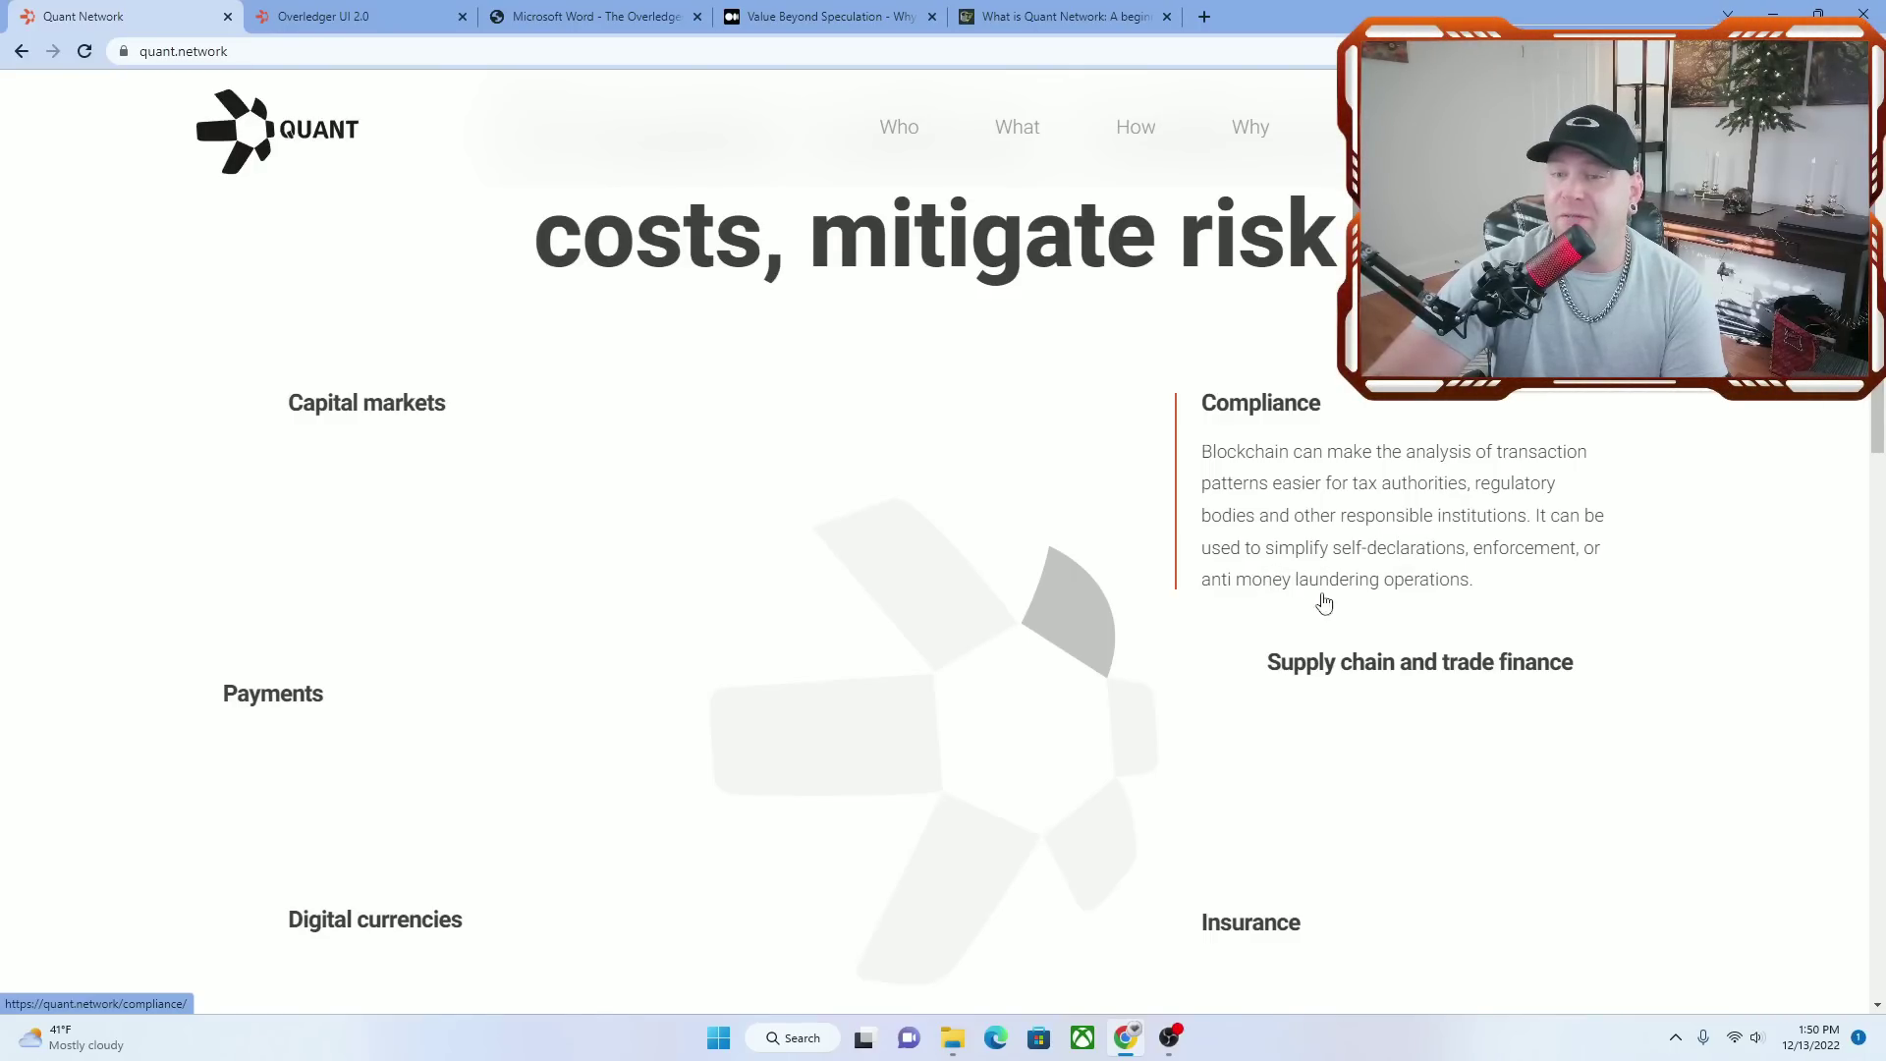
scroll(down, 3)
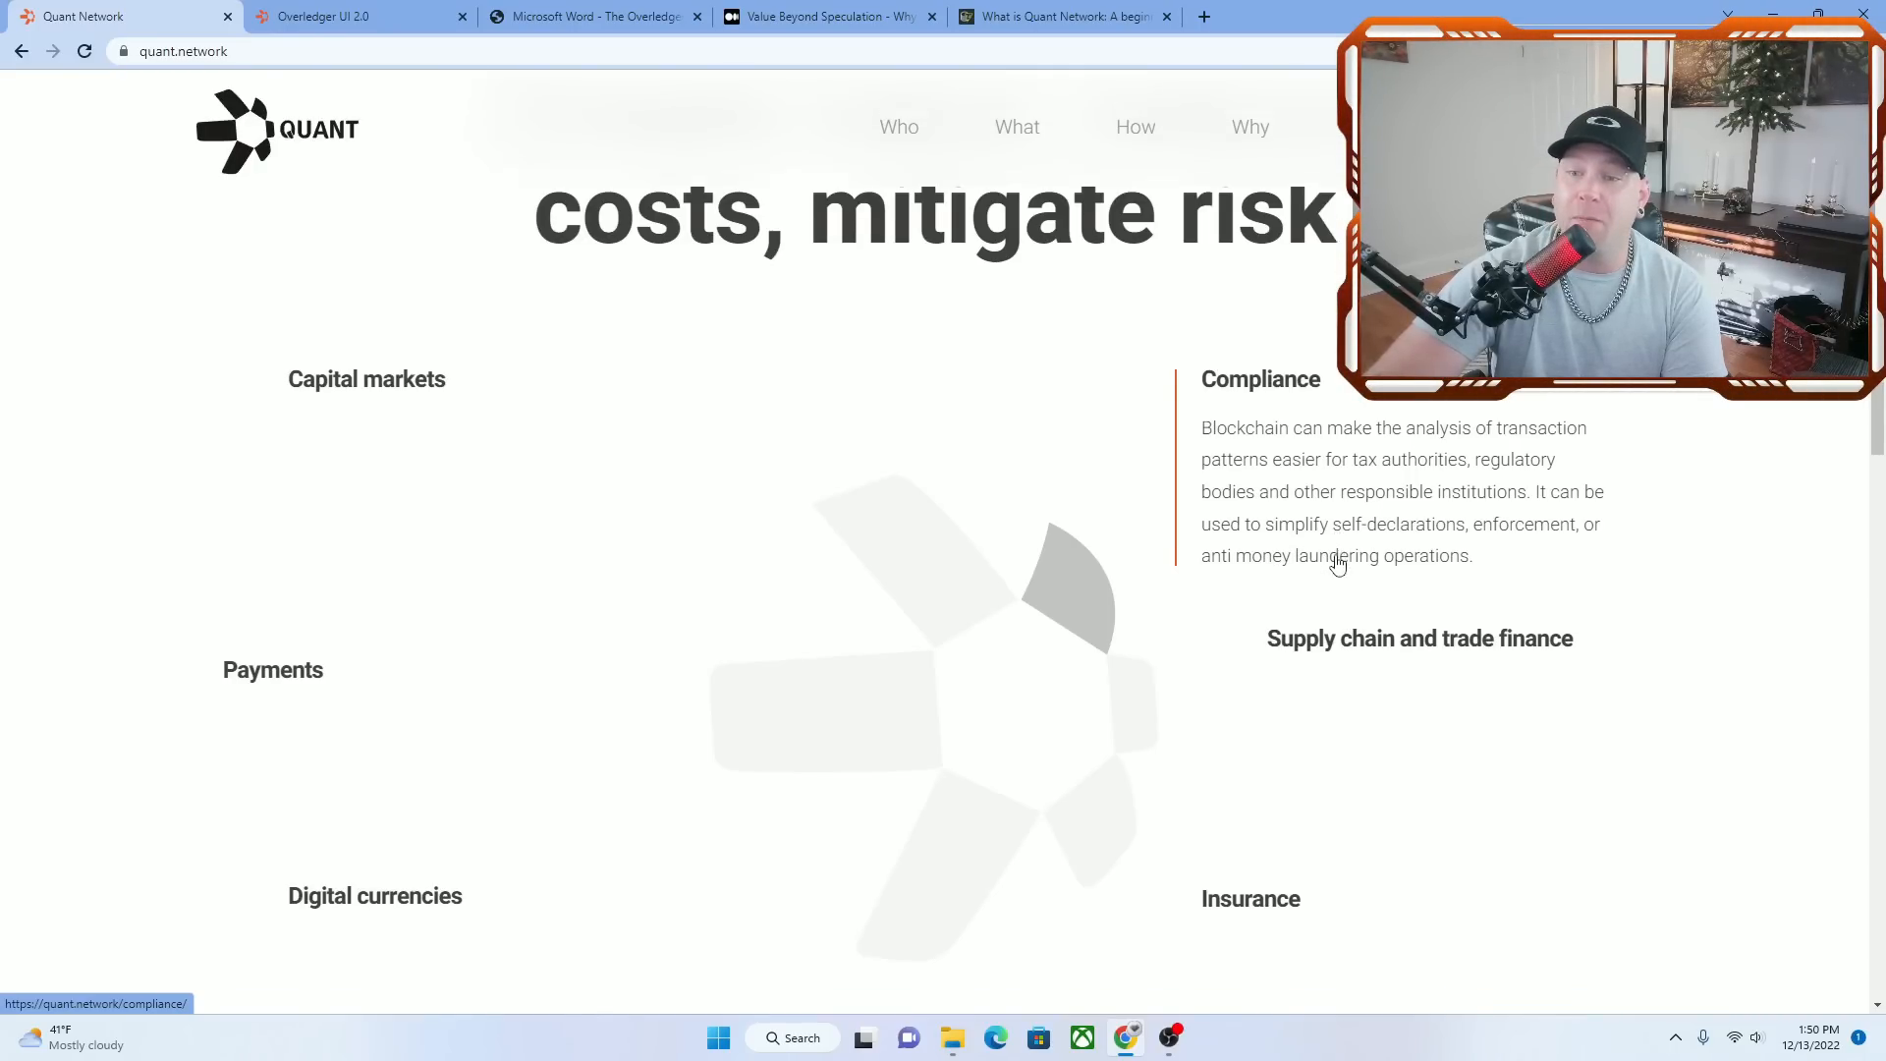
scroll(down, 3)
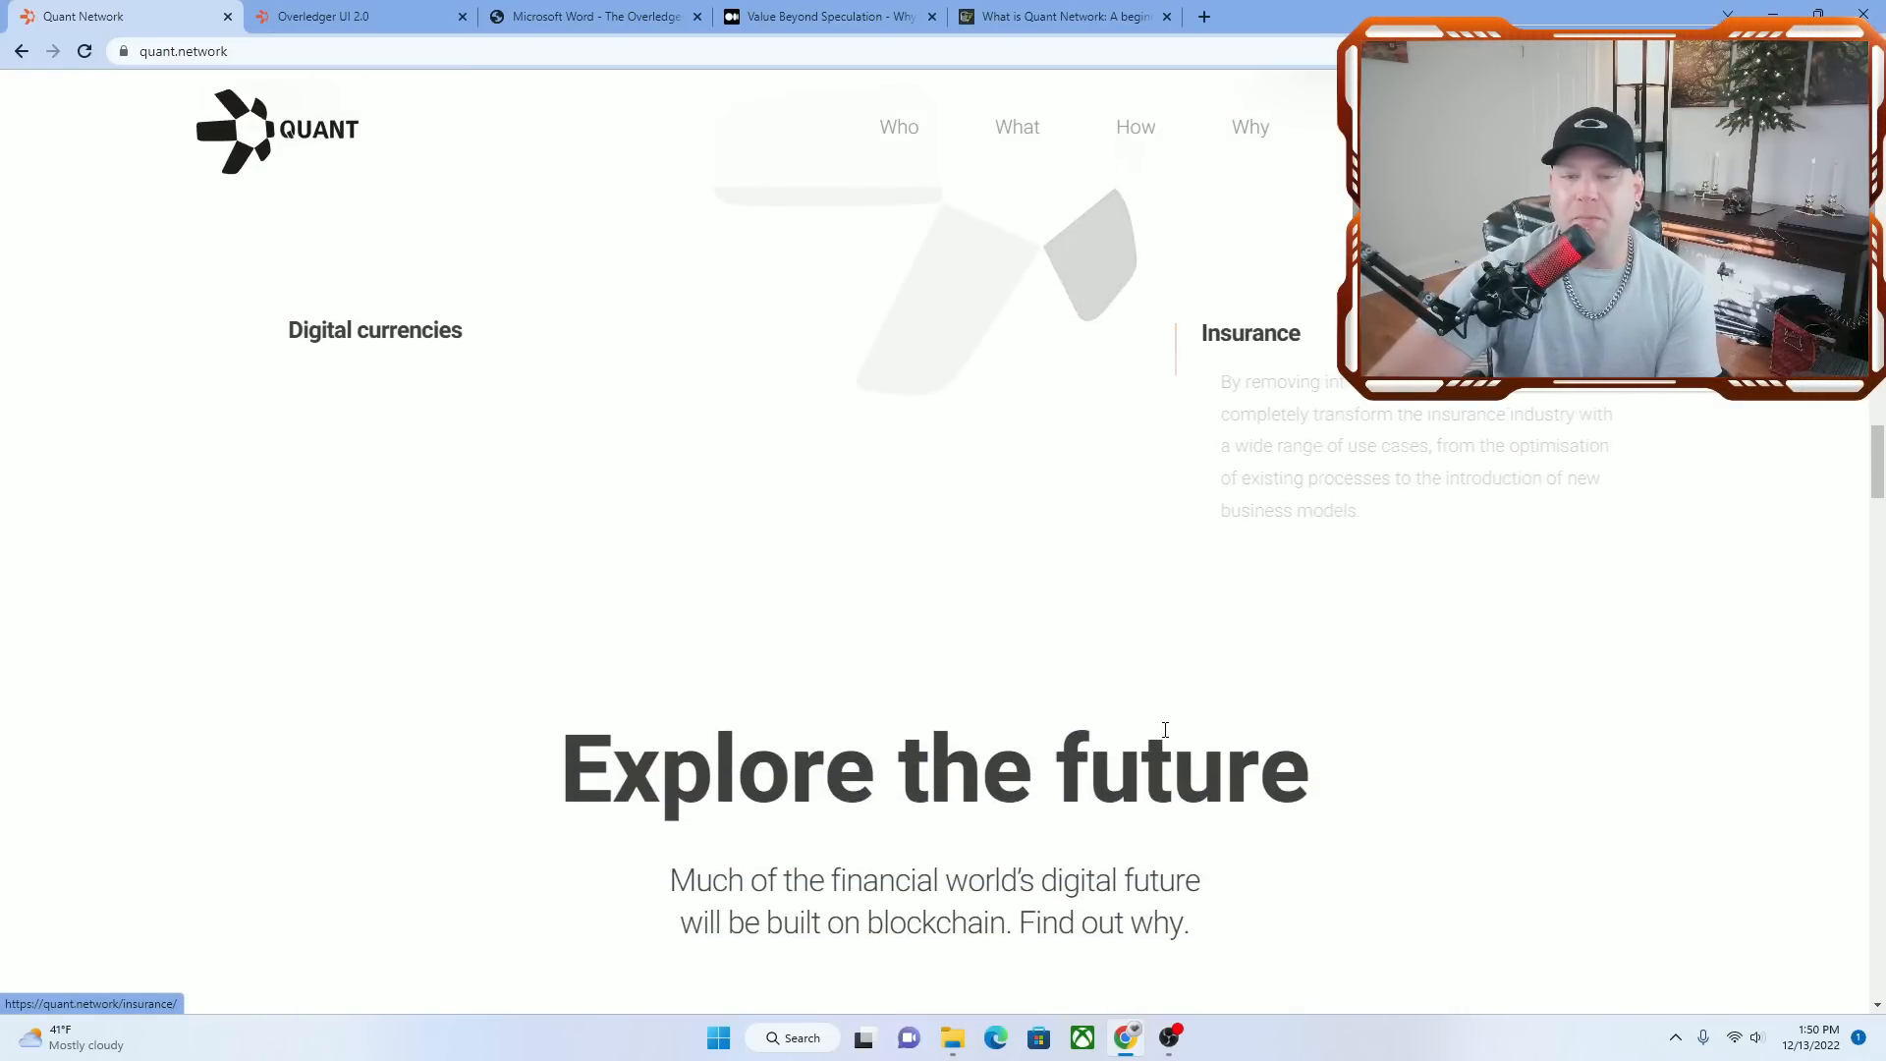
scroll(down, 3)
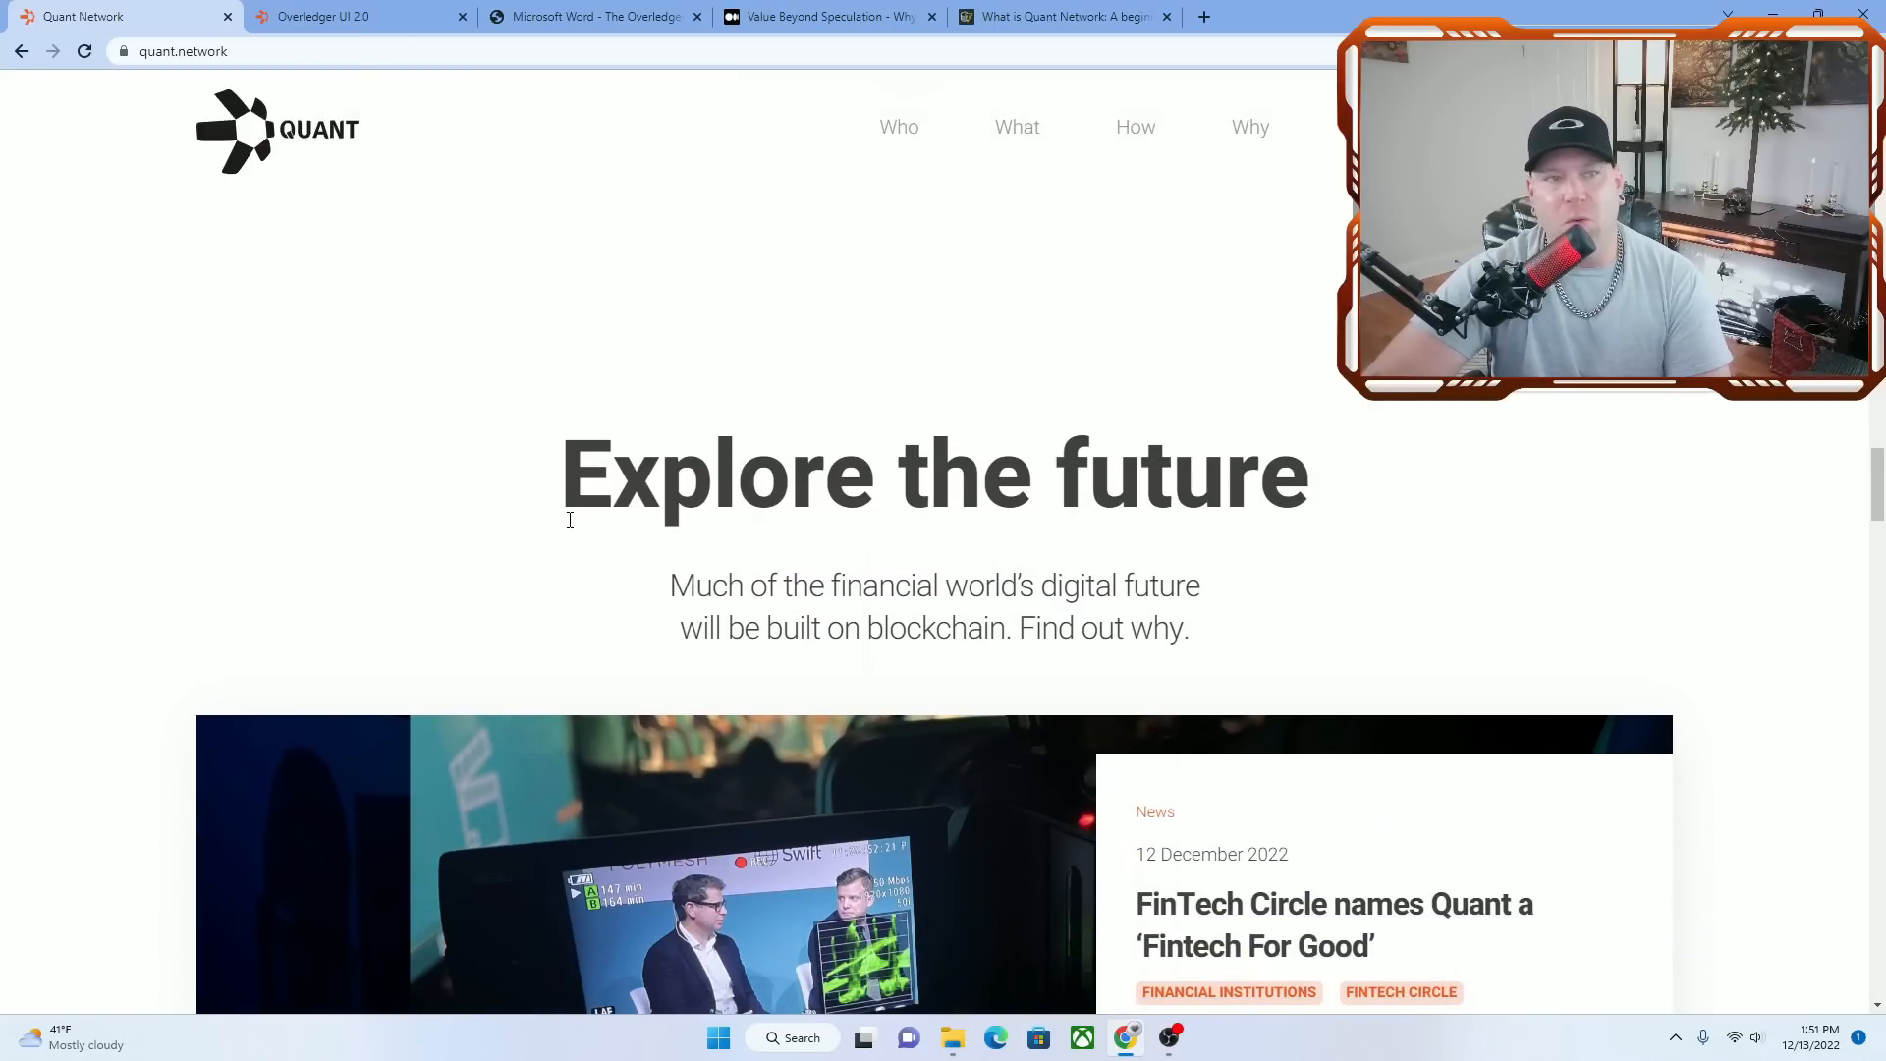
scroll(down, 3)
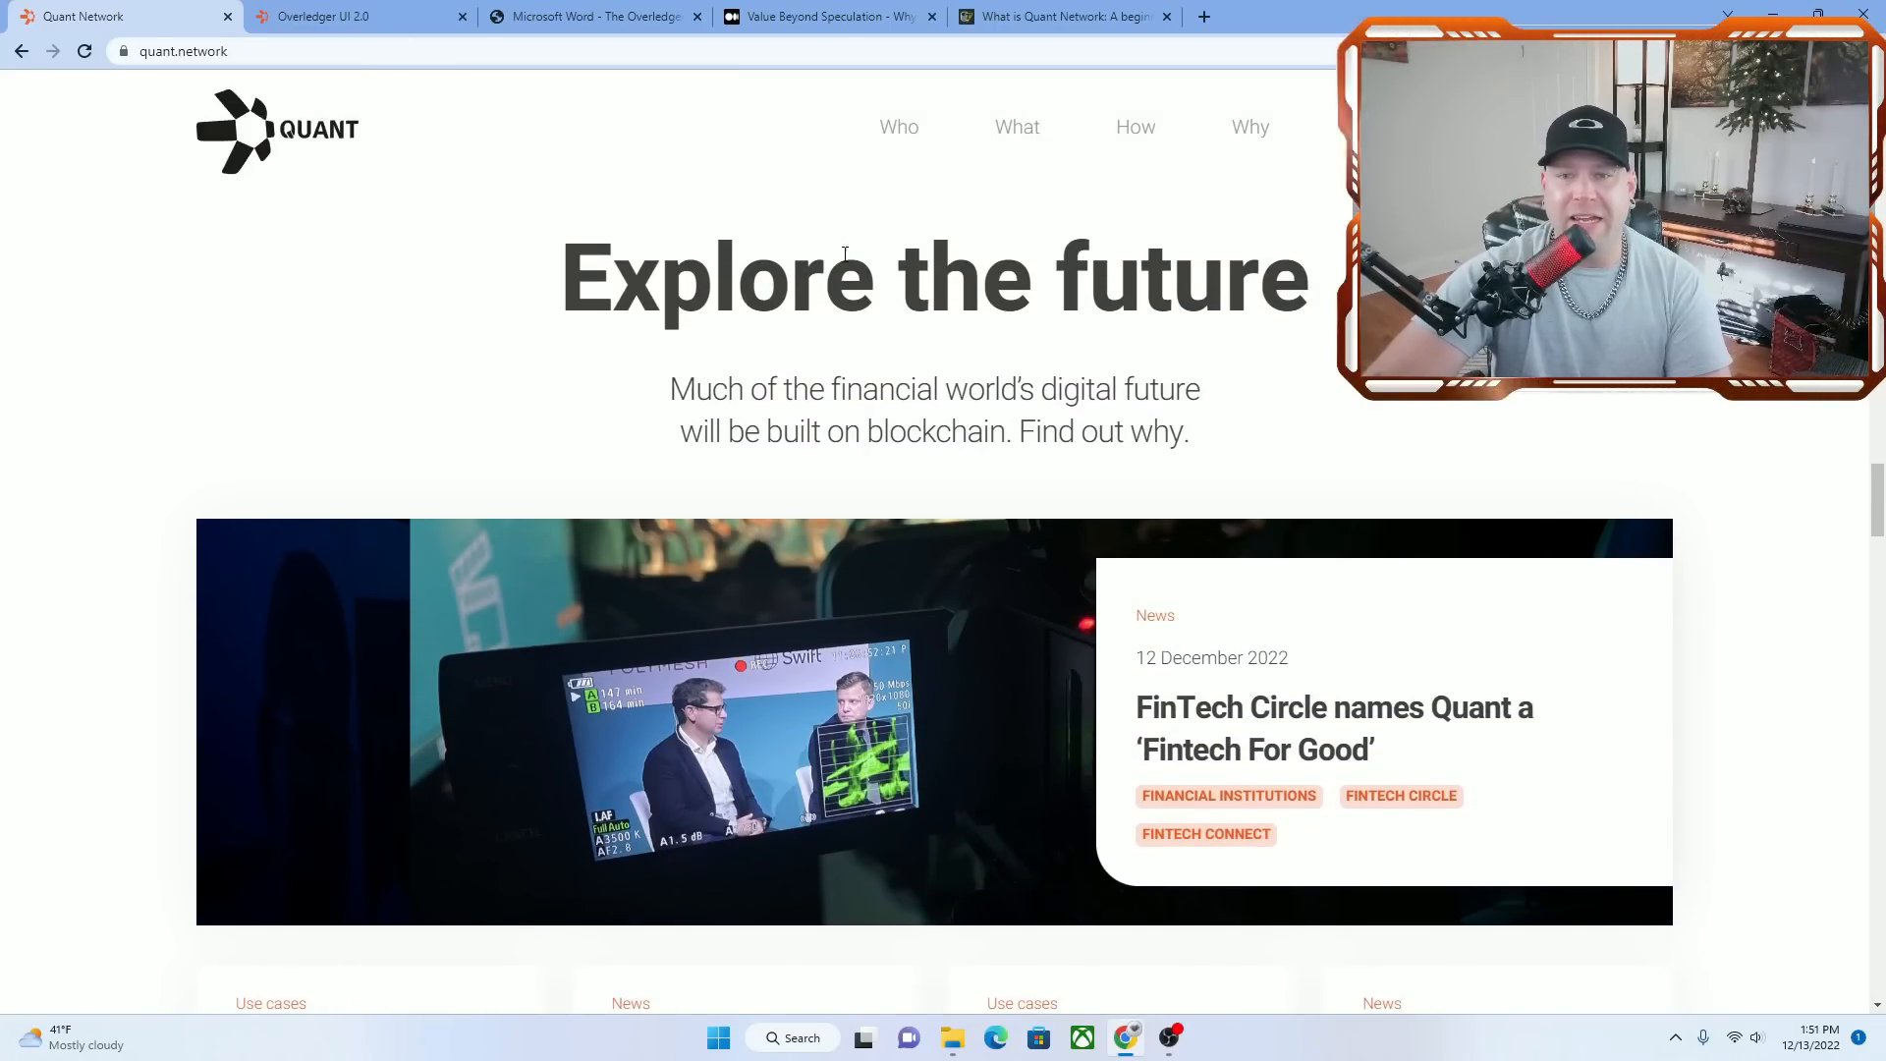
scroll(down, 3)
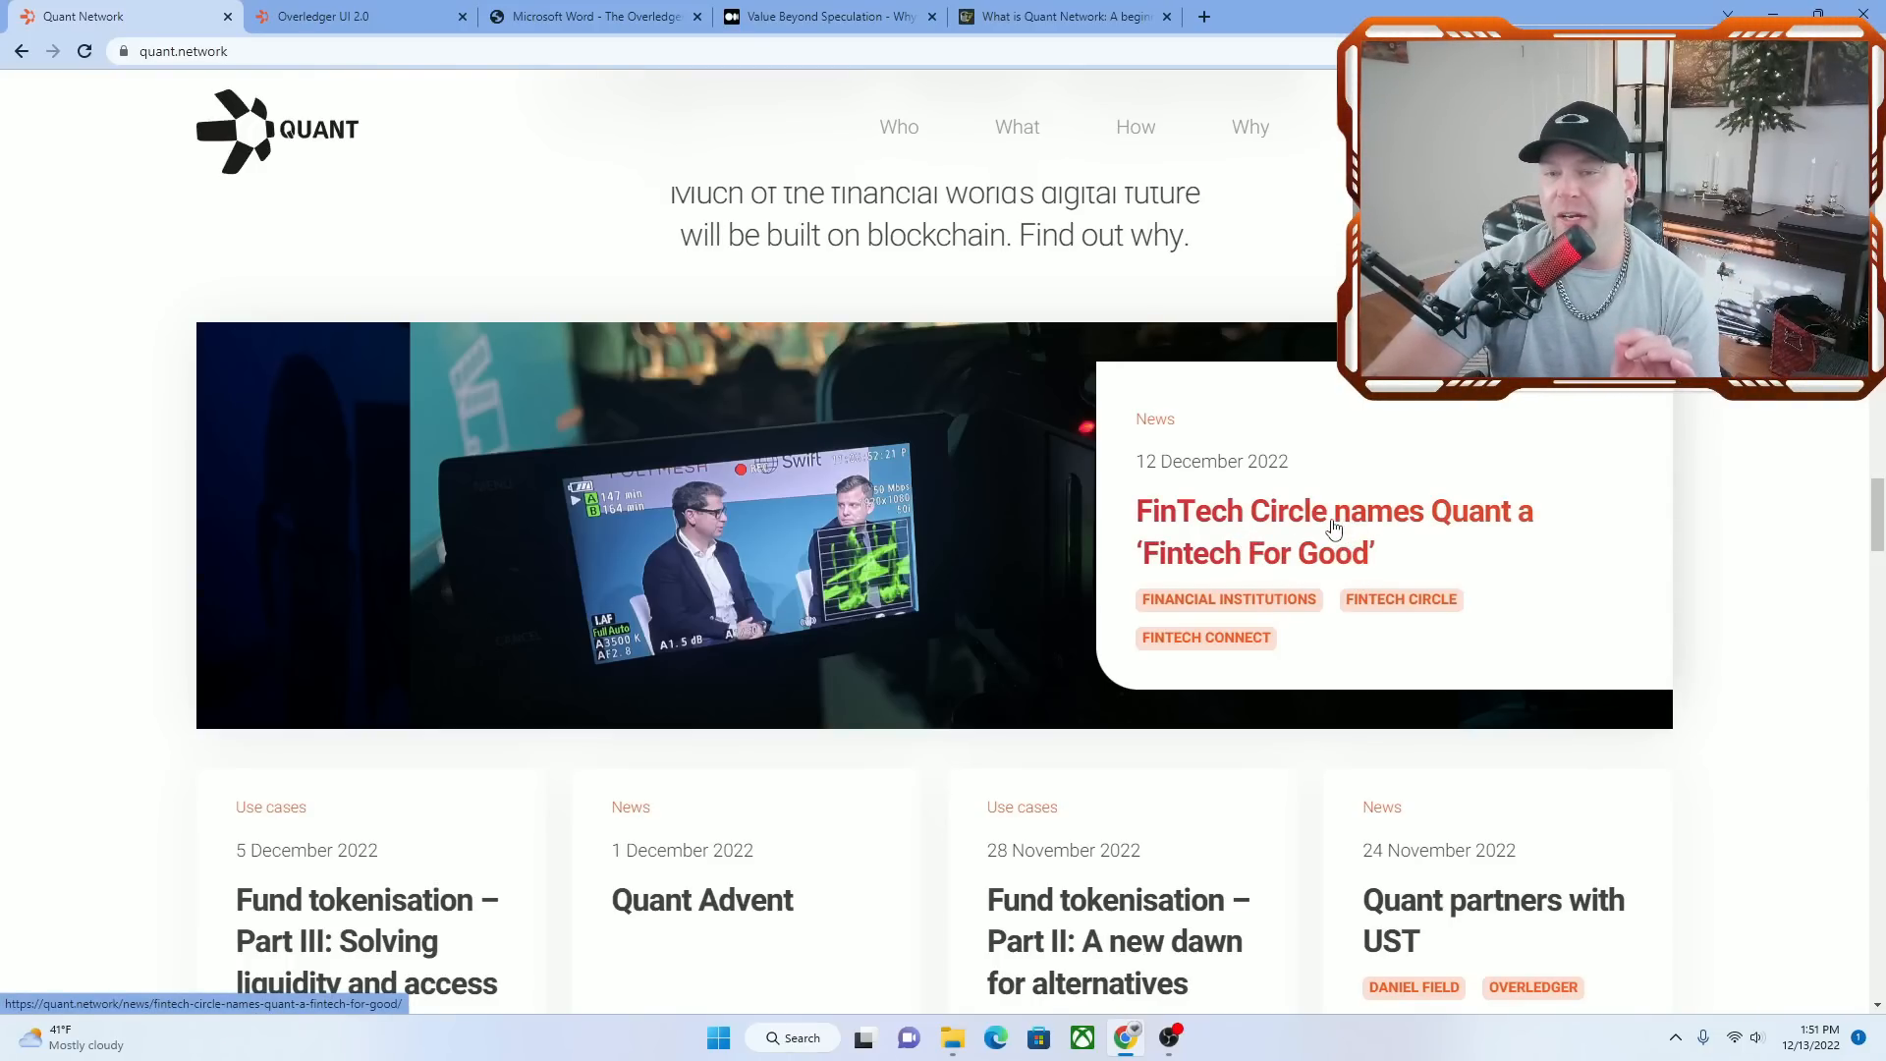
Read the 'FinTech Circle names Quant a Fintech For Good' article, then switch to the Overledger paper
click(1334, 530)
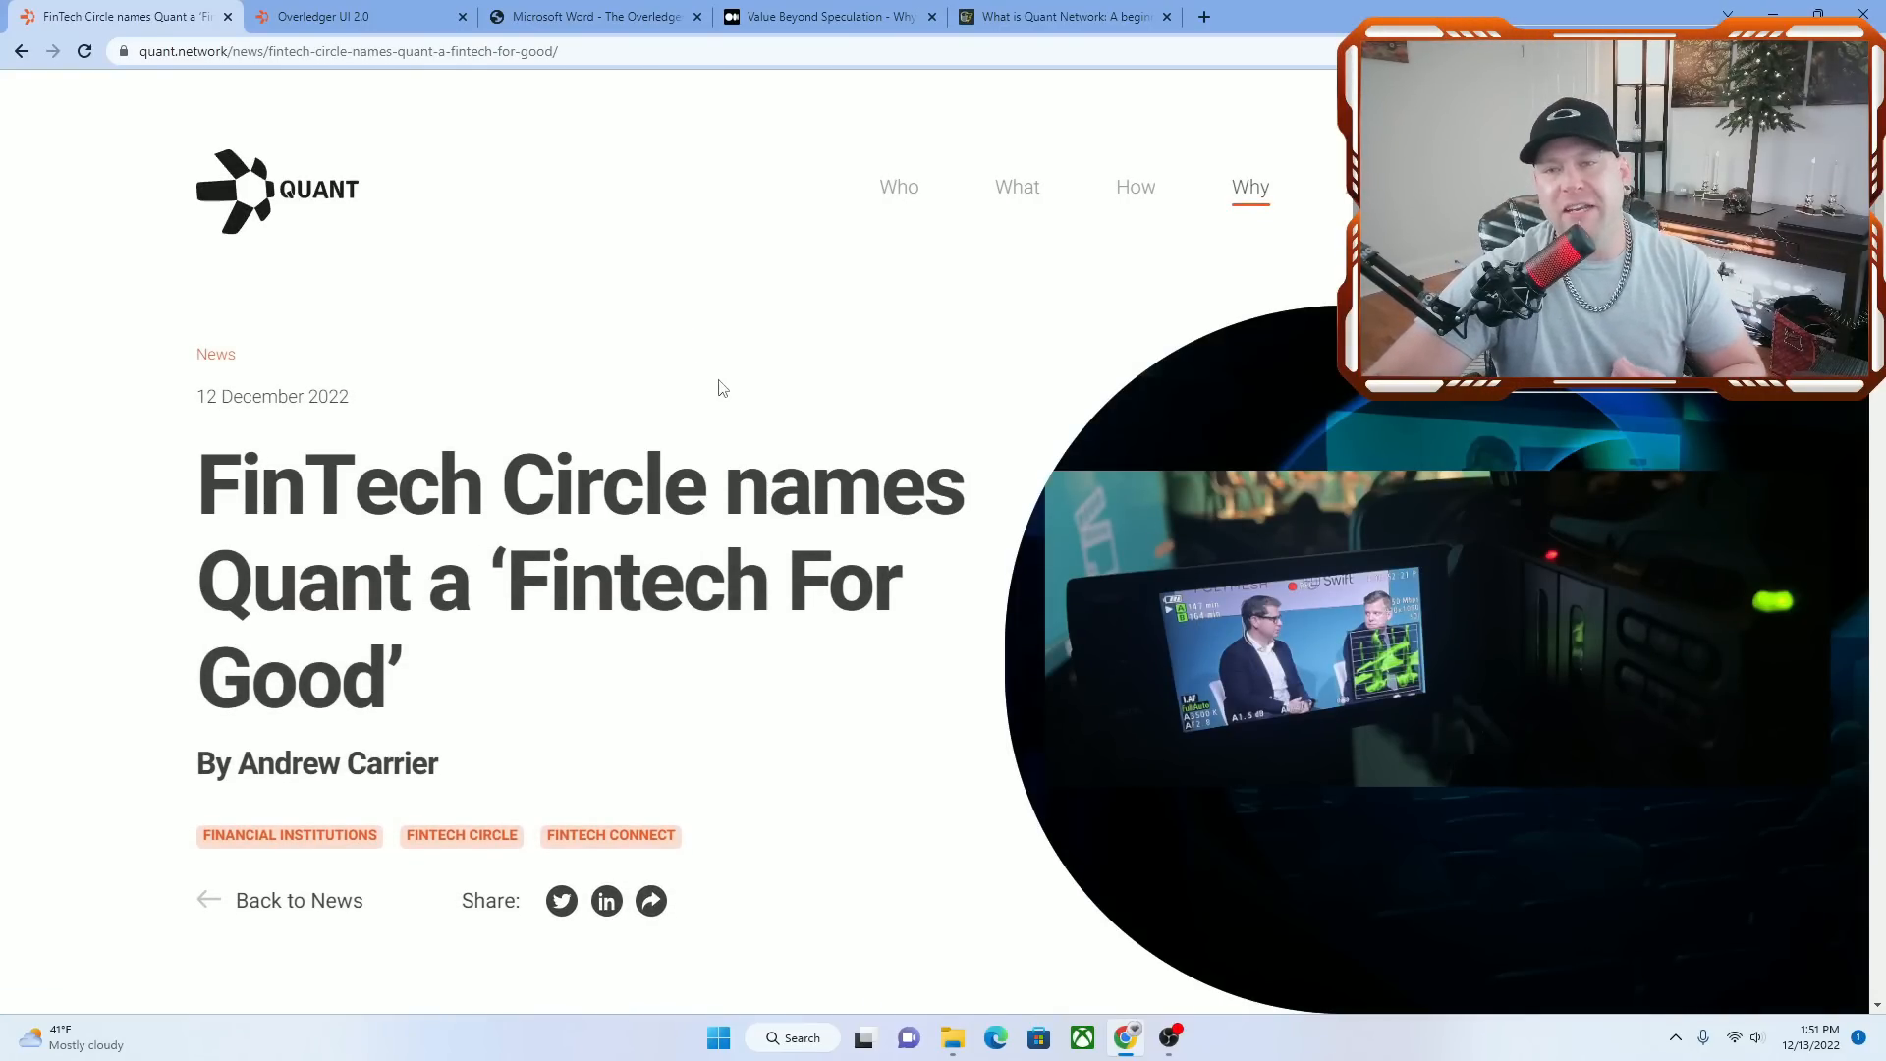
scroll(down, 3)
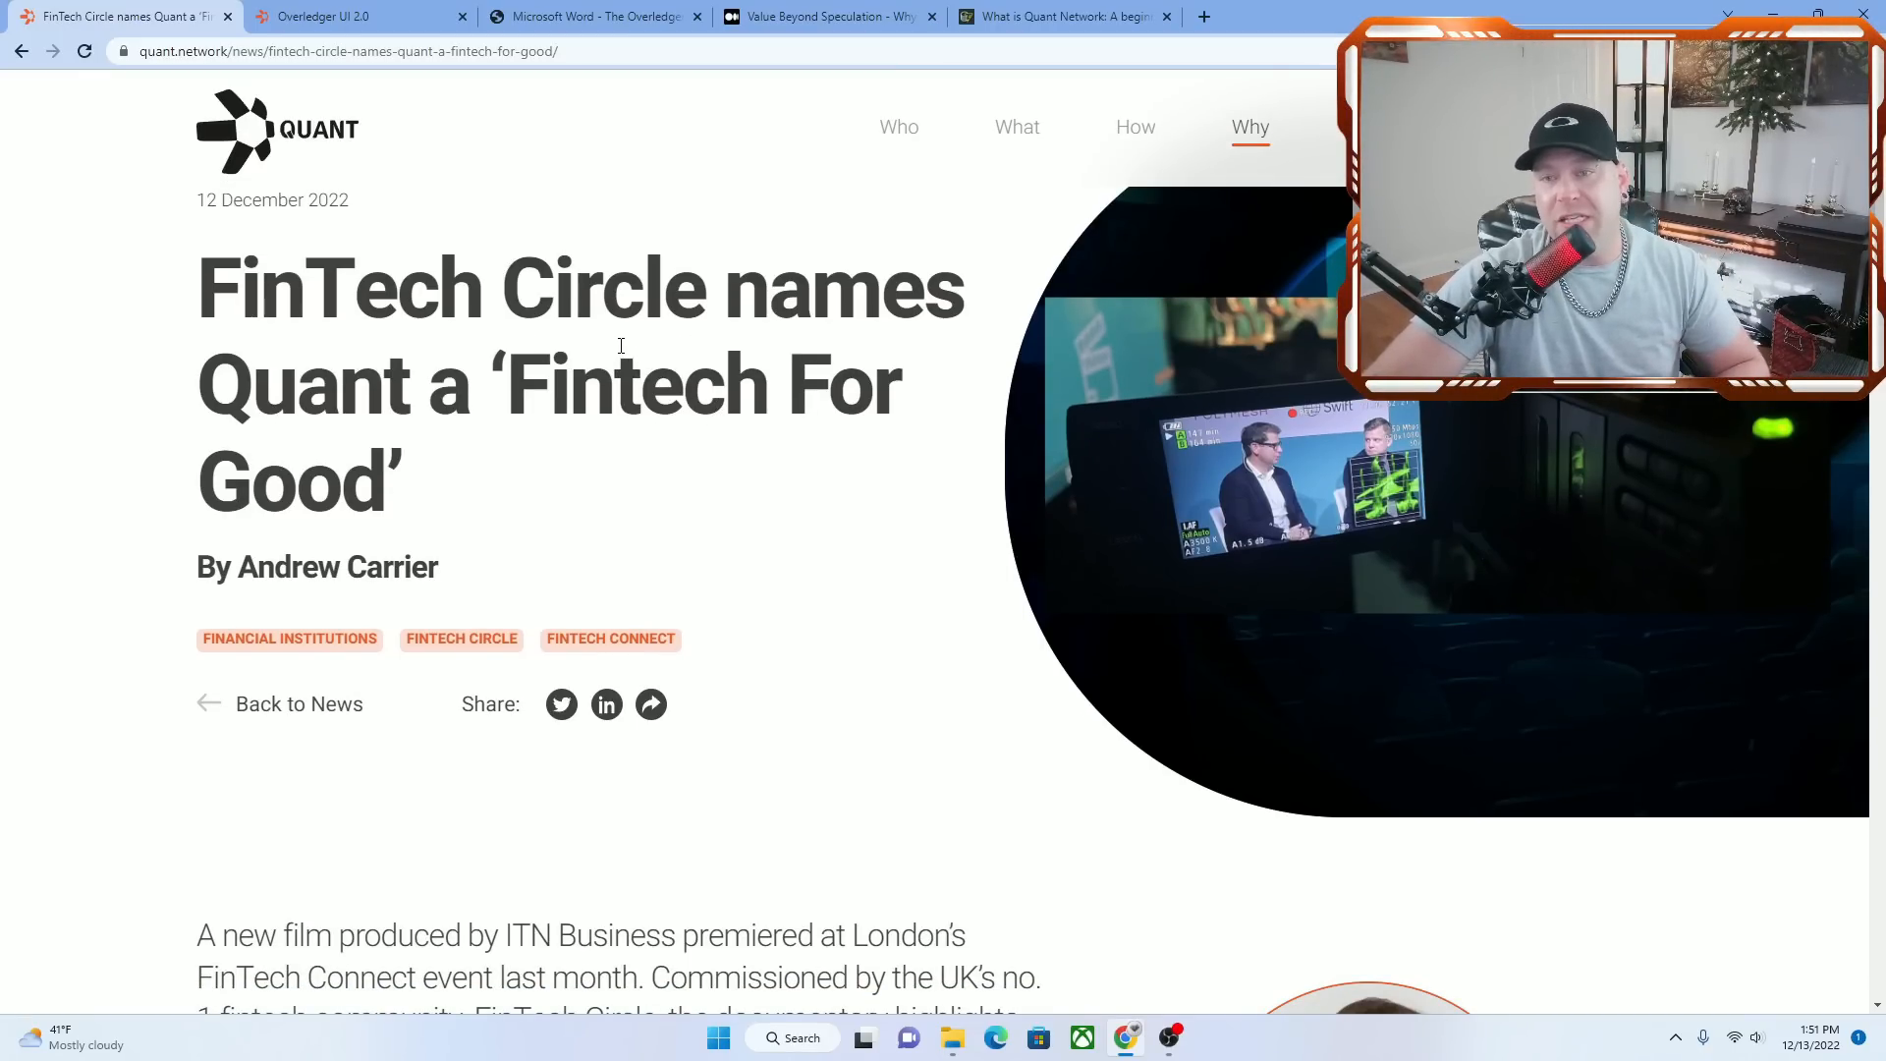
mouse_move(723, 622)
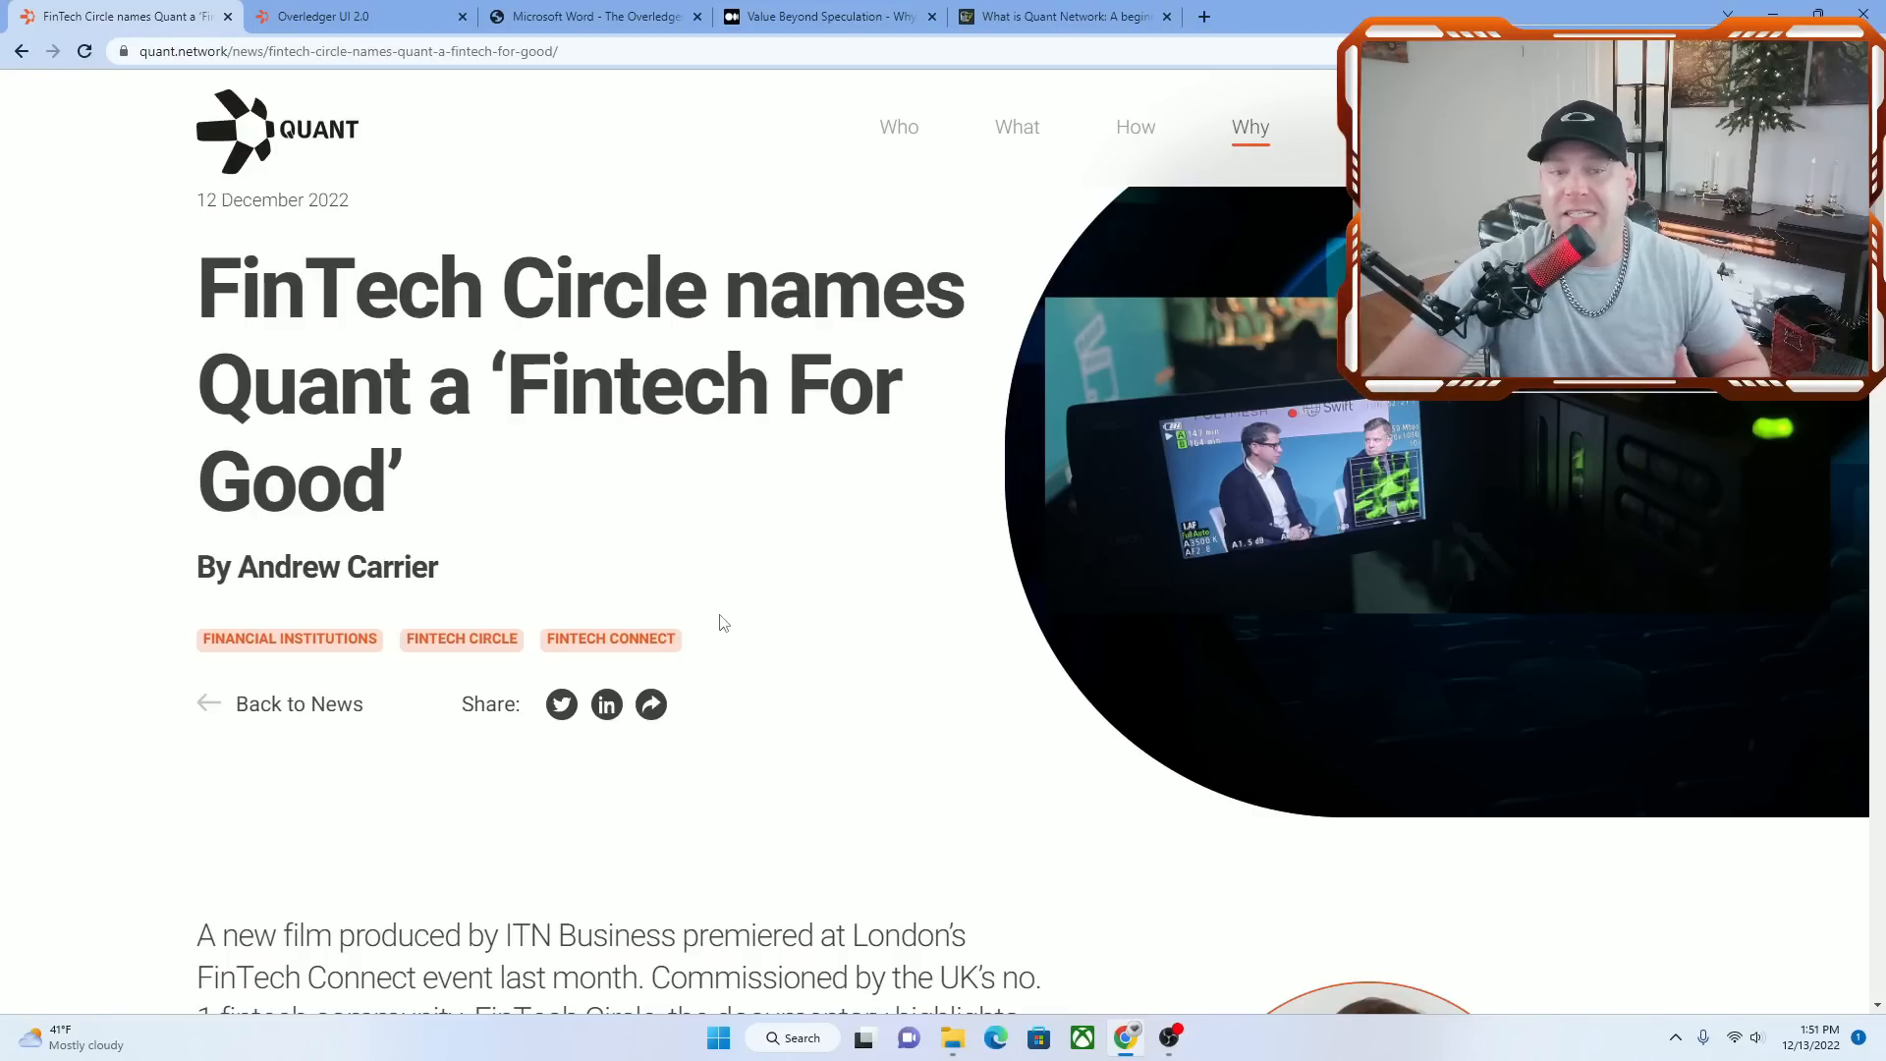
scroll(down, 3)
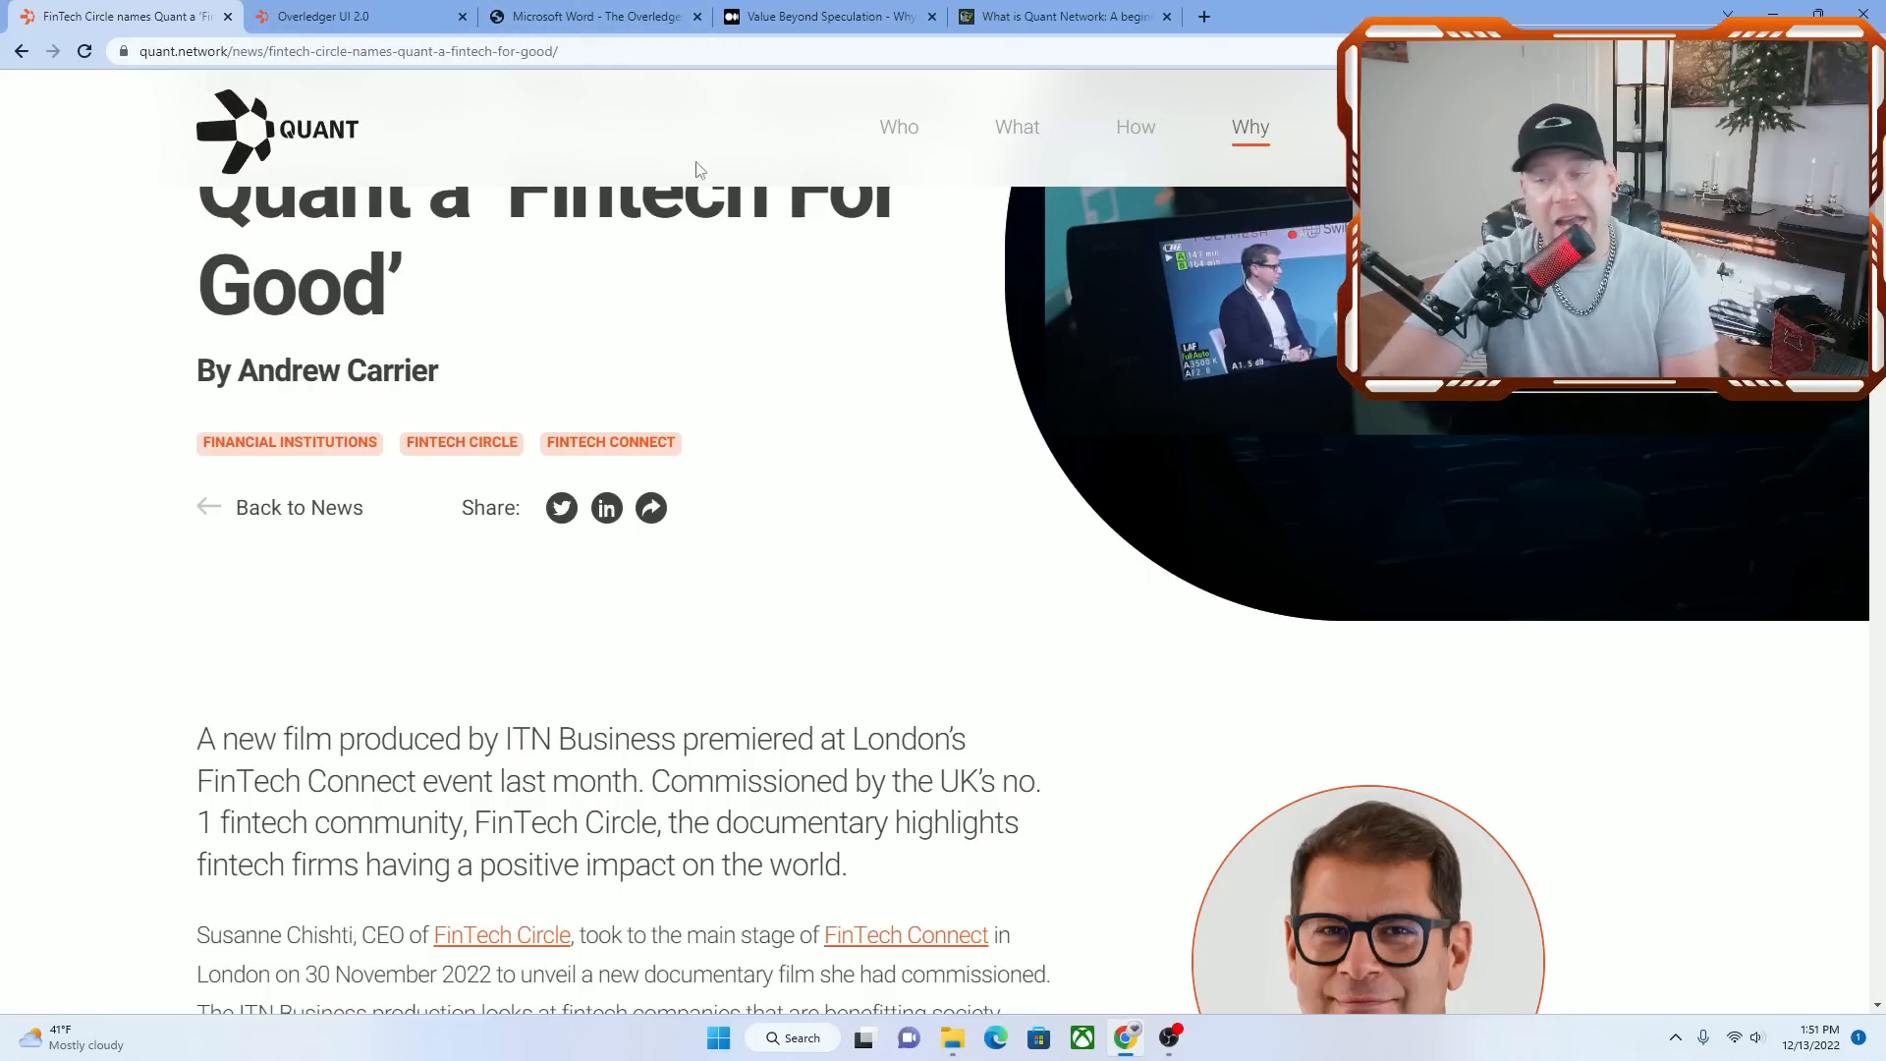
mouse_move(776, 501)
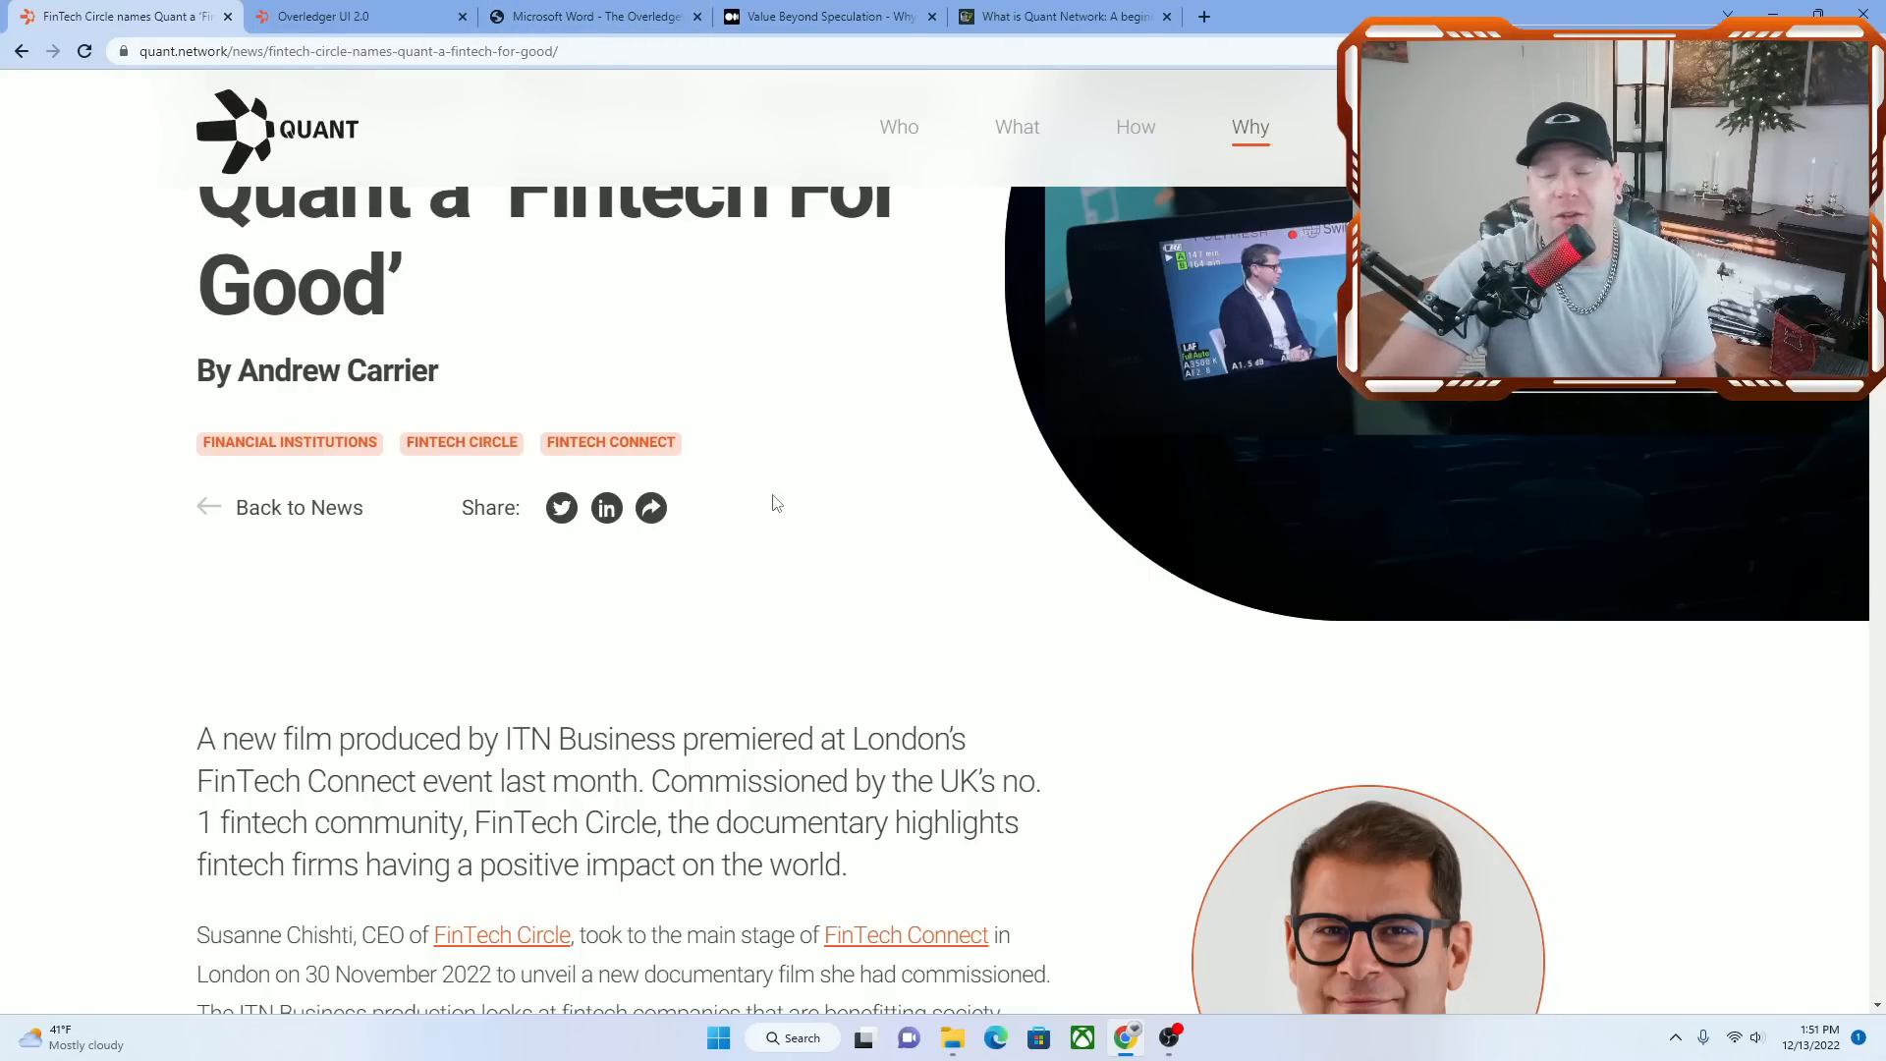
scroll(down, 3)
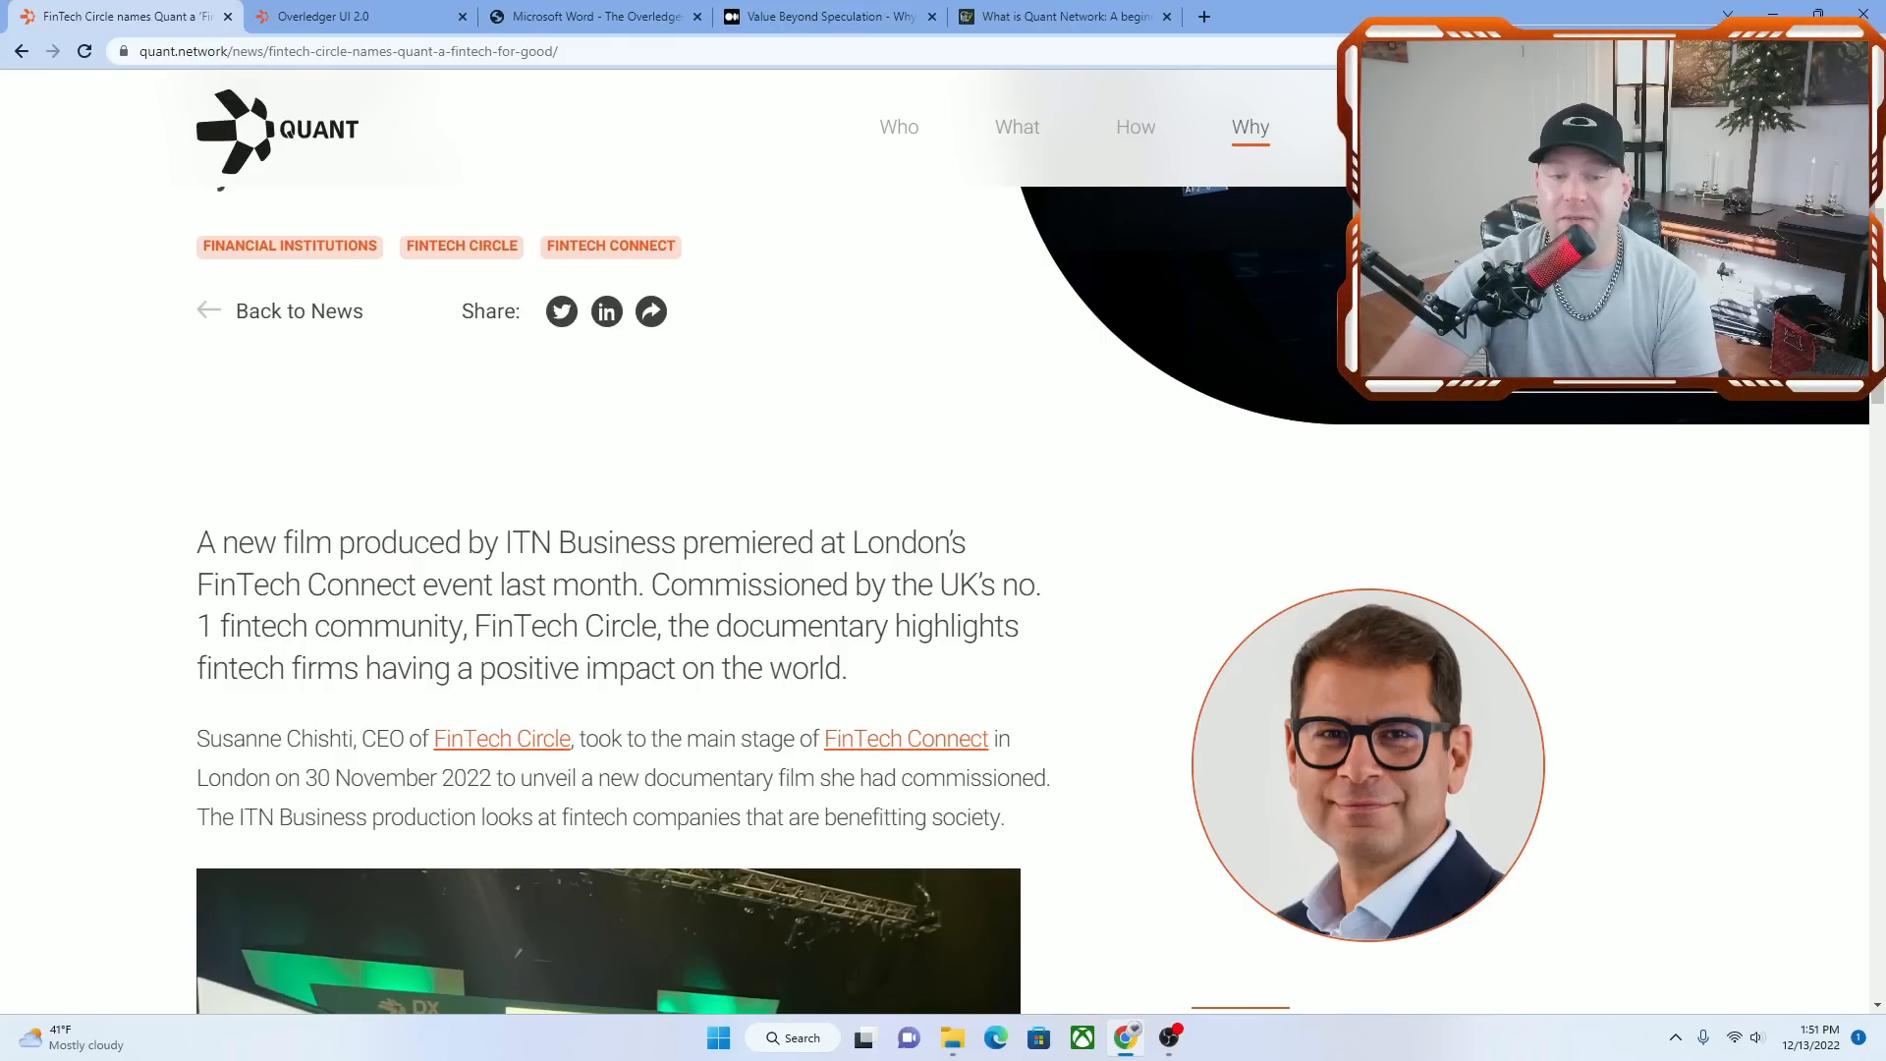
scroll(down, 3)
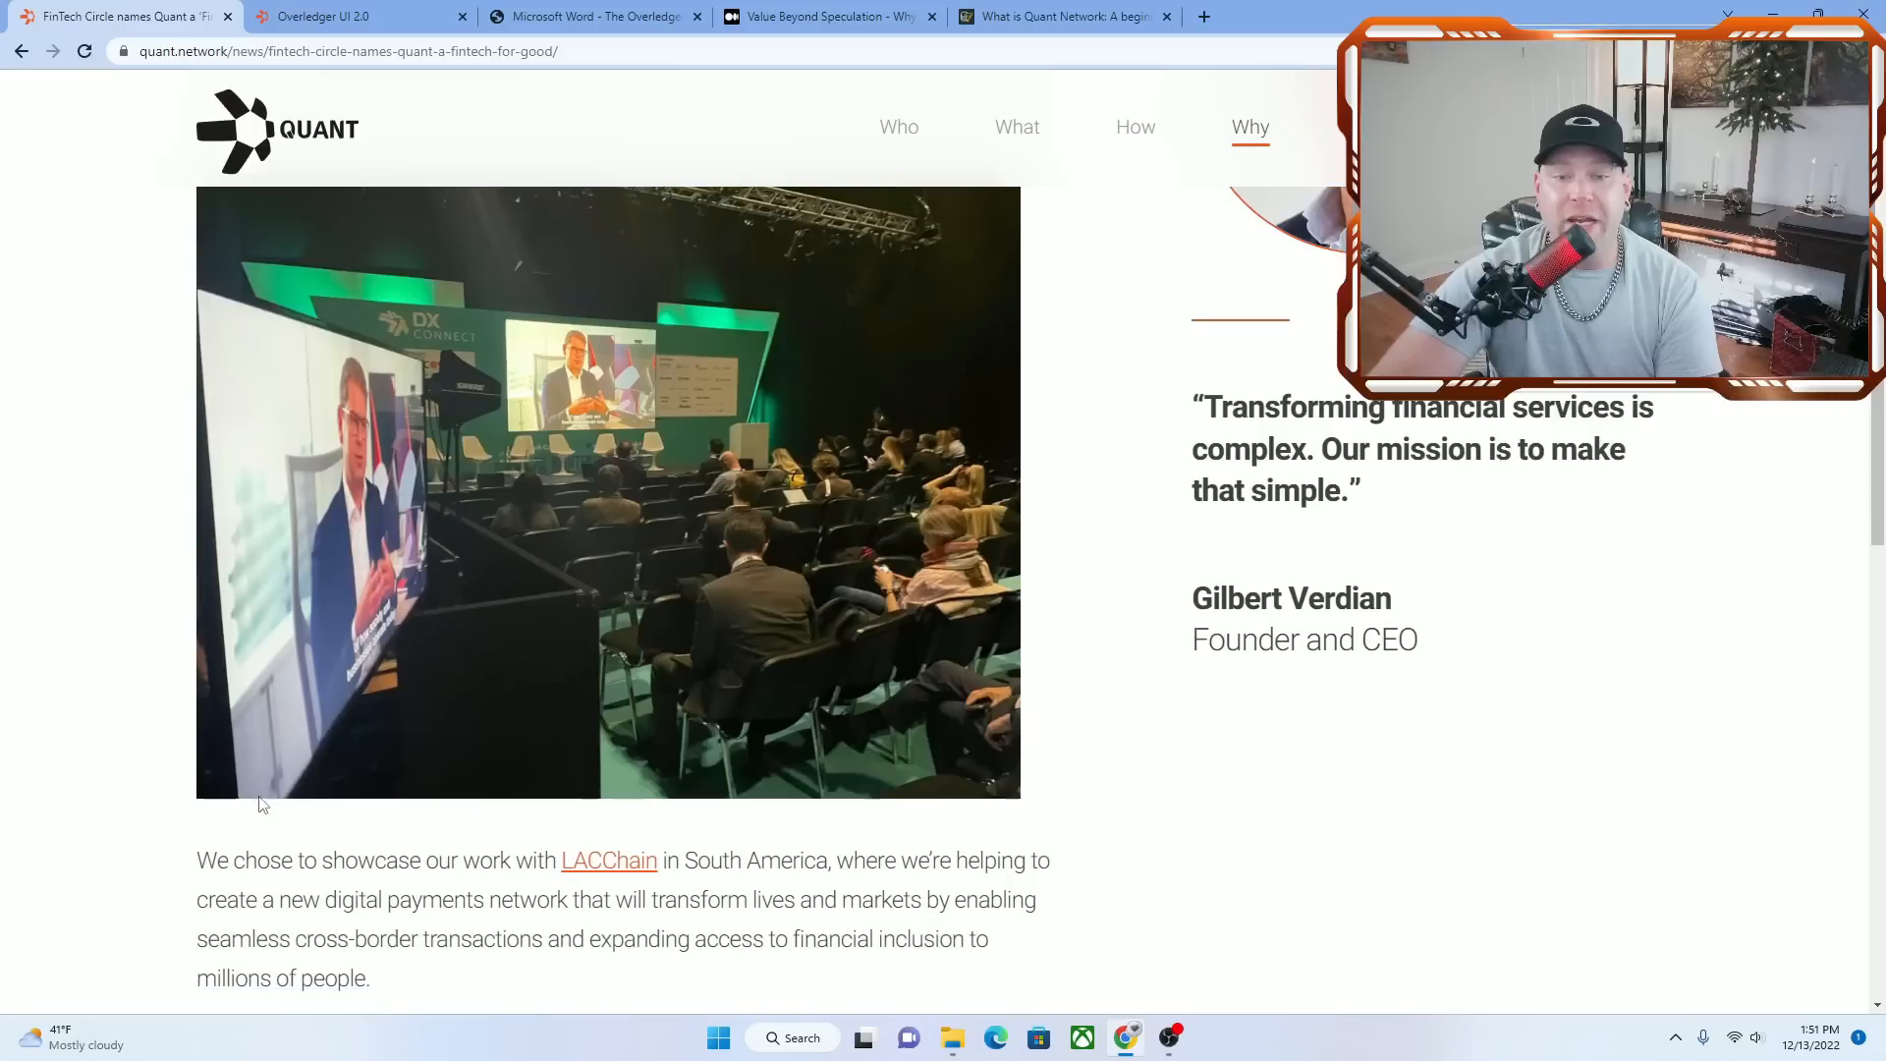
scroll(down, 3)
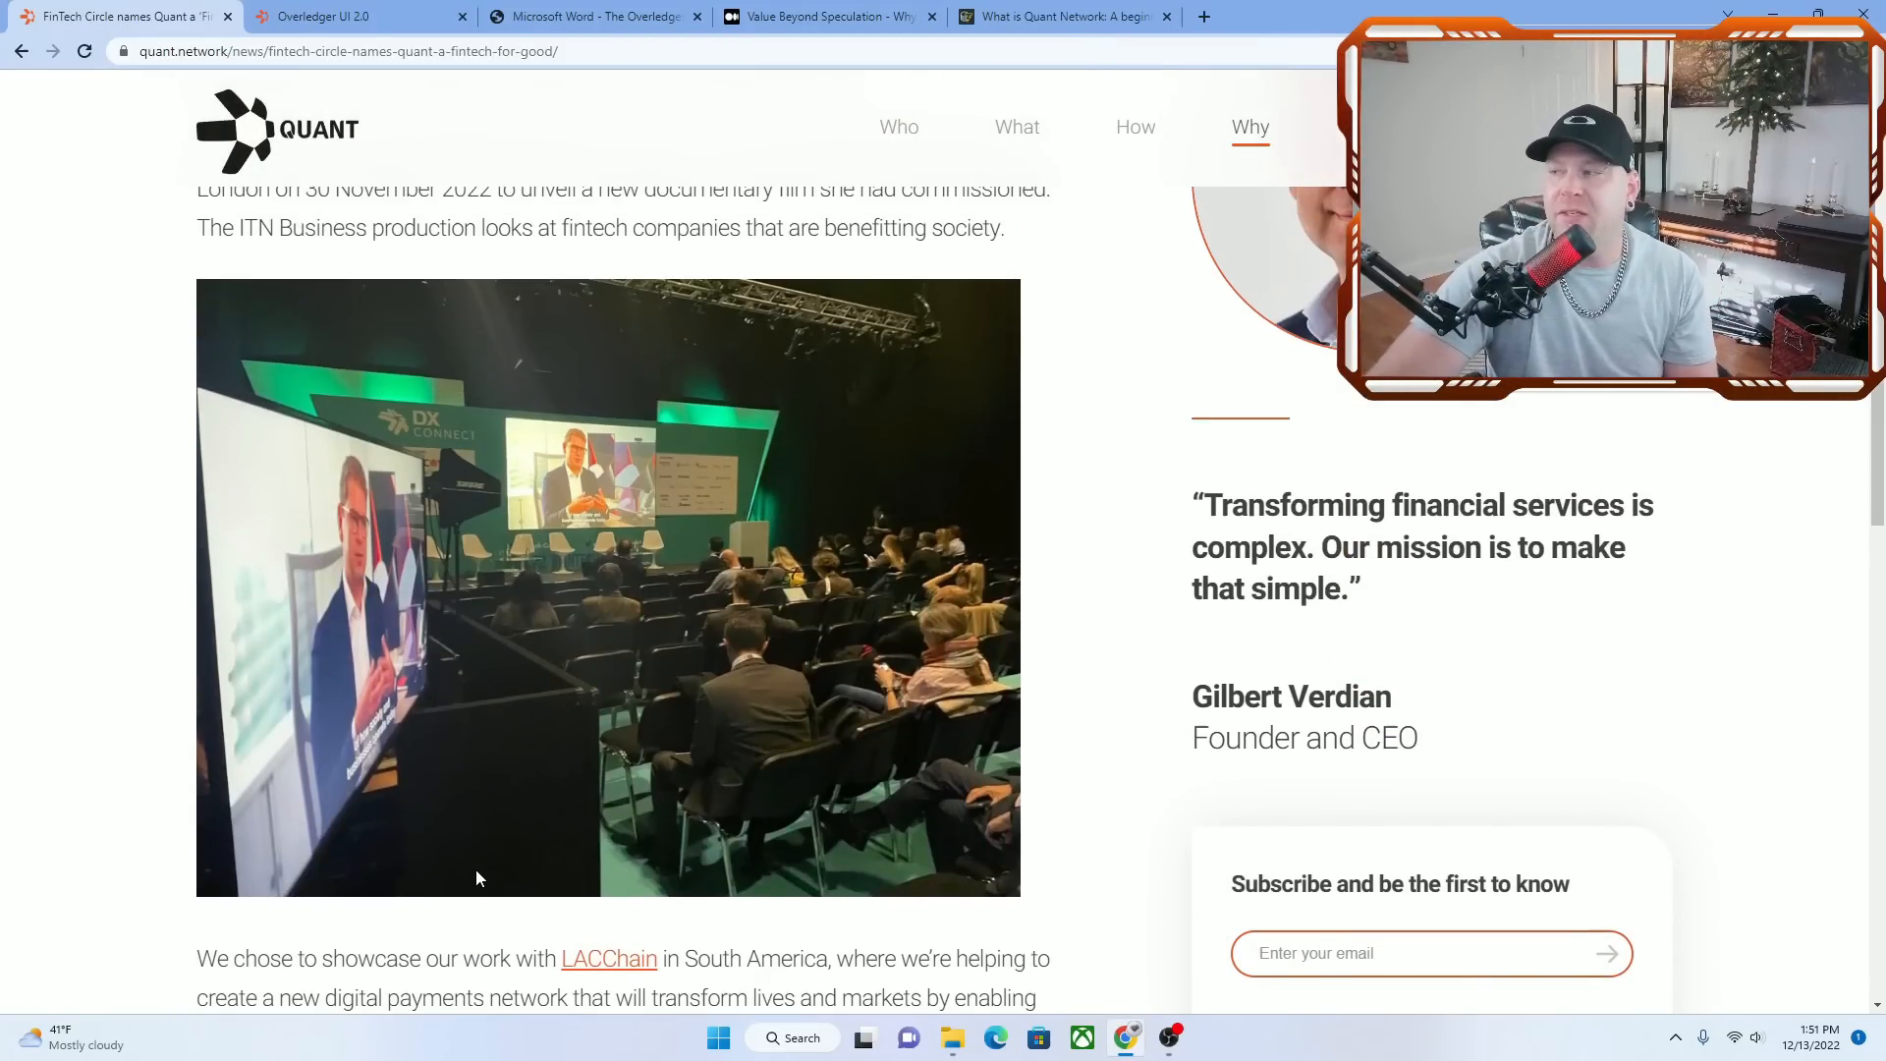
click(589, 16)
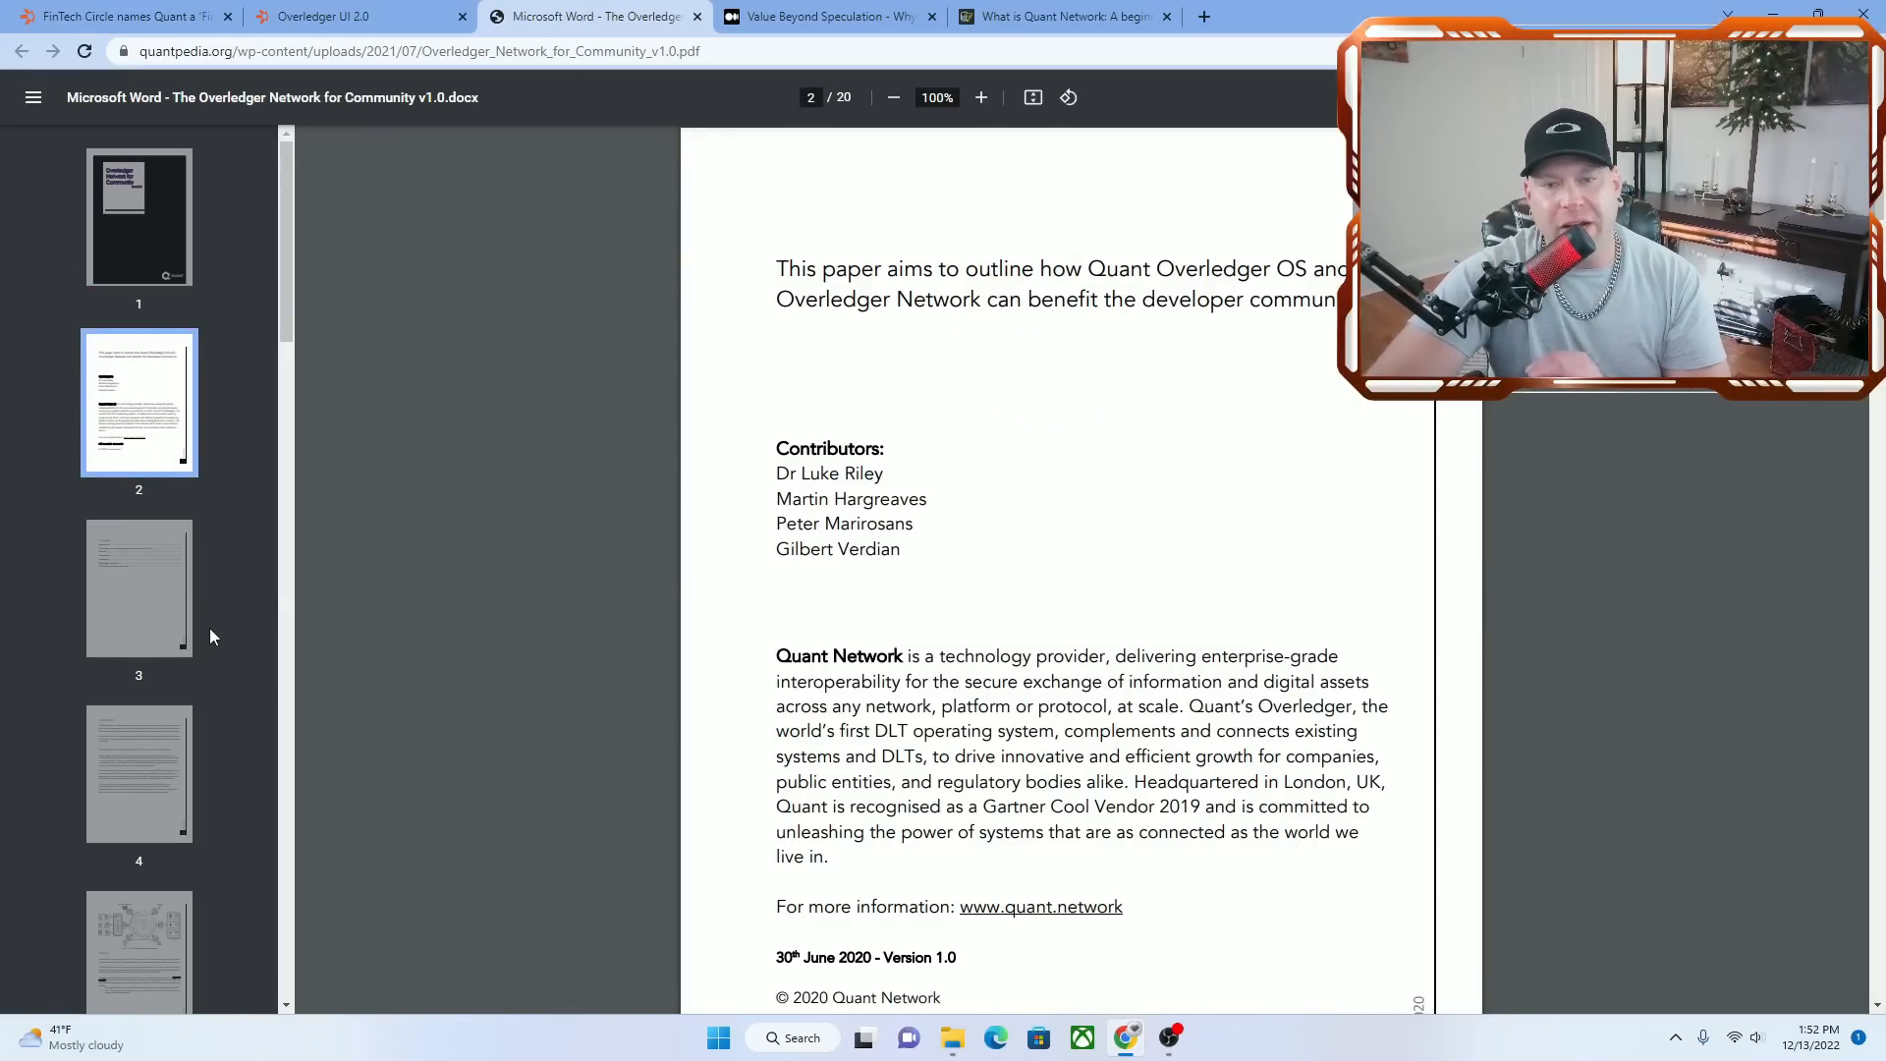
Jump to the paper's page 3 contents, then switch to 'Value Beyond Speculation'
click(139, 588)
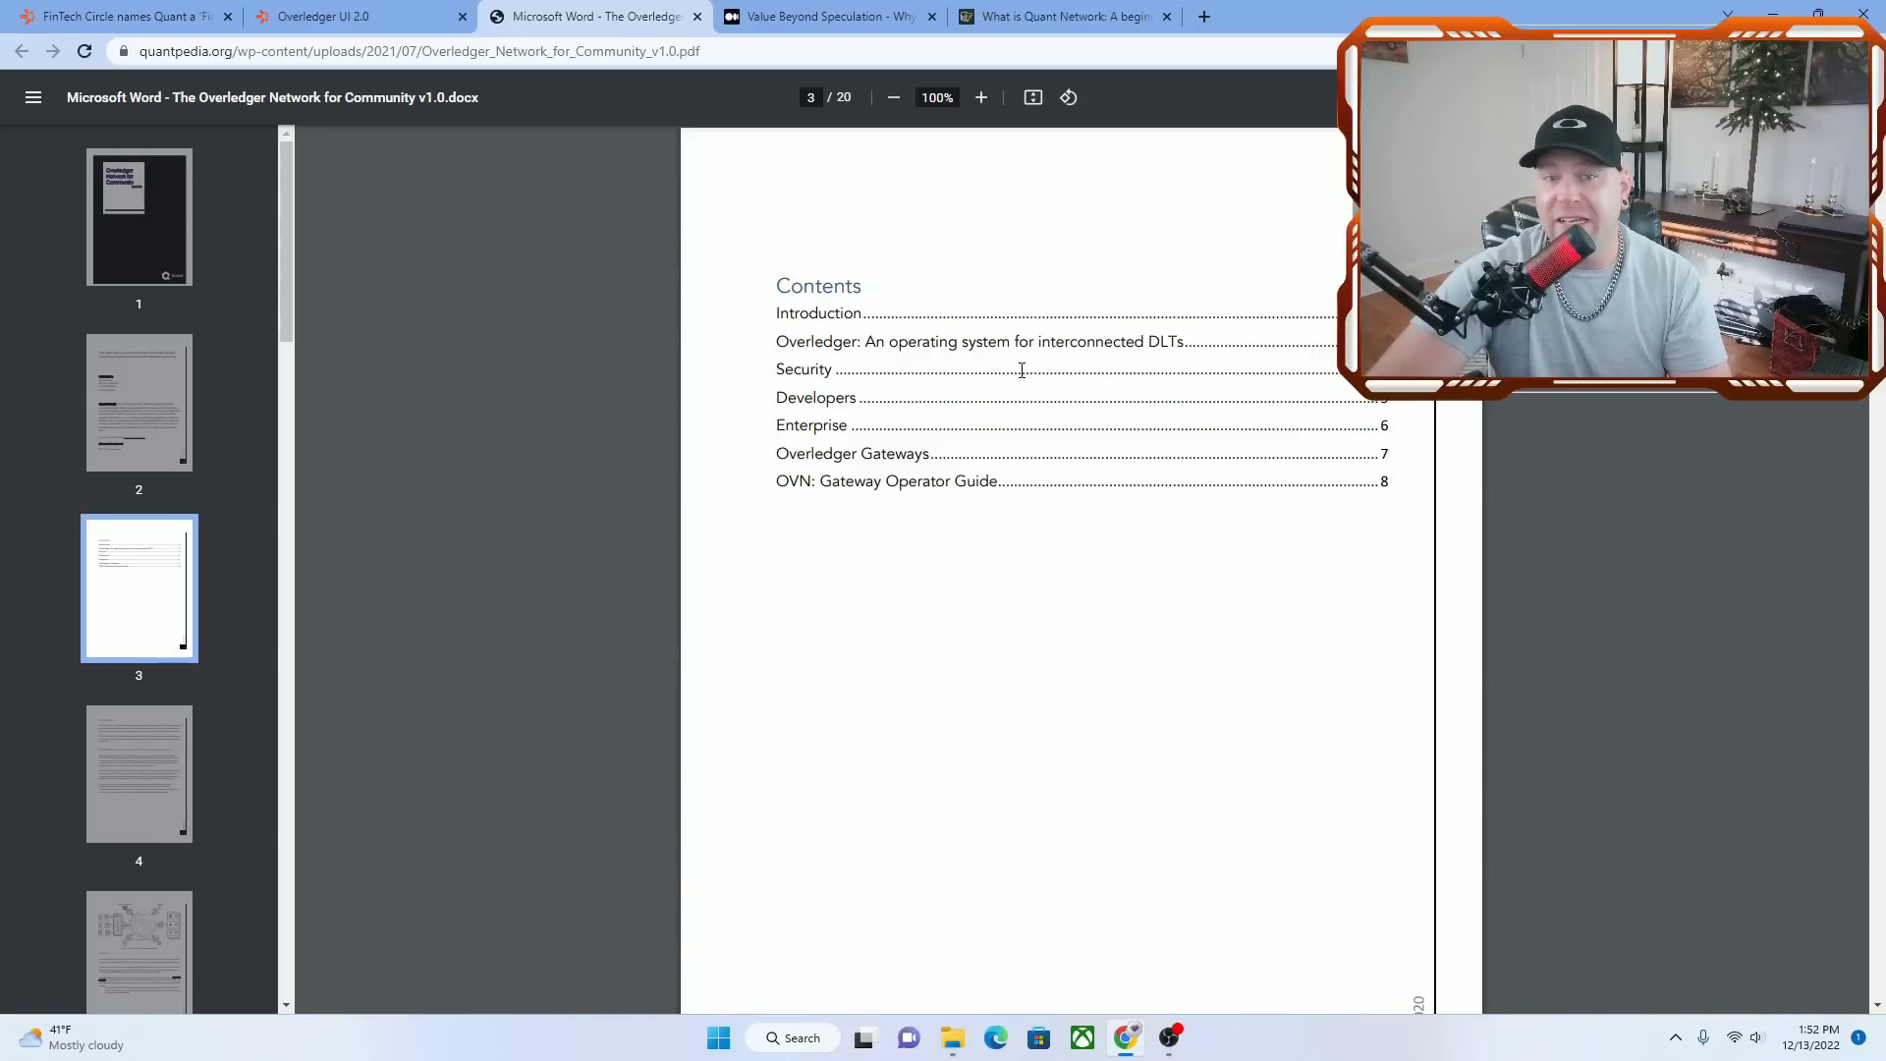
mouse_move(802, 430)
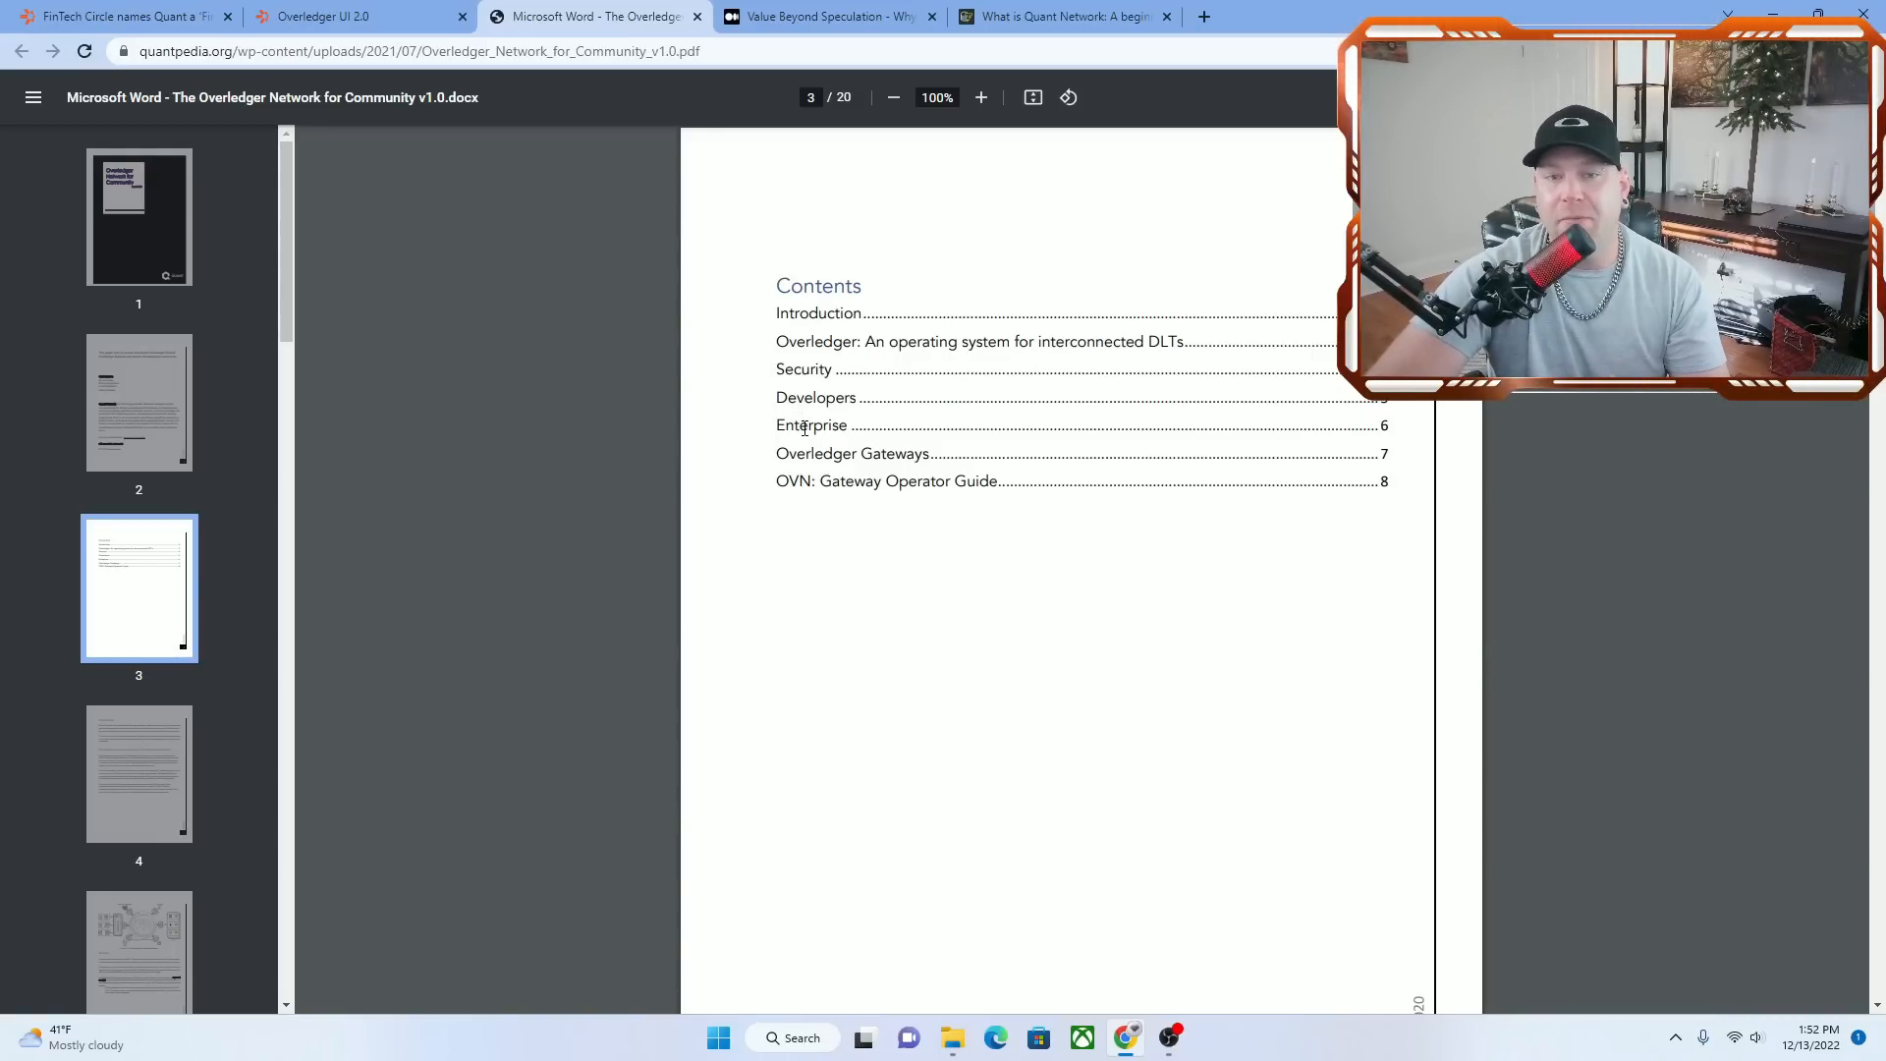
mouse_move(807, 566)
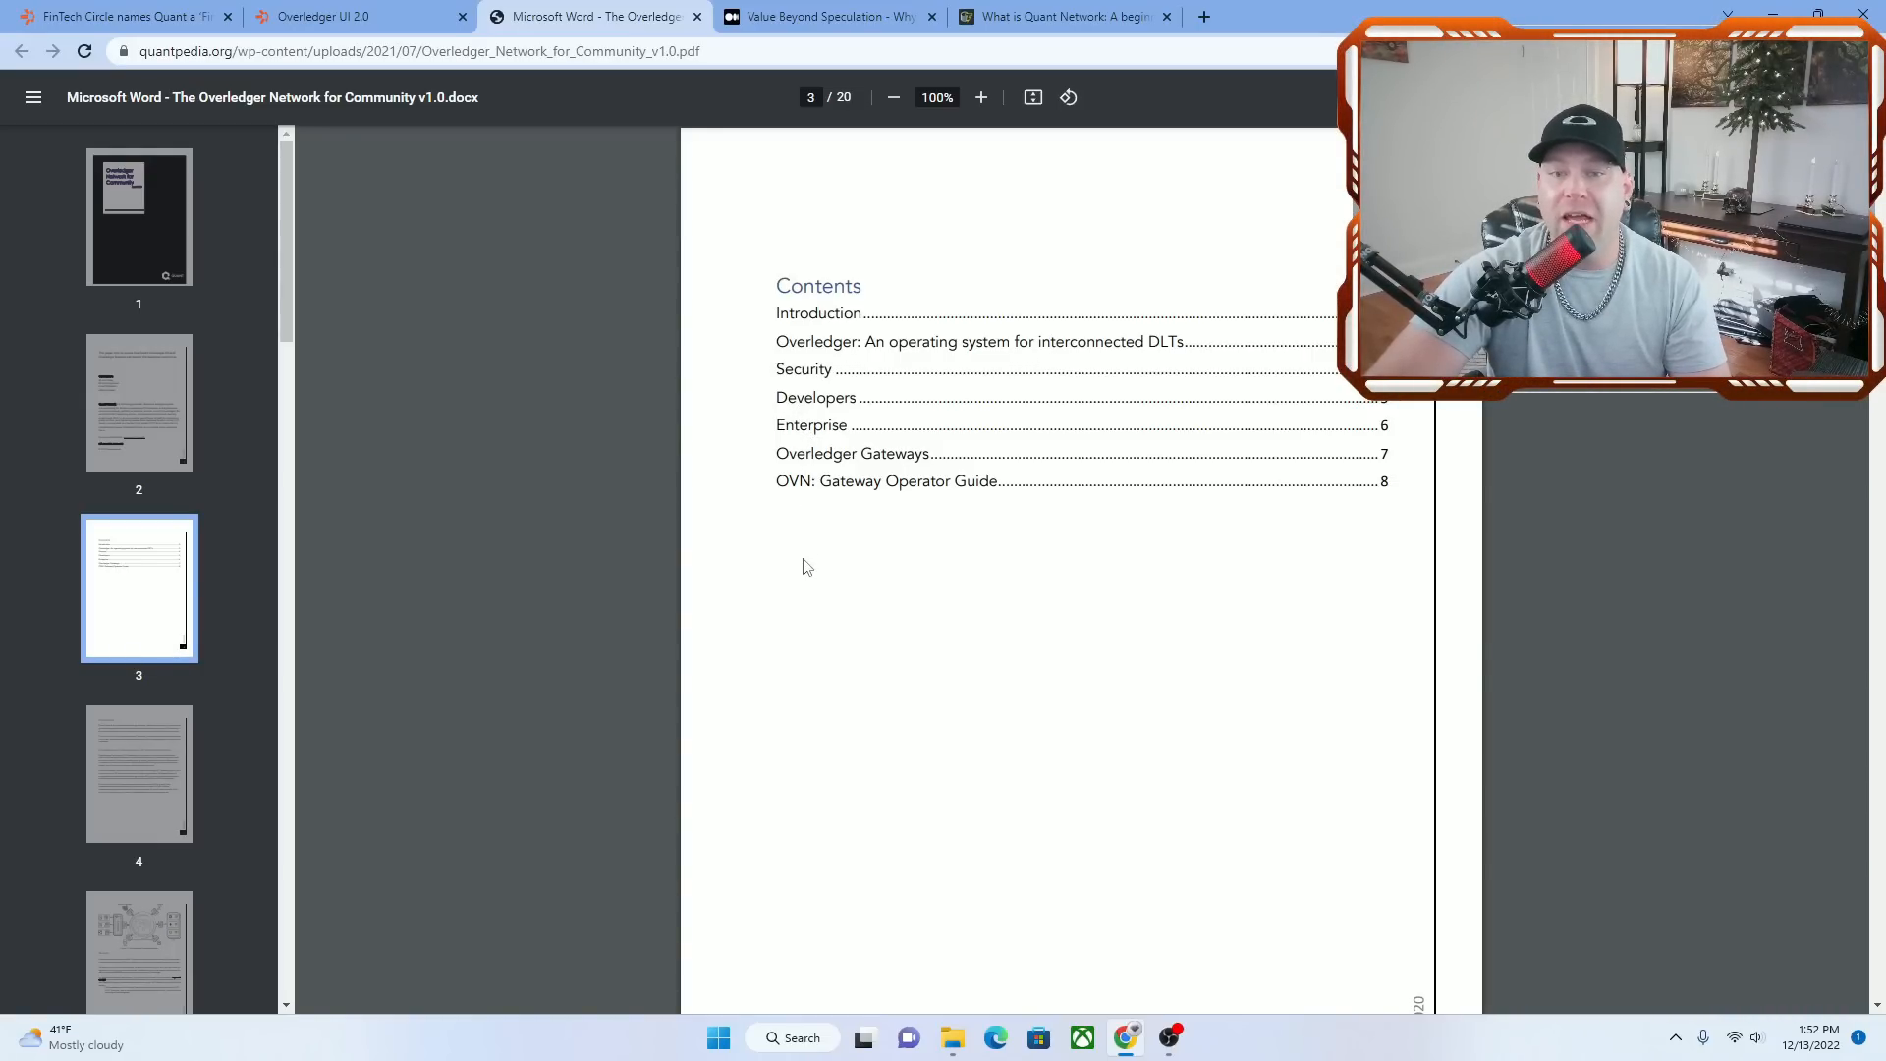
mouse_move(903, 559)
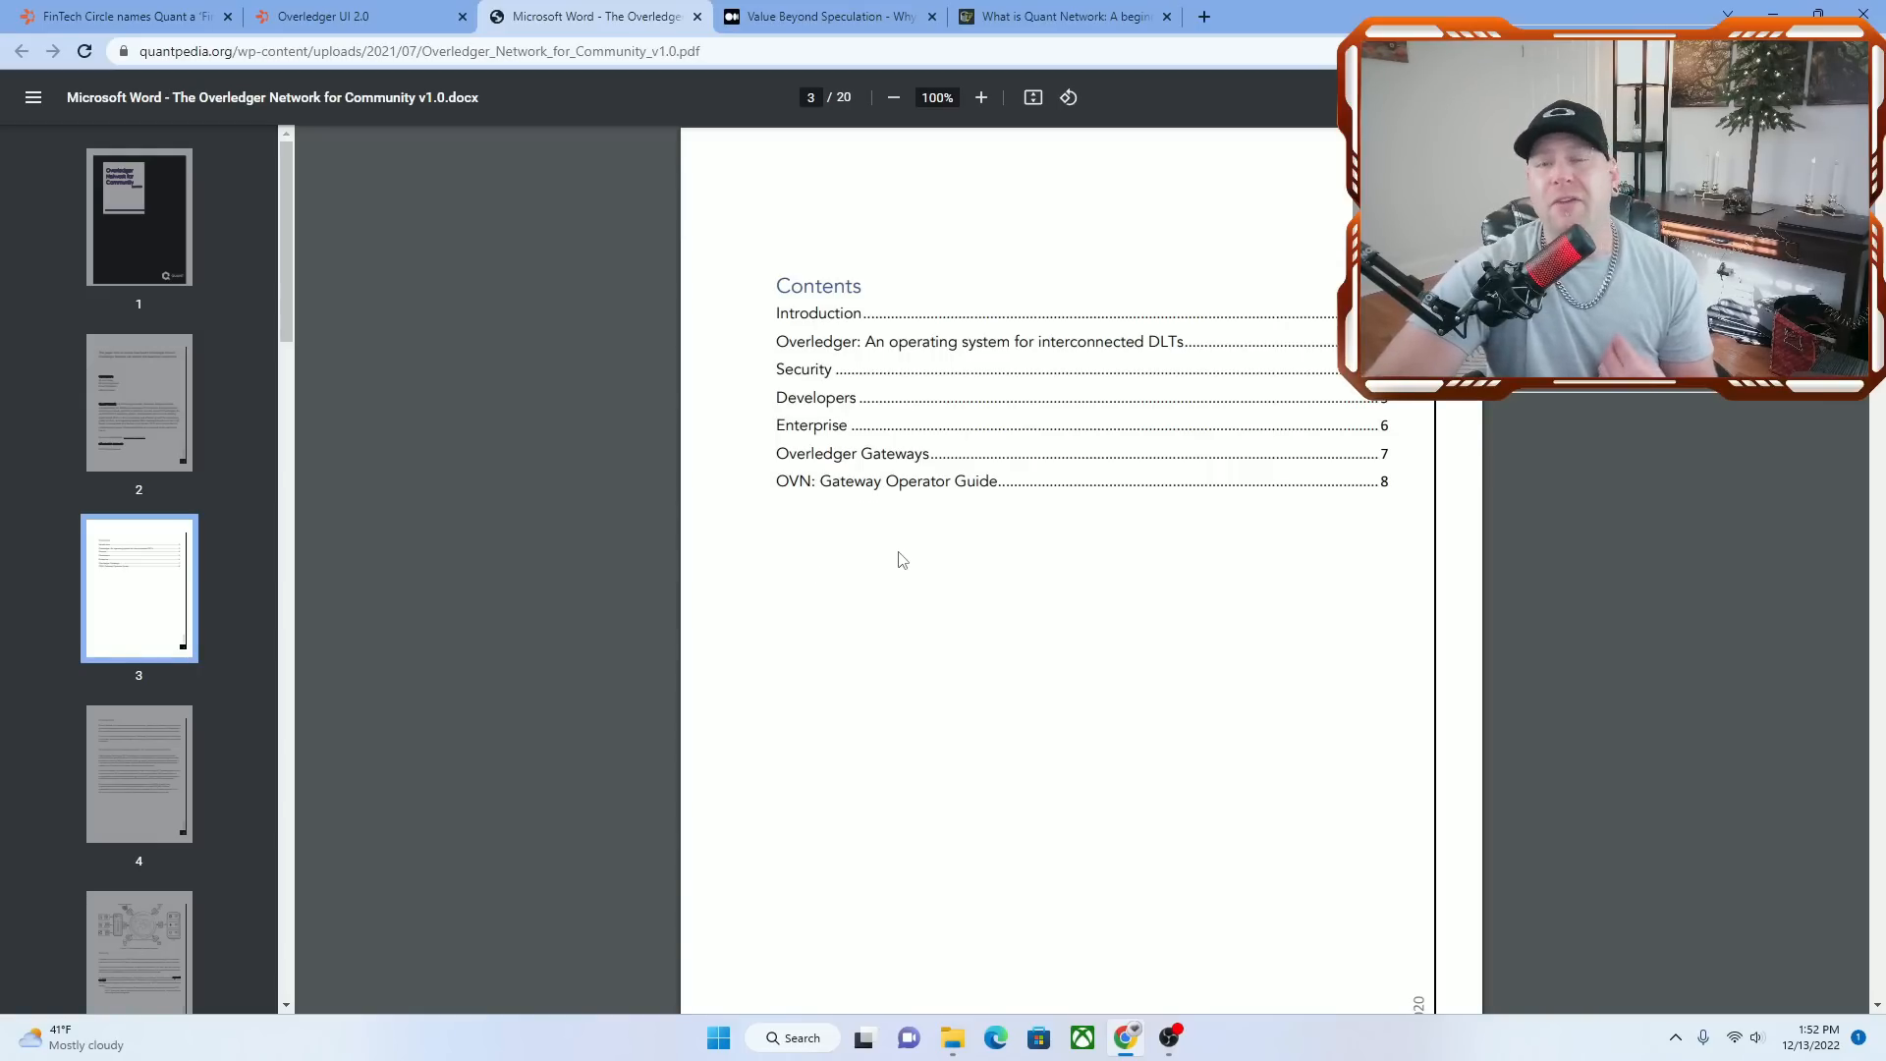
mouse_move(880, 578)
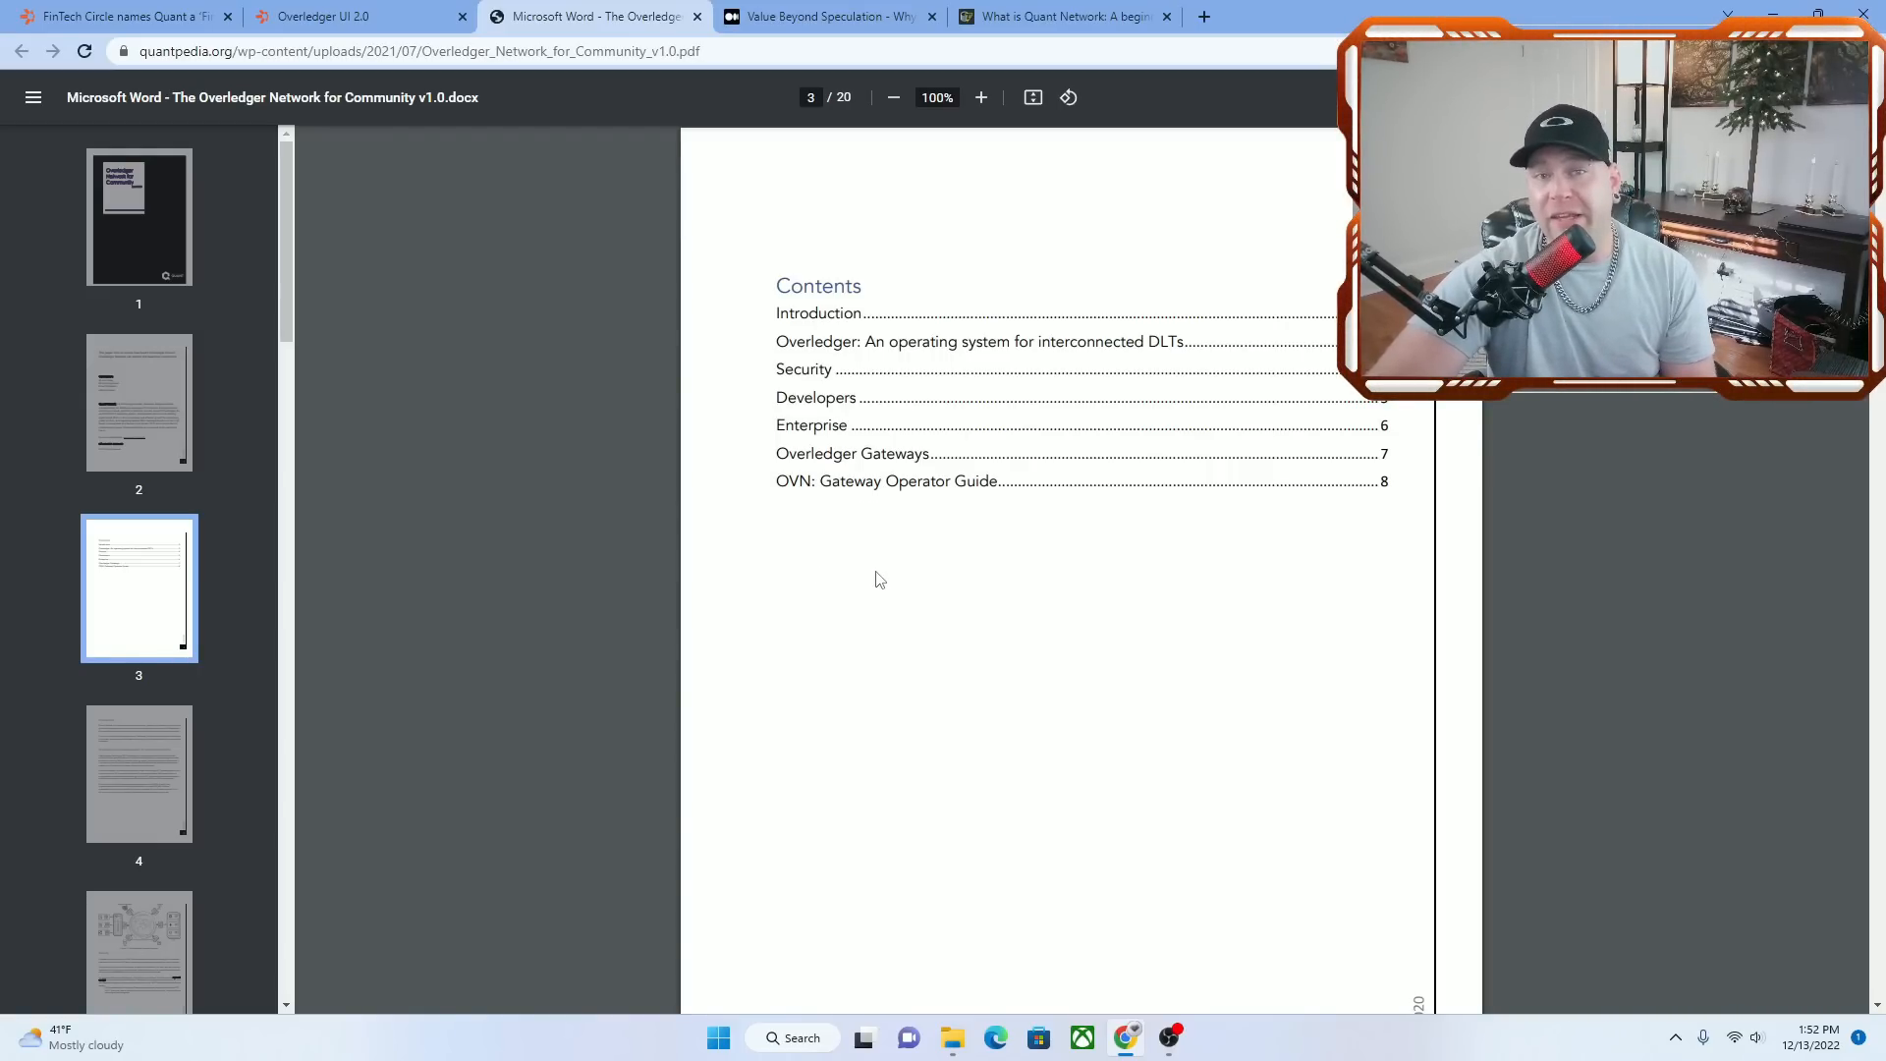
click(827, 17)
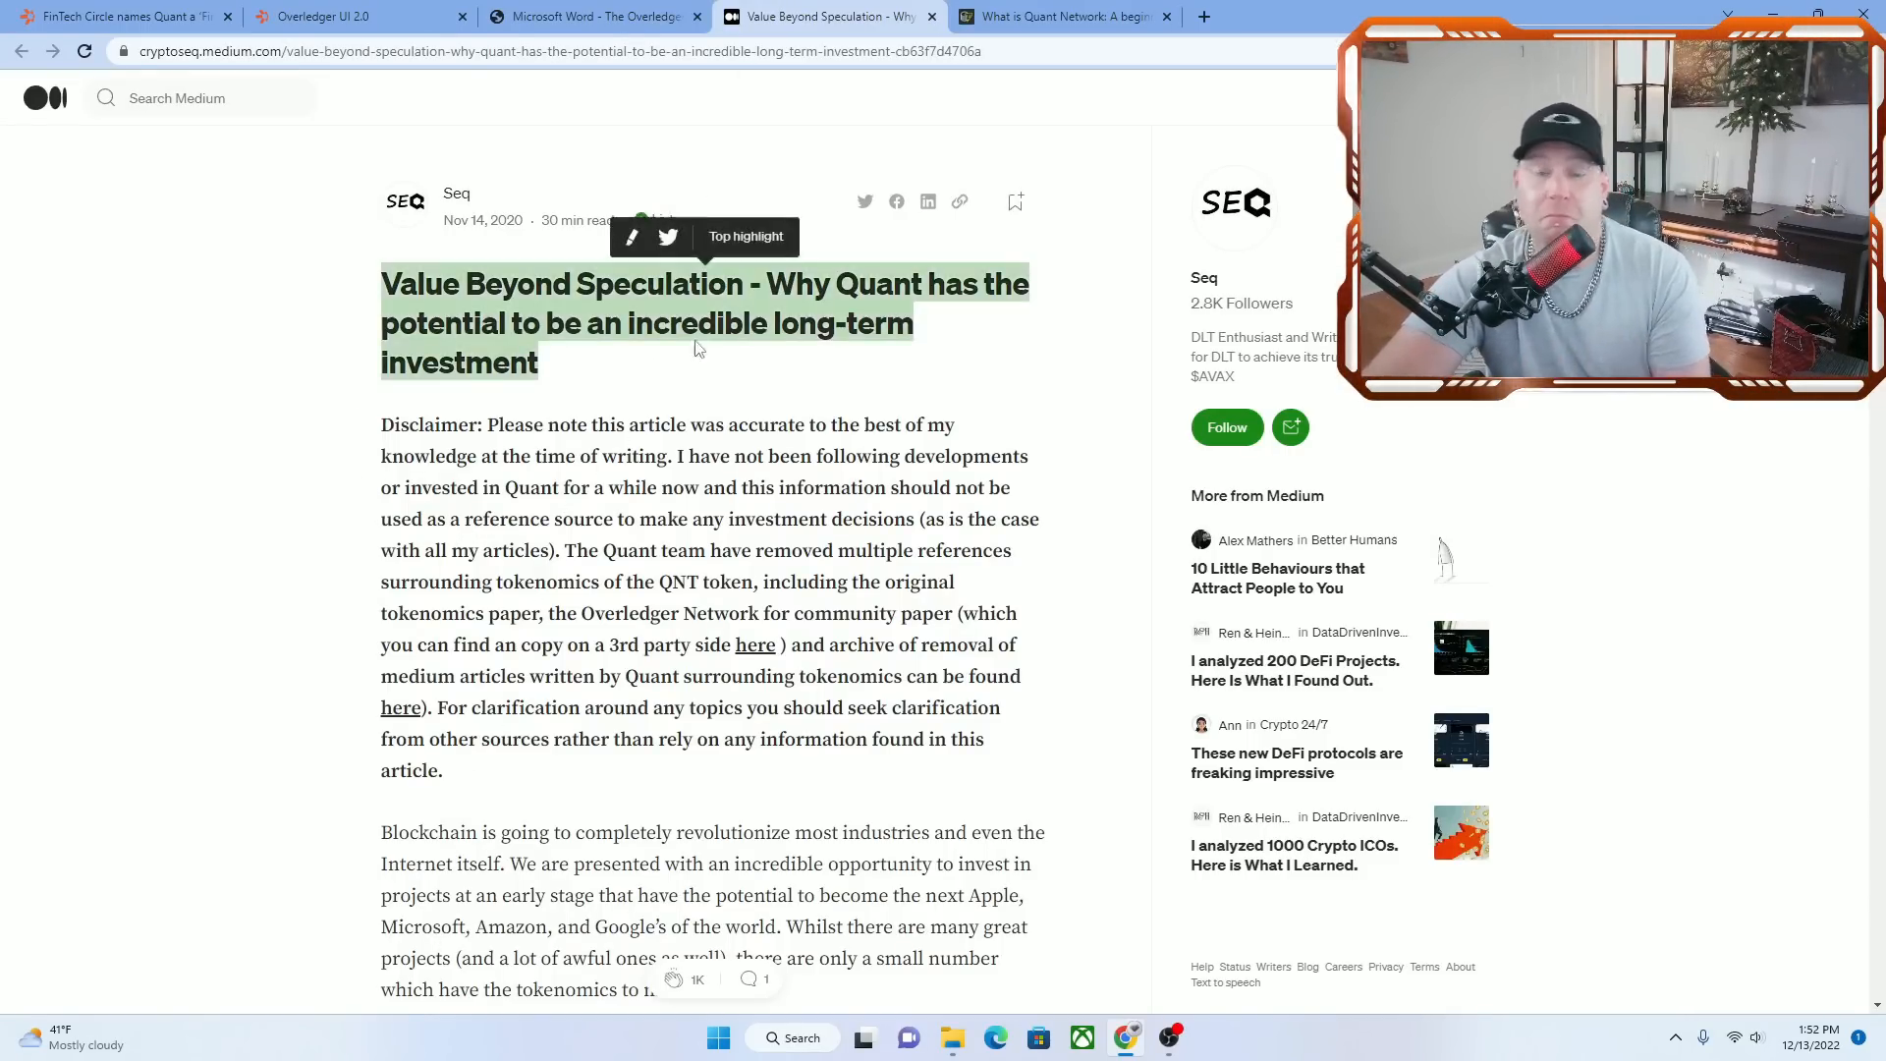
Scroll past the disclaimer and three-part outline to EY's crypto valuation formula section
scroll(down, 3)
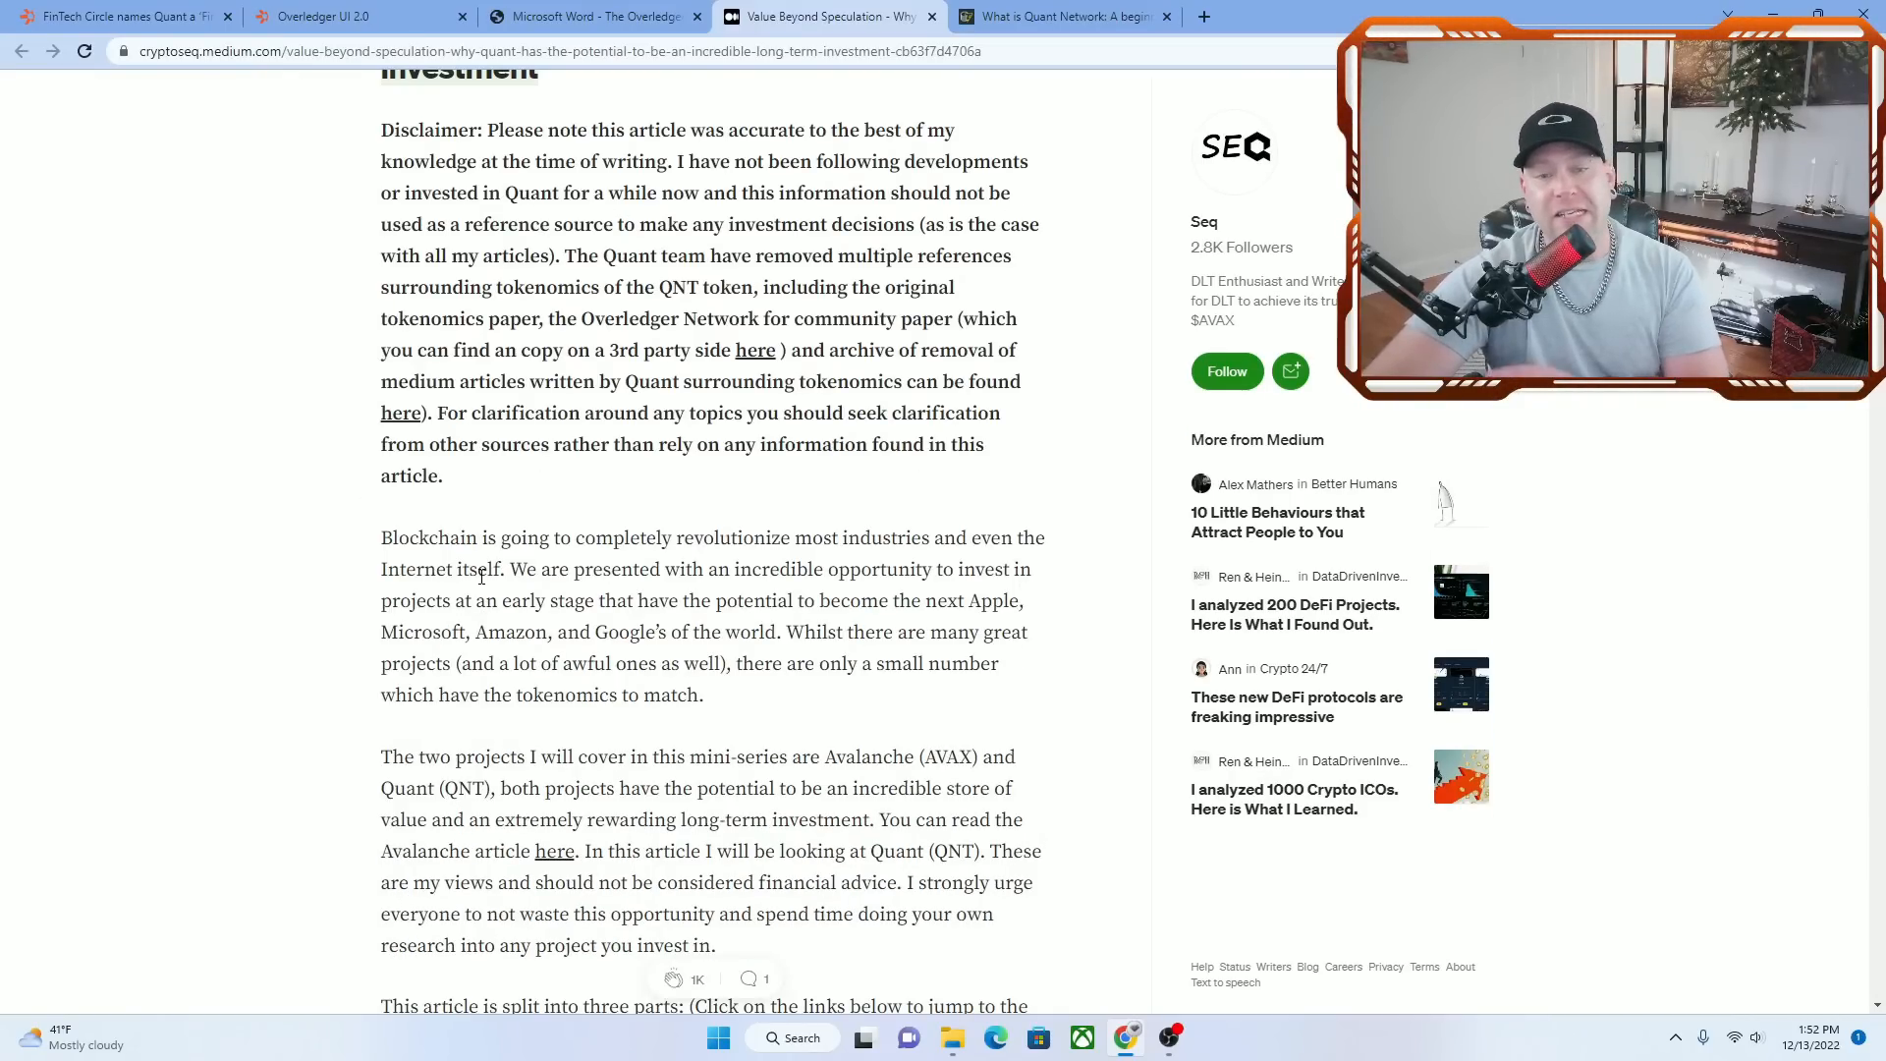
scroll(down, 3)
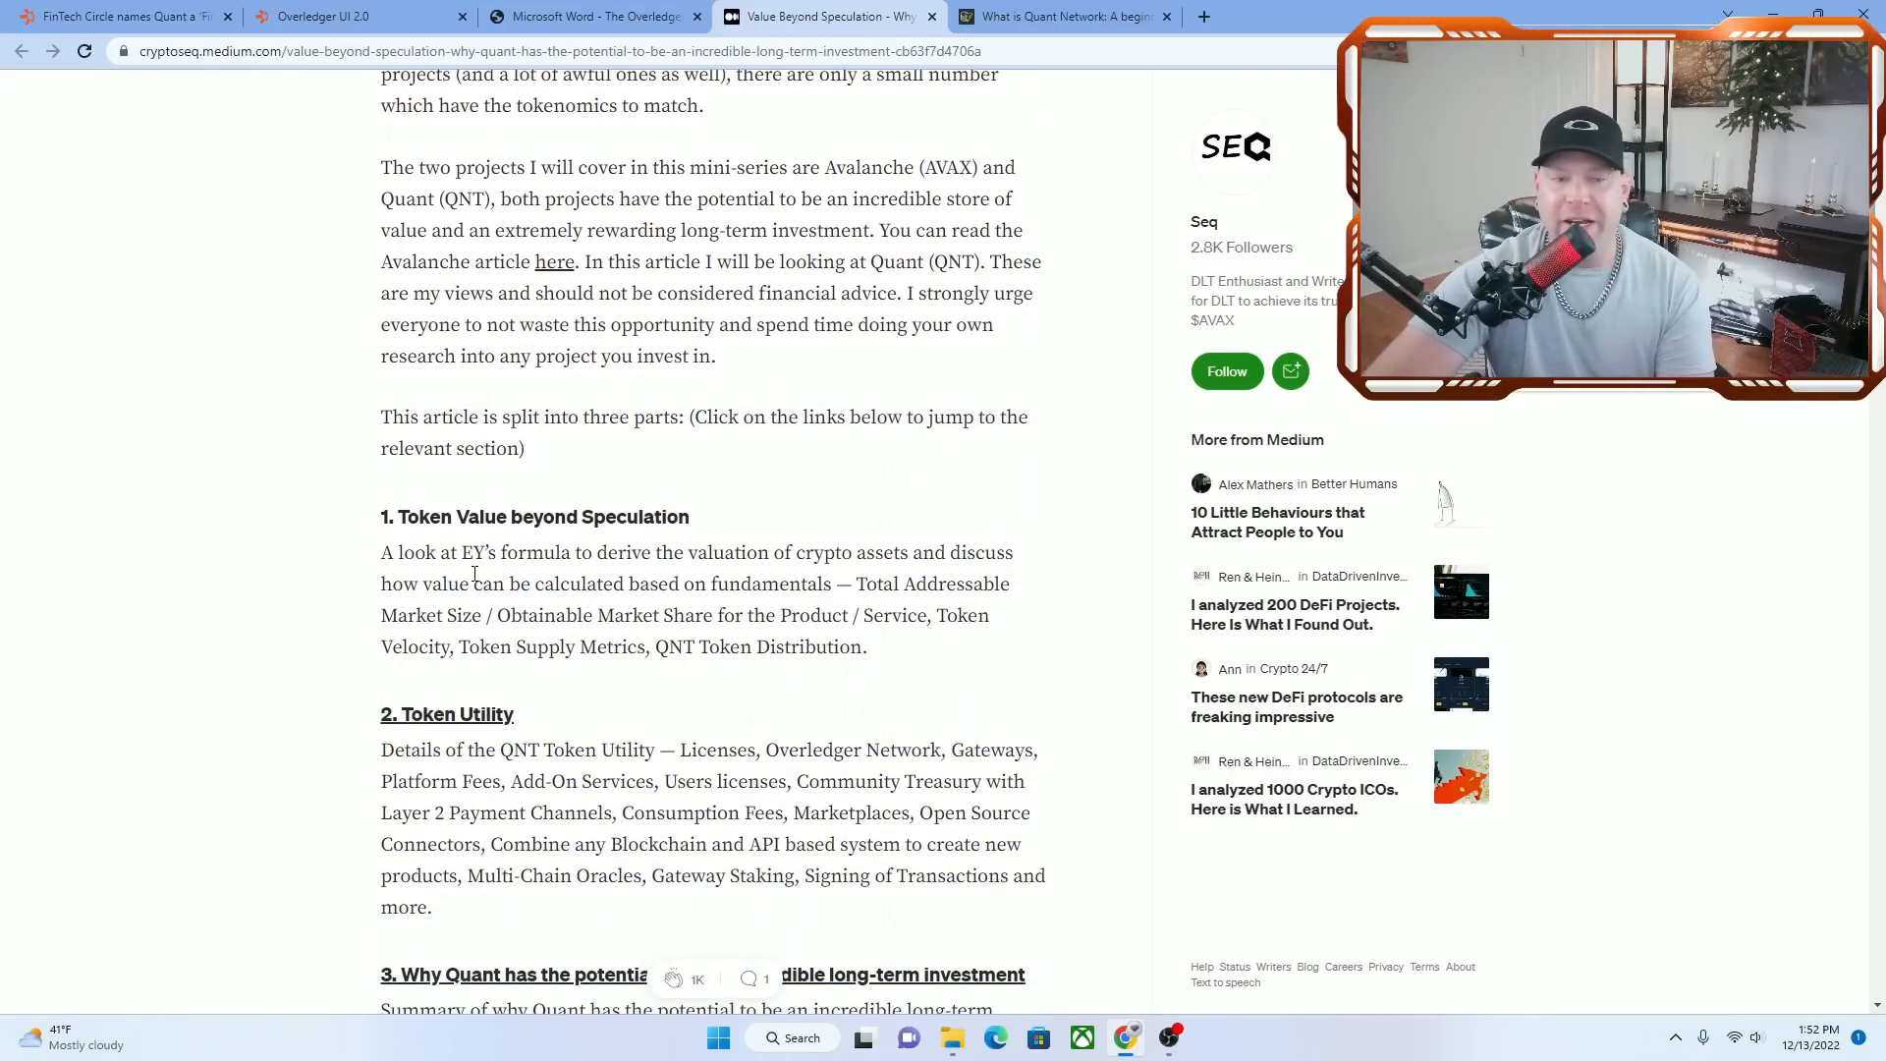
scroll(down, 3)
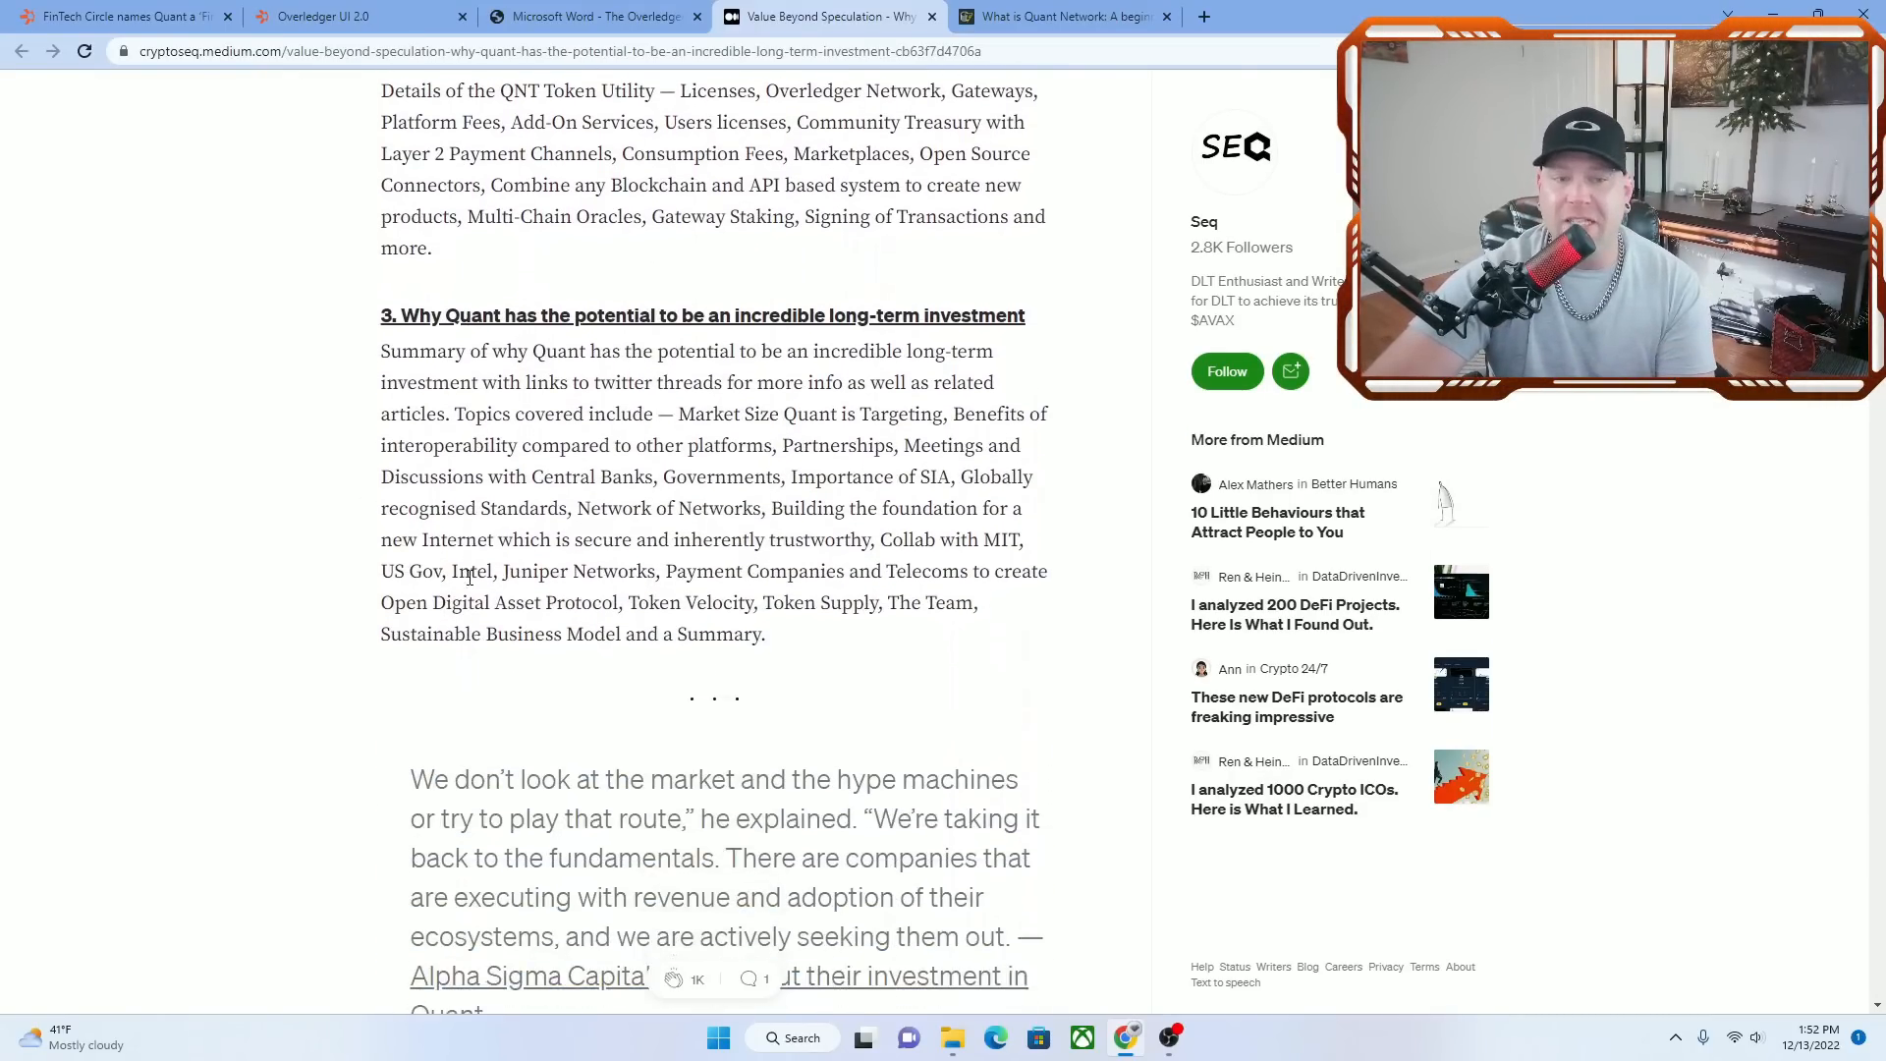
scroll(down, 3)
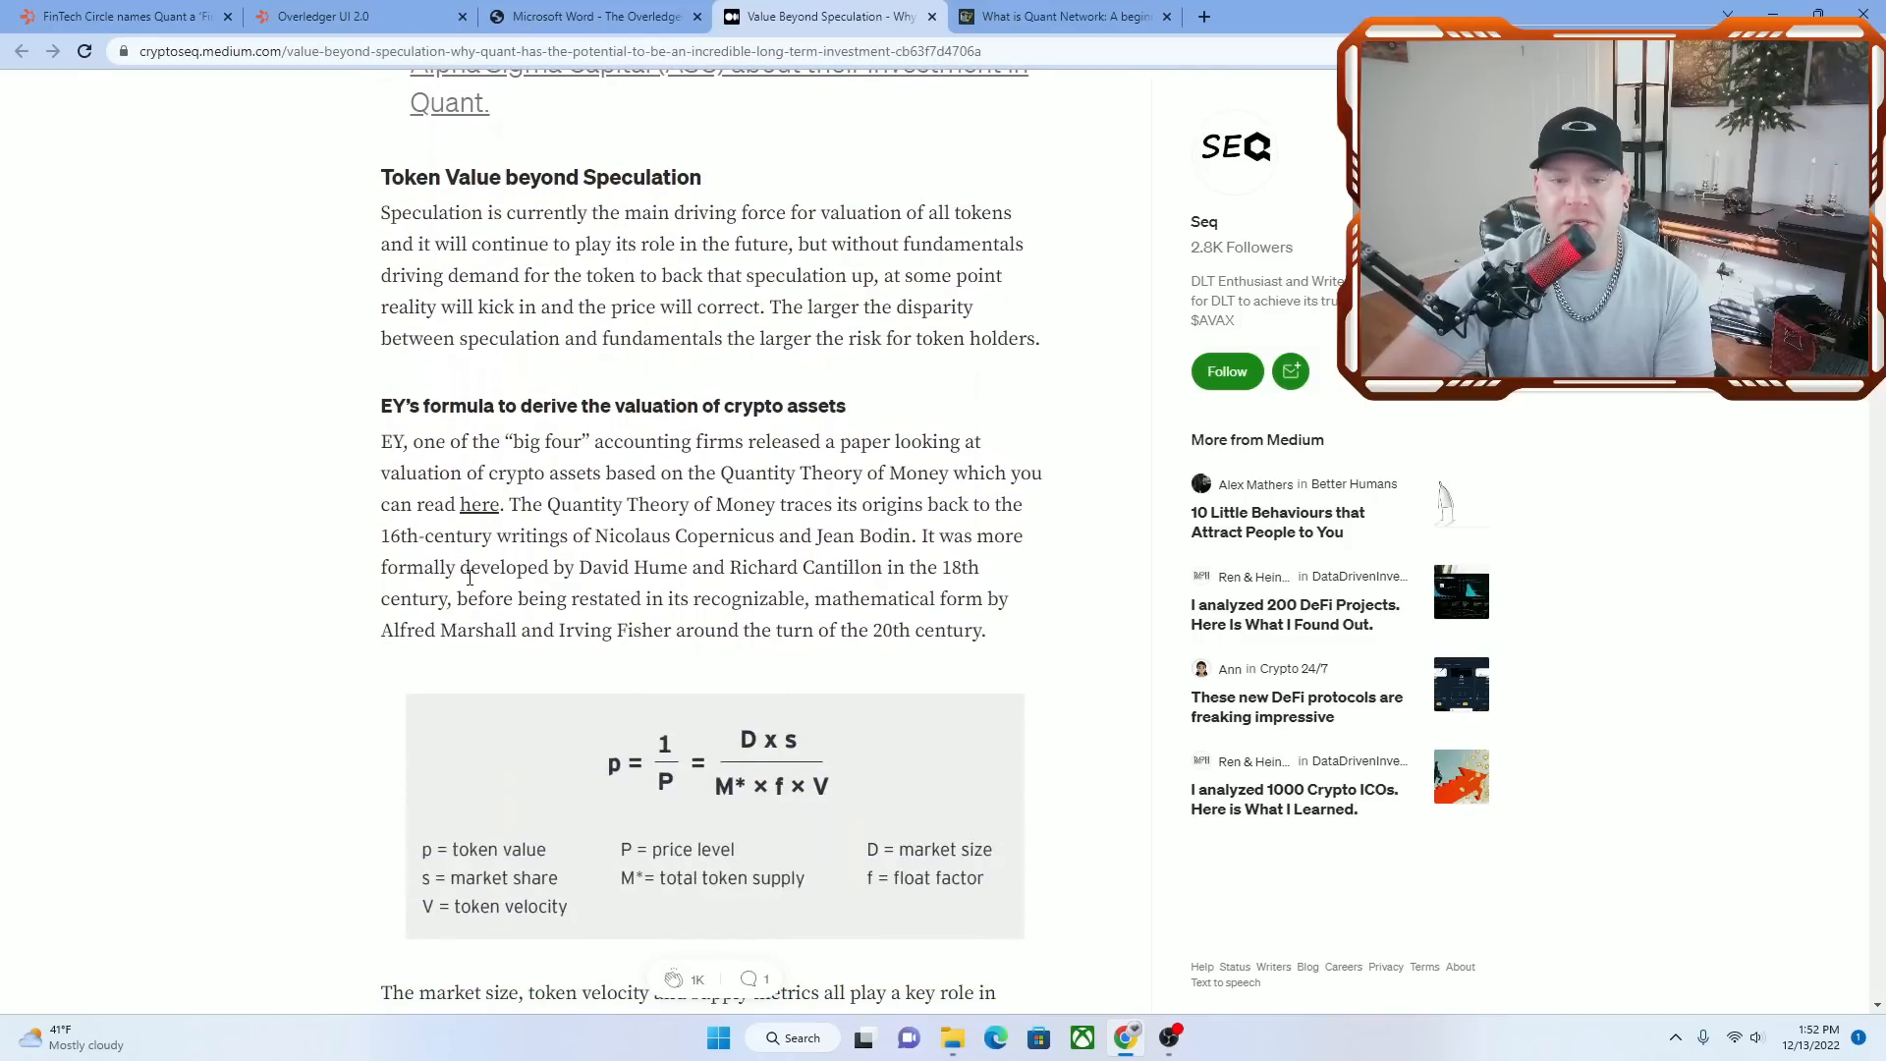
Switch to Cointelegraph's QNT beginner's guide and scroll back up to its title
click(1063, 17)
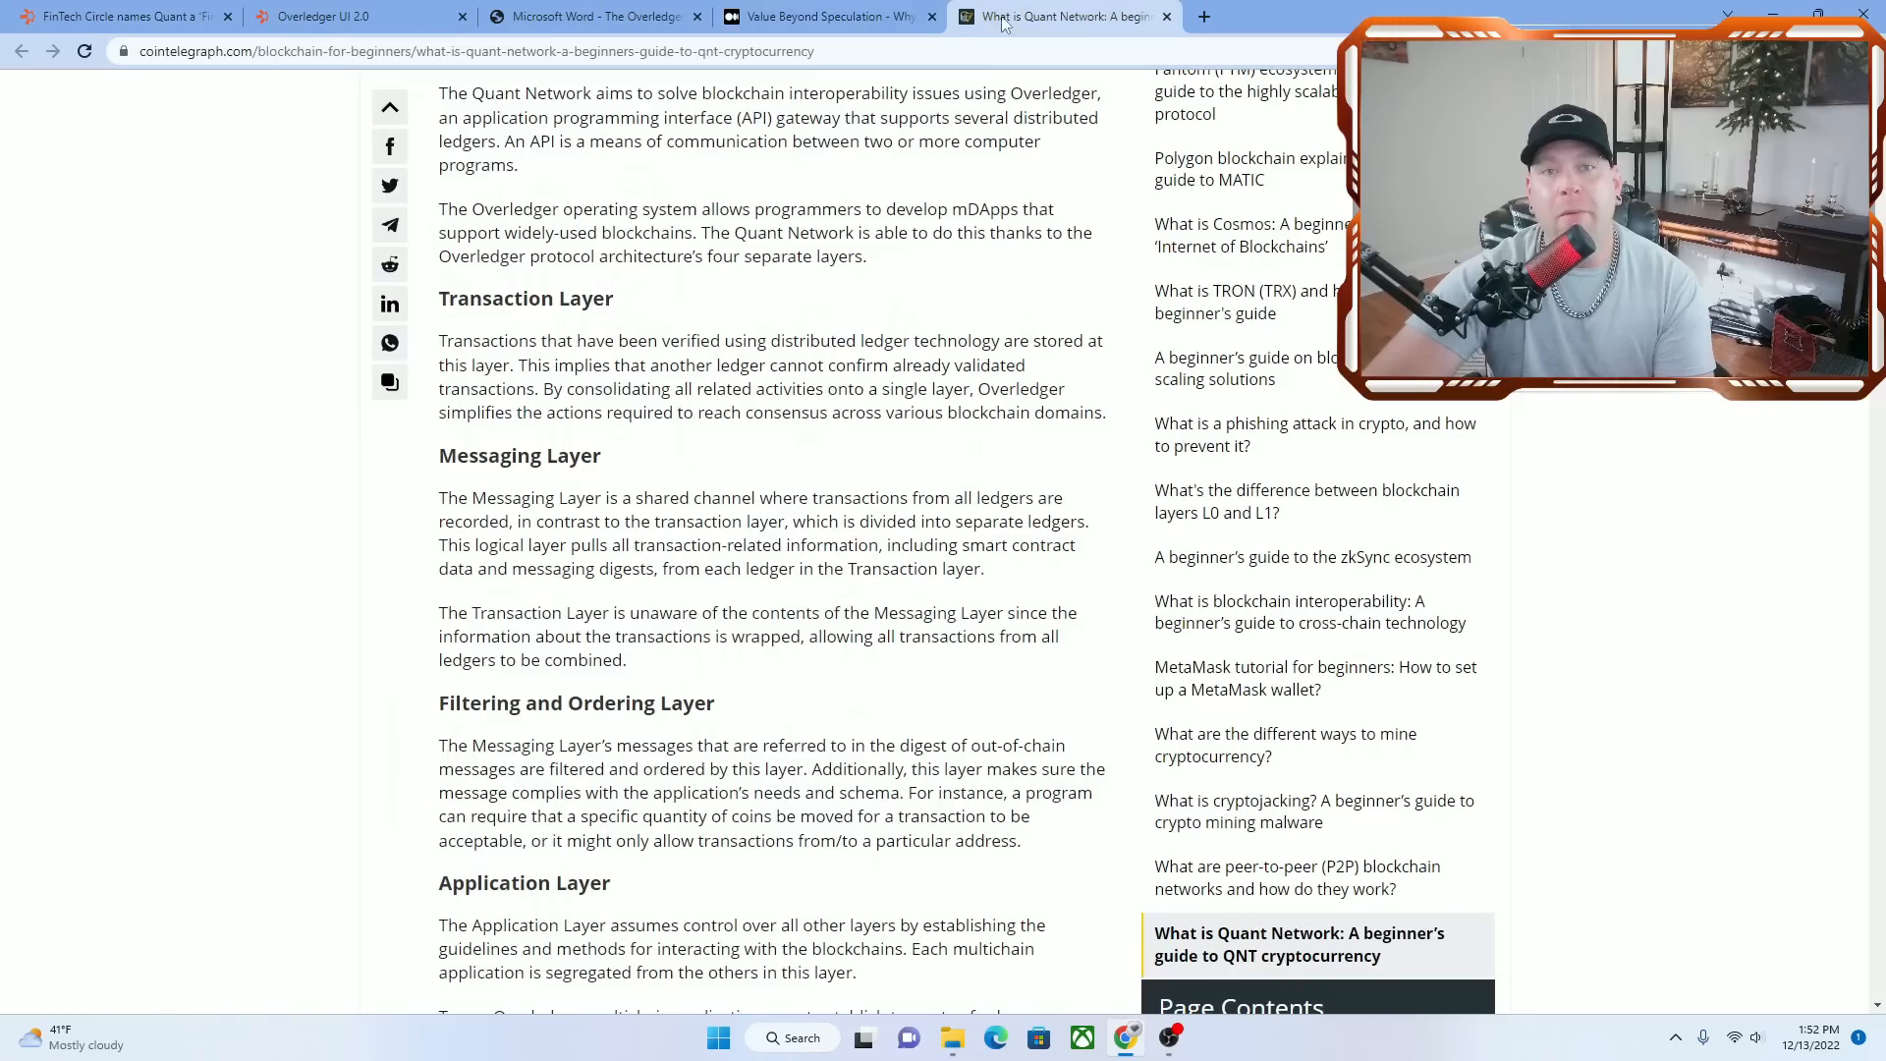
scroll(up, 3)
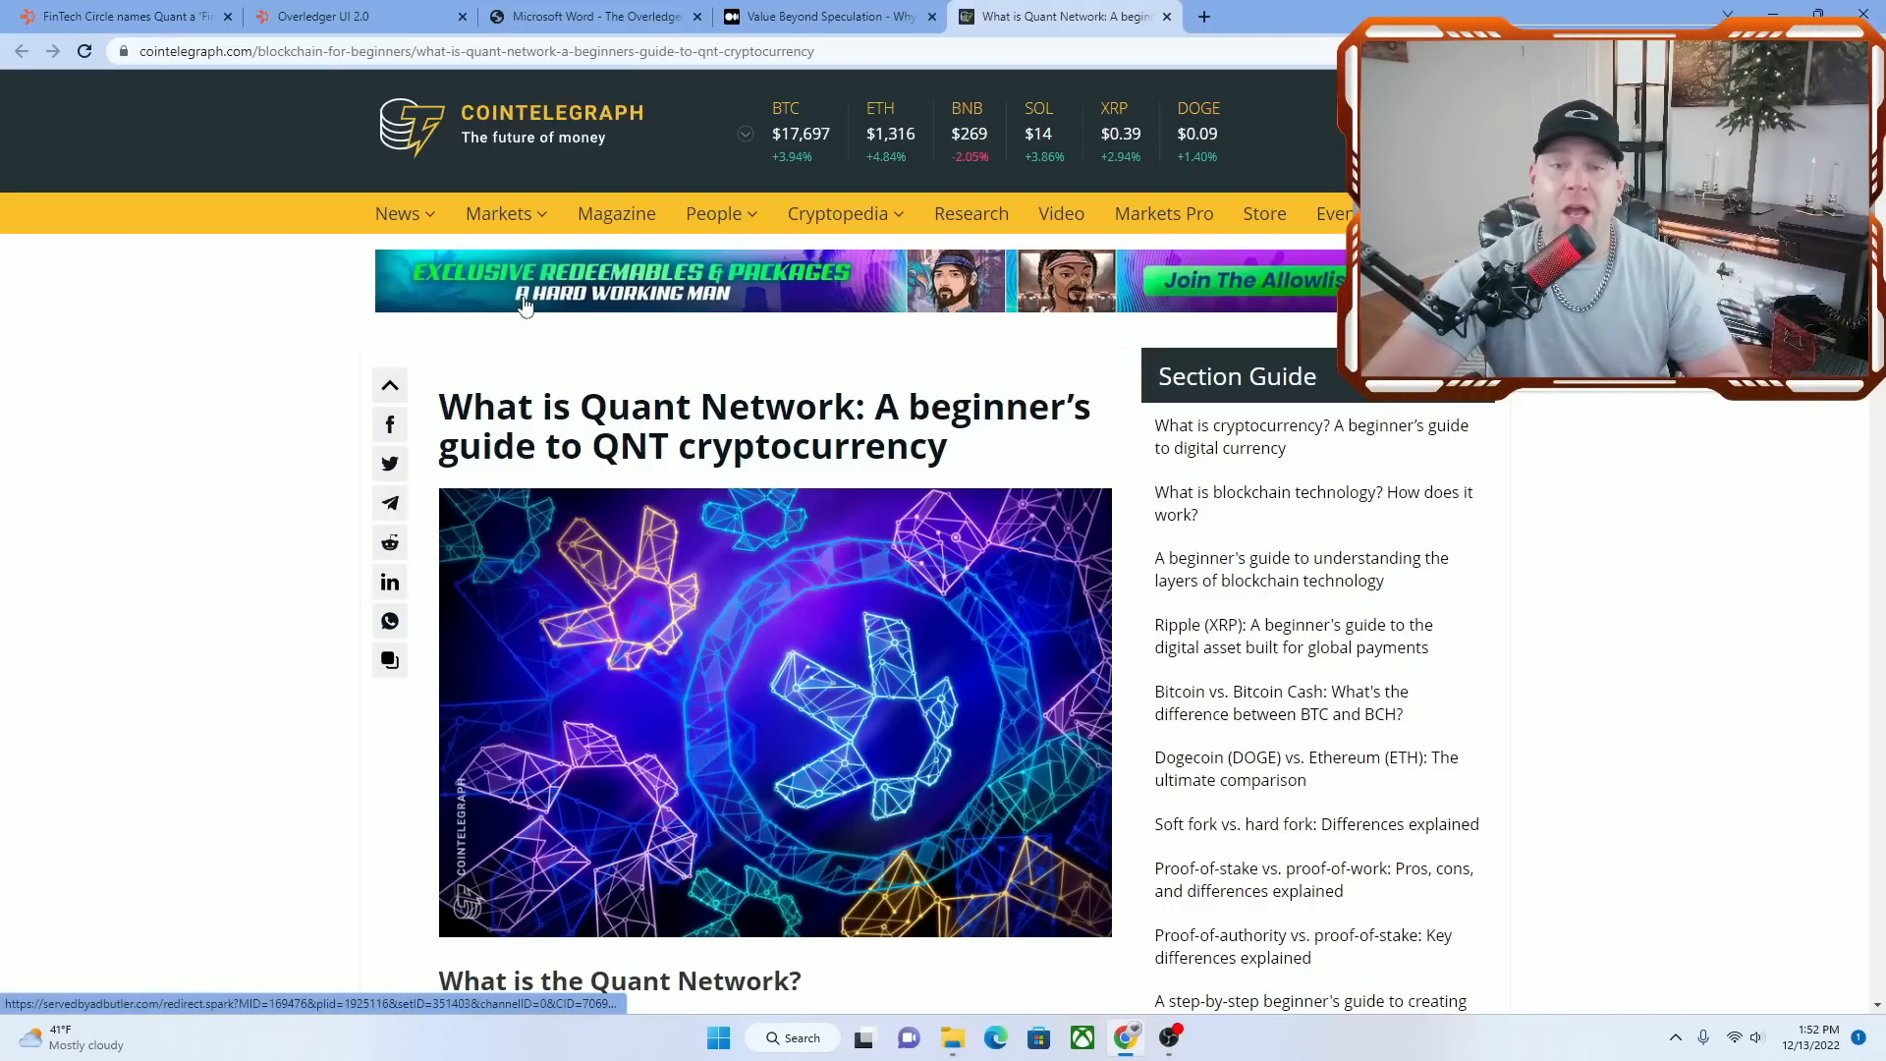
mouse_move(454, 361)
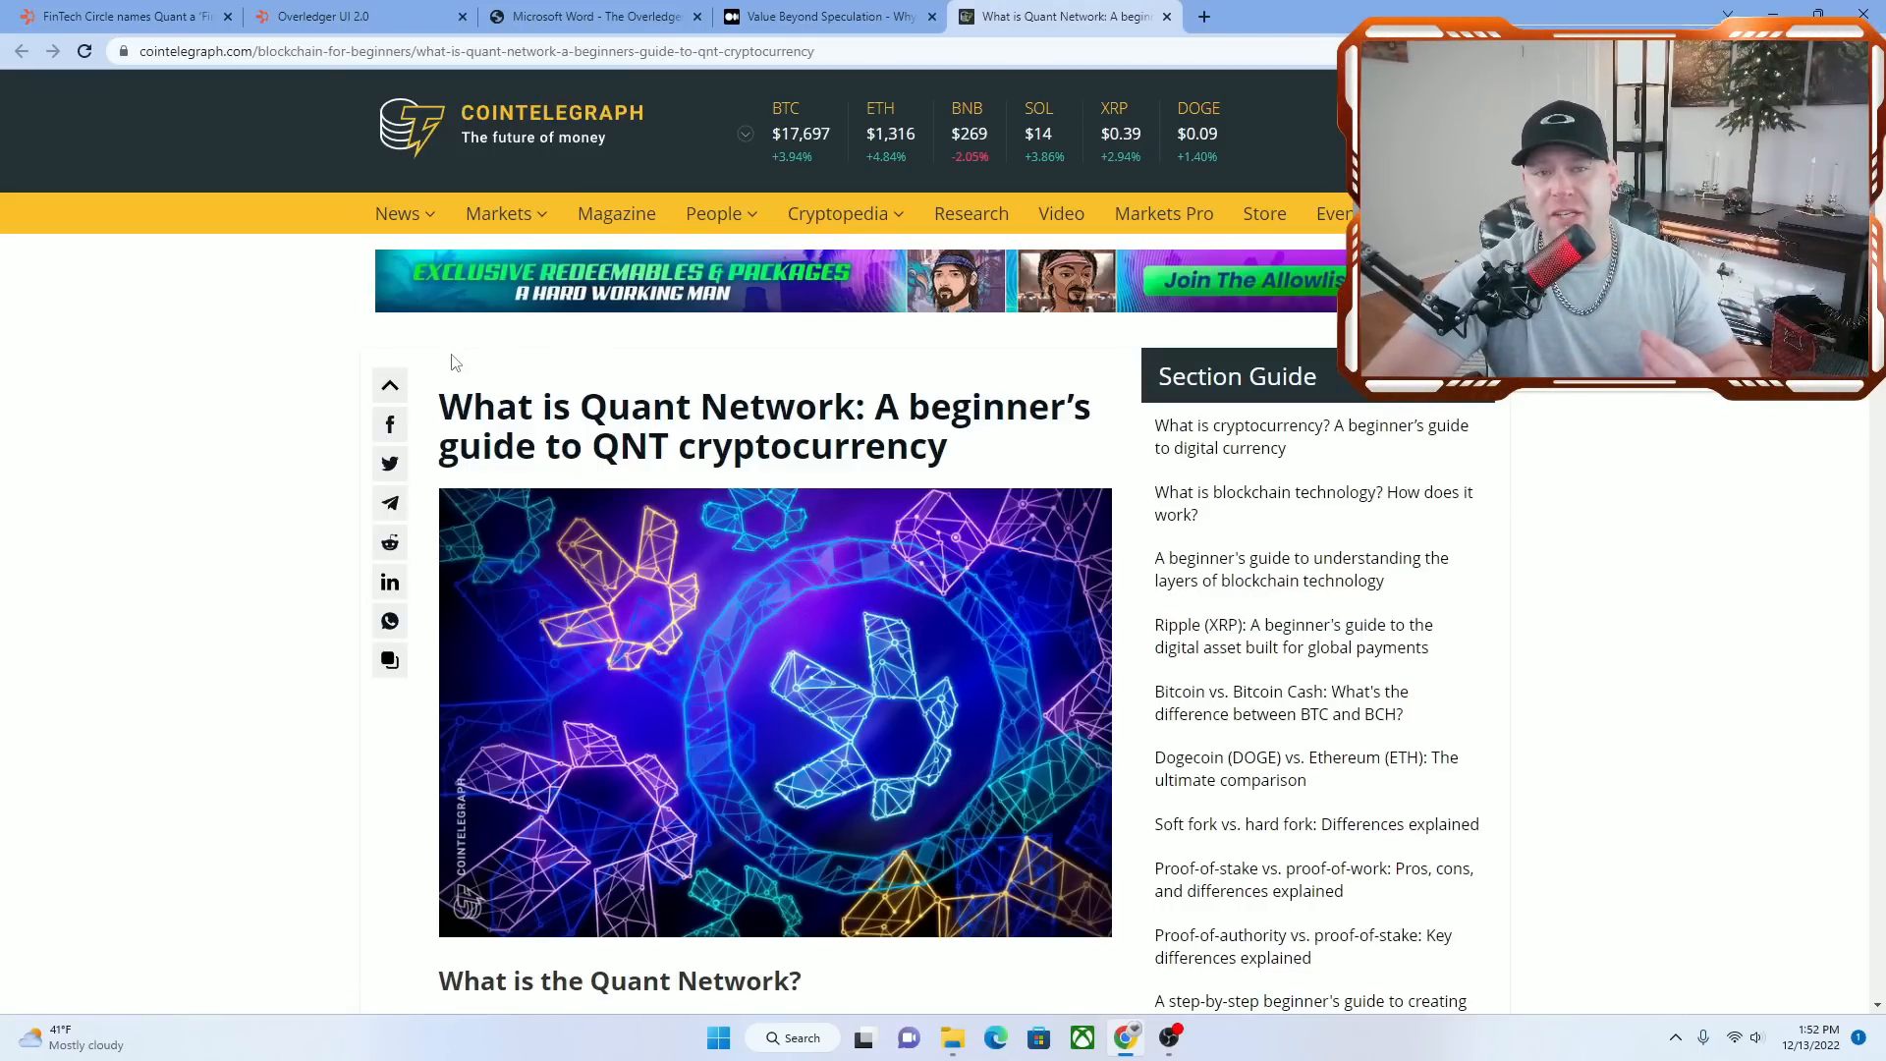